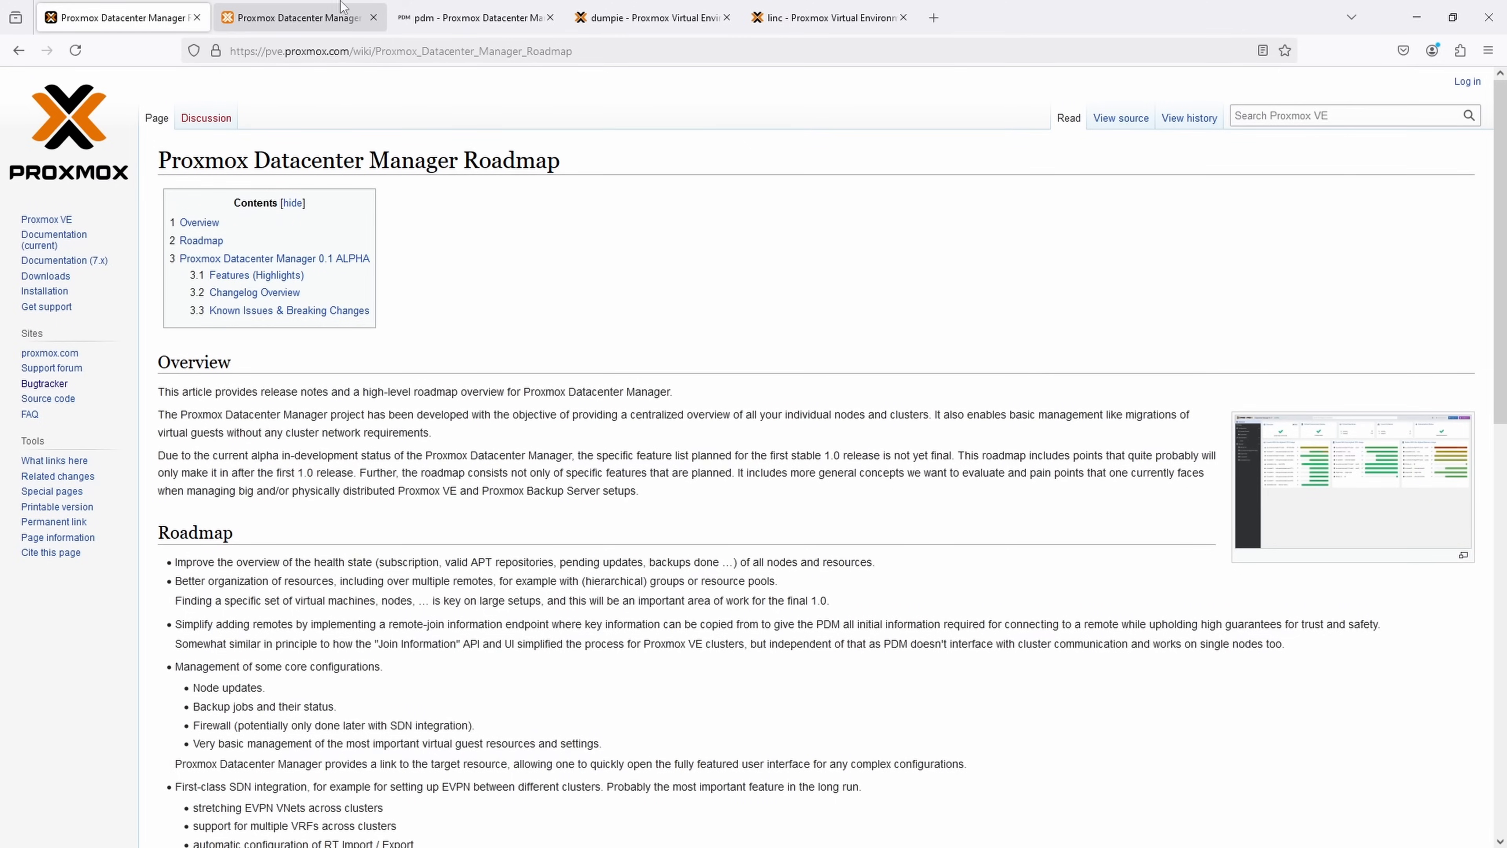
Step: Flip between the PDM dashboard and the dumpie PVE interface, then enlarge the dashboard
click(471, 18)
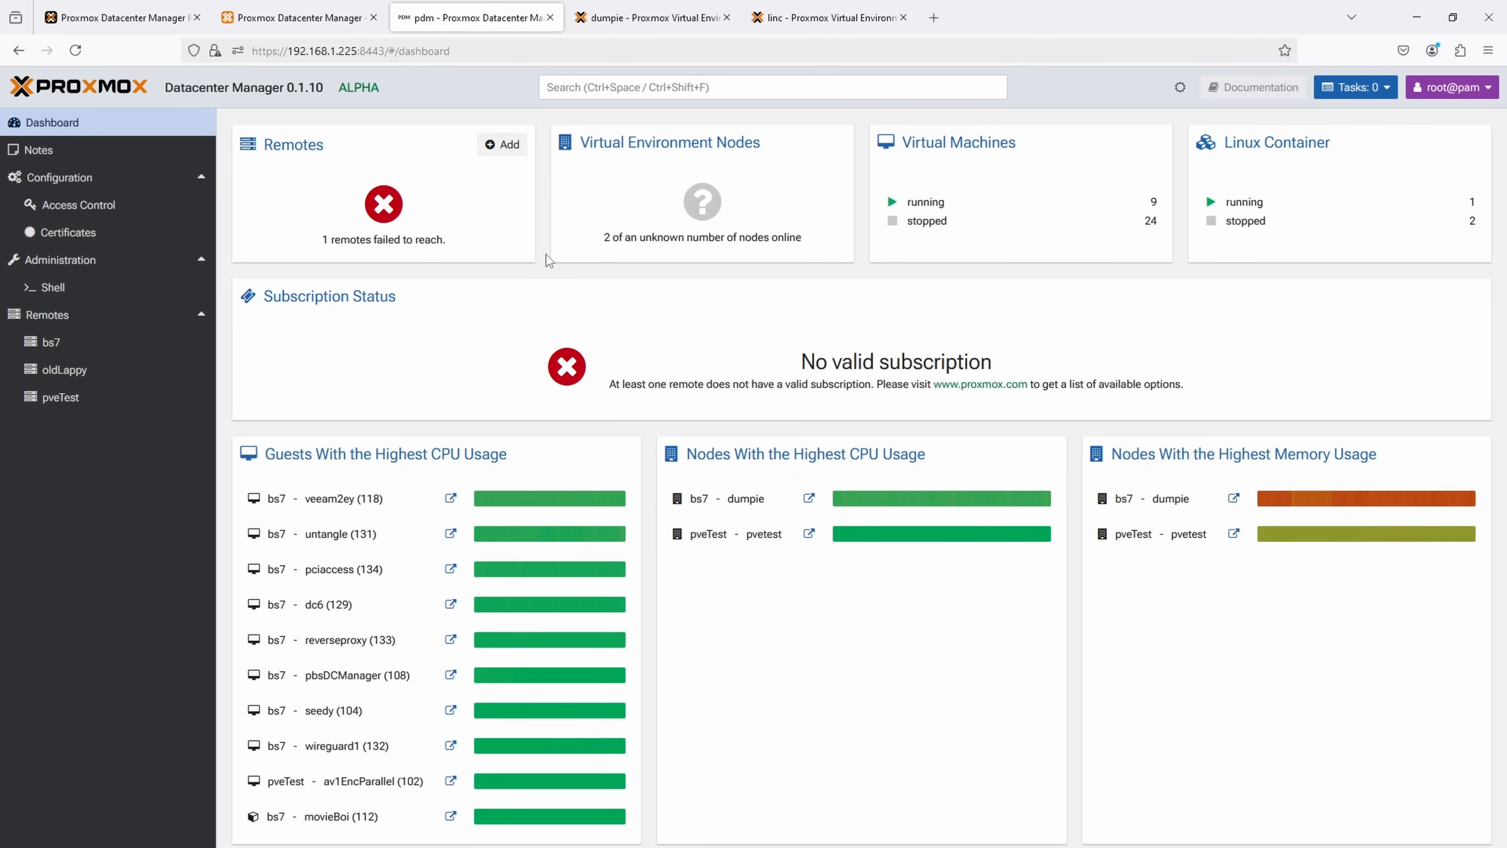
mouse_move(397, 270)
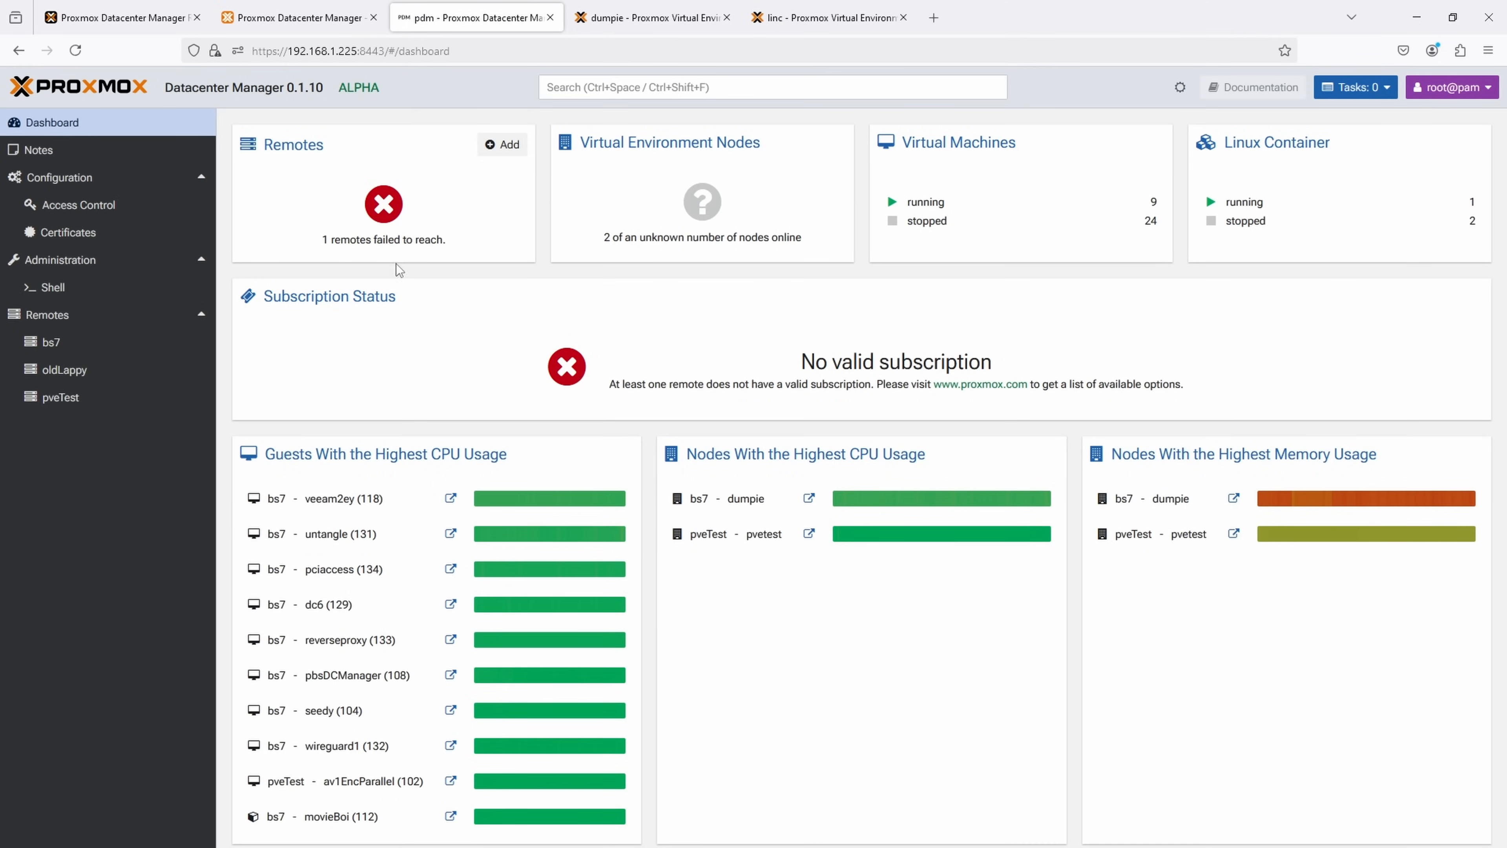
mouse_move(690, 459)
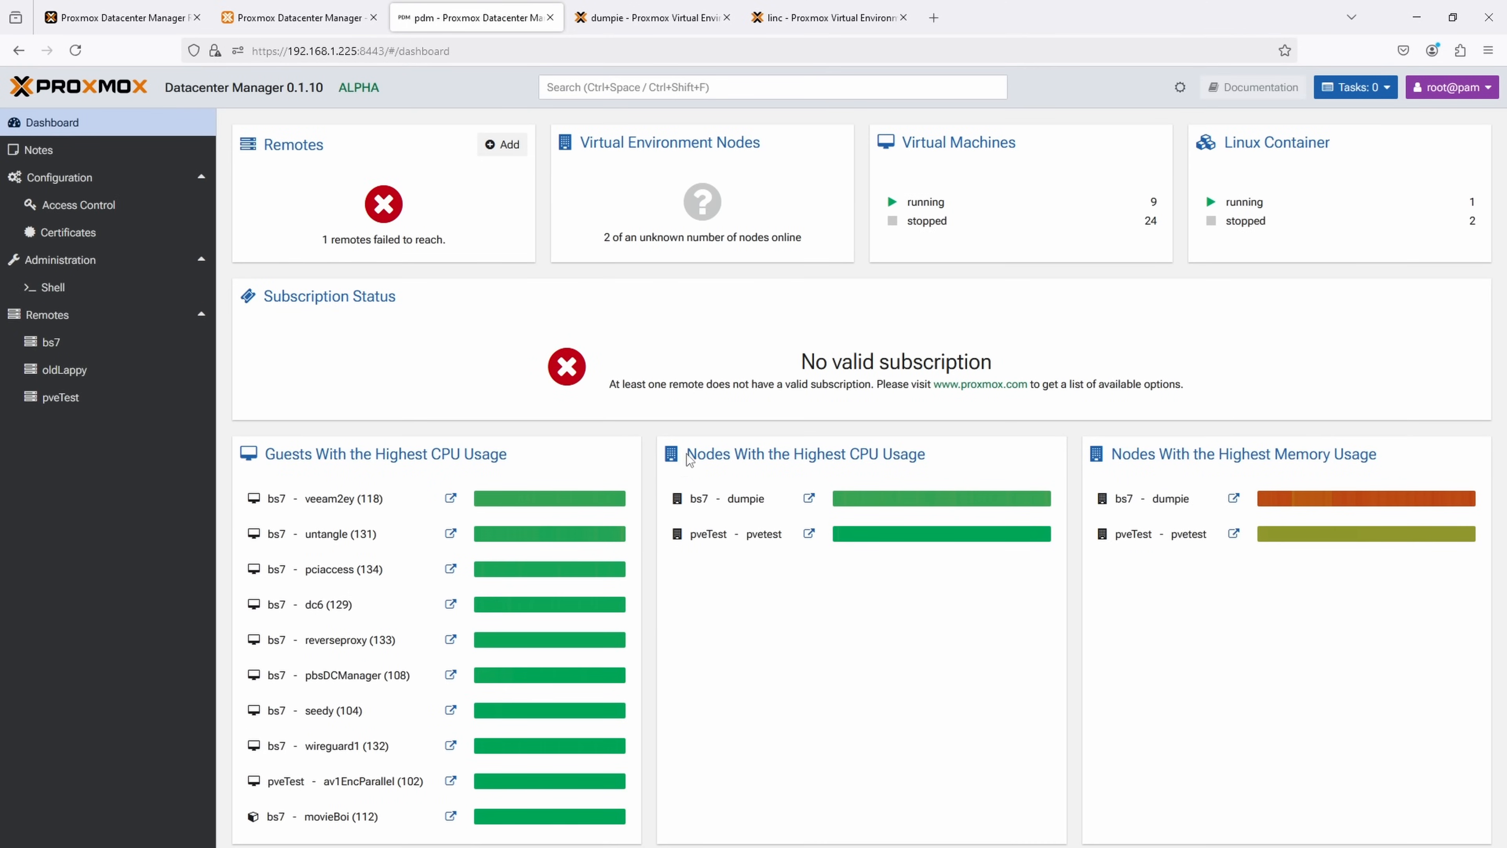
mouse_move(652, 517)
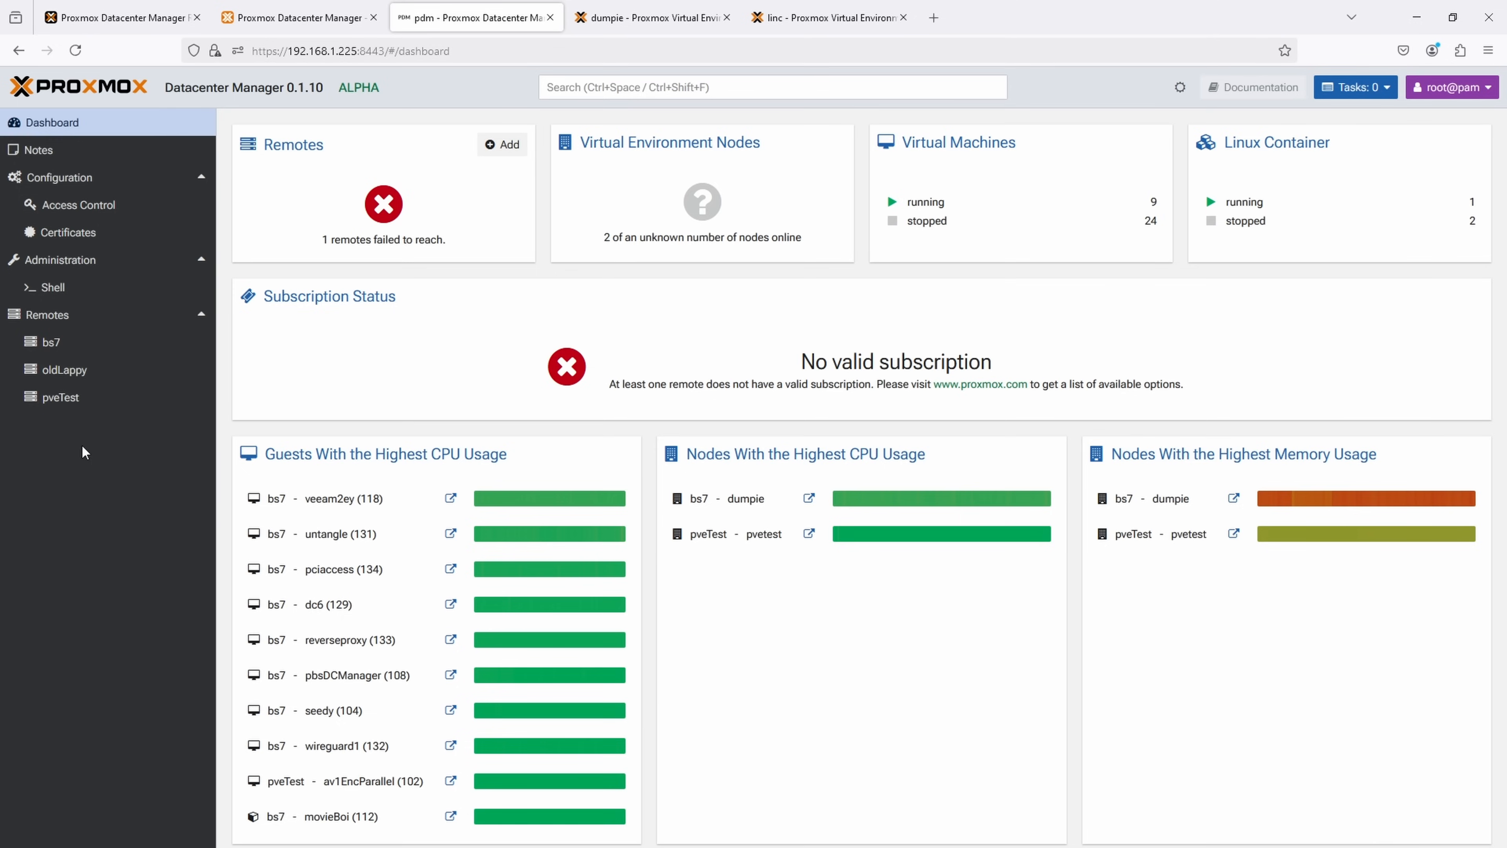
mouse_move(365, 320)
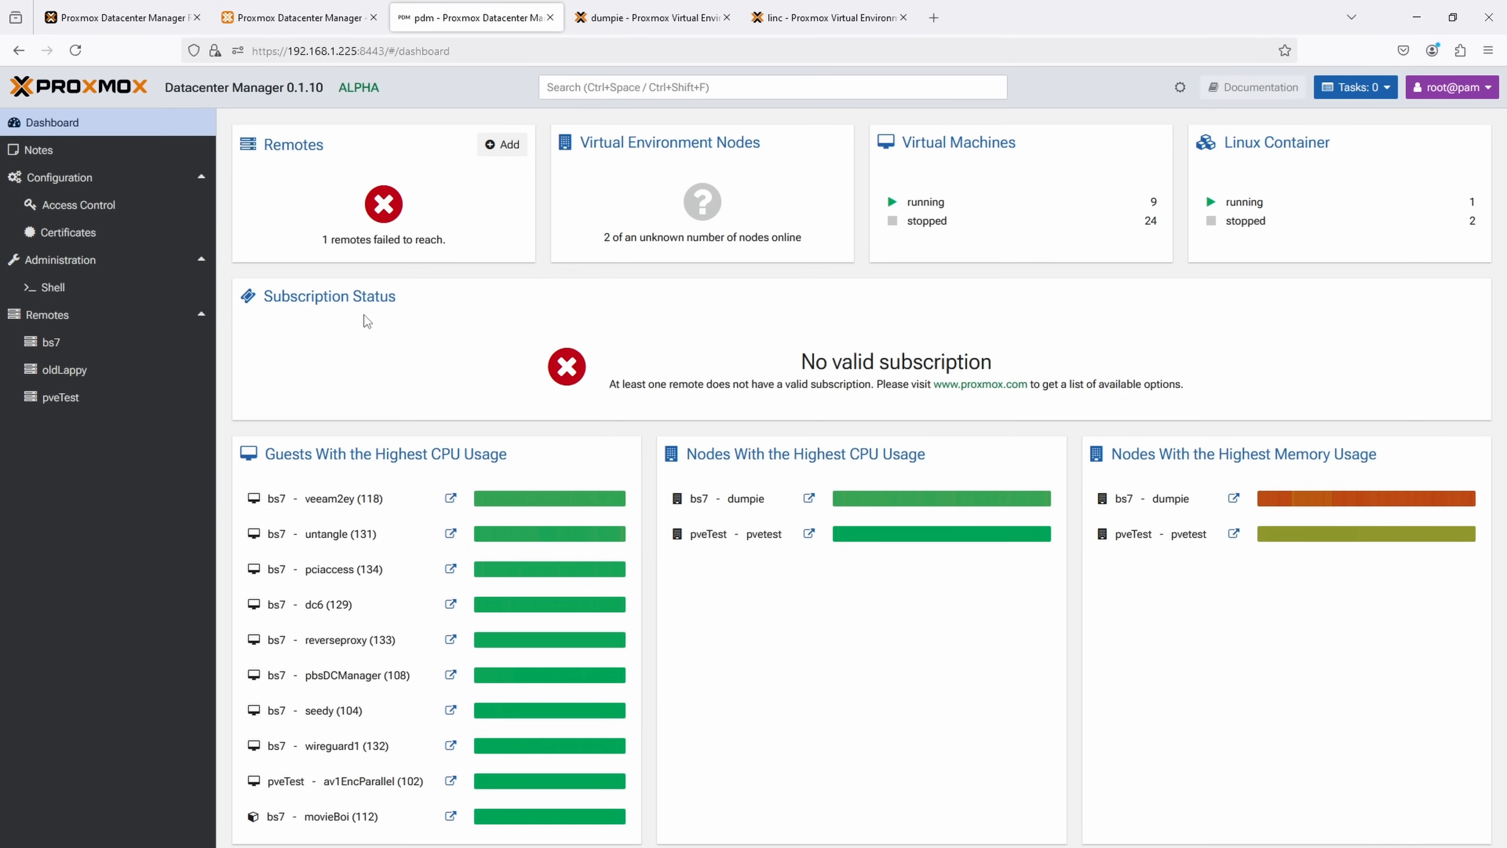
click(654, 16)
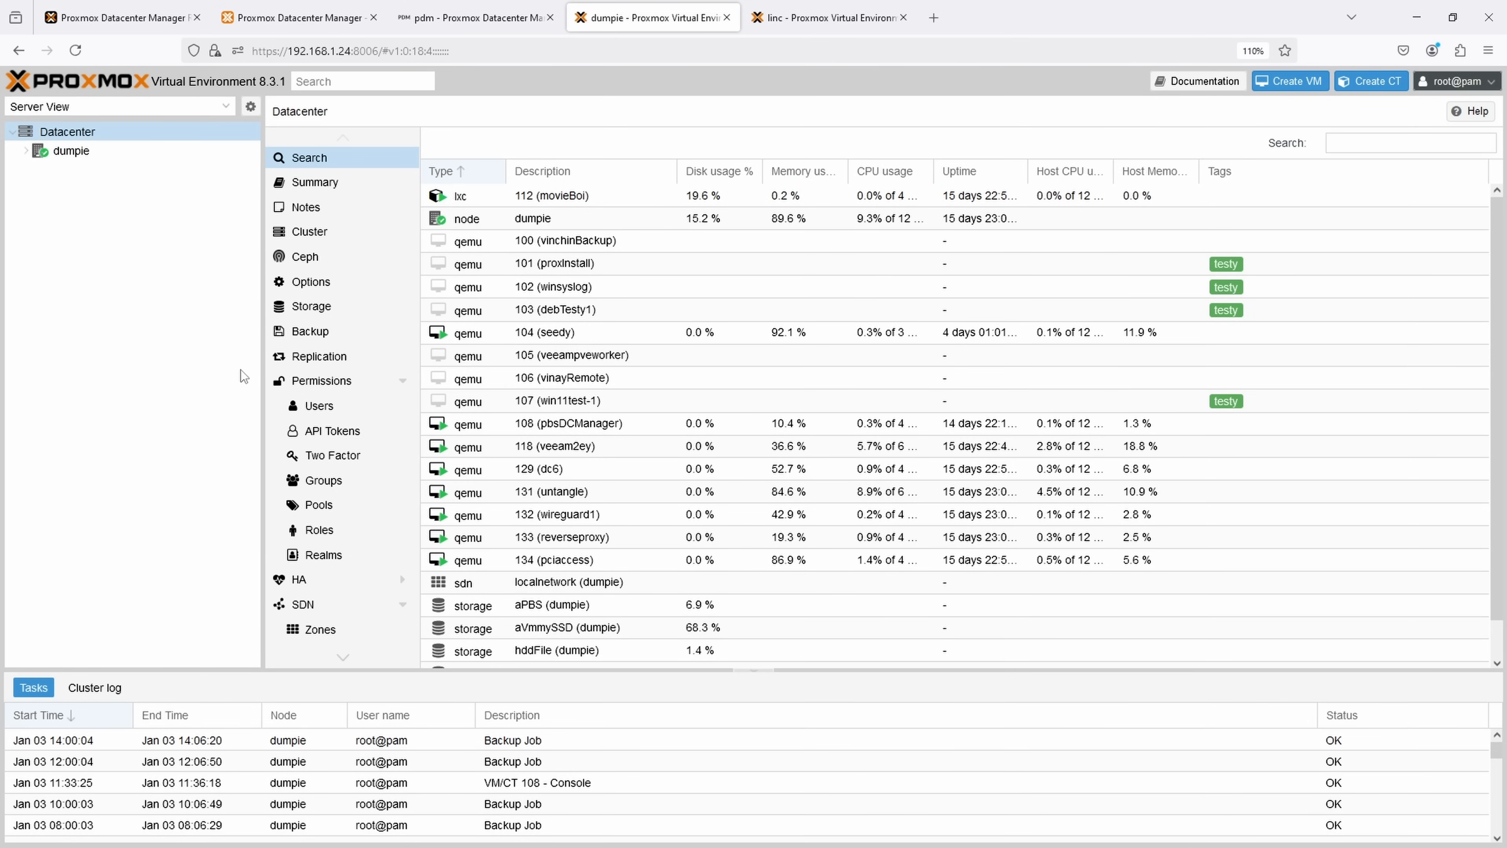
click(471, 17)
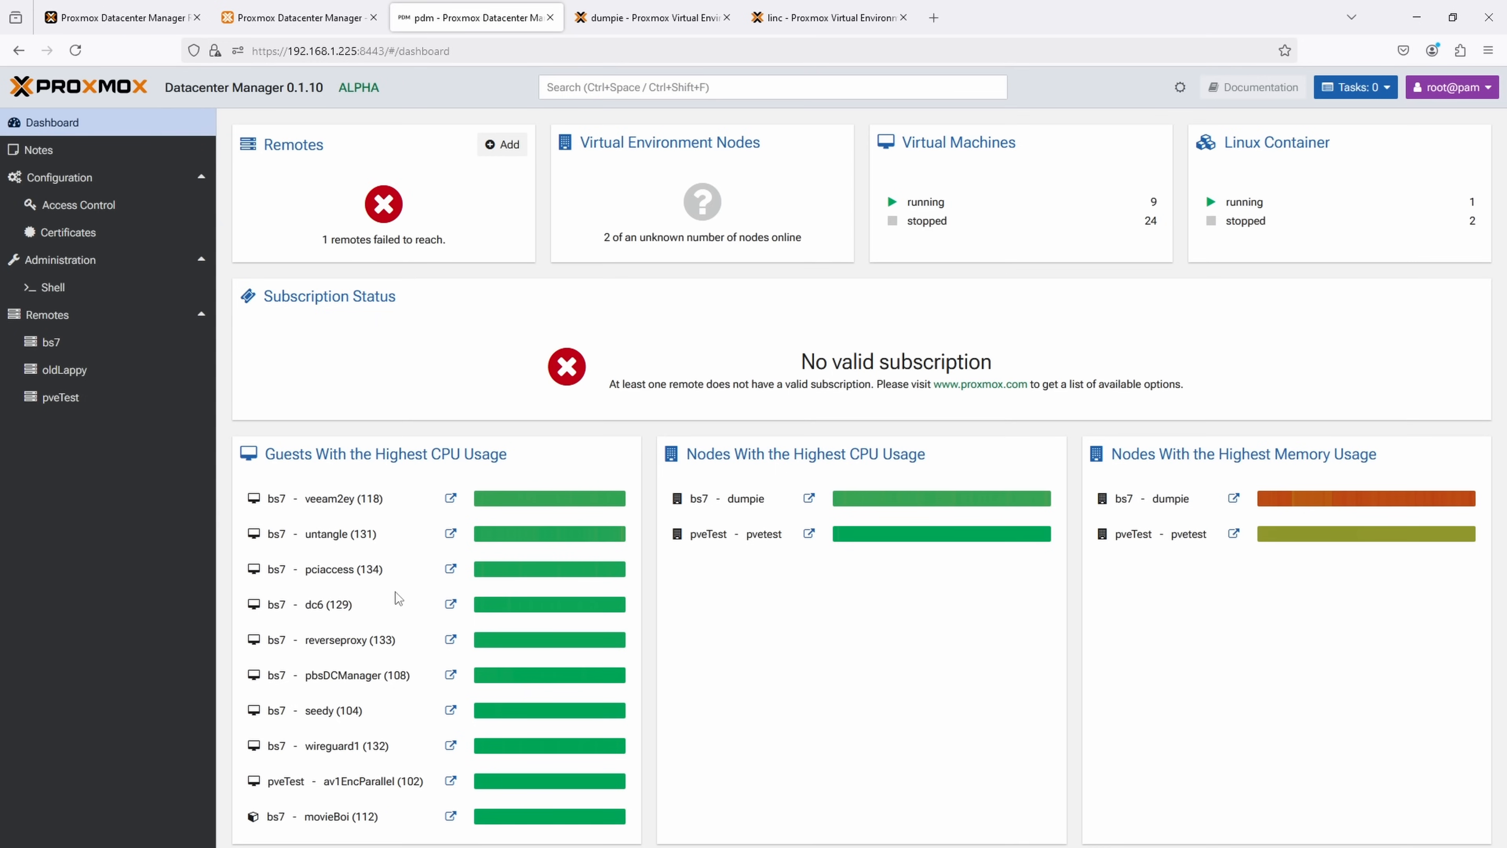
click(652, 18)
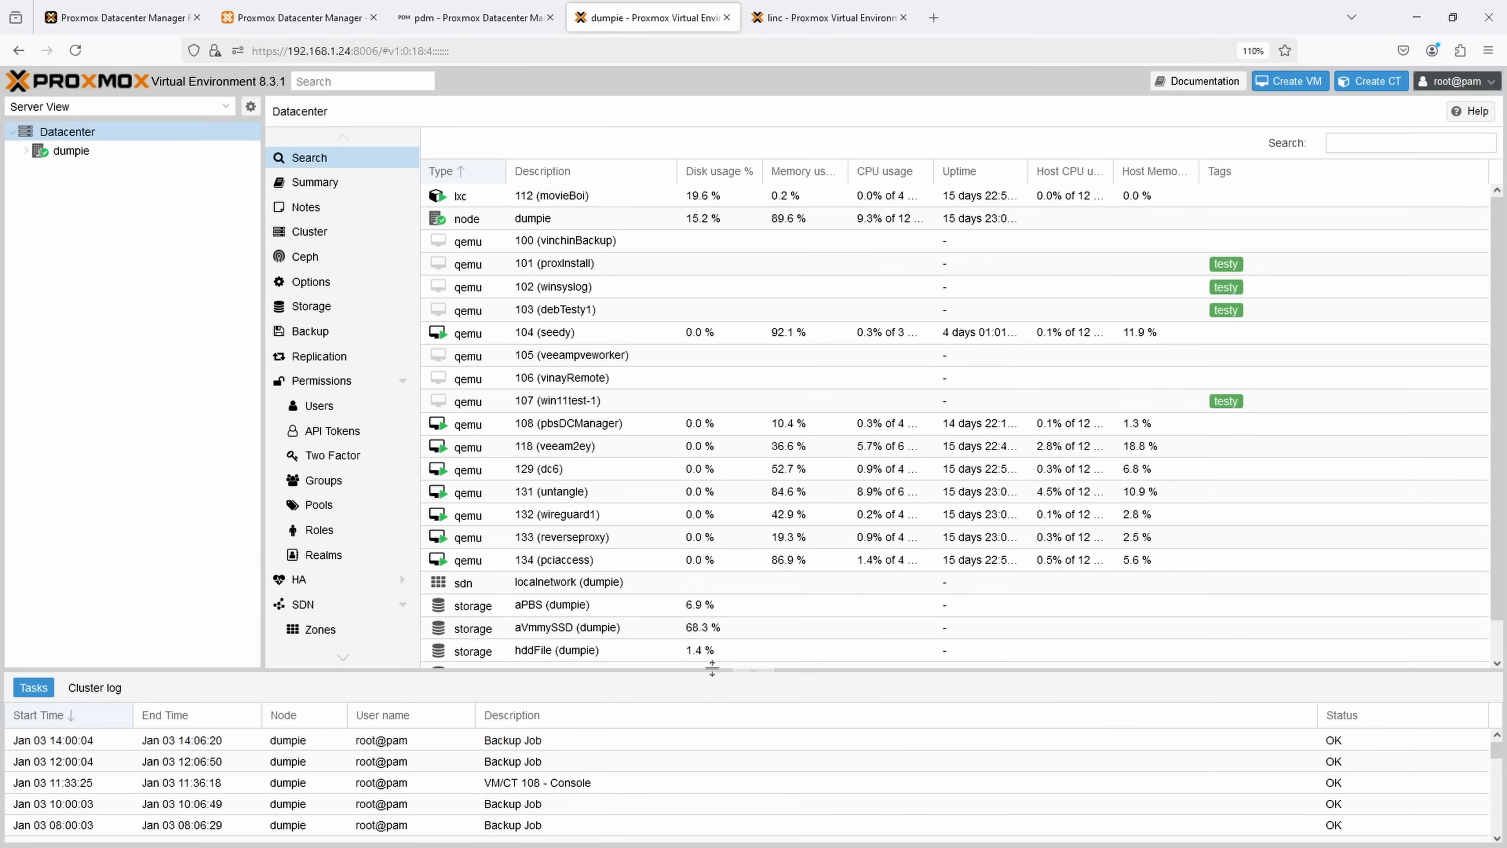
click(471, 17)
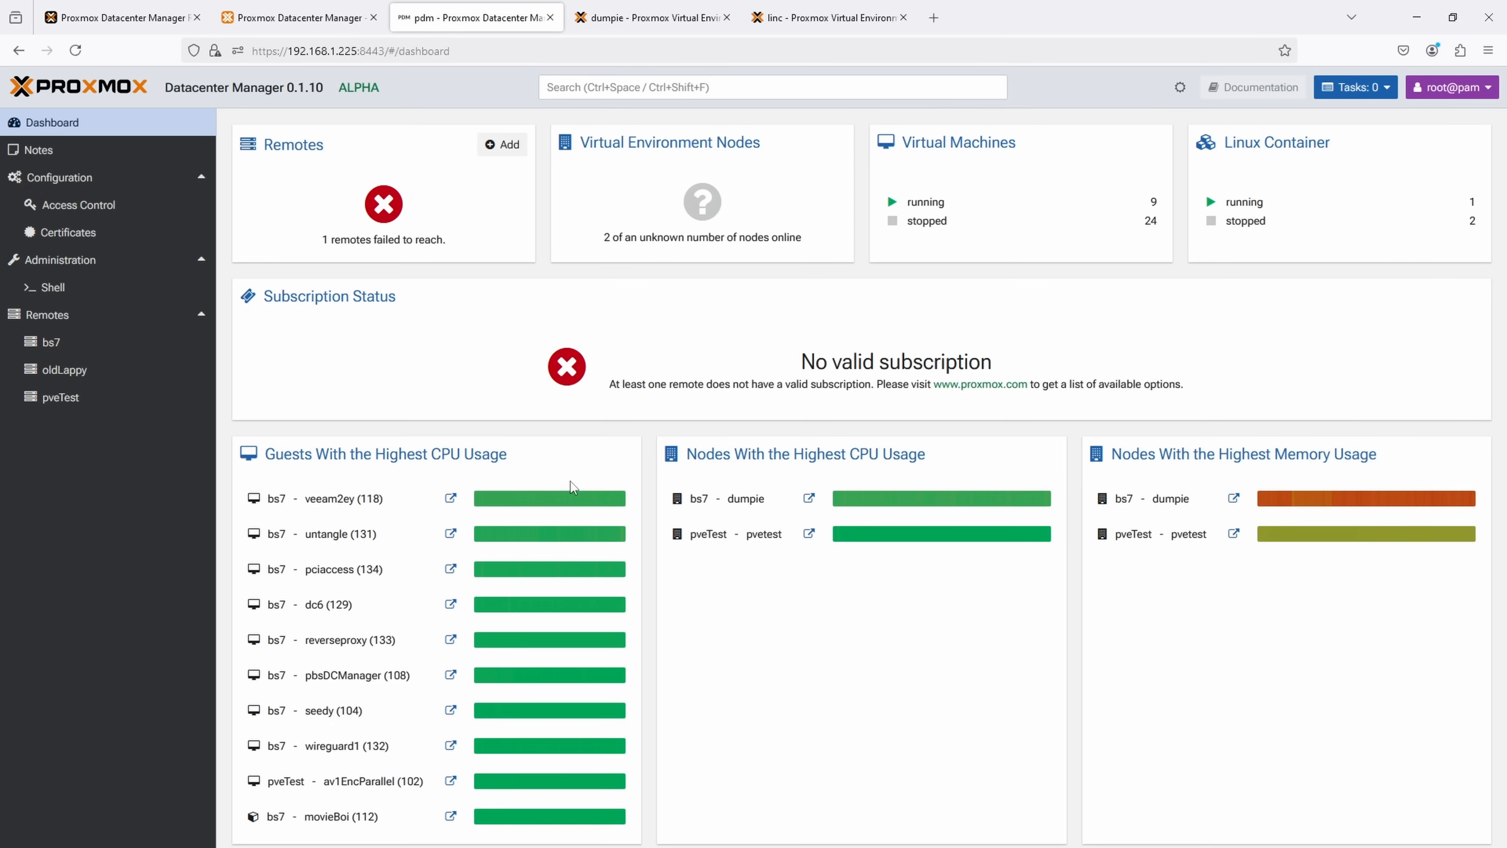
mouse_move(701, 613)
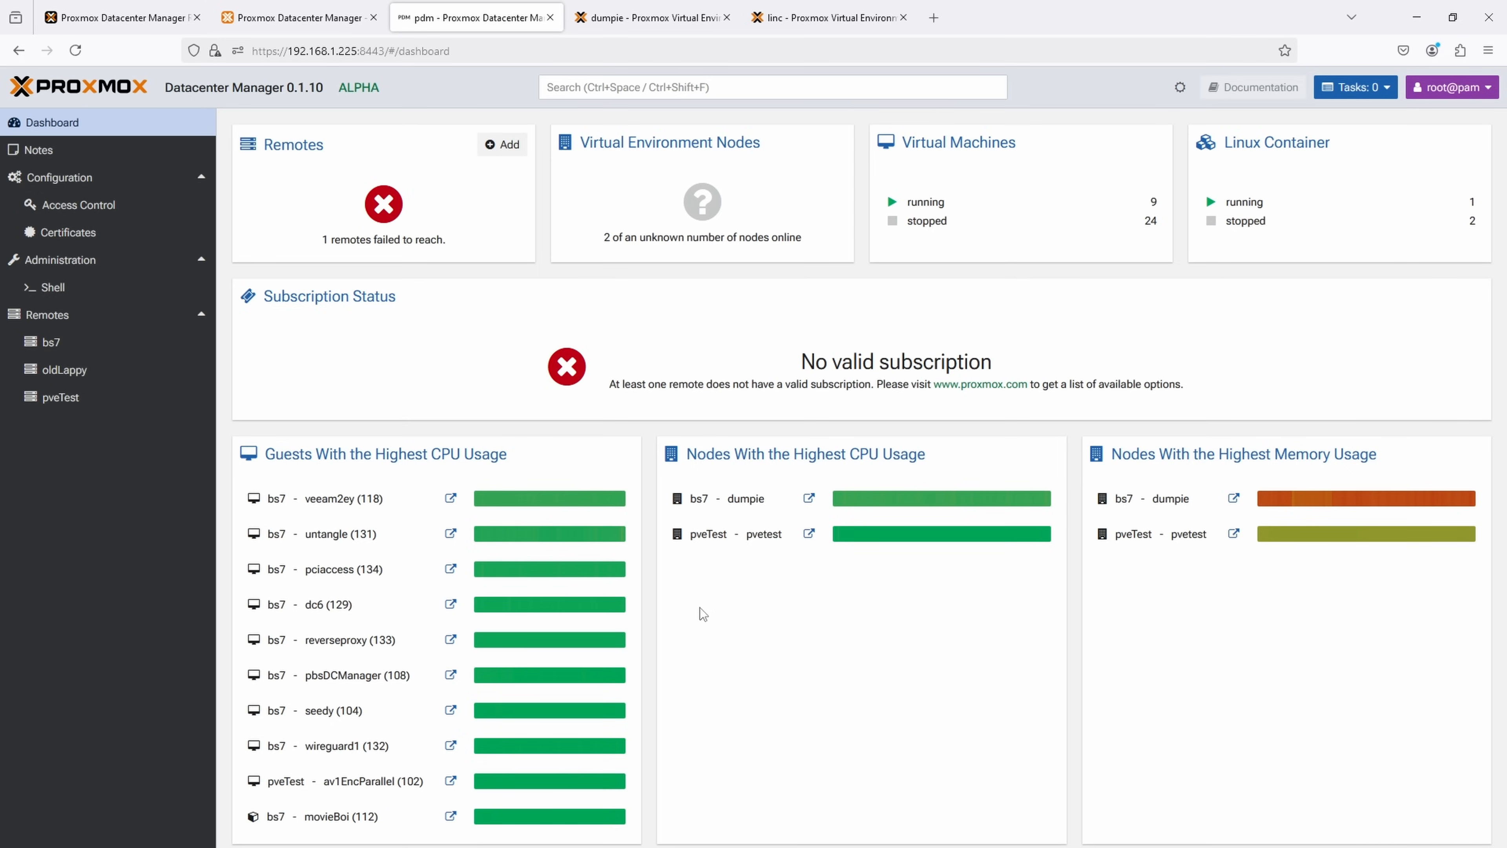
mouse_move(664, 600)
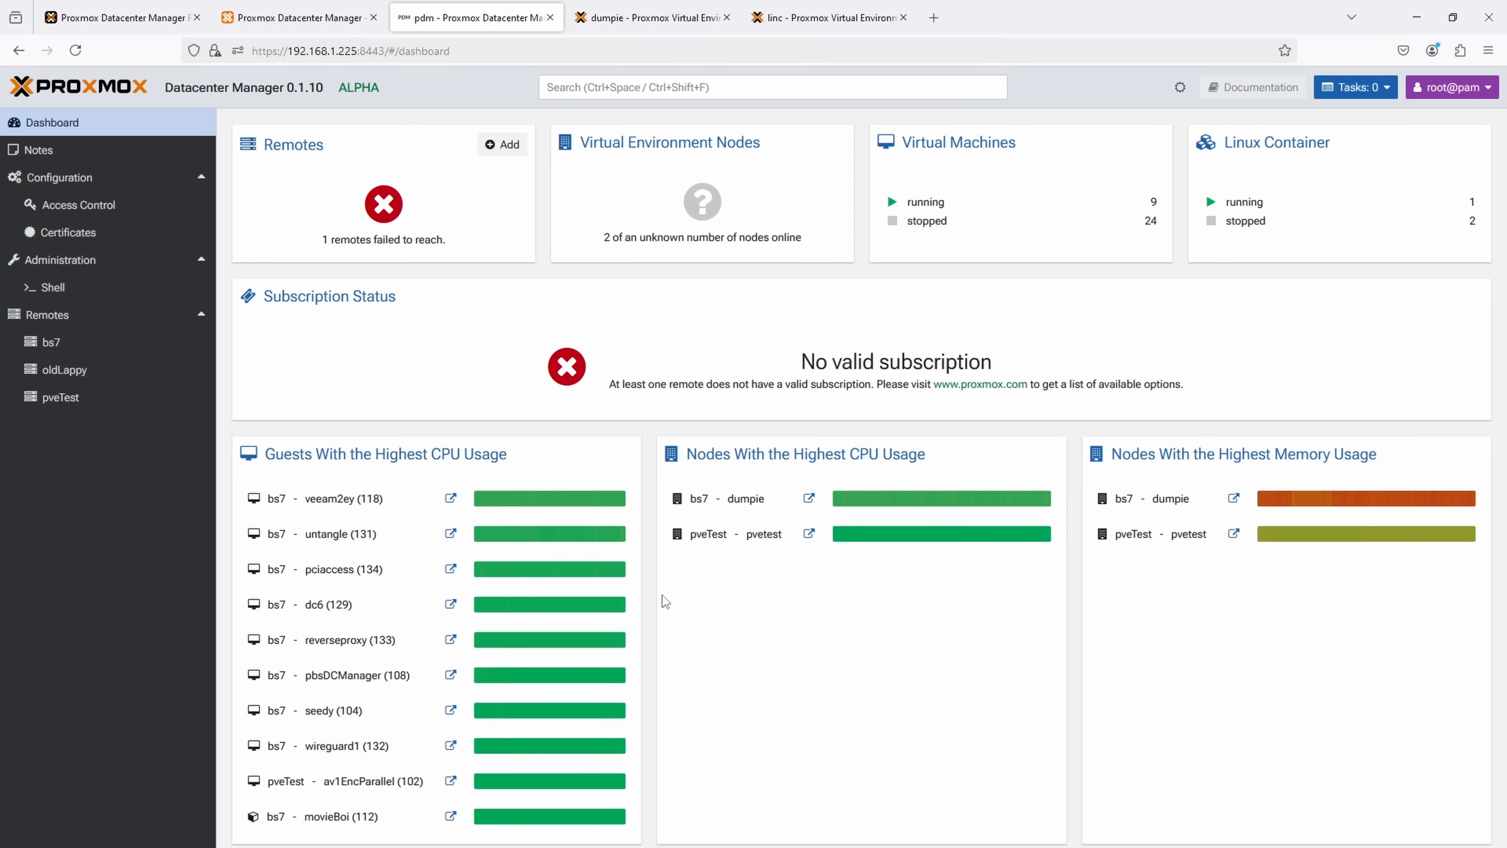
mouse_move(664, 582)
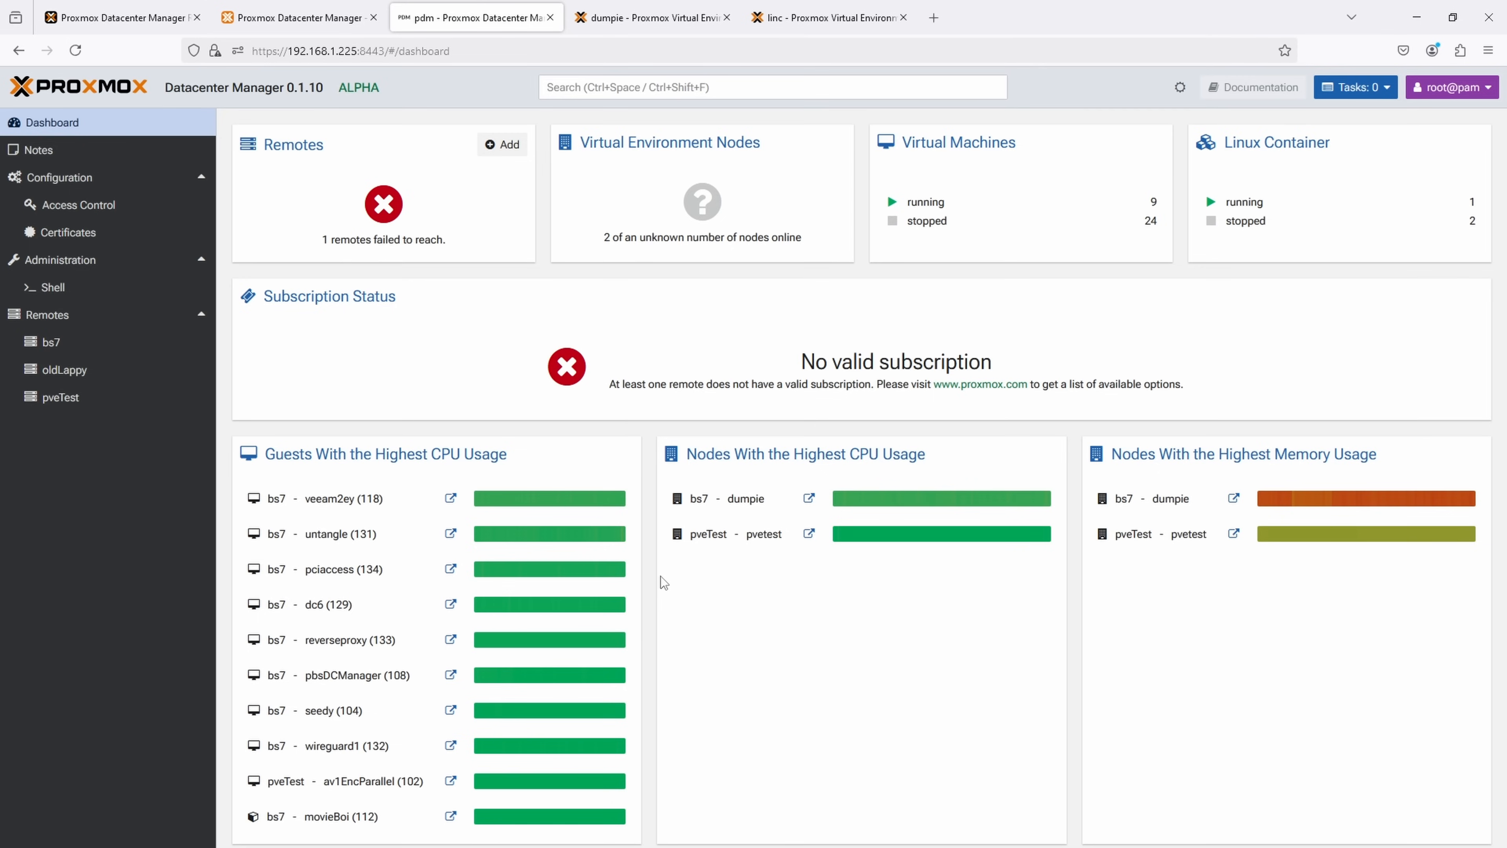
key(ctrl+plus)
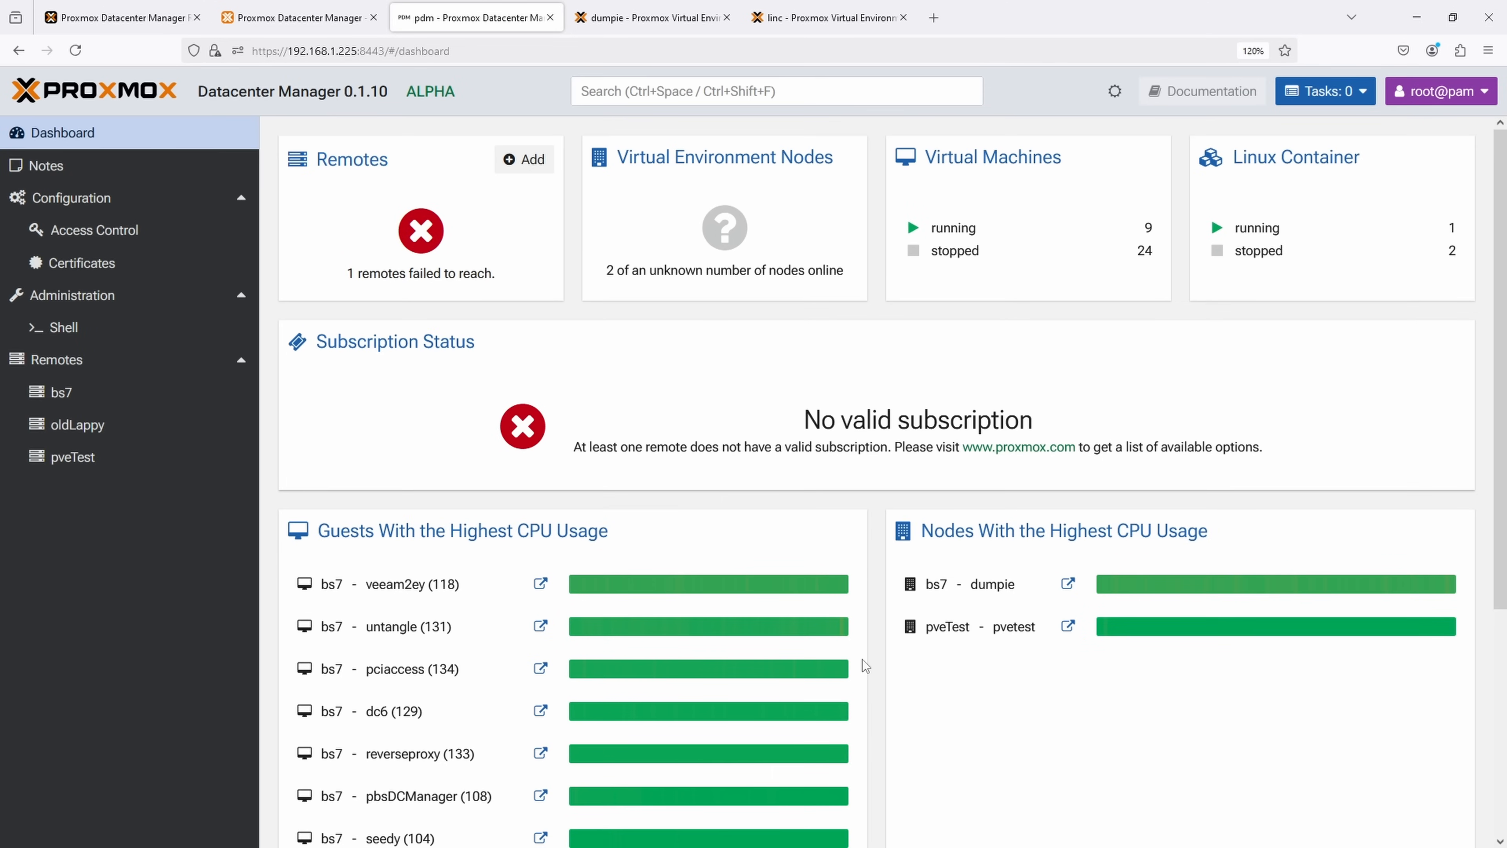
click(654, 17)
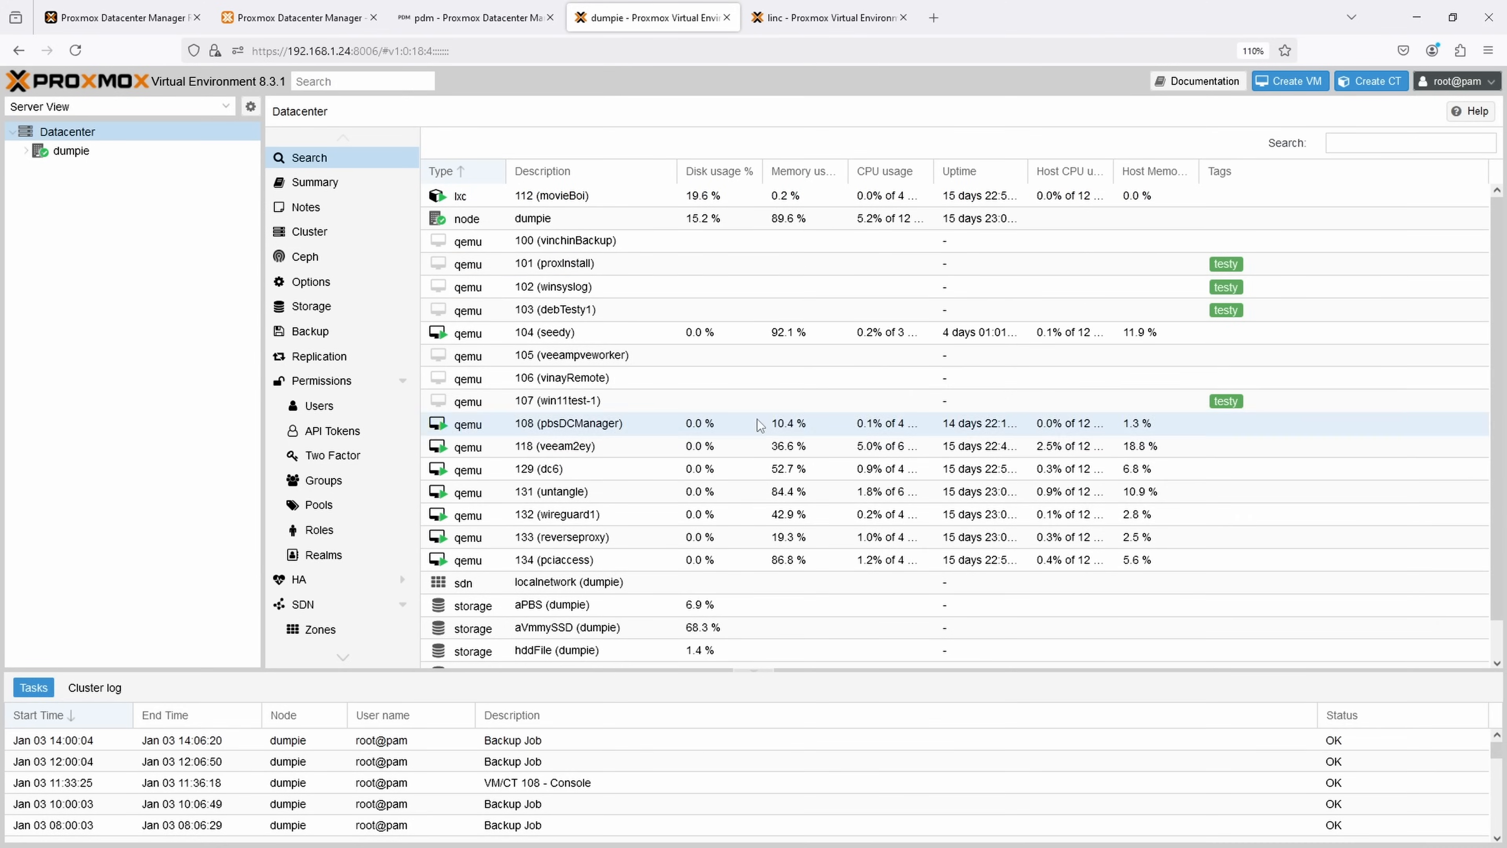
click(471, 16)
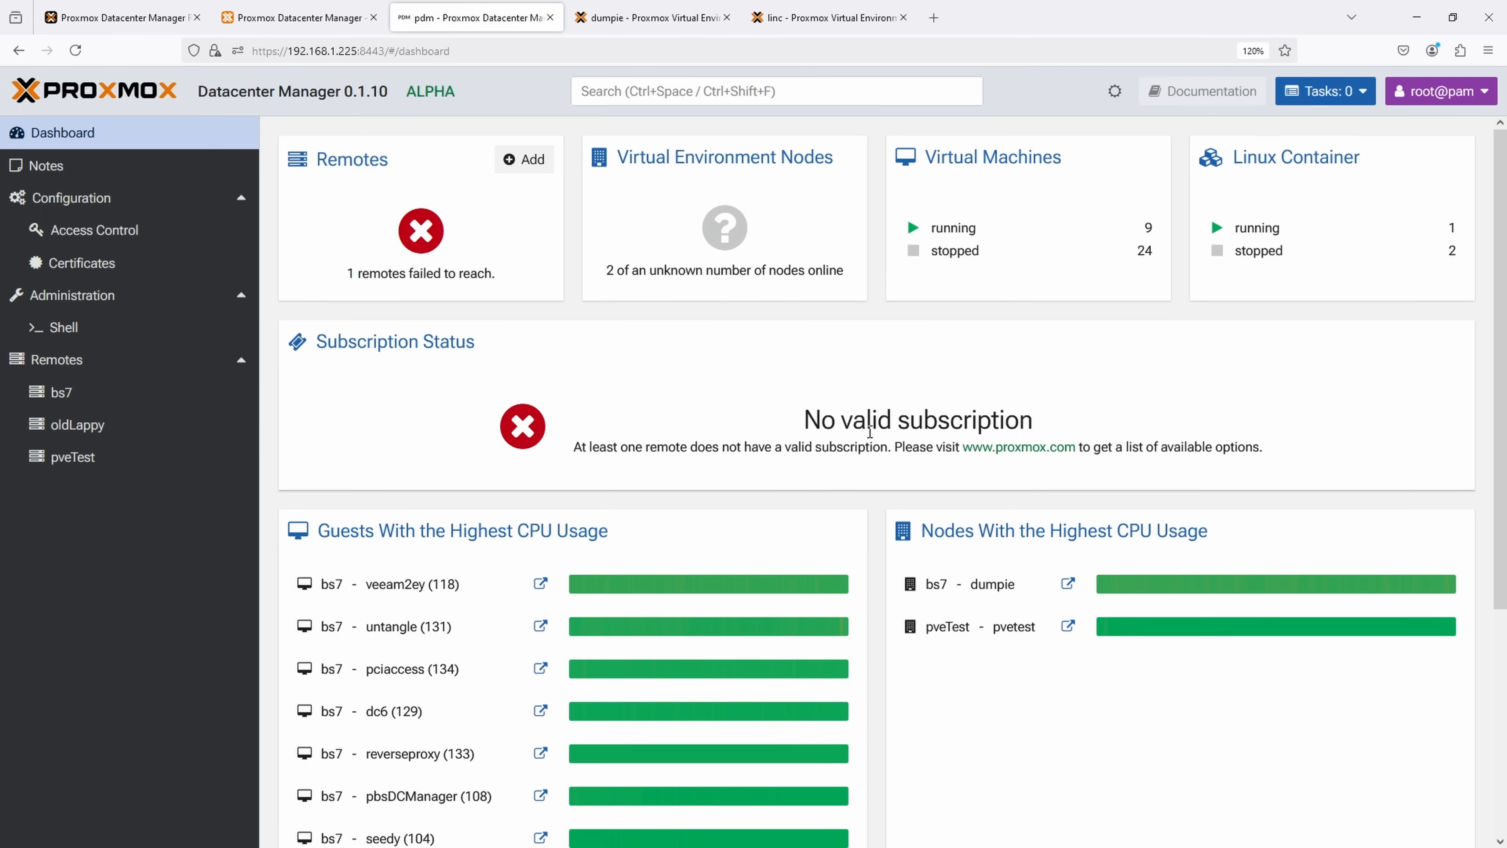
mouse_move(860, 410)
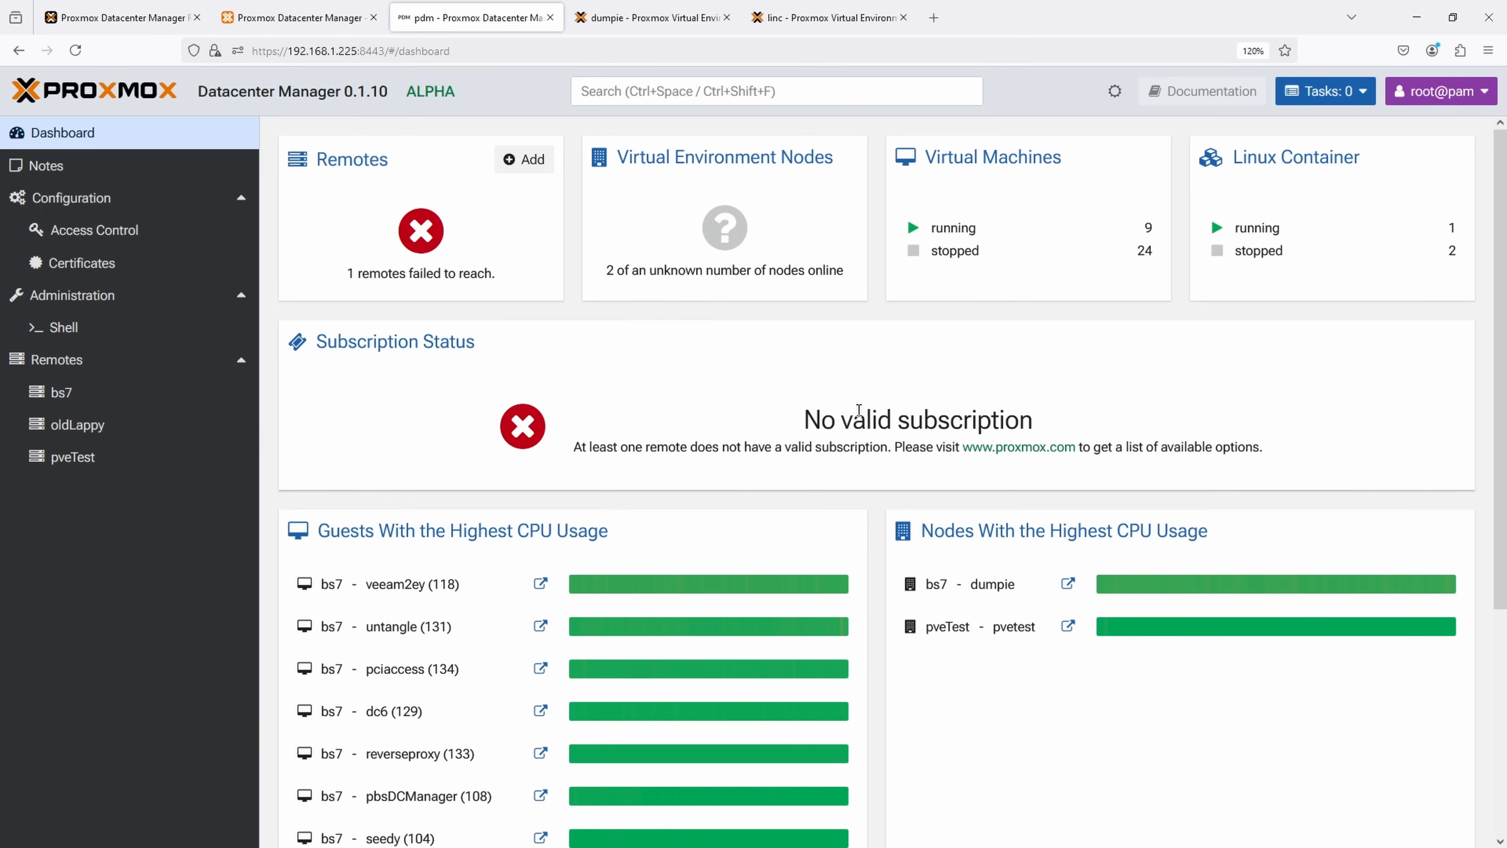
drag(872, 419, 868, 446)
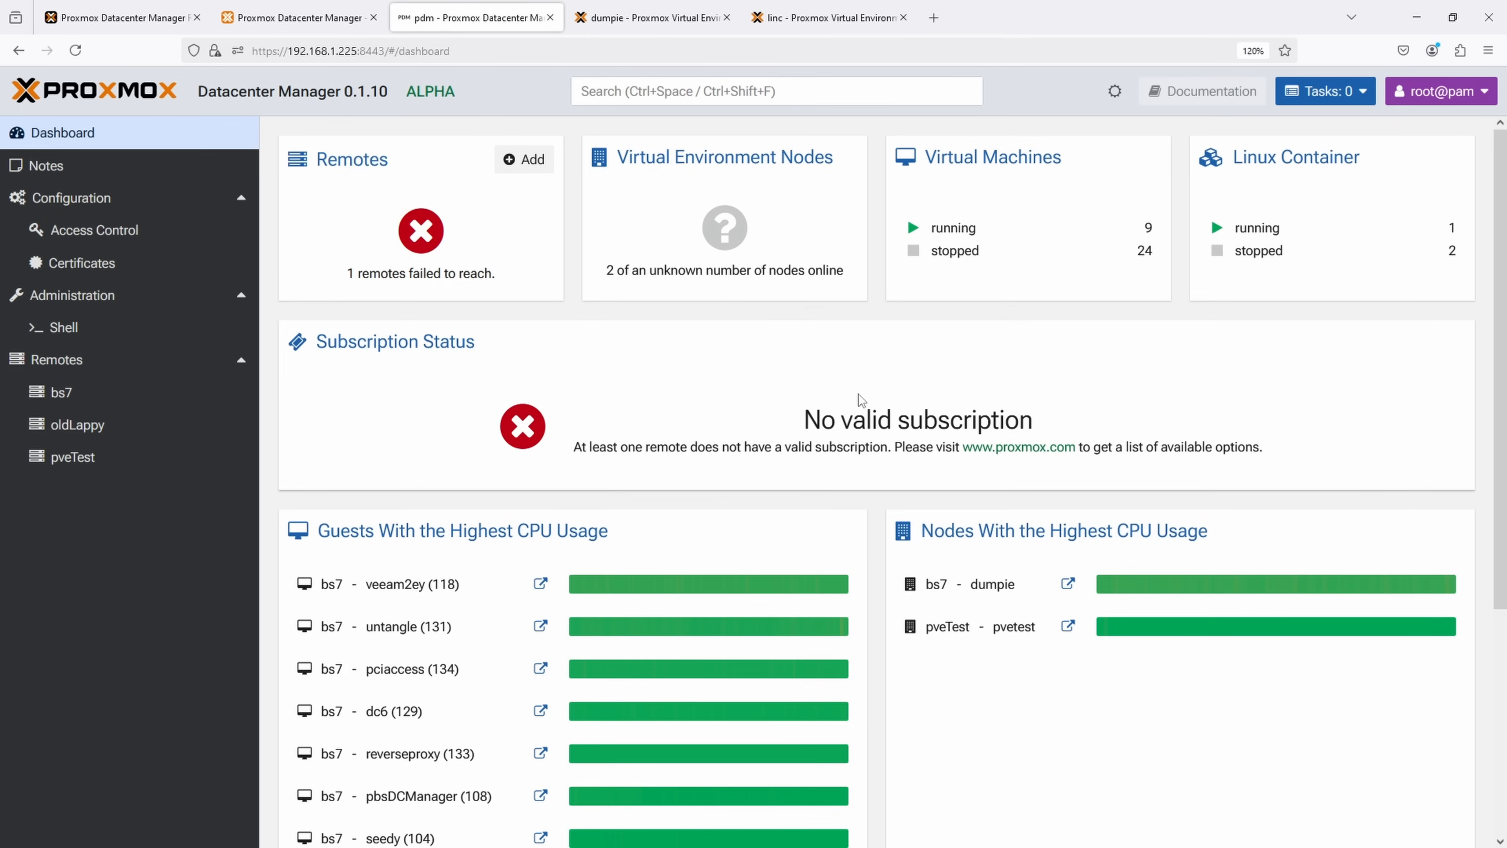
mouse_move(874, 274)
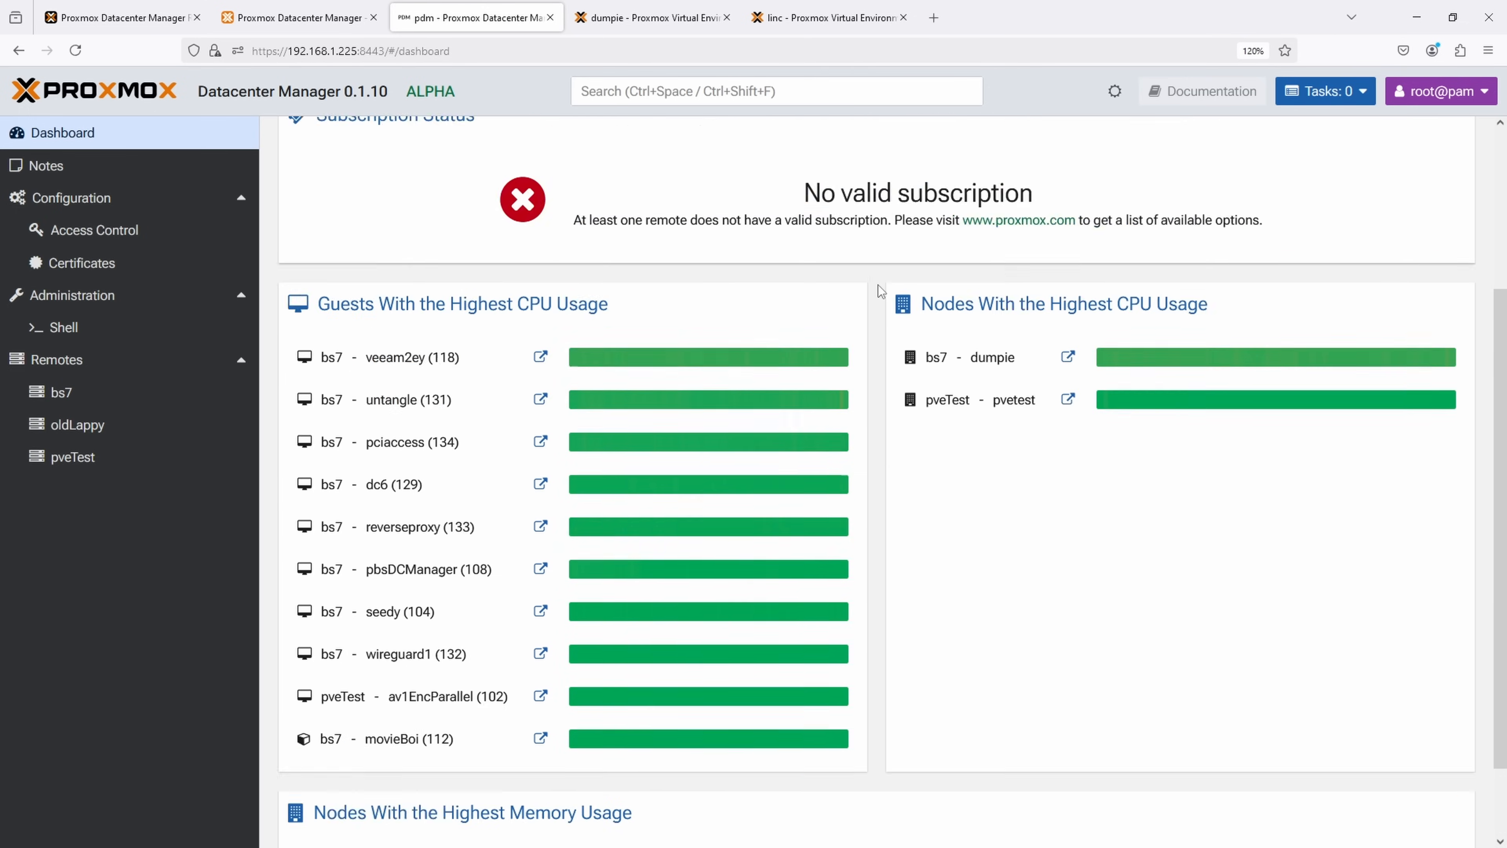
scroll(up, 3)
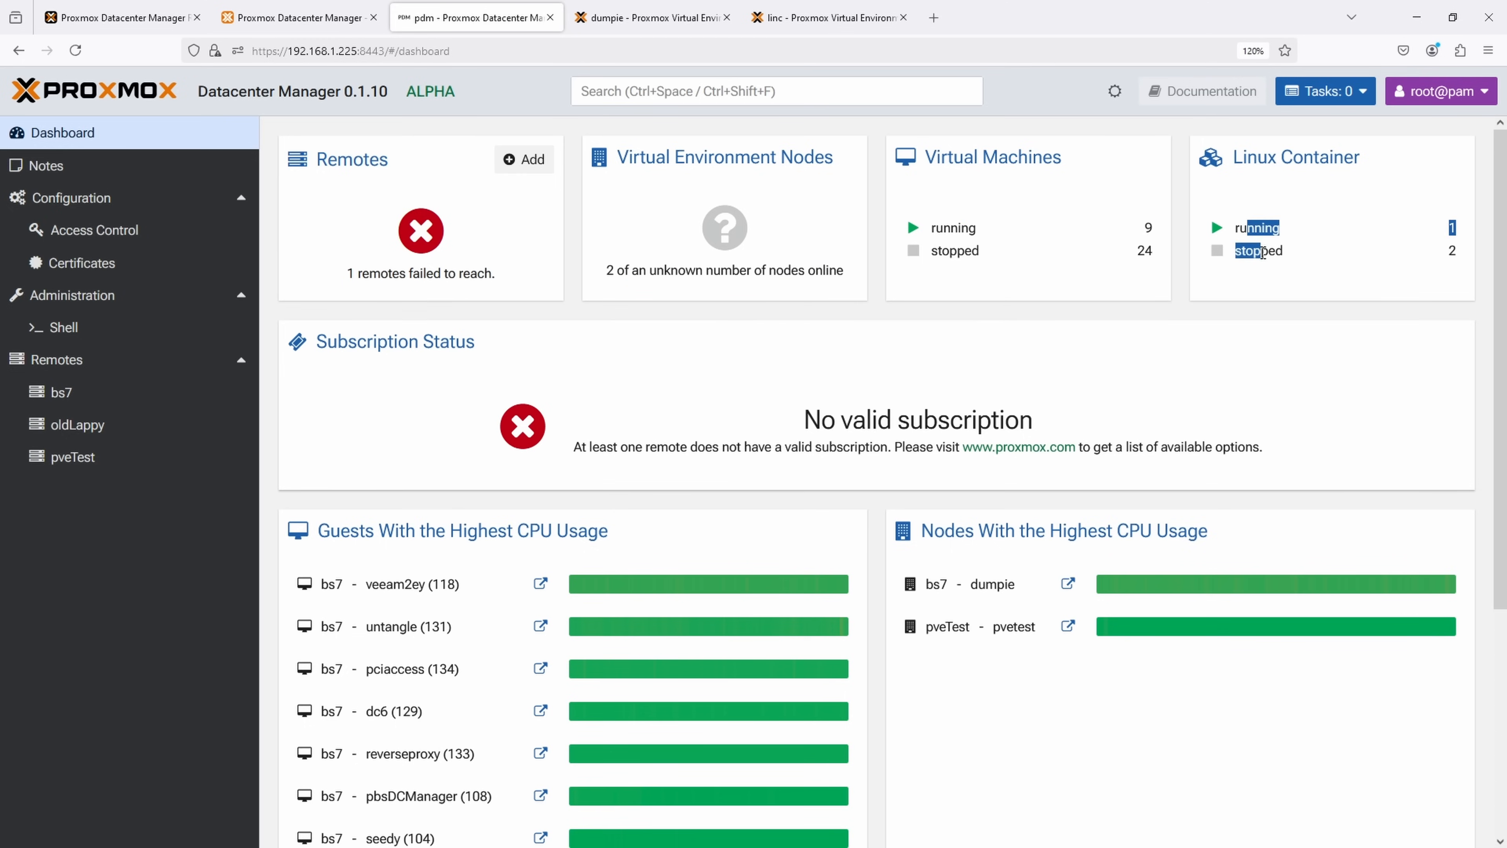
drag(759, 419, 1254, 446)
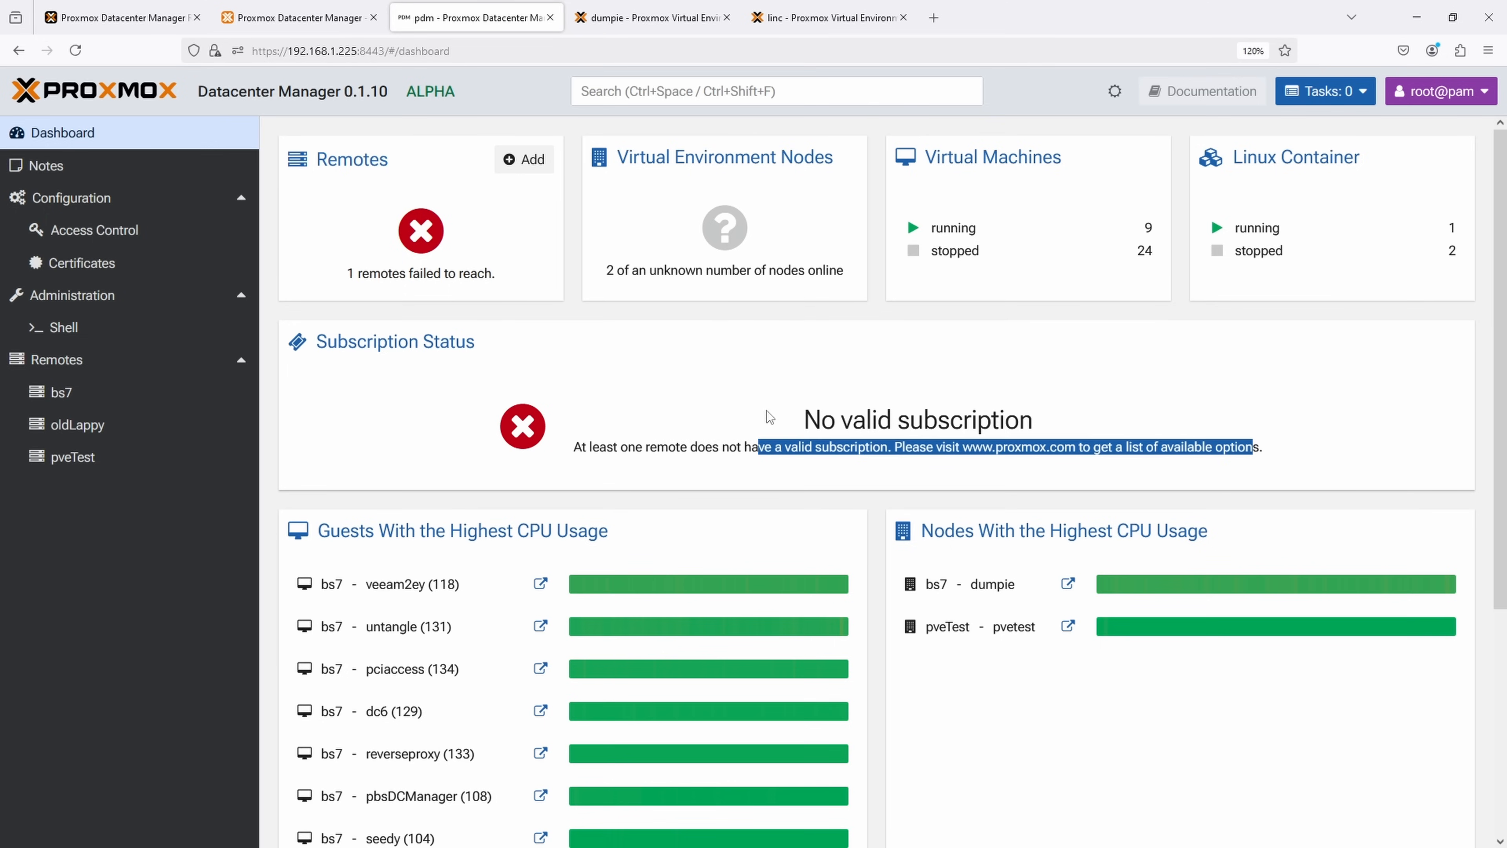
scroll(down, 3)
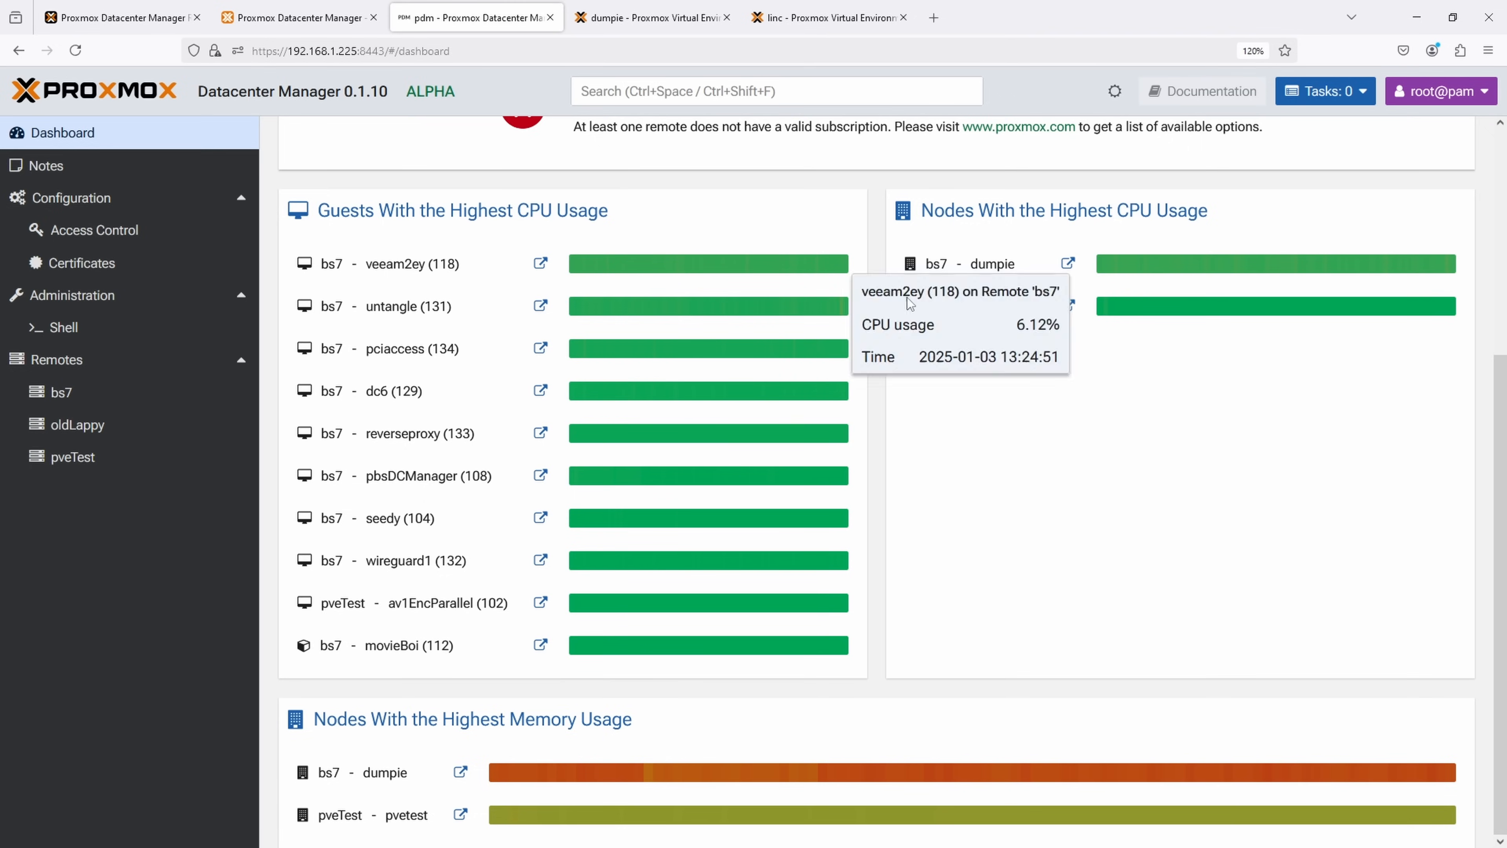
mouse_move(1199, 198)
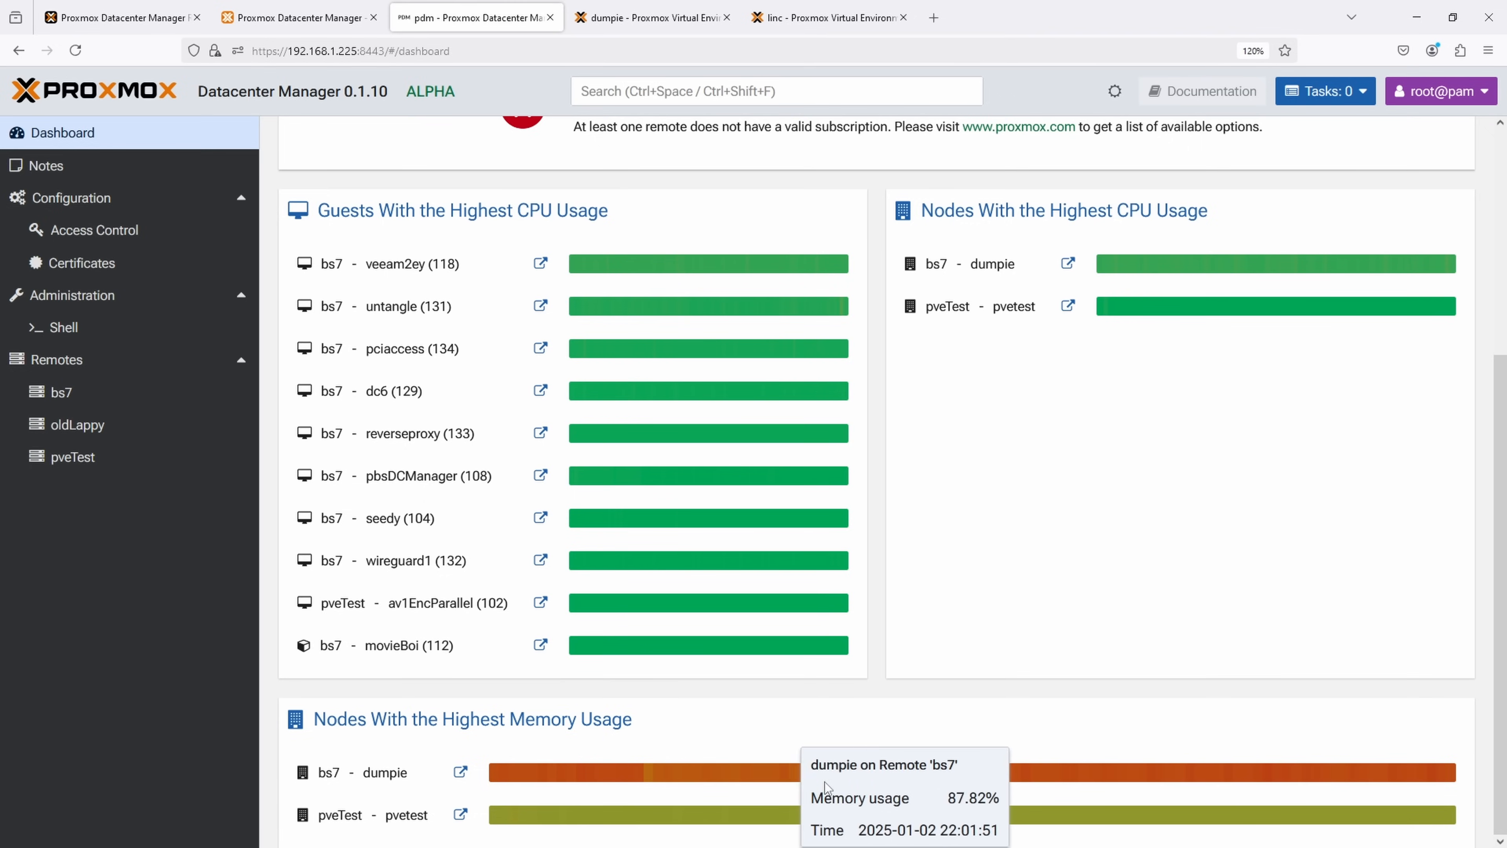
mouse_move(873, 697)
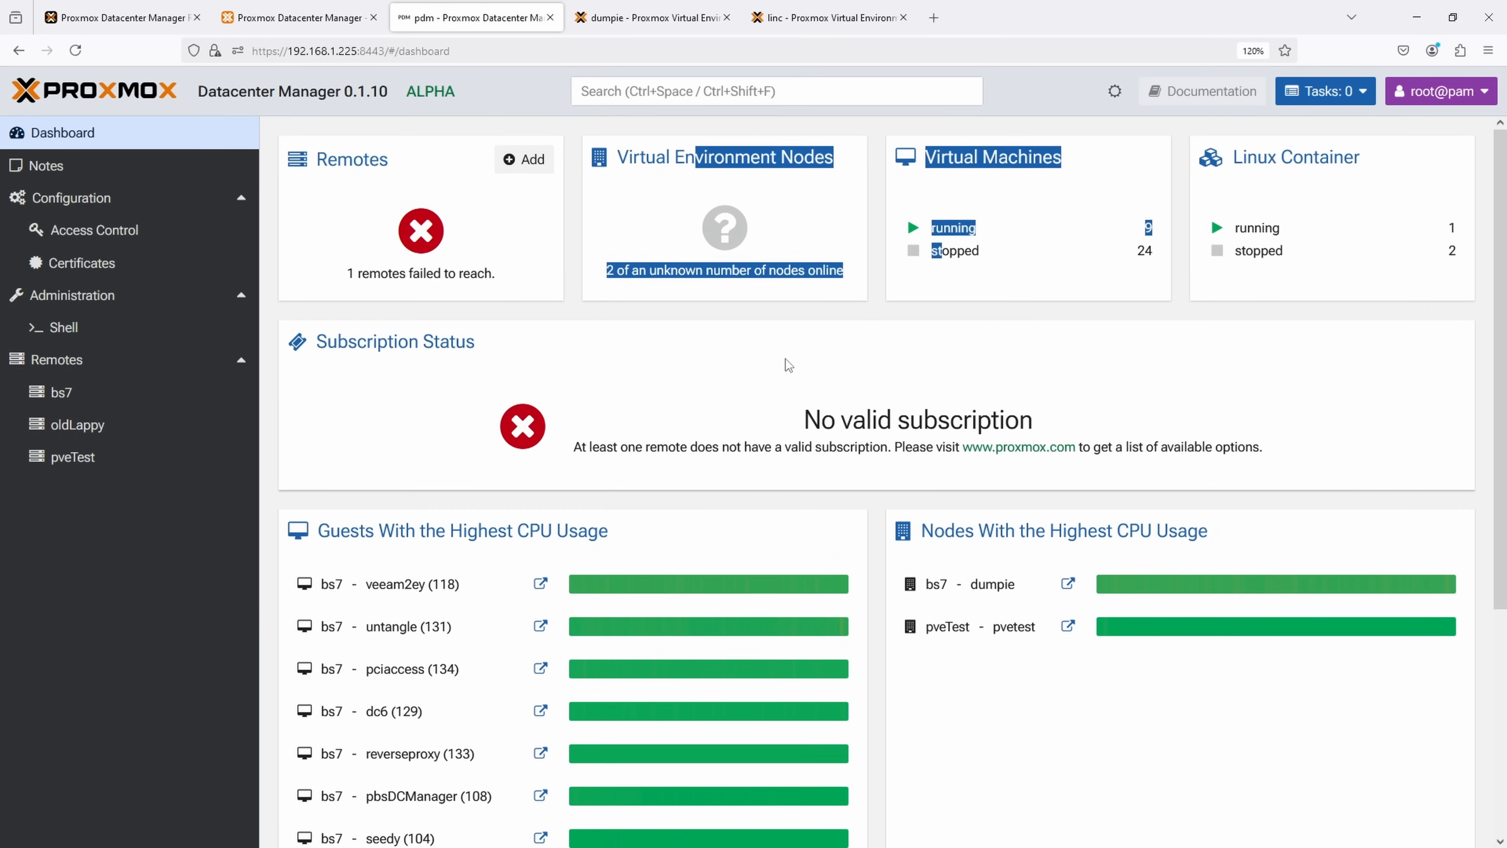
scroll(down, 3)
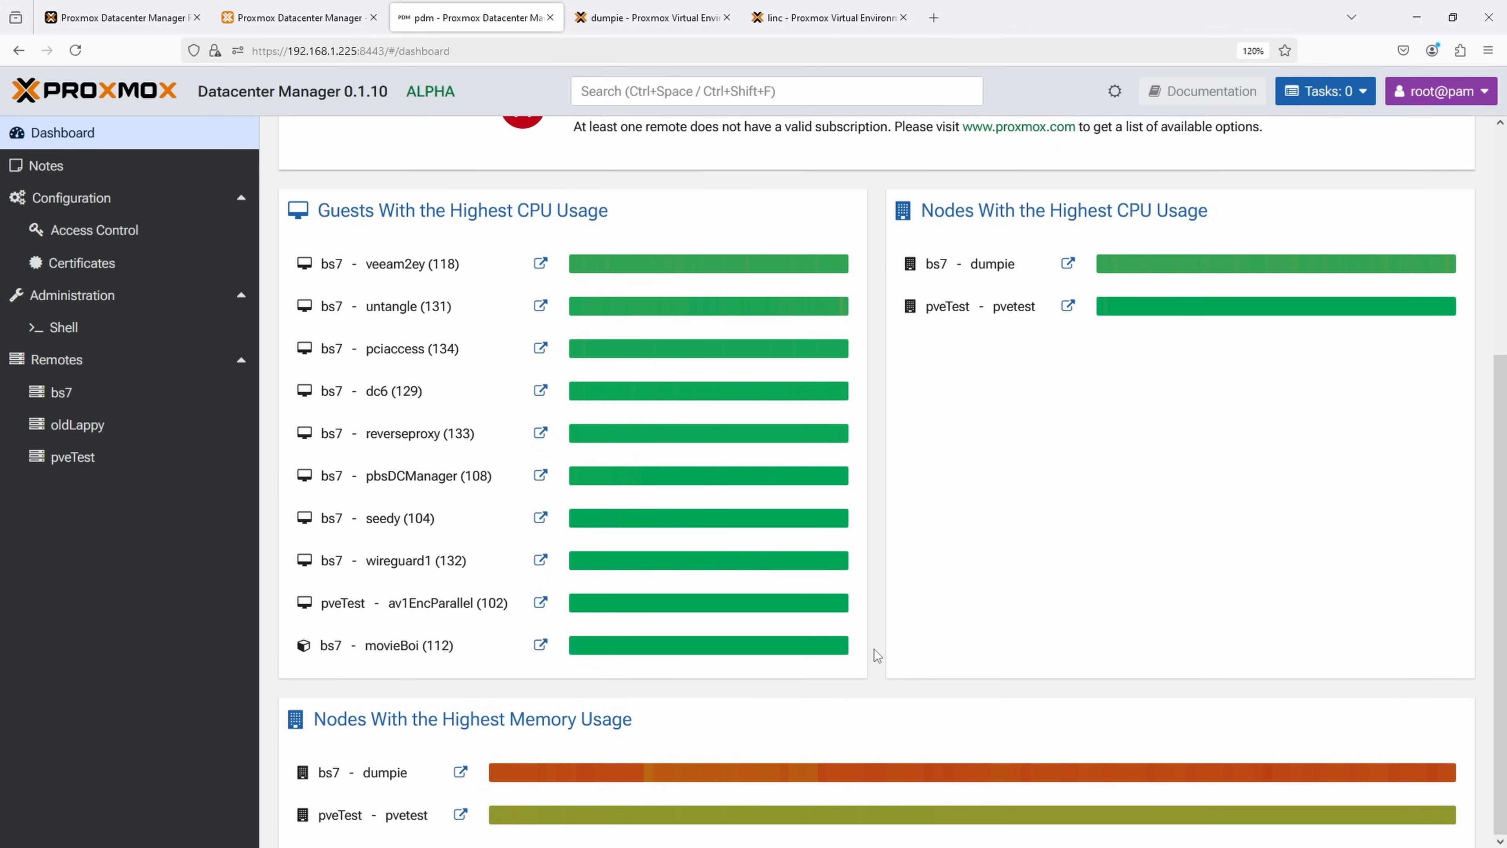
mouse_move(753, 685)
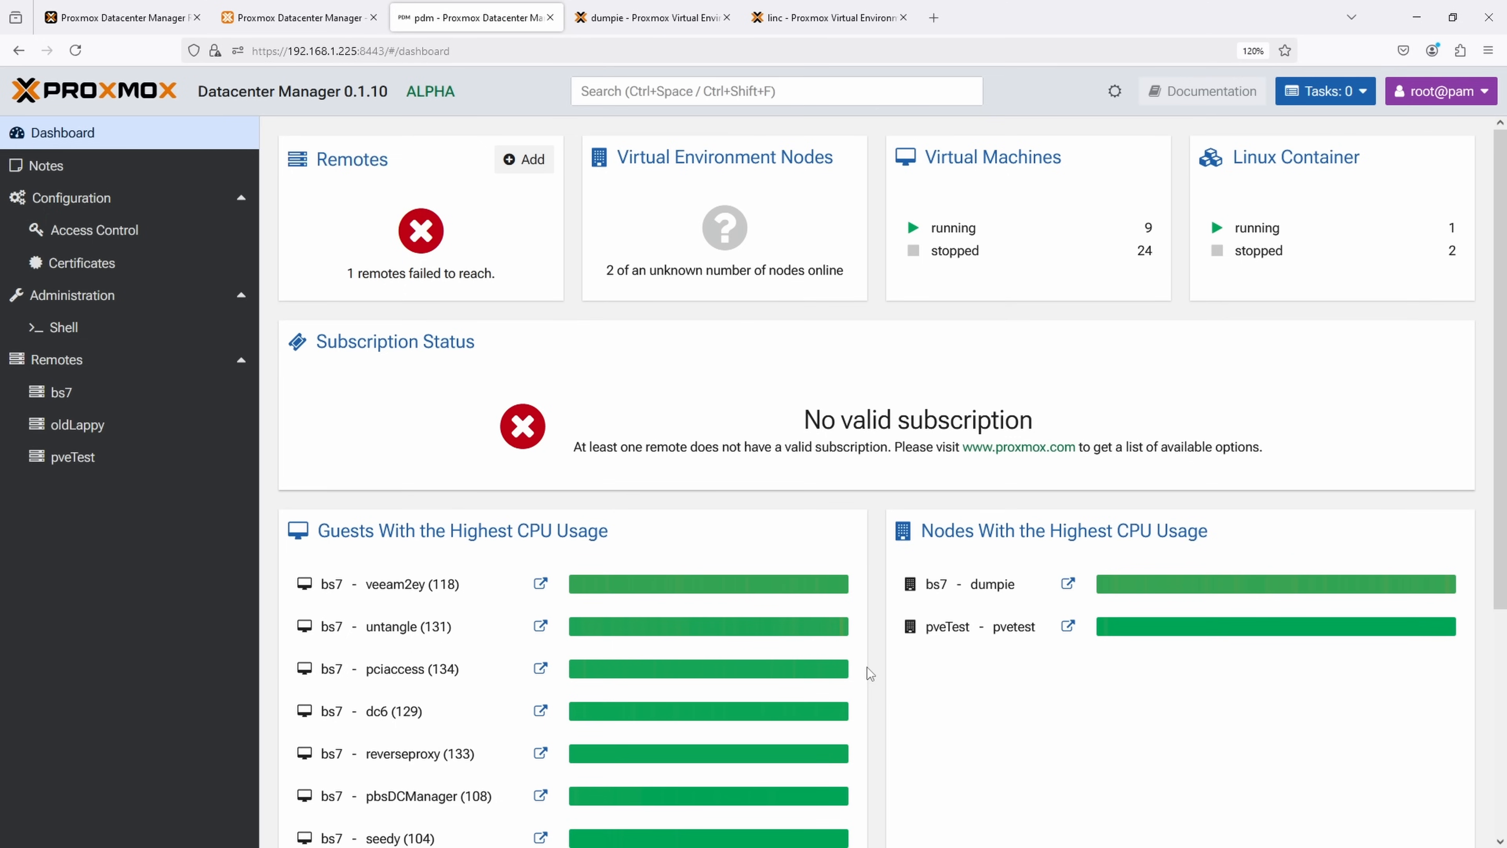
mouse_move(759, 626)
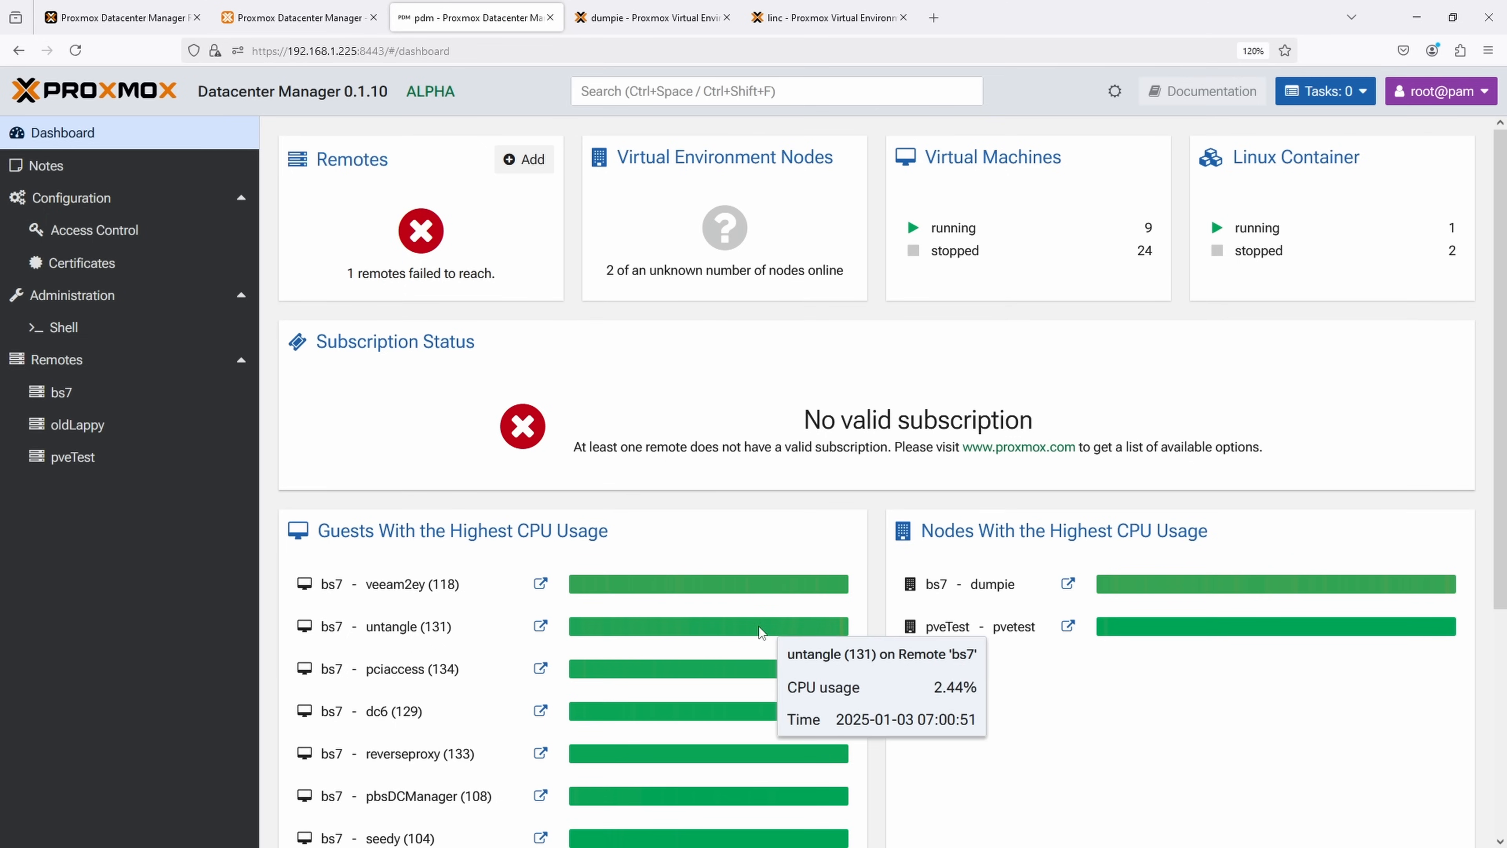
mouse_move(876, 542)
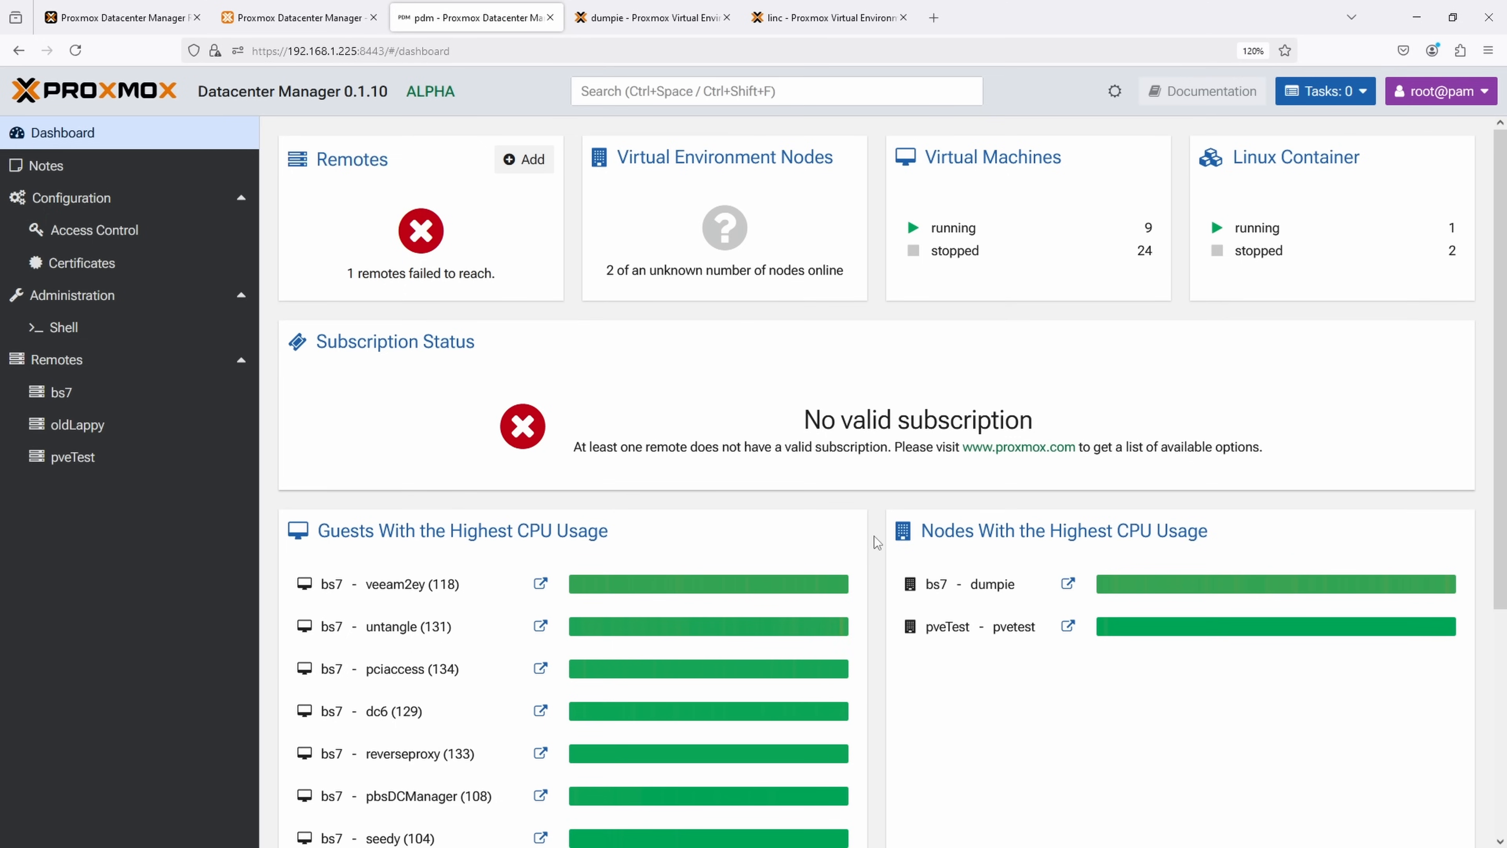
scroll(down, 3)
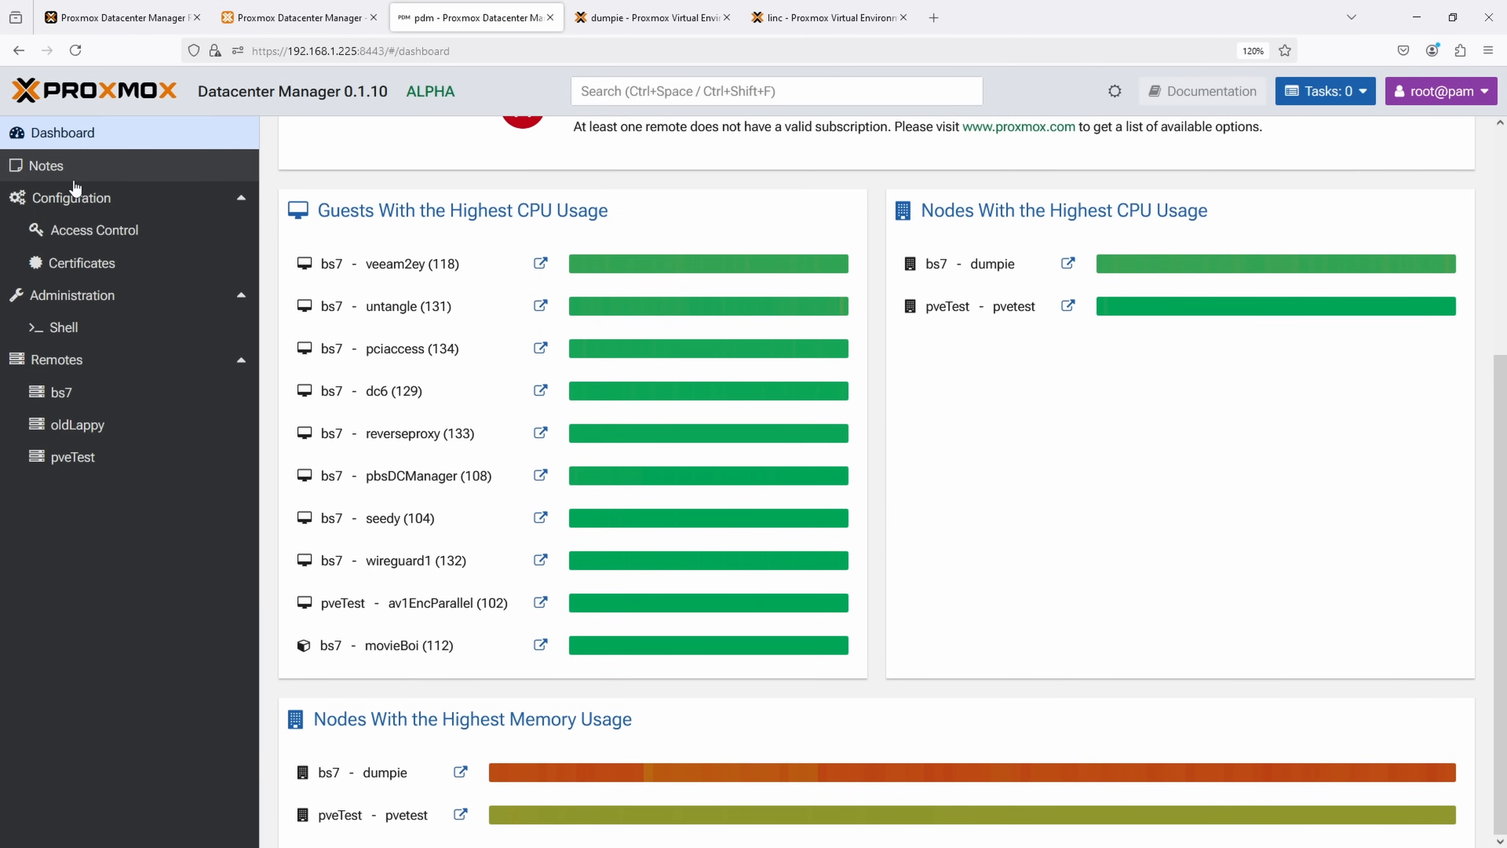
Step: Browse the datacenter notes, network/time settings and the Access Control user accounts
click(47, 165)
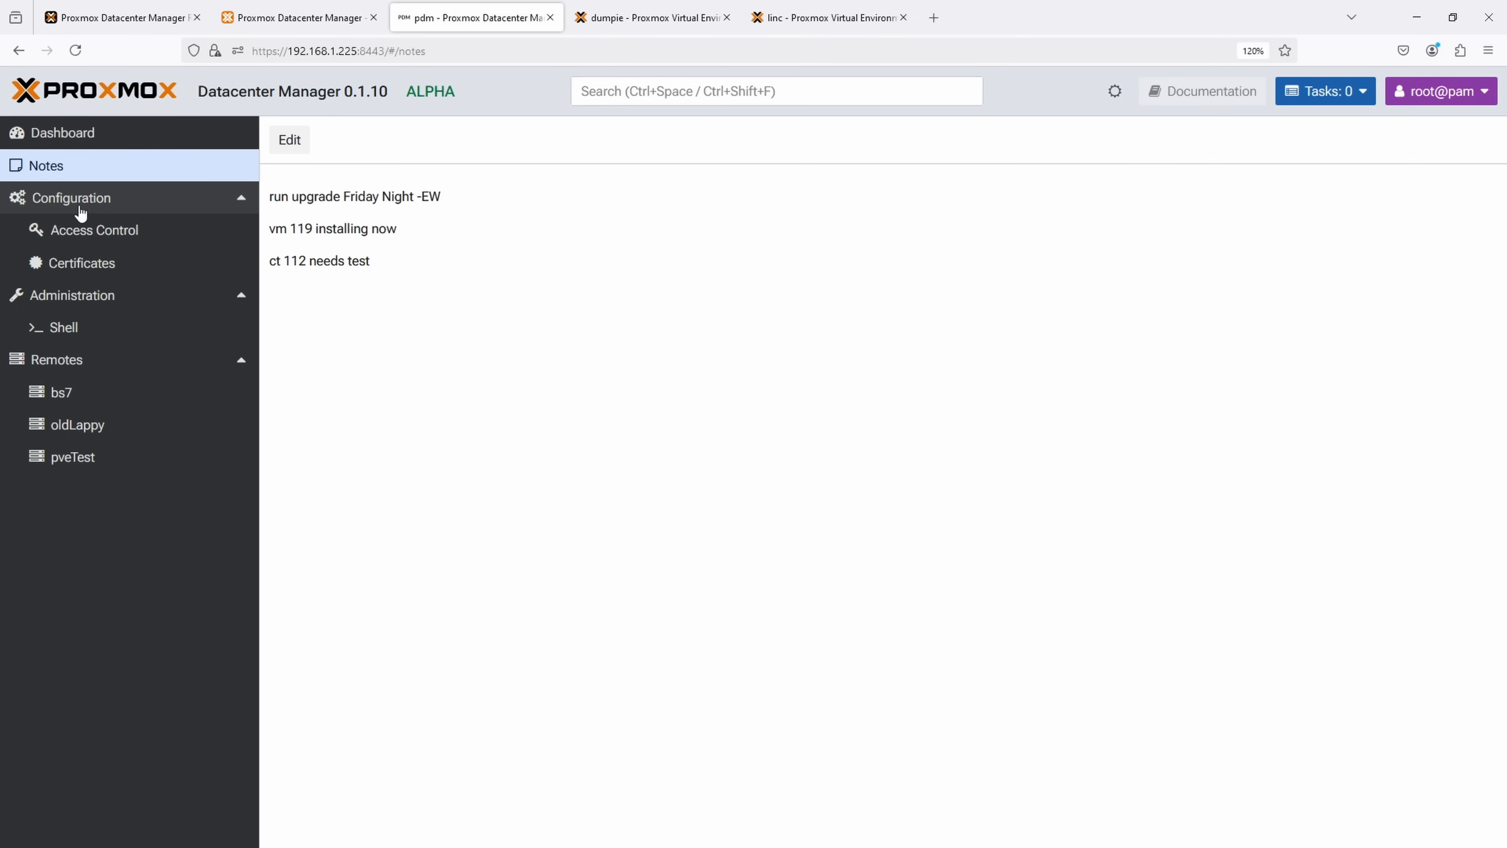
click(71, 197)
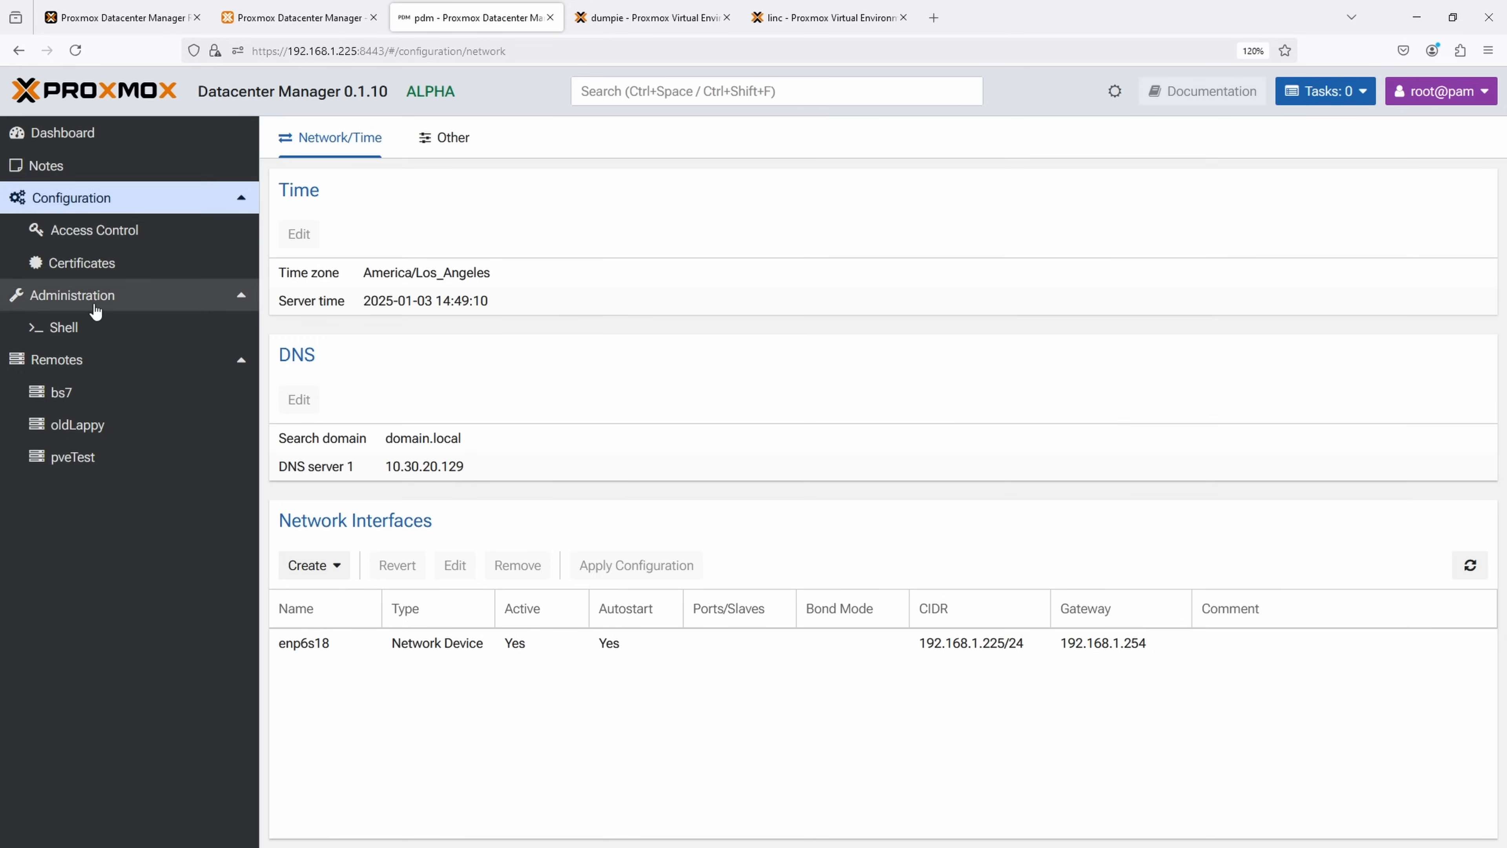
click(95, 230)
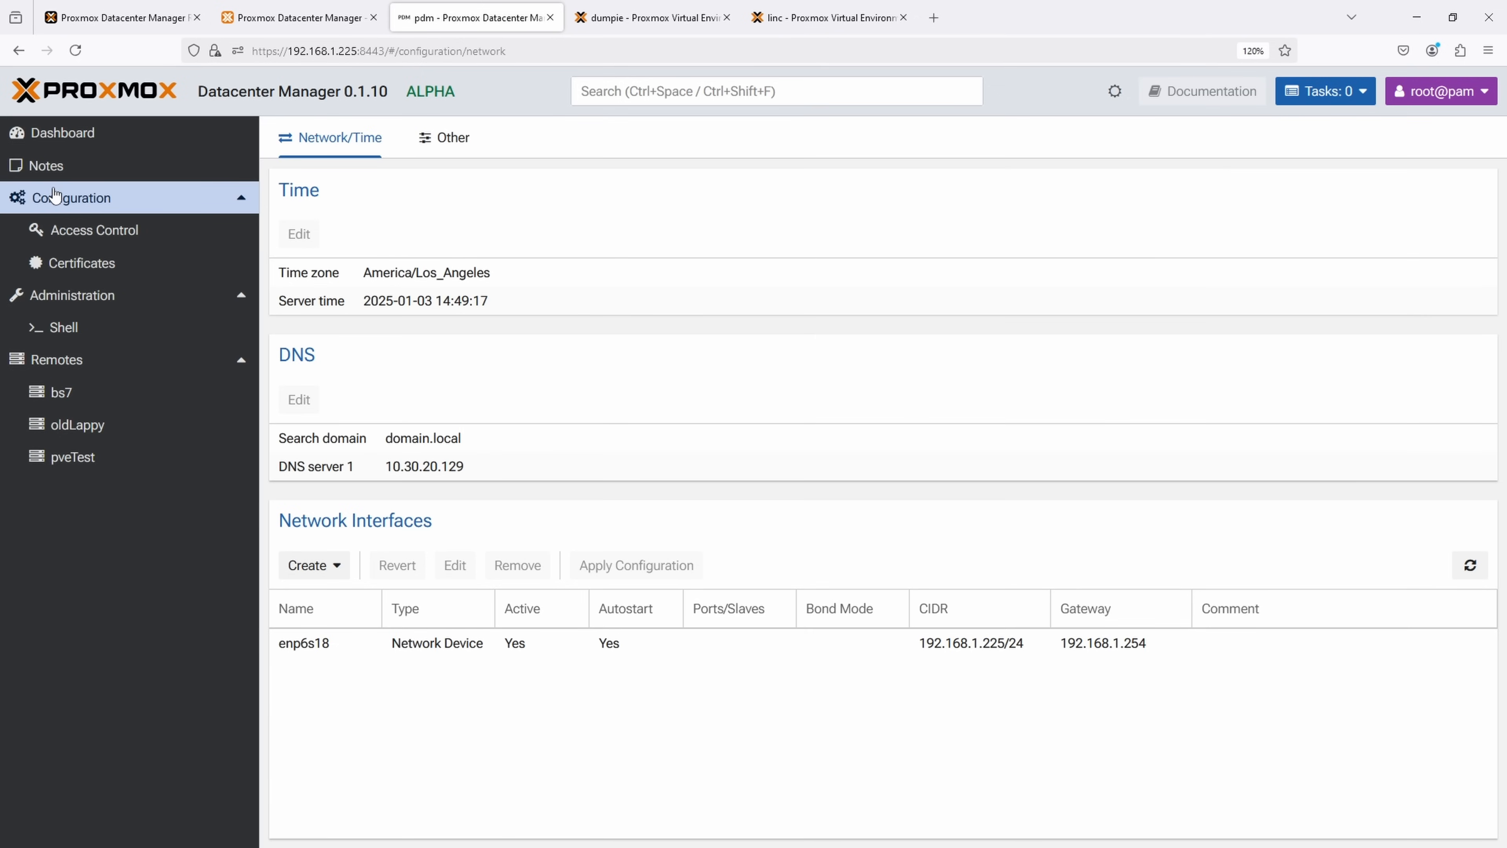
click(95, 230)
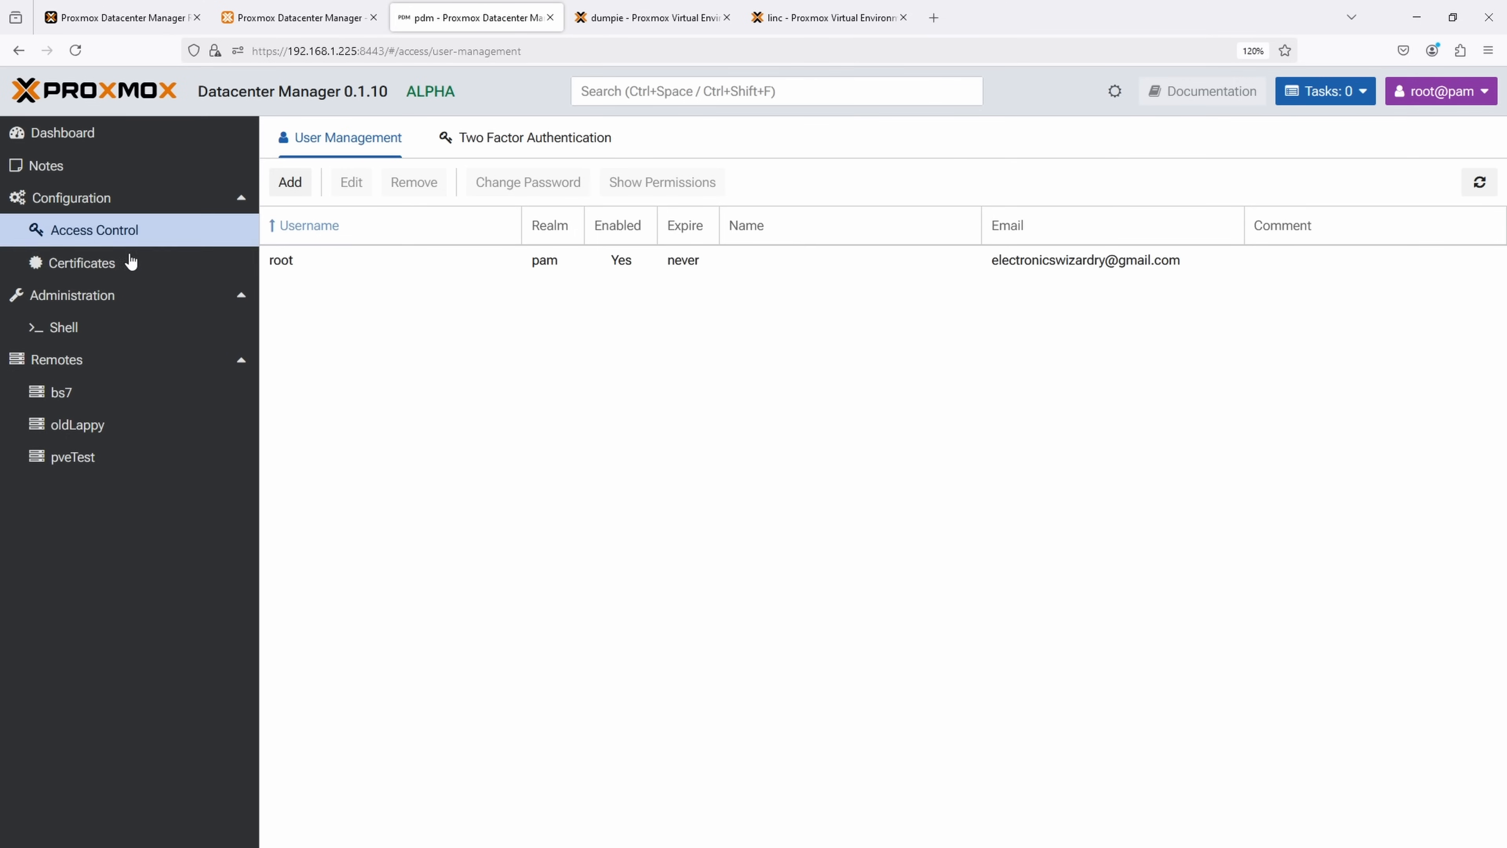
Step: Review the package repositories, select the pdm-test entry, then move to the host shell
click(75, 295)
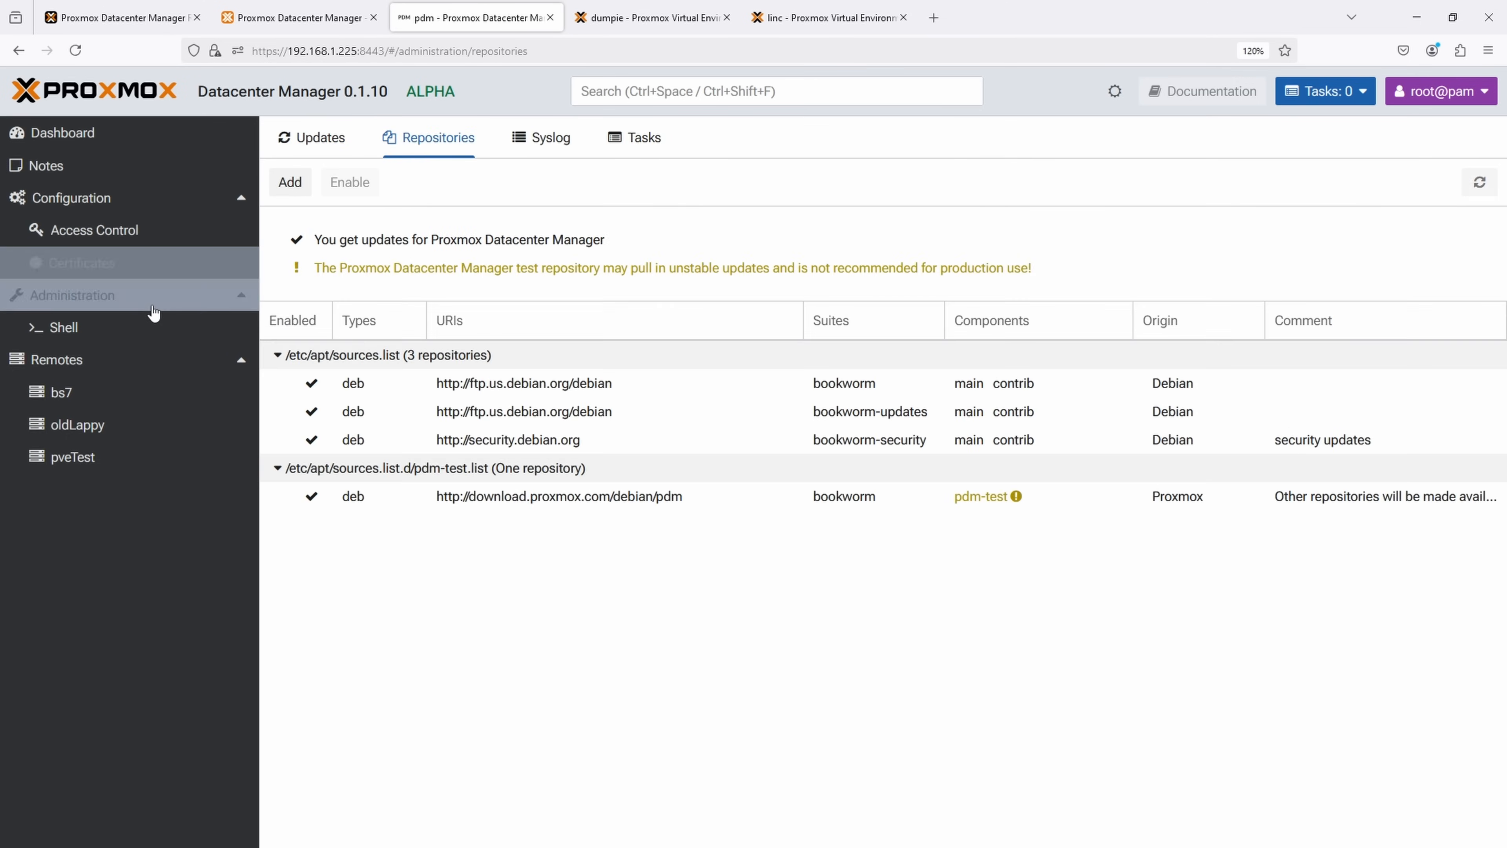
click(63, 327)
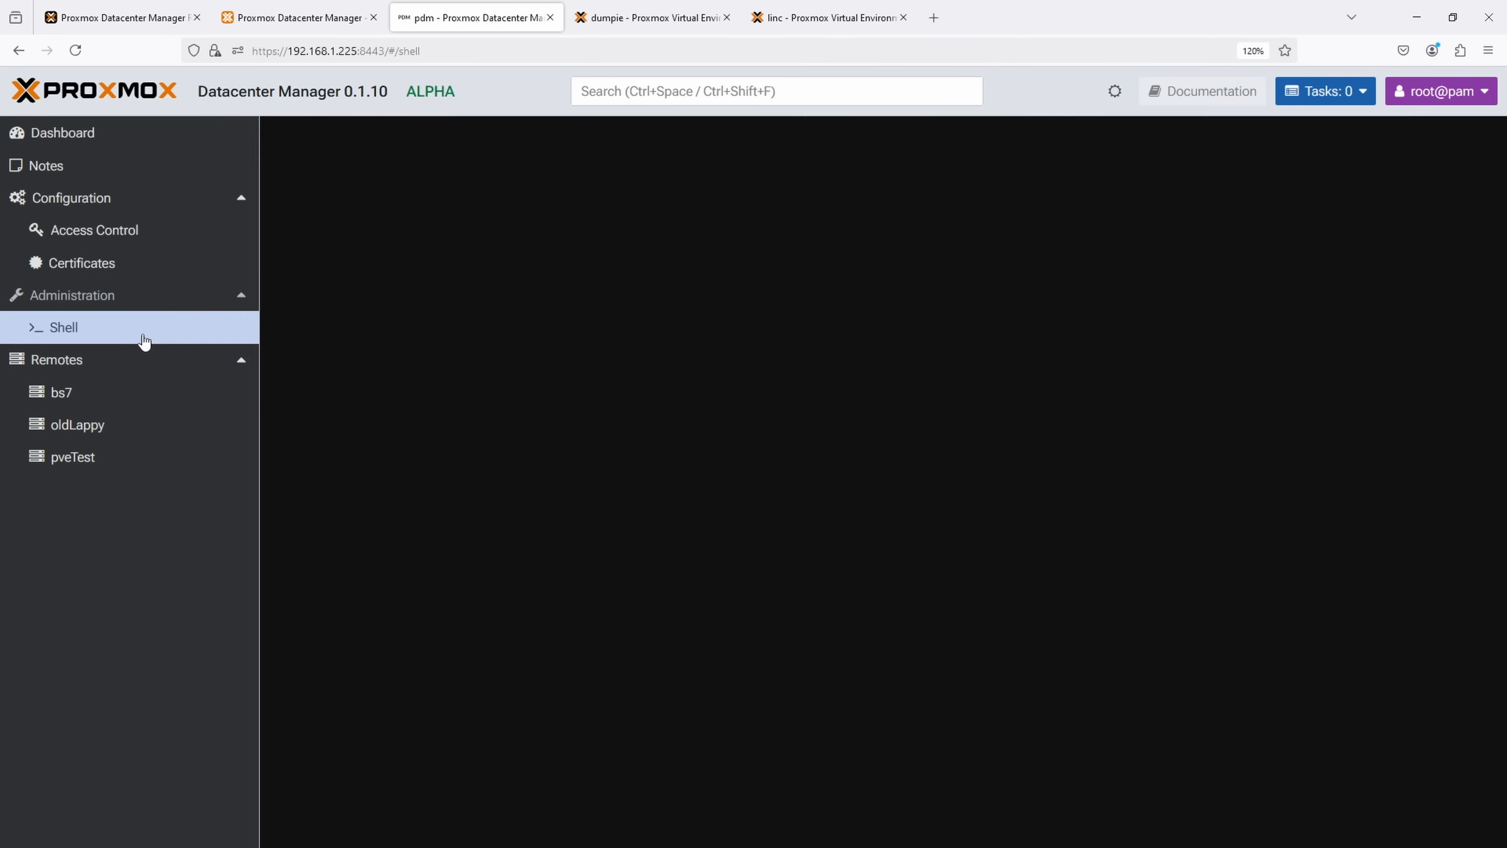
click(73, 295)
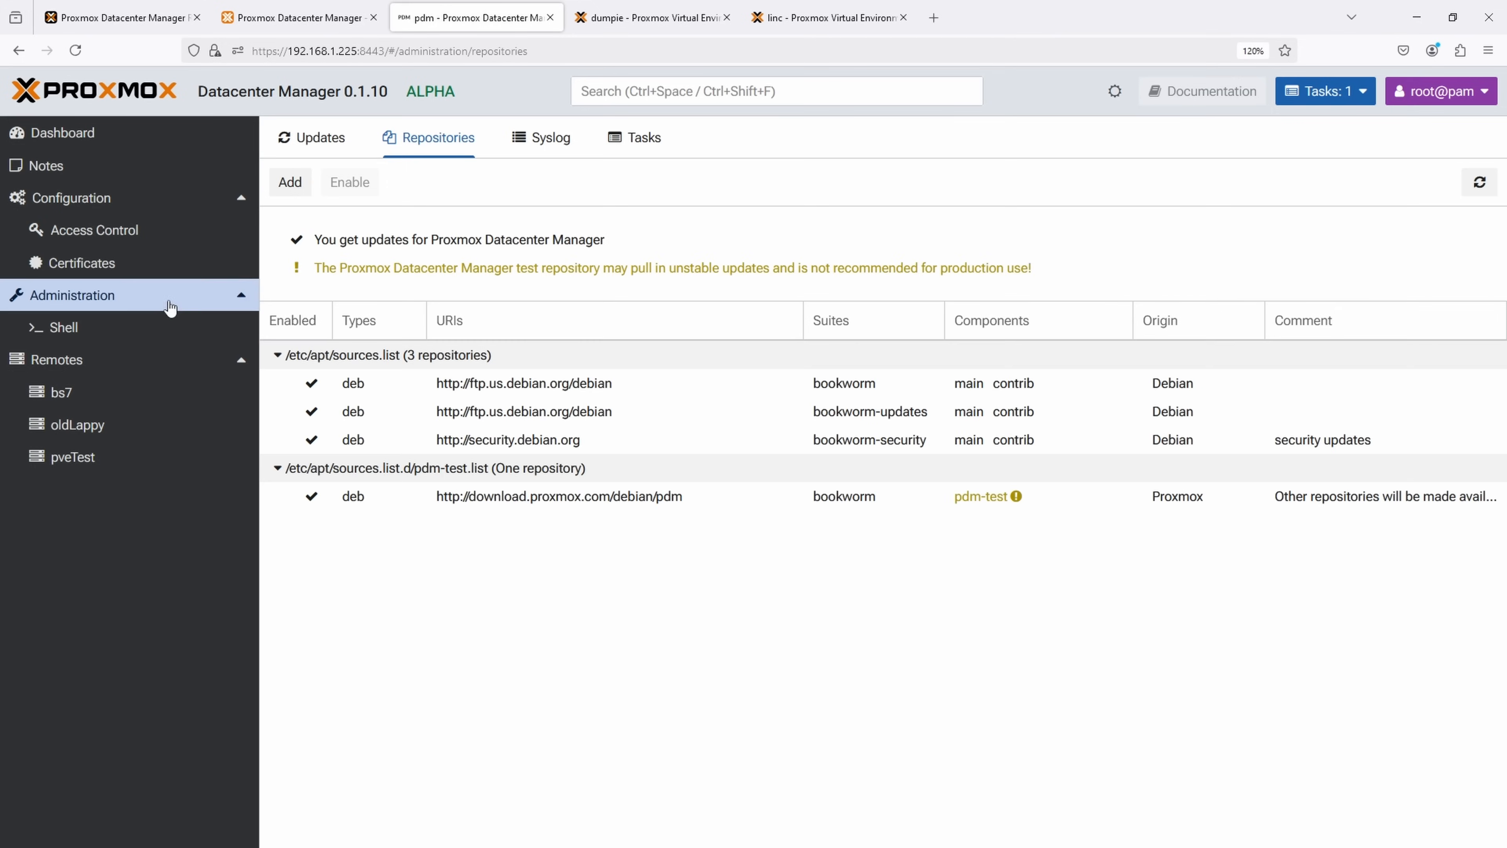
mouse_move(445, 401)
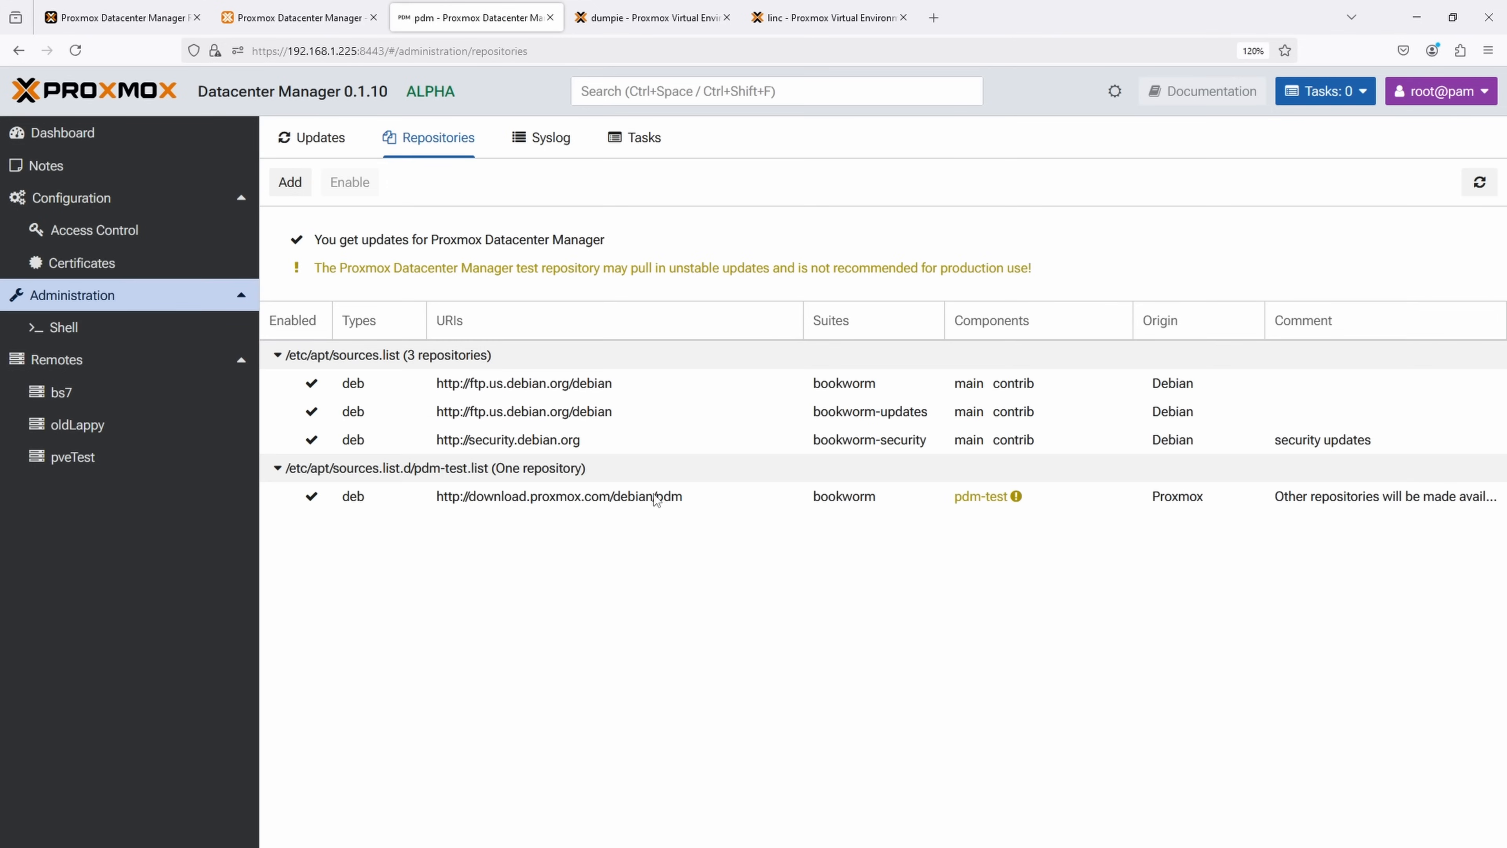
click(557, 496)
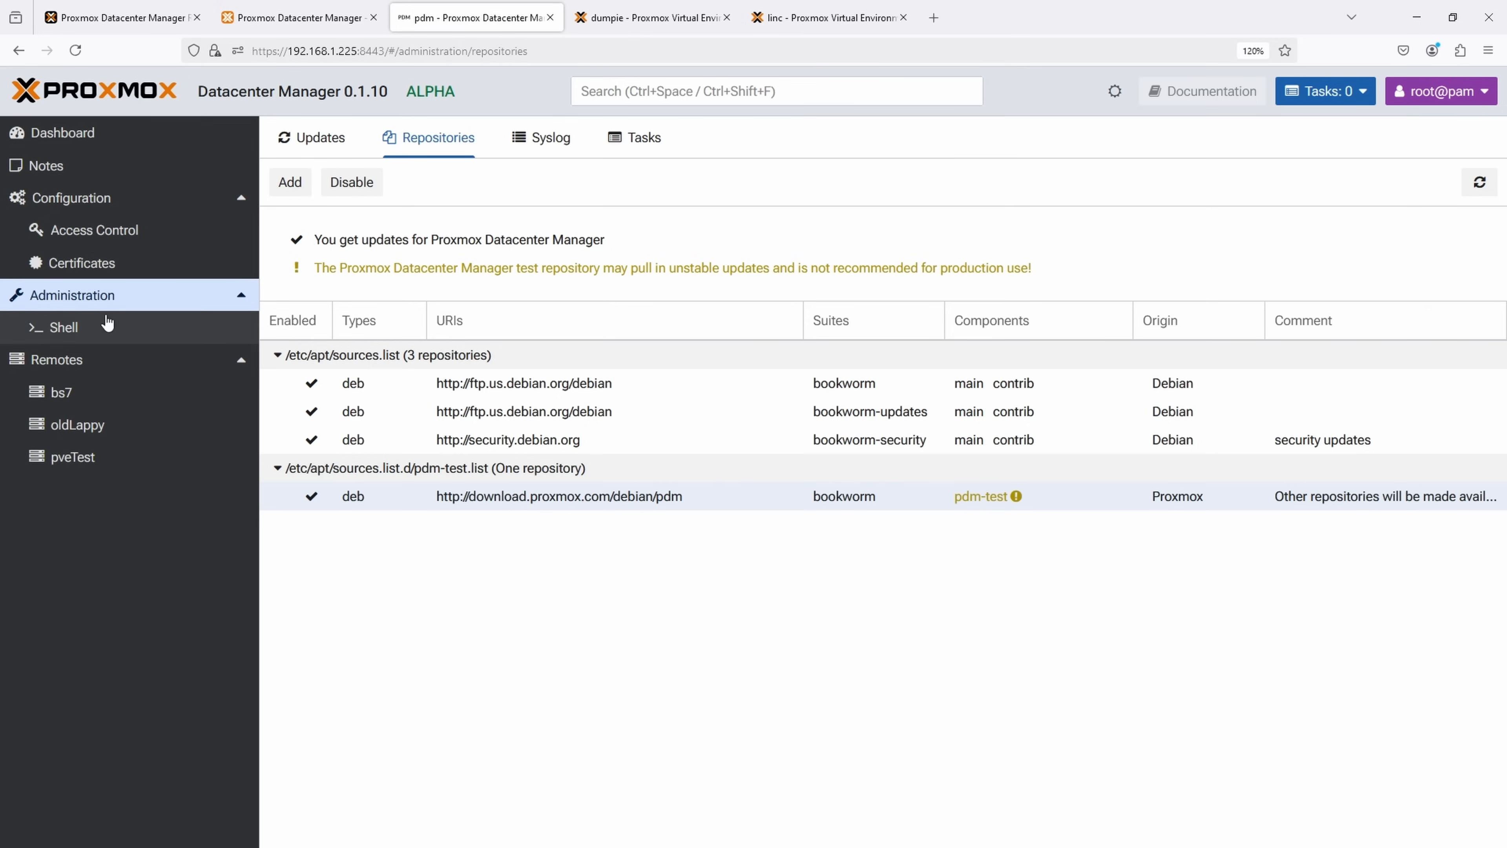
click(64, 326)
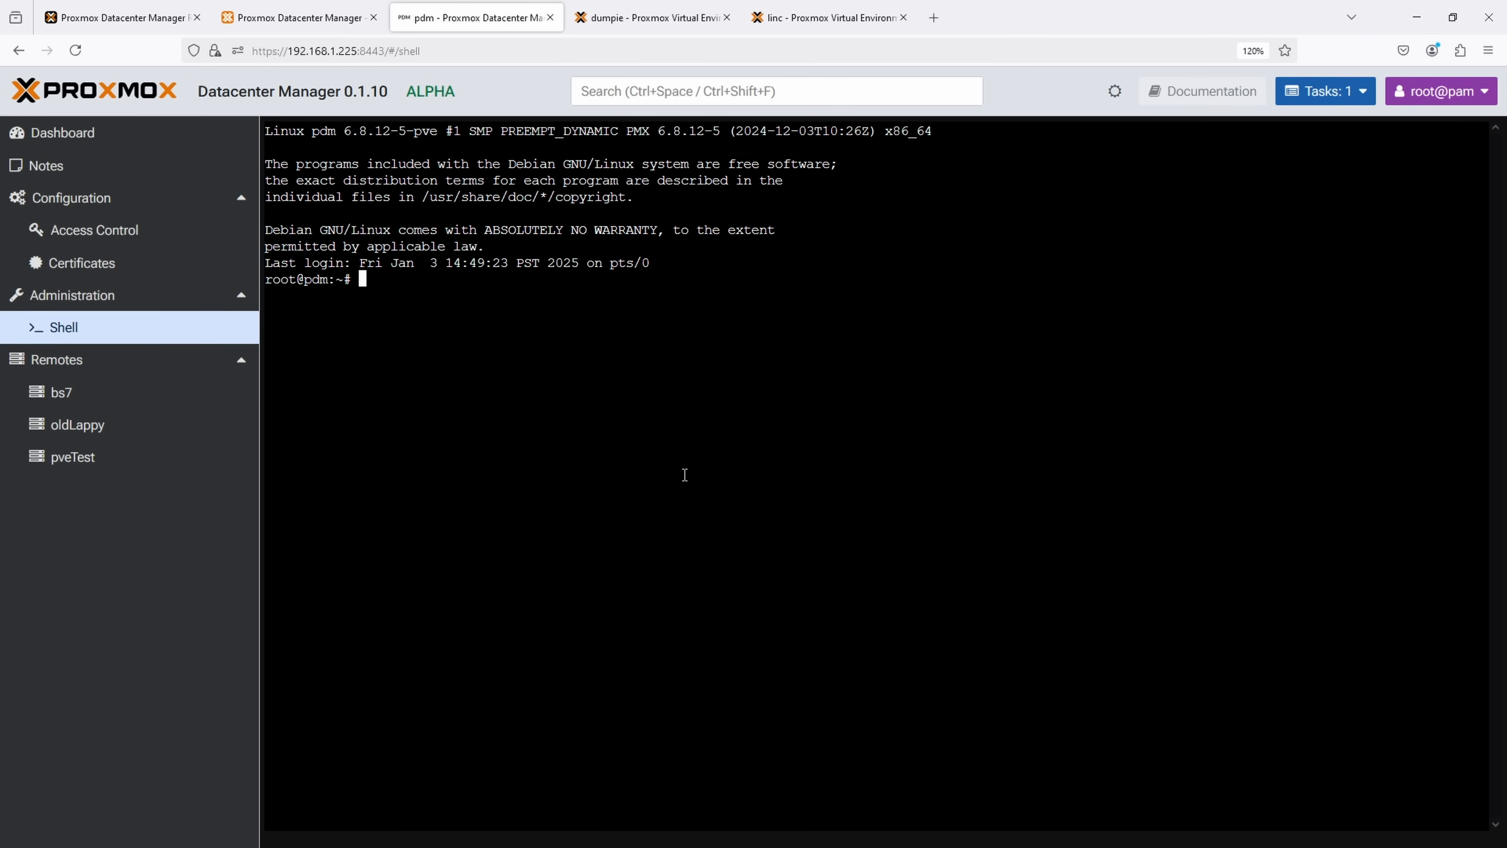
Step: In /etc/proxmox-datacenter-manager, list files and view remotes.cfg with less, then show the Remotes list
text(cd /etc)
text(cd pro)
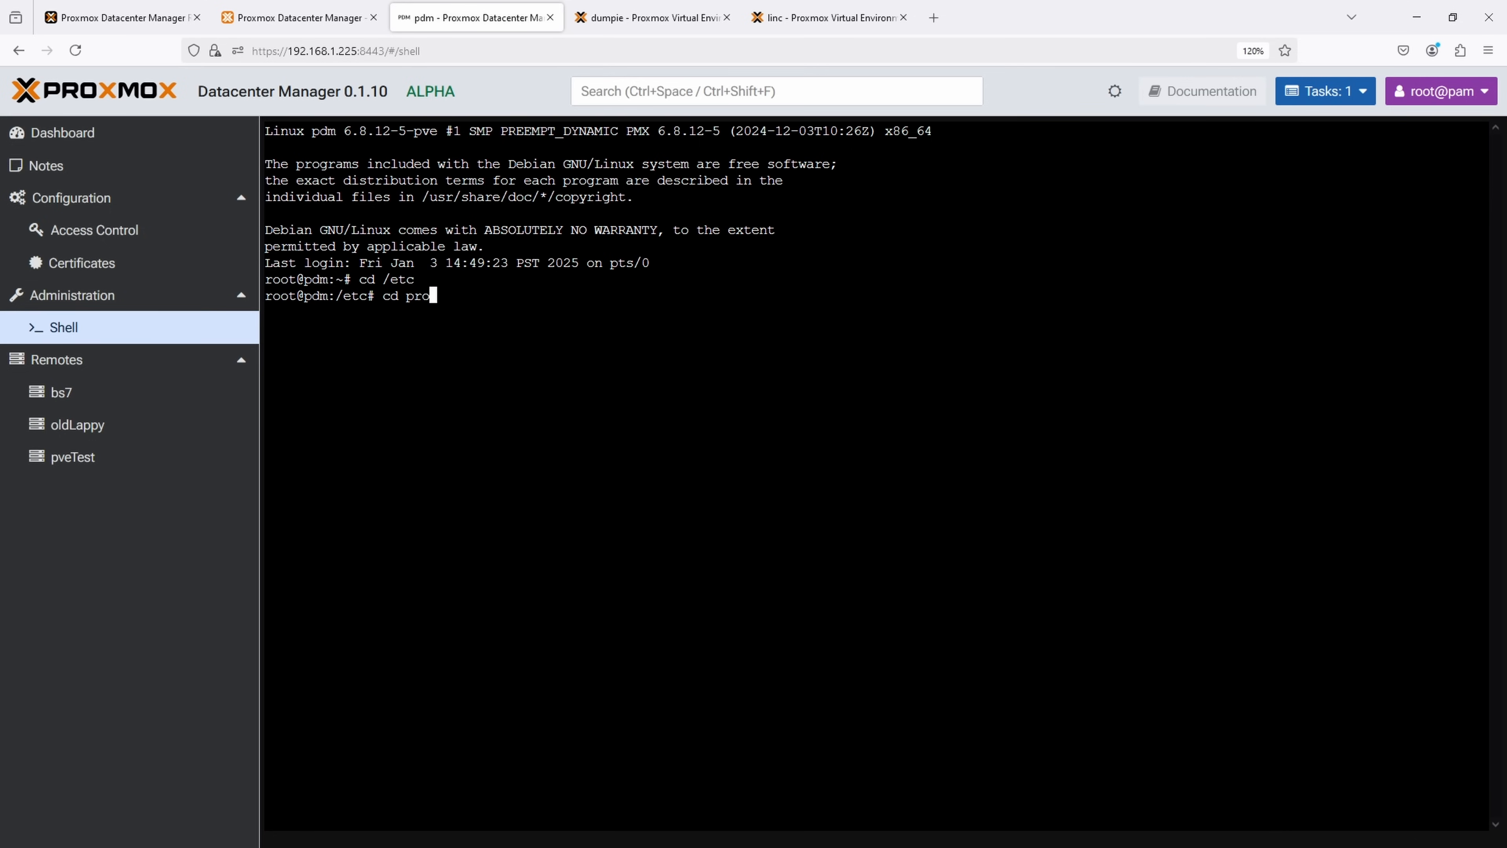
key(Tab)
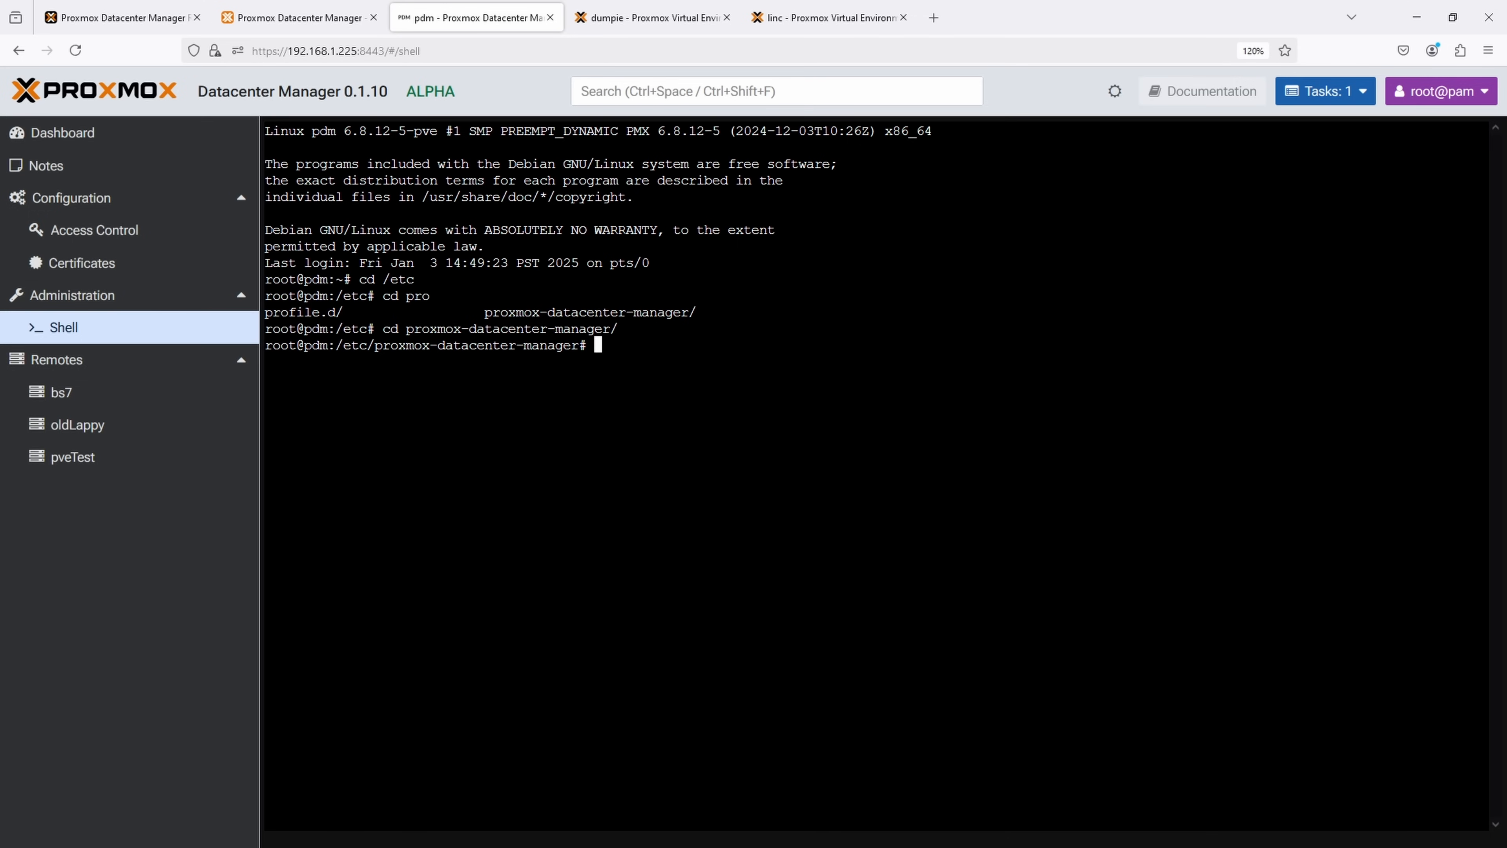
text(ls)
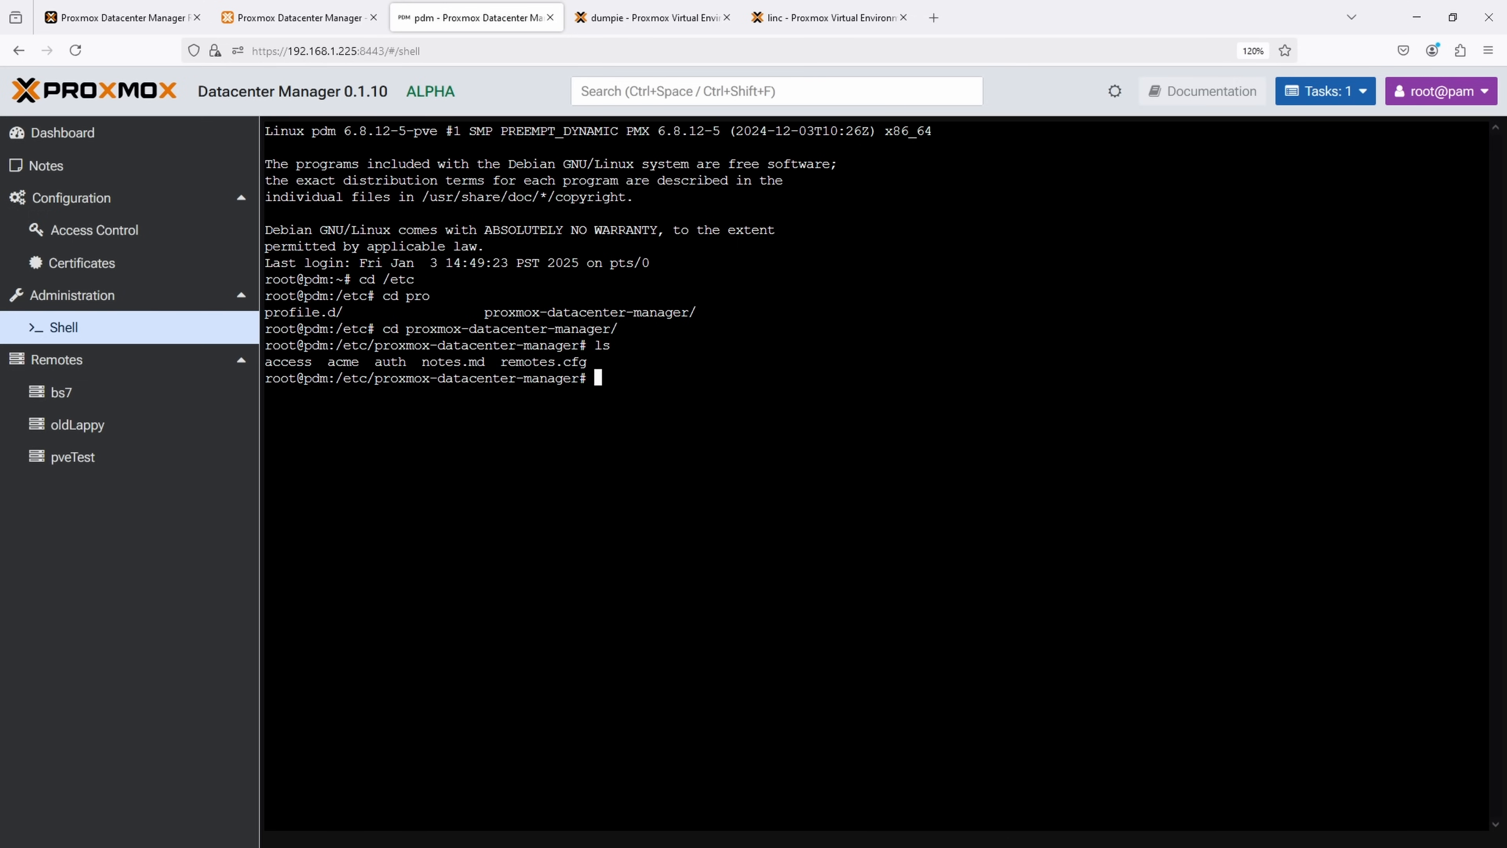
text(cd)
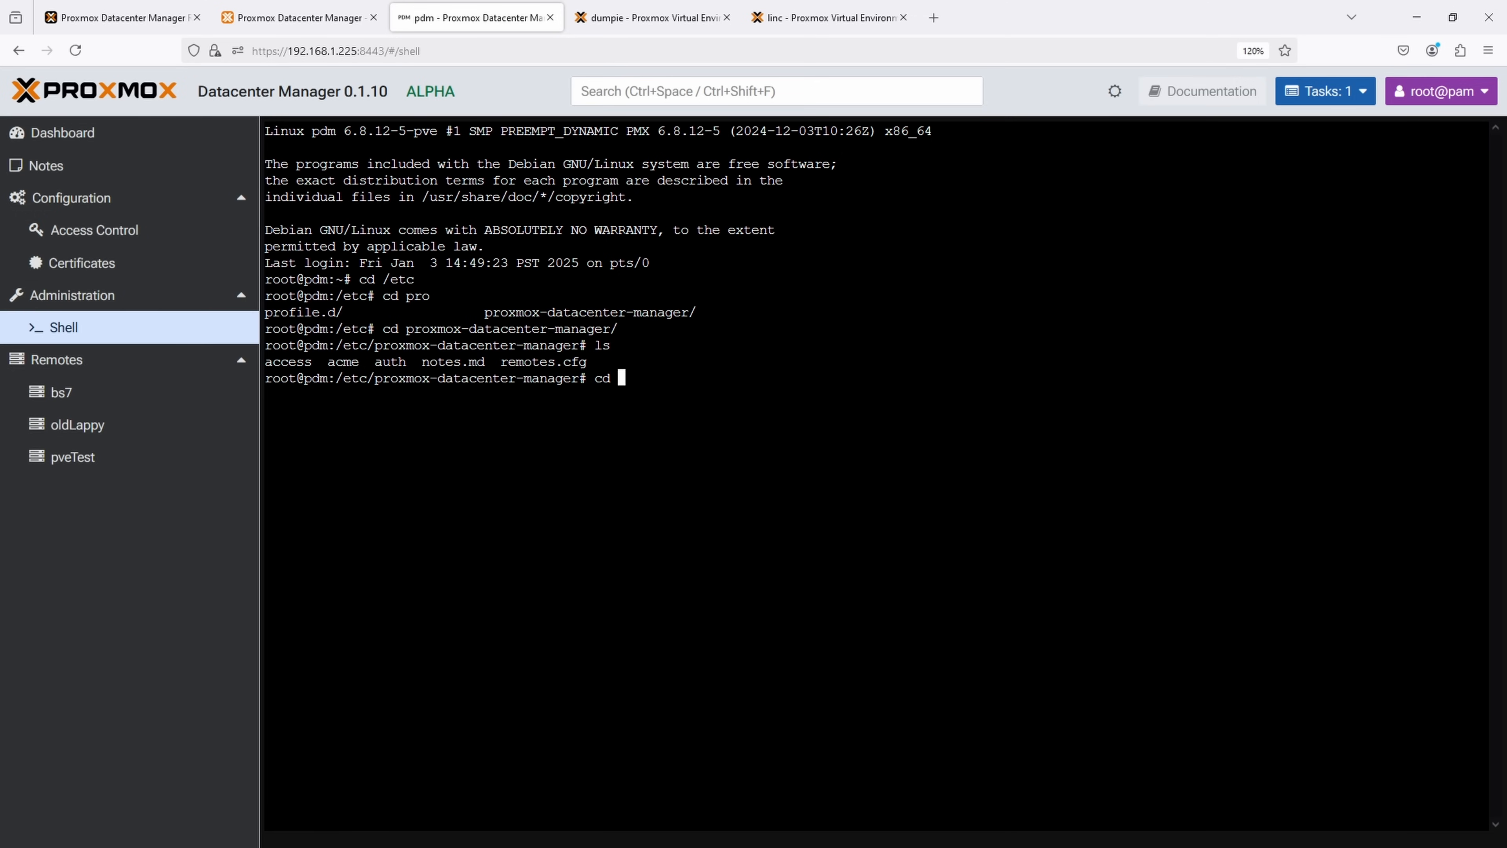
text(le)
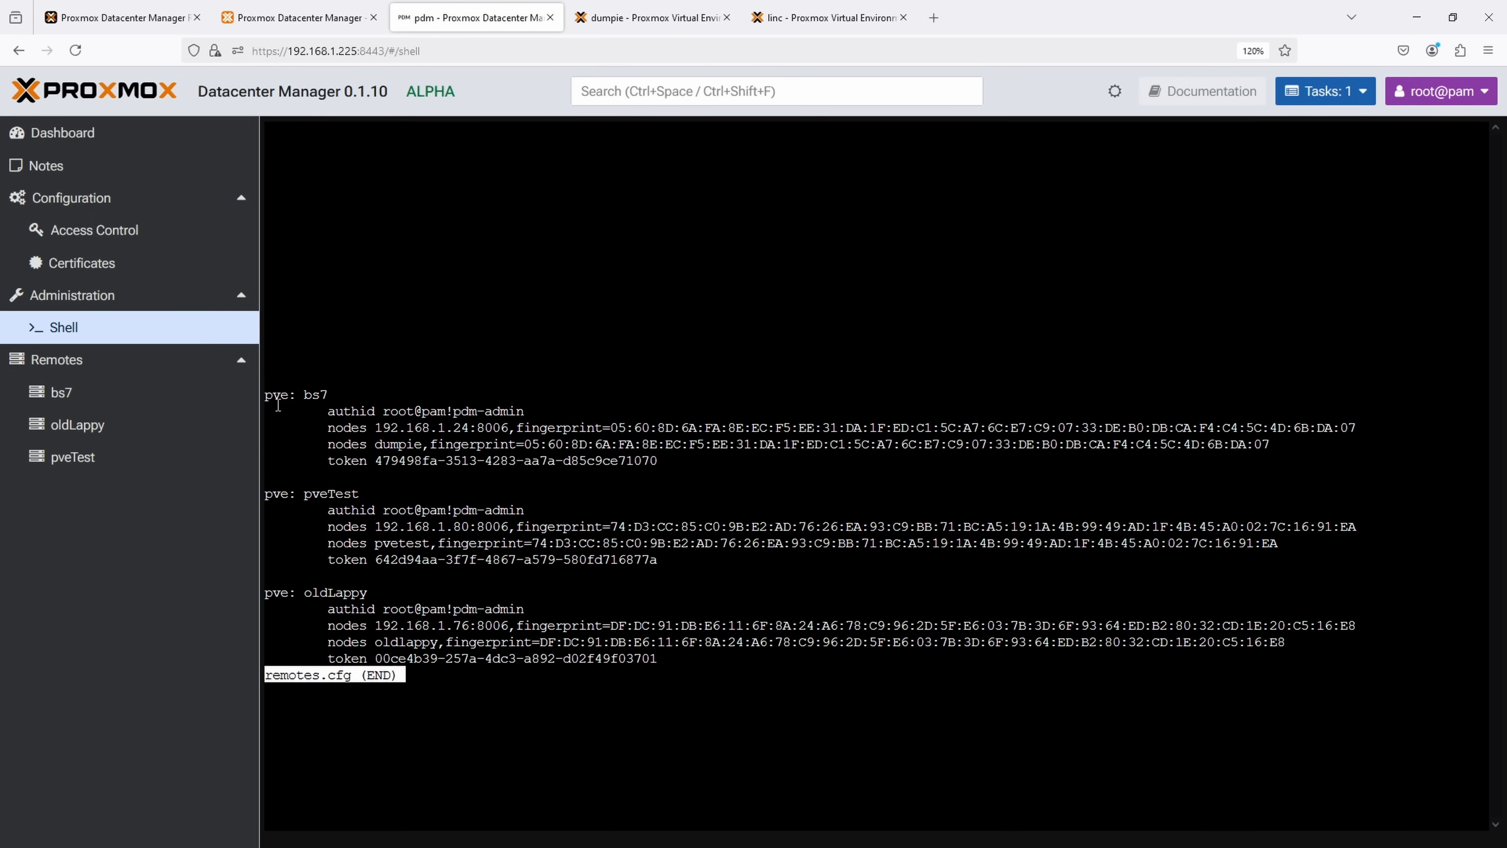
drag(265, 394, 594, 476)
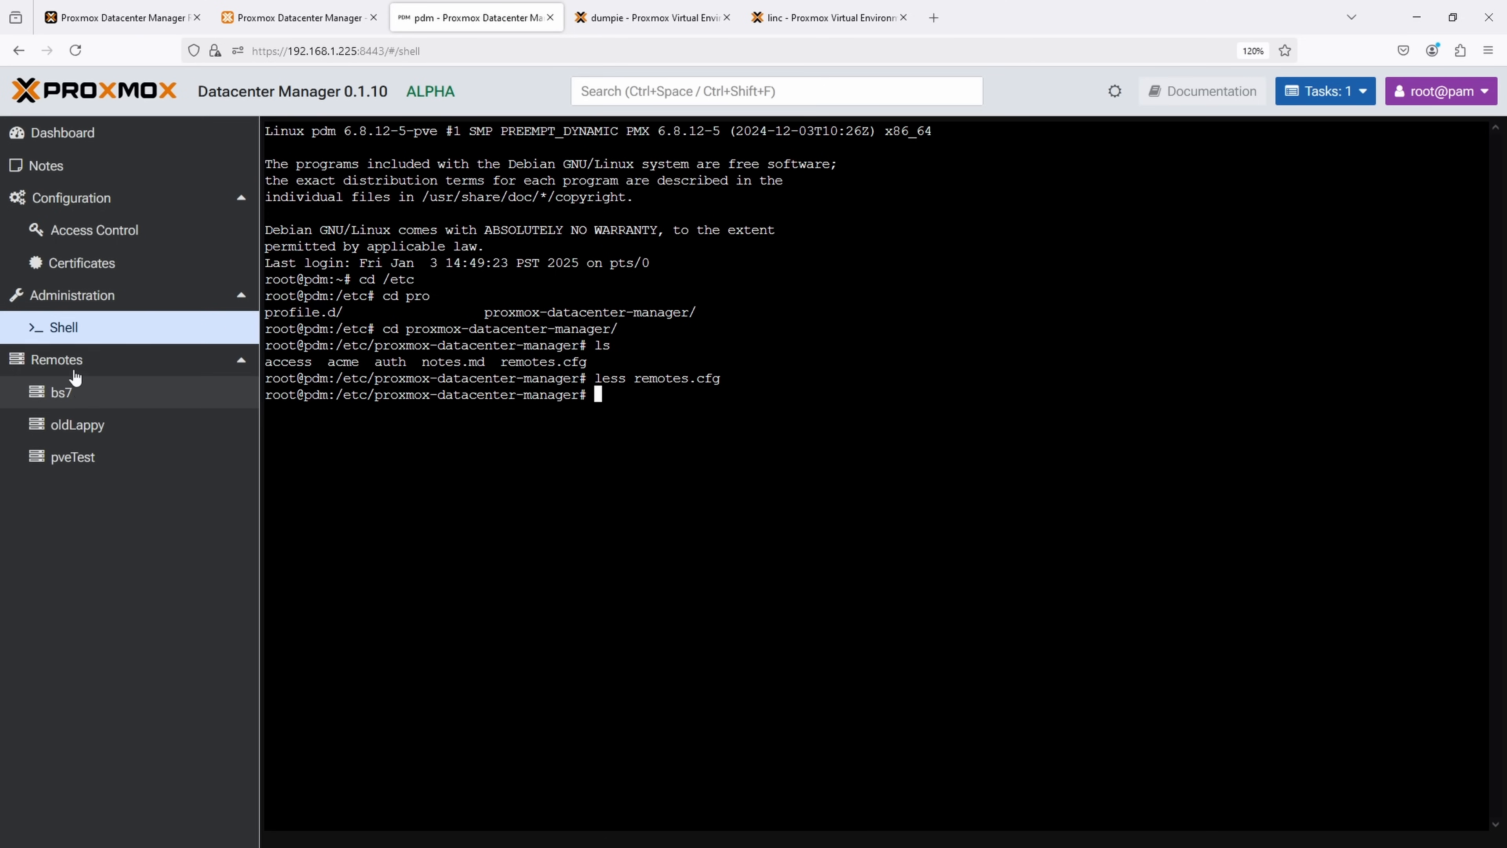
click(55, 359)
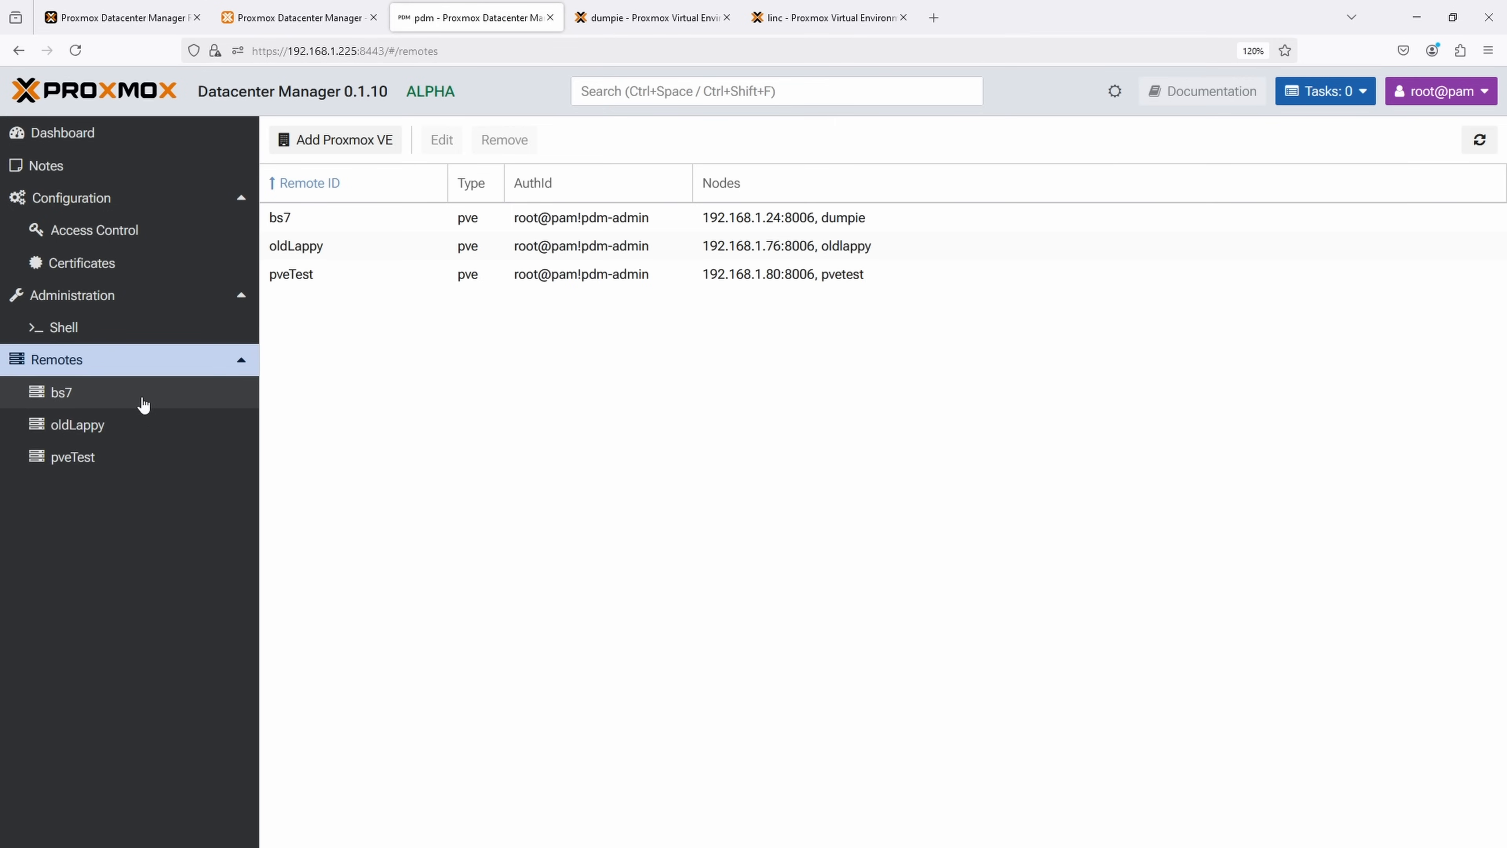
mouse_move(142, 407)
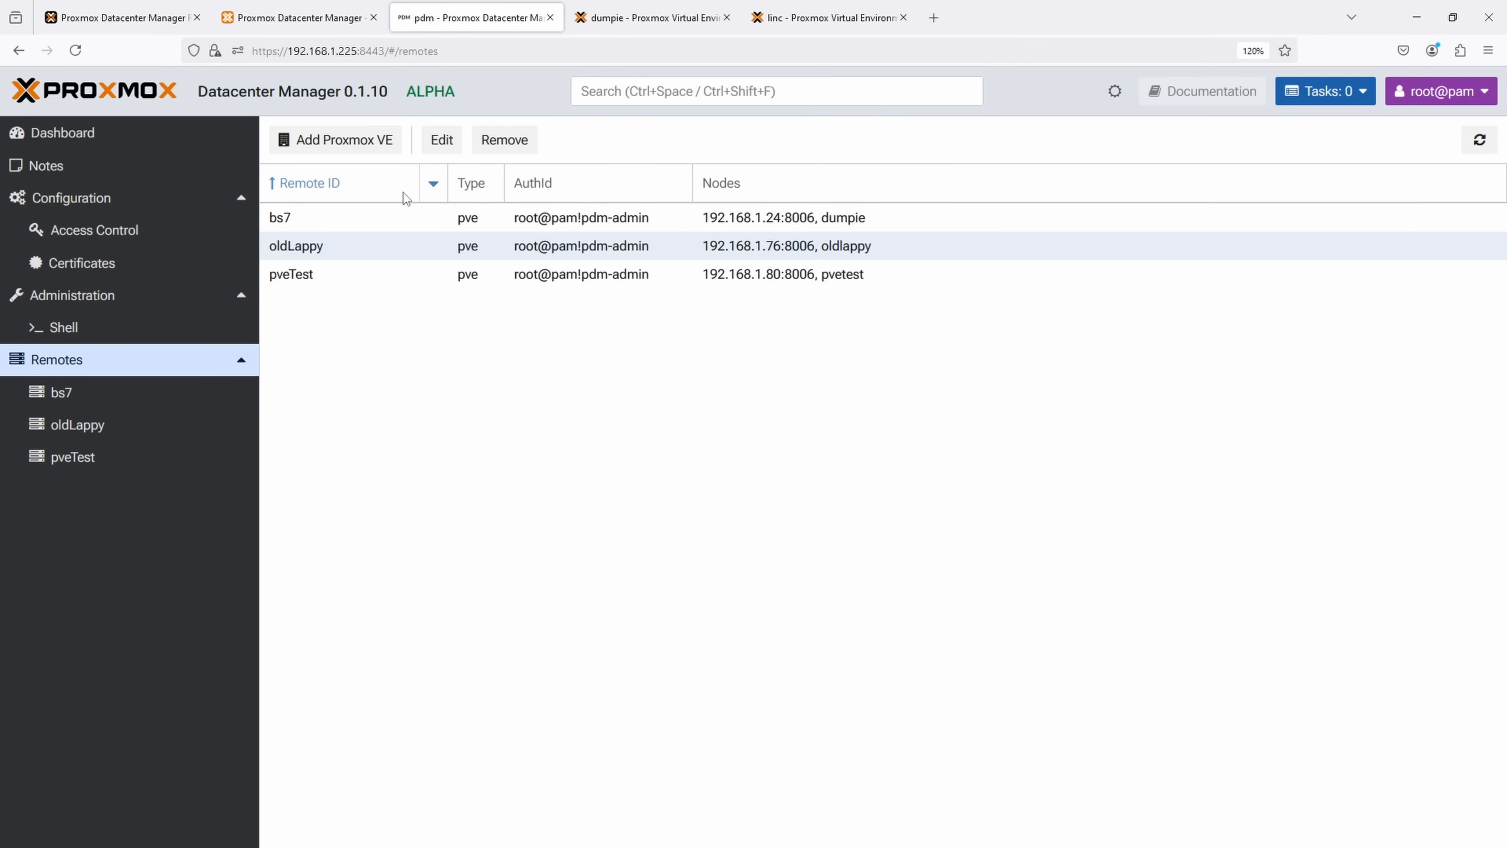
mouse_move(342, 143)
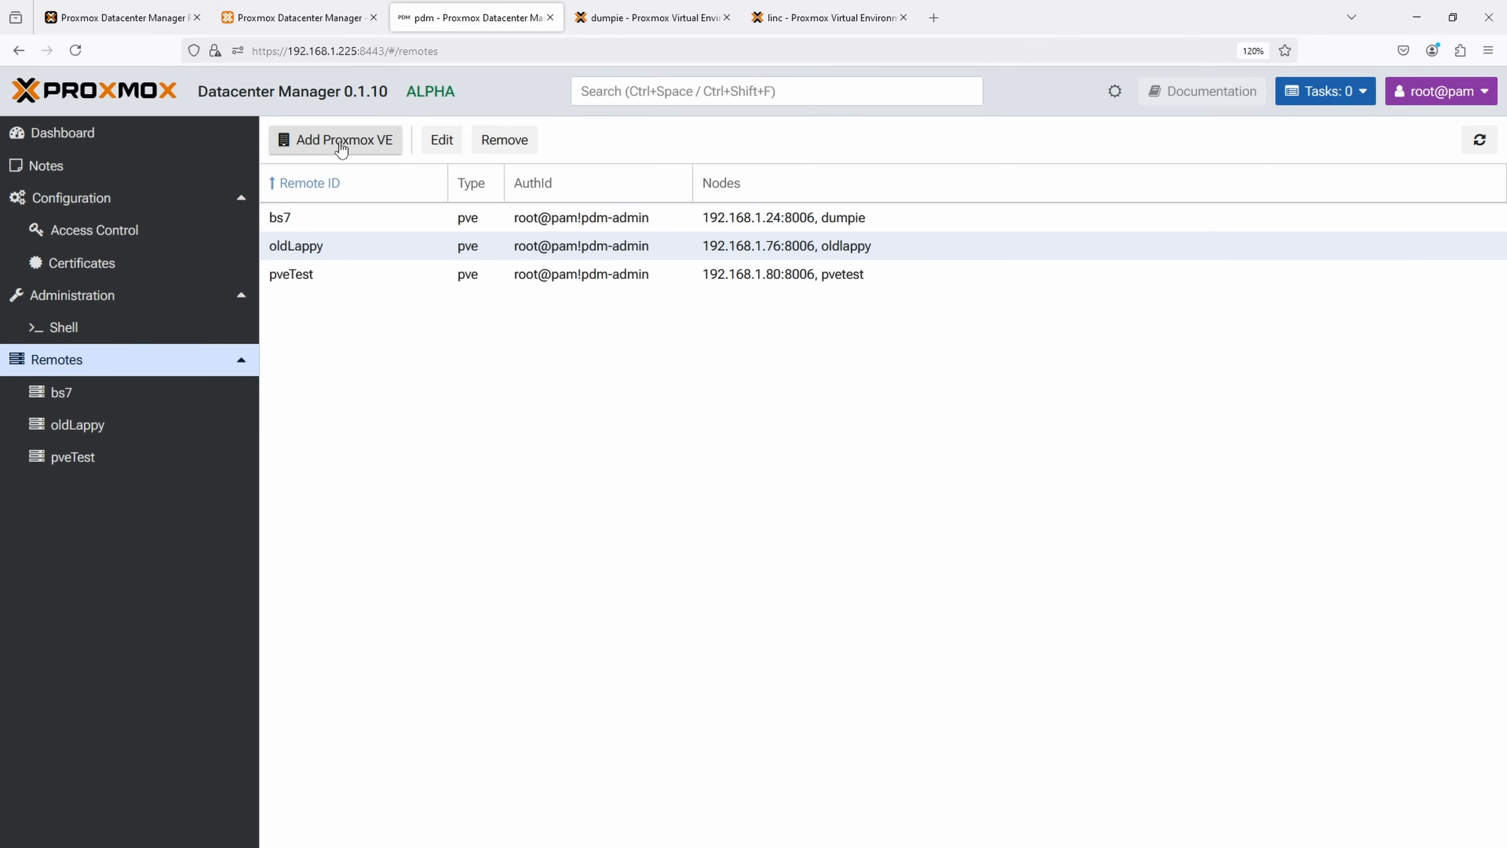
Step: Begin adding a Proxmox VE remote with server address 192.168.1.79
click(335, 140)
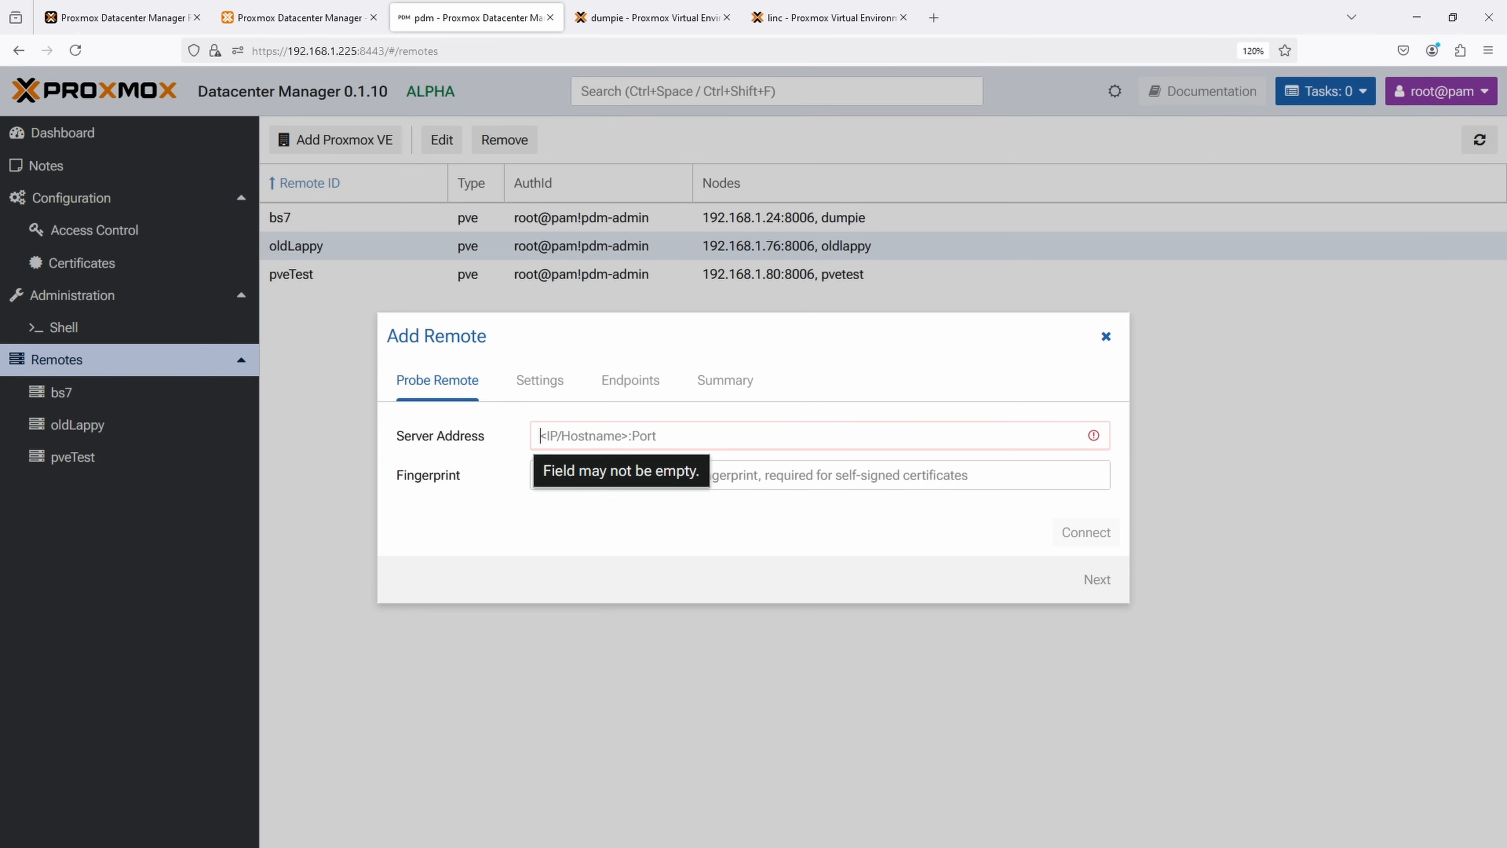
text(192)
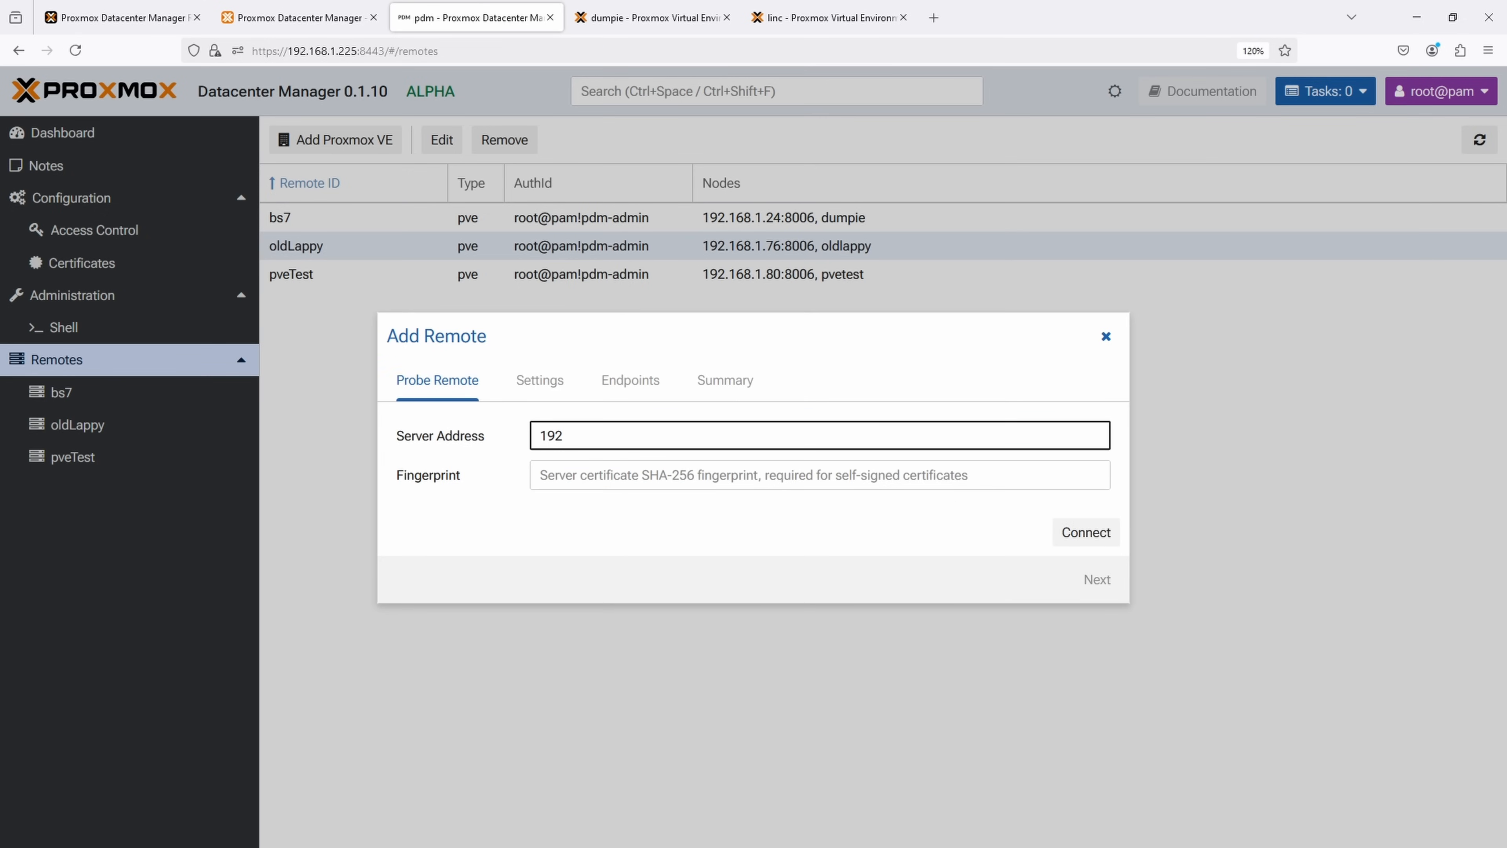
text(.4)
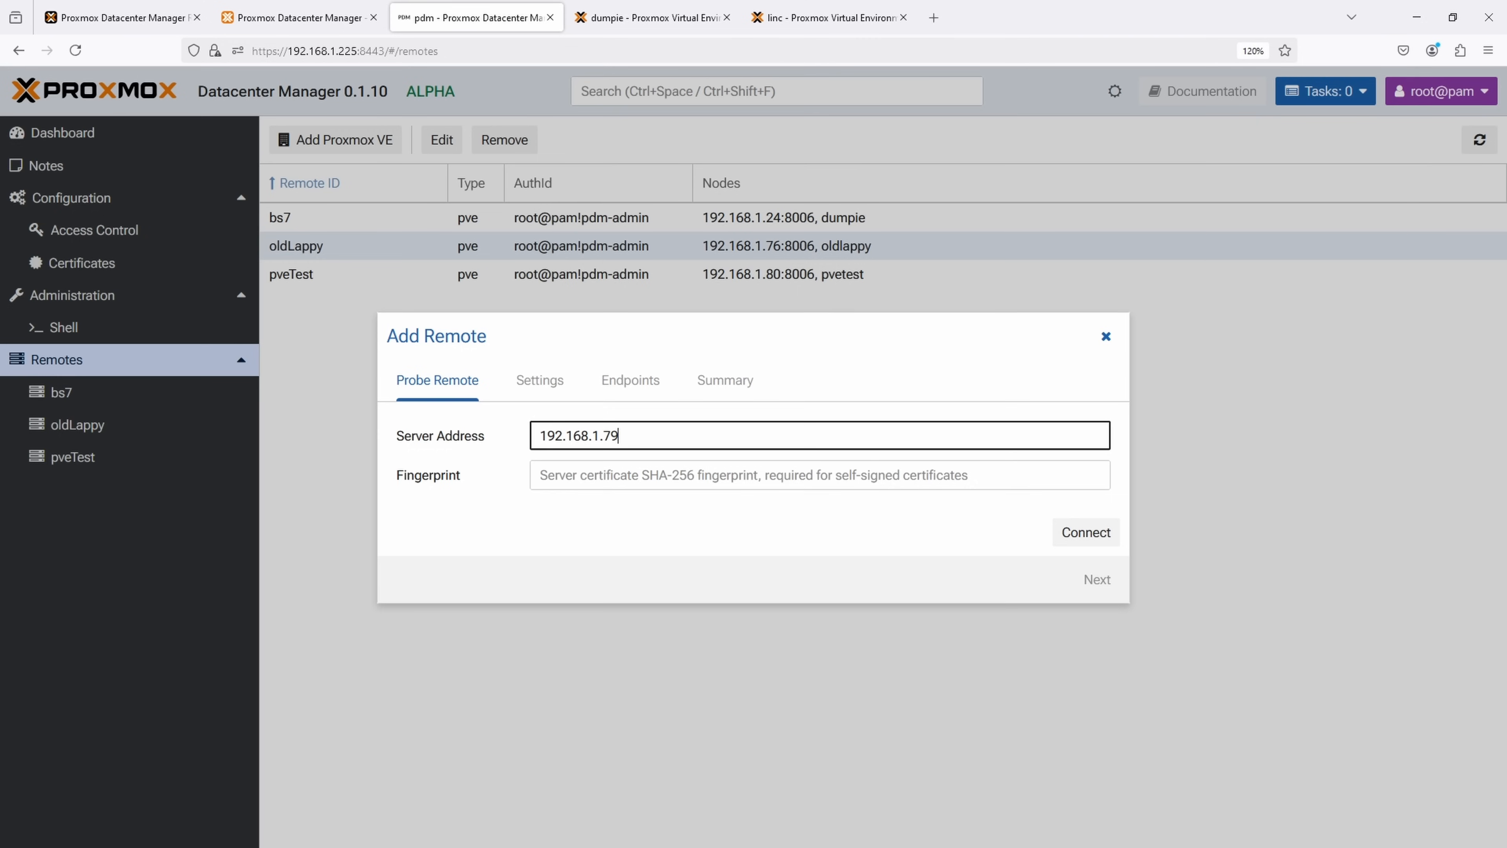
Step: On the linc PVE node, view the pve-ssl.pem certificate to read its fingerprint
click(827, 17)
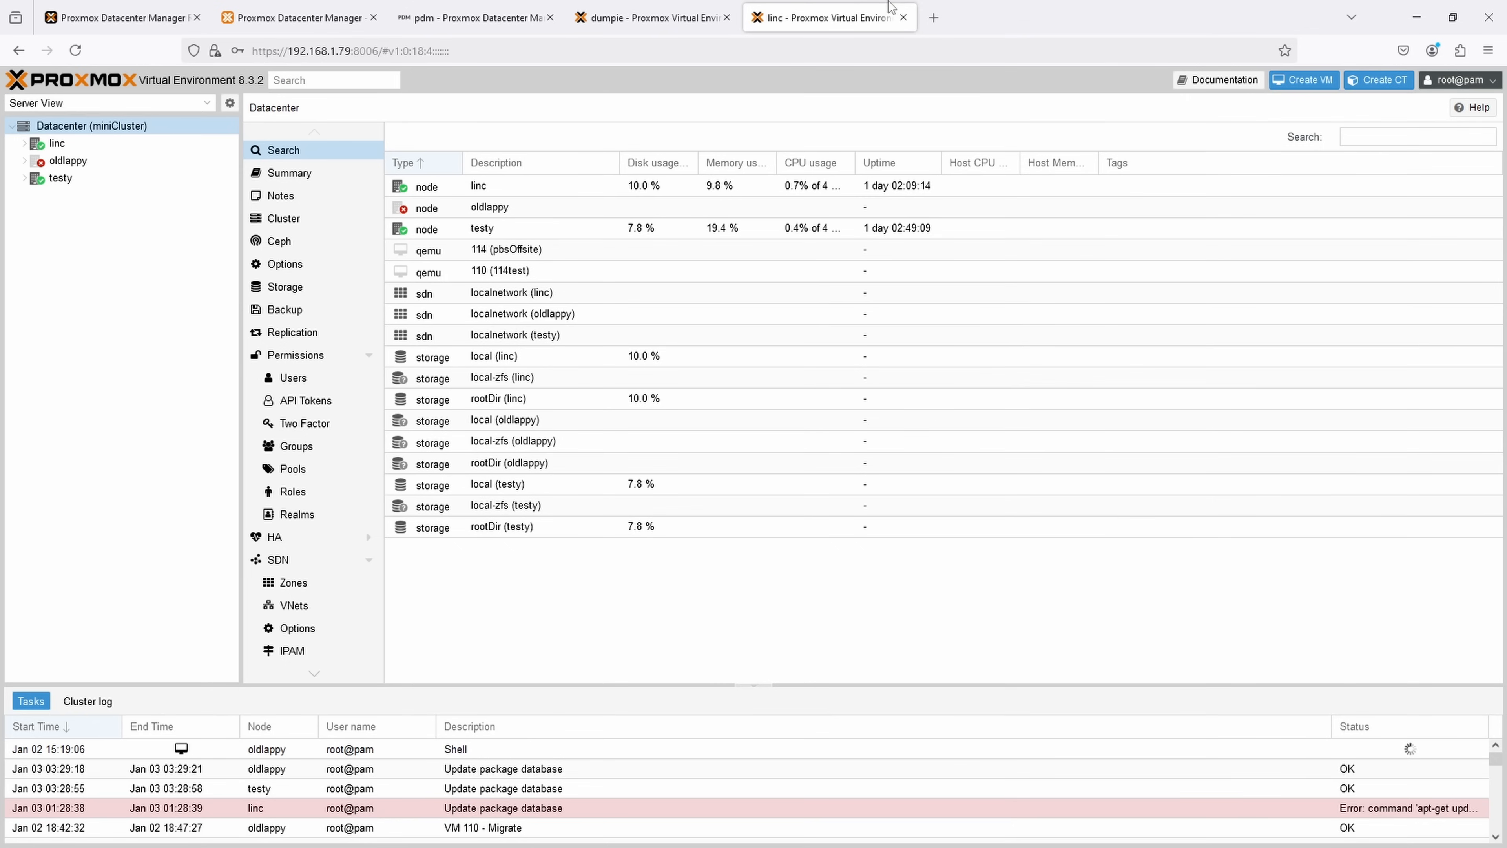
click(57, 143)
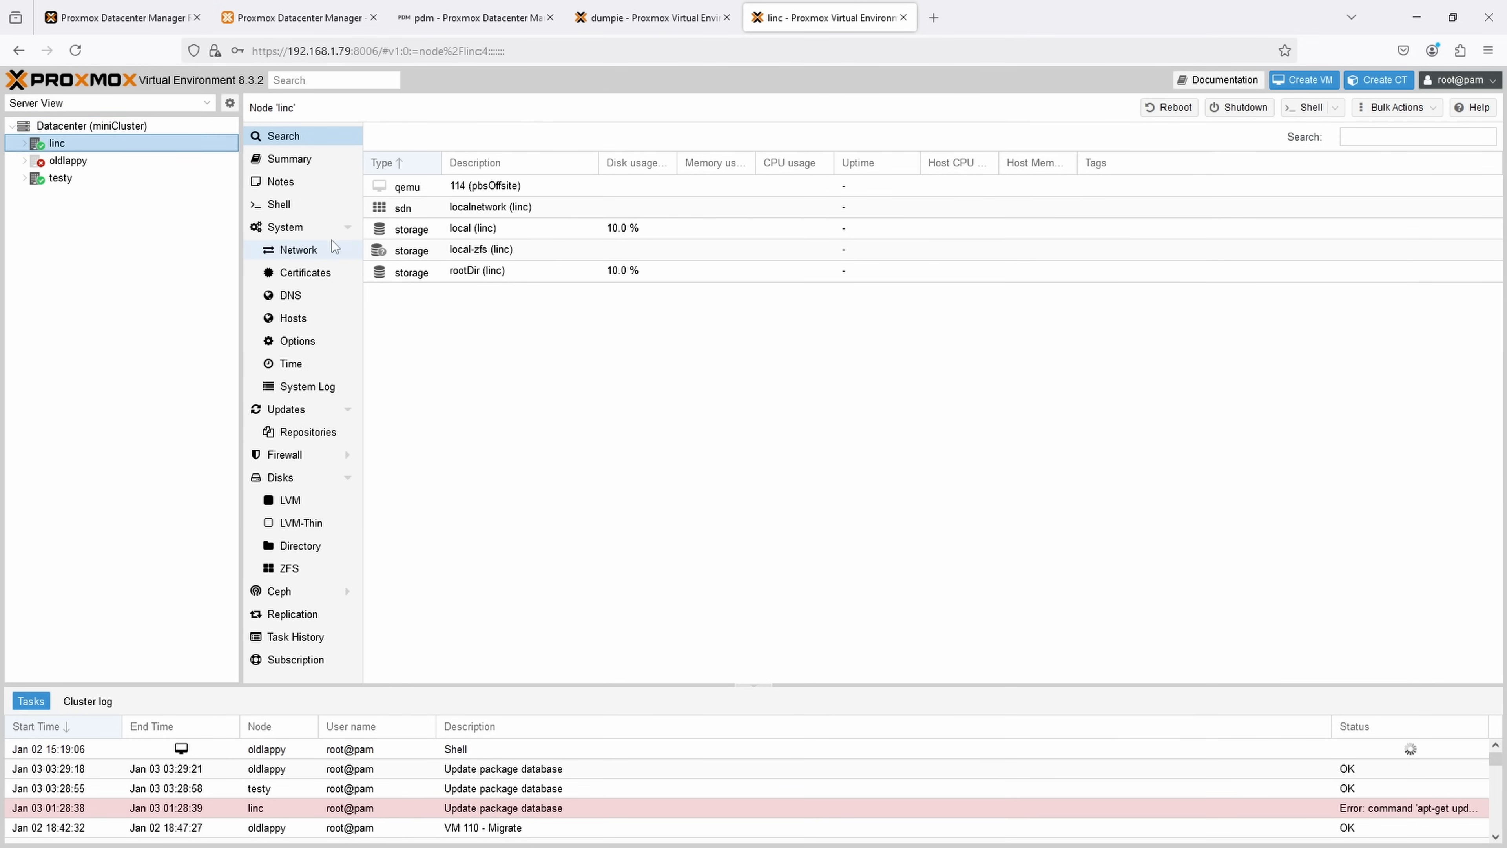
click(304, 272)
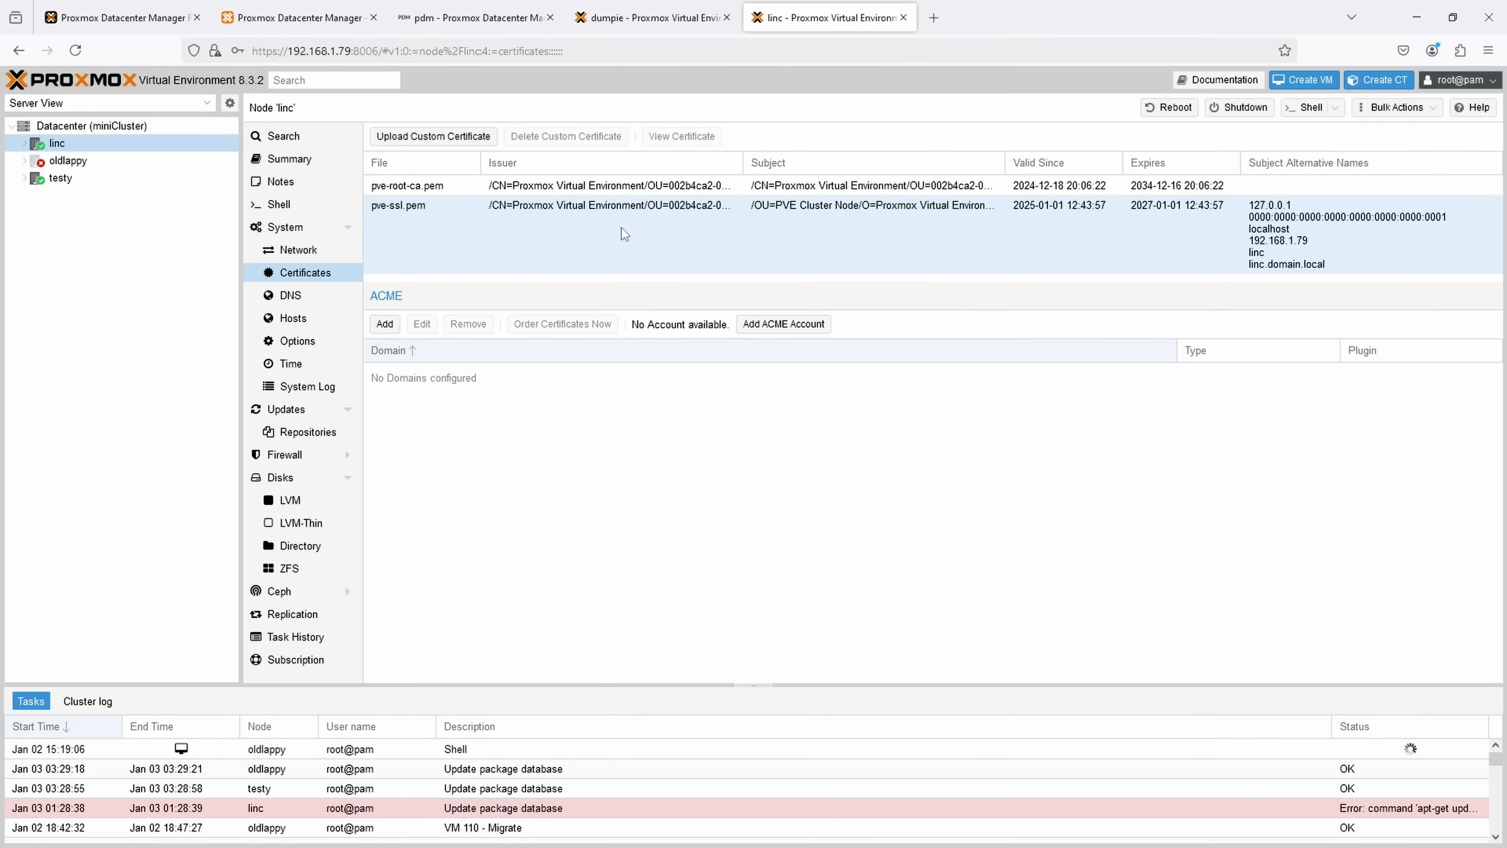
click(681, 136)
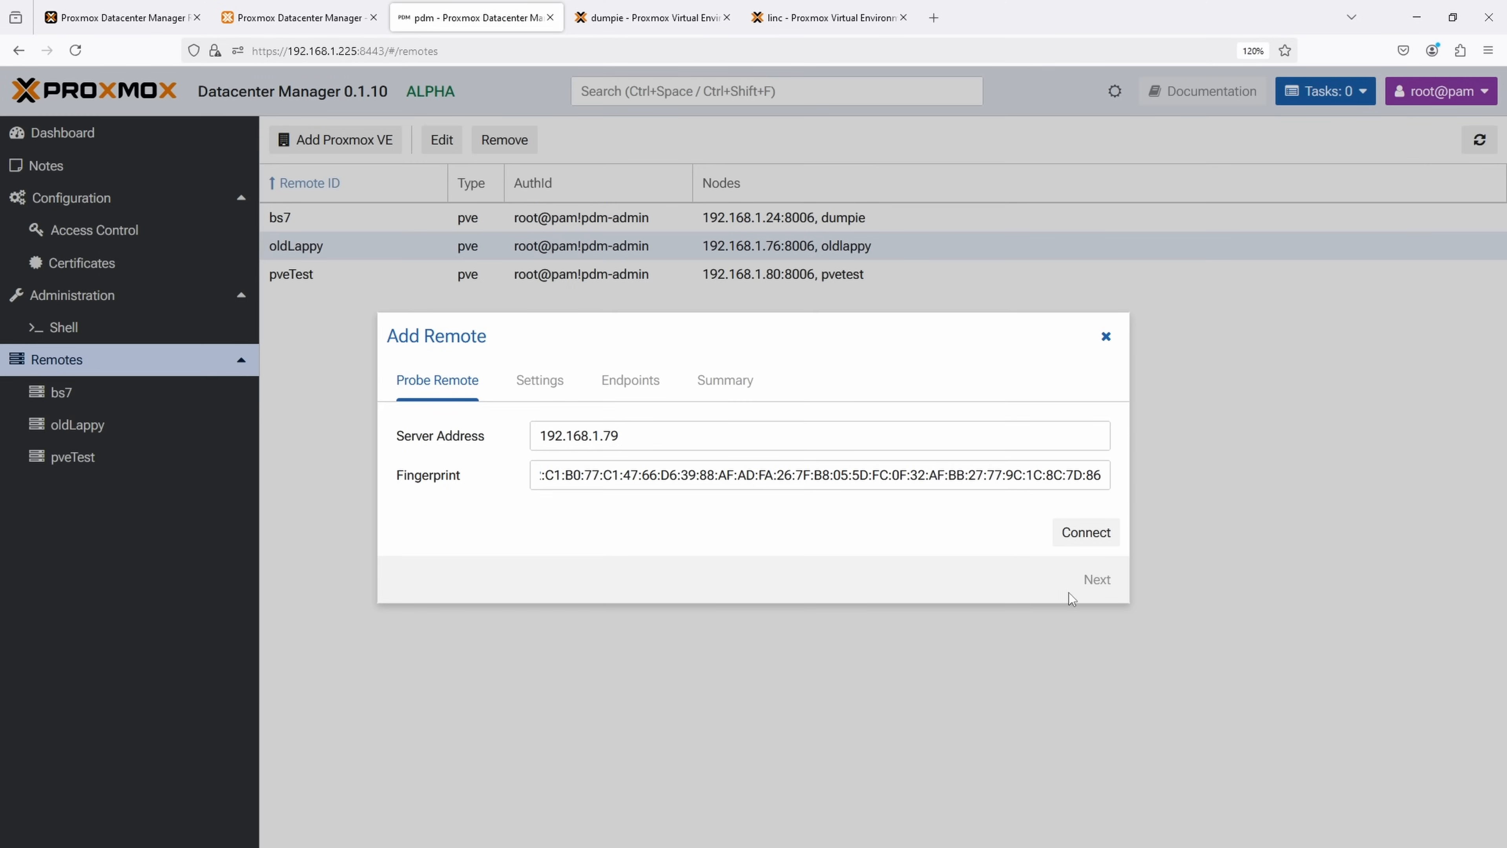
Step: Probe the remote and move to Settings, entering the remote ID 'lin'
click(1085, 532)
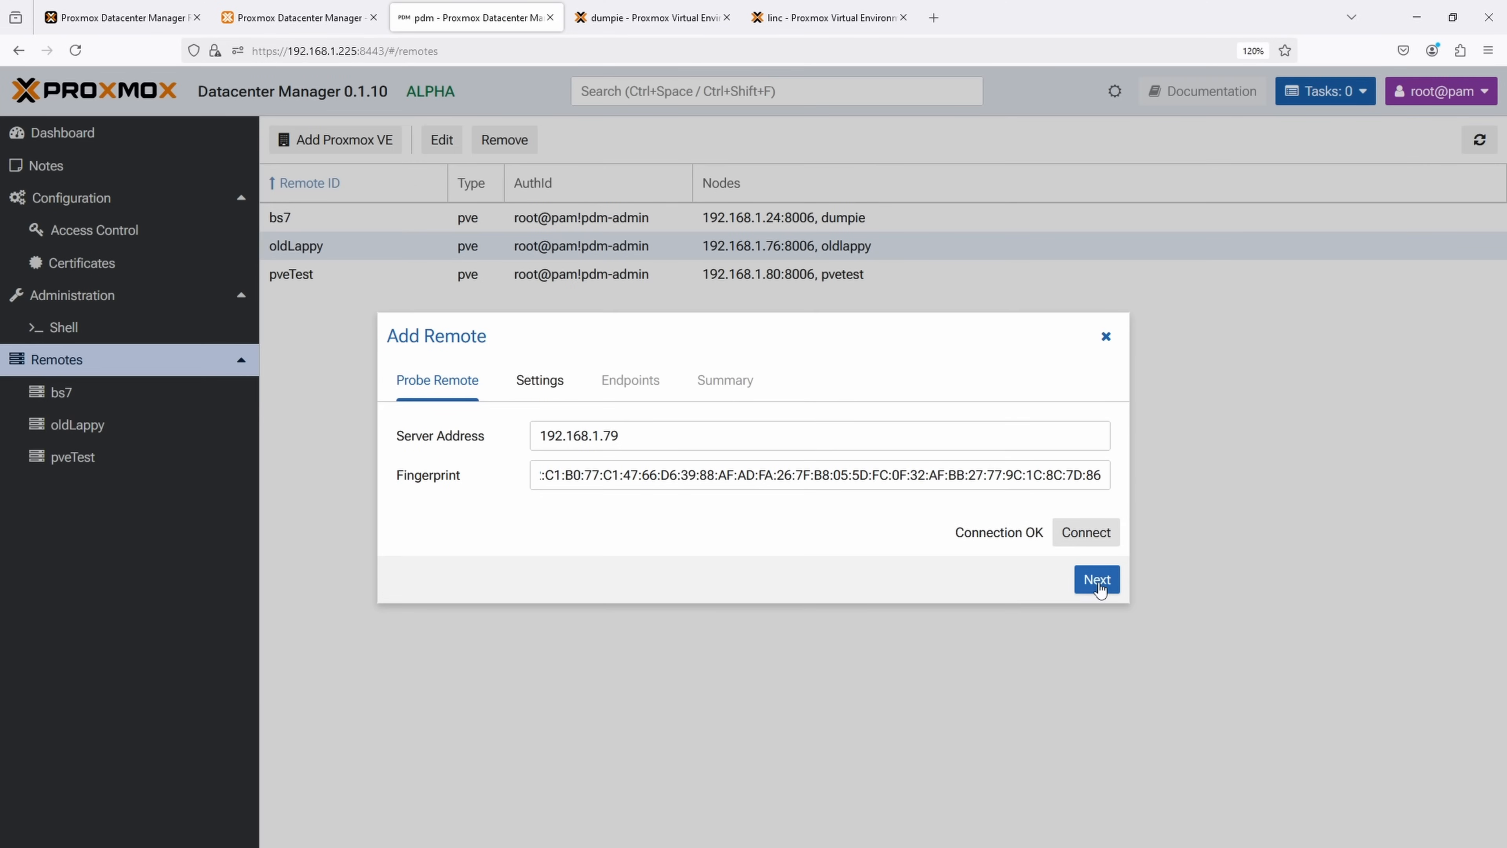
click(1095, 578)
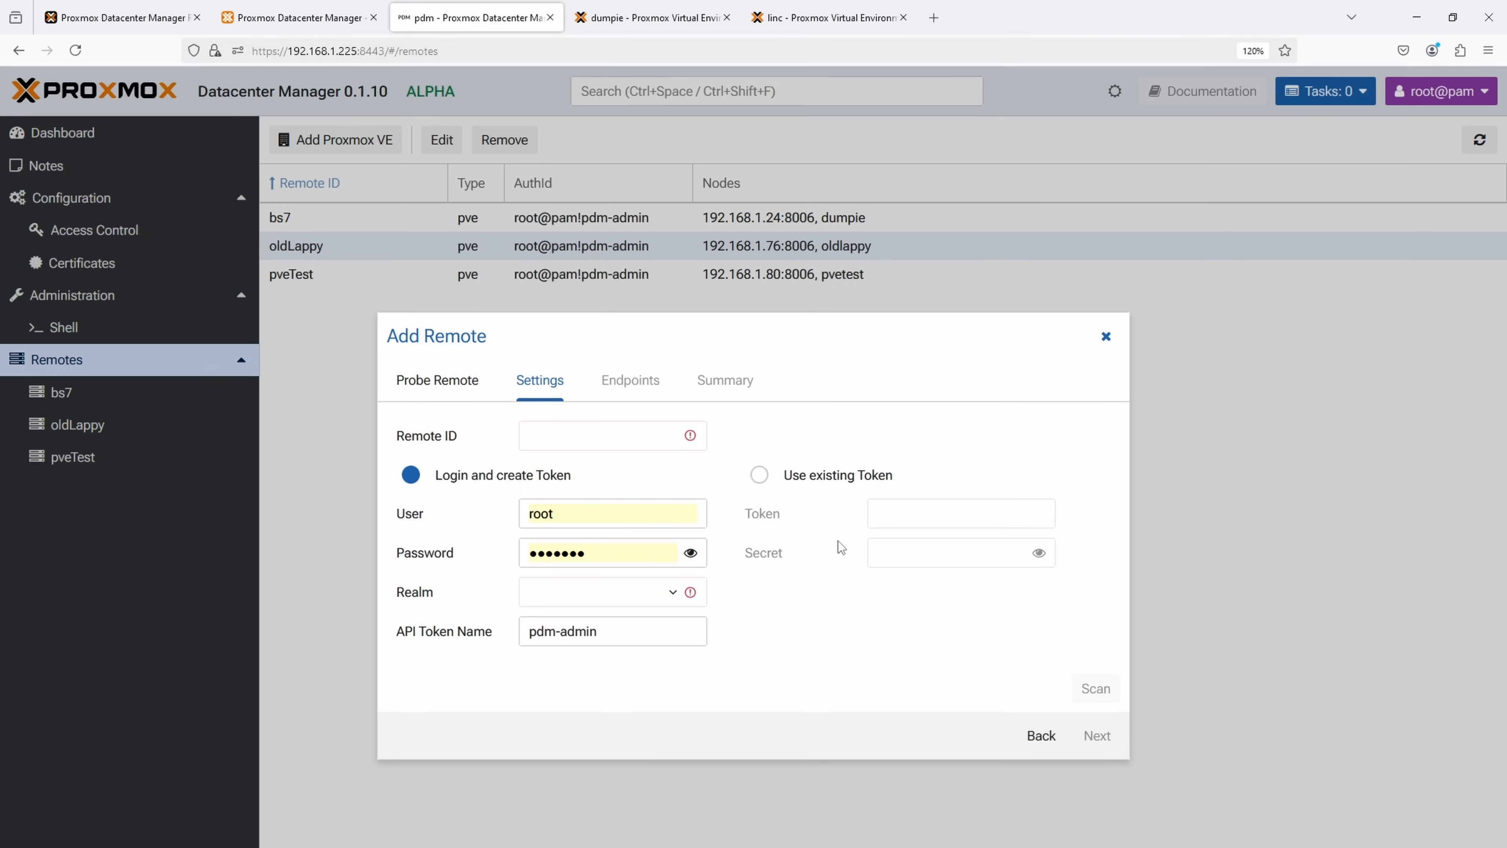
click(612, 434)
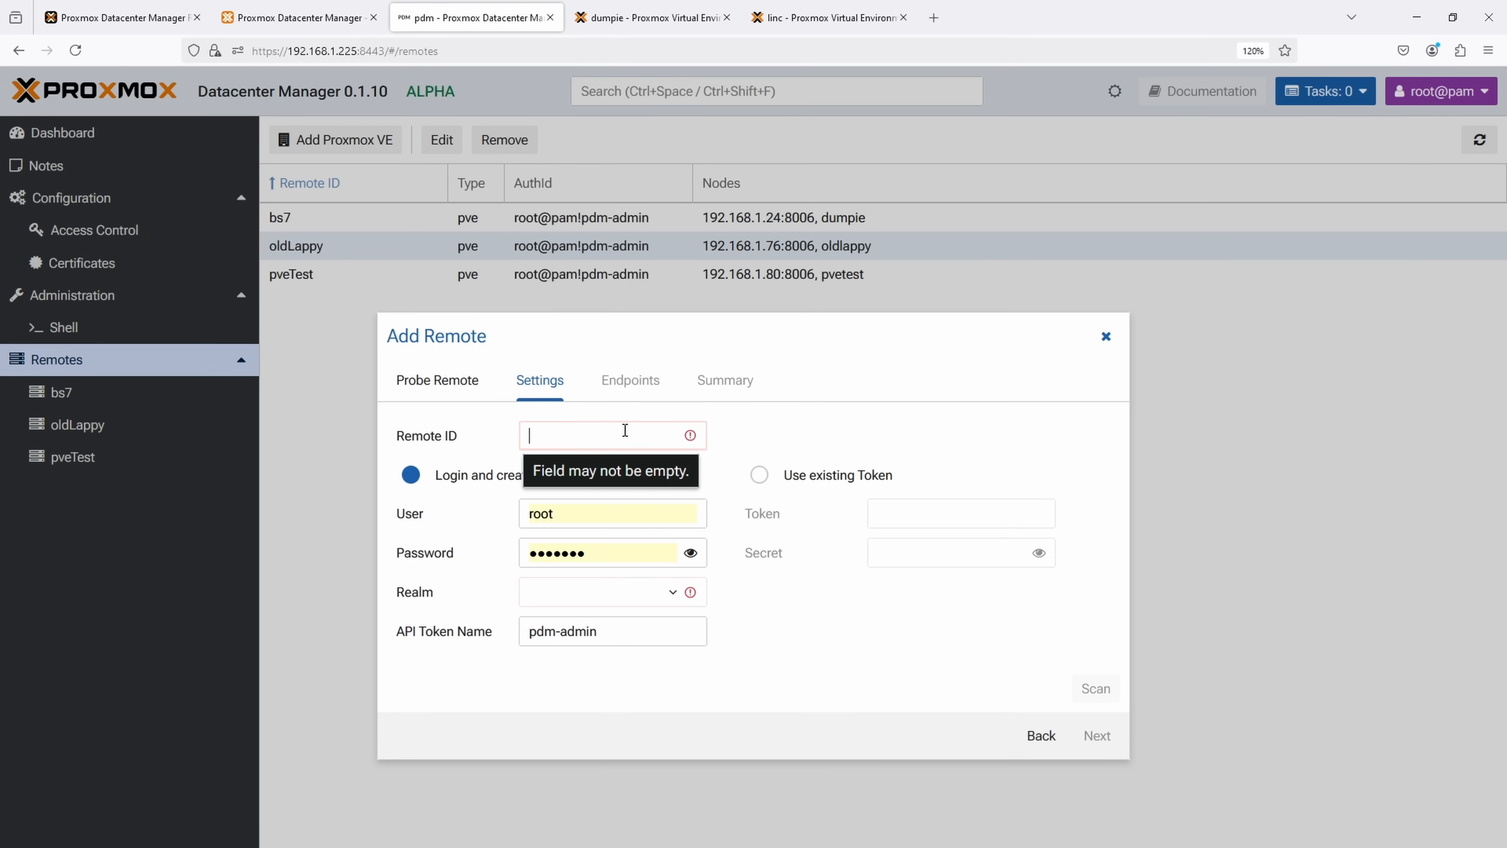
text(linc)
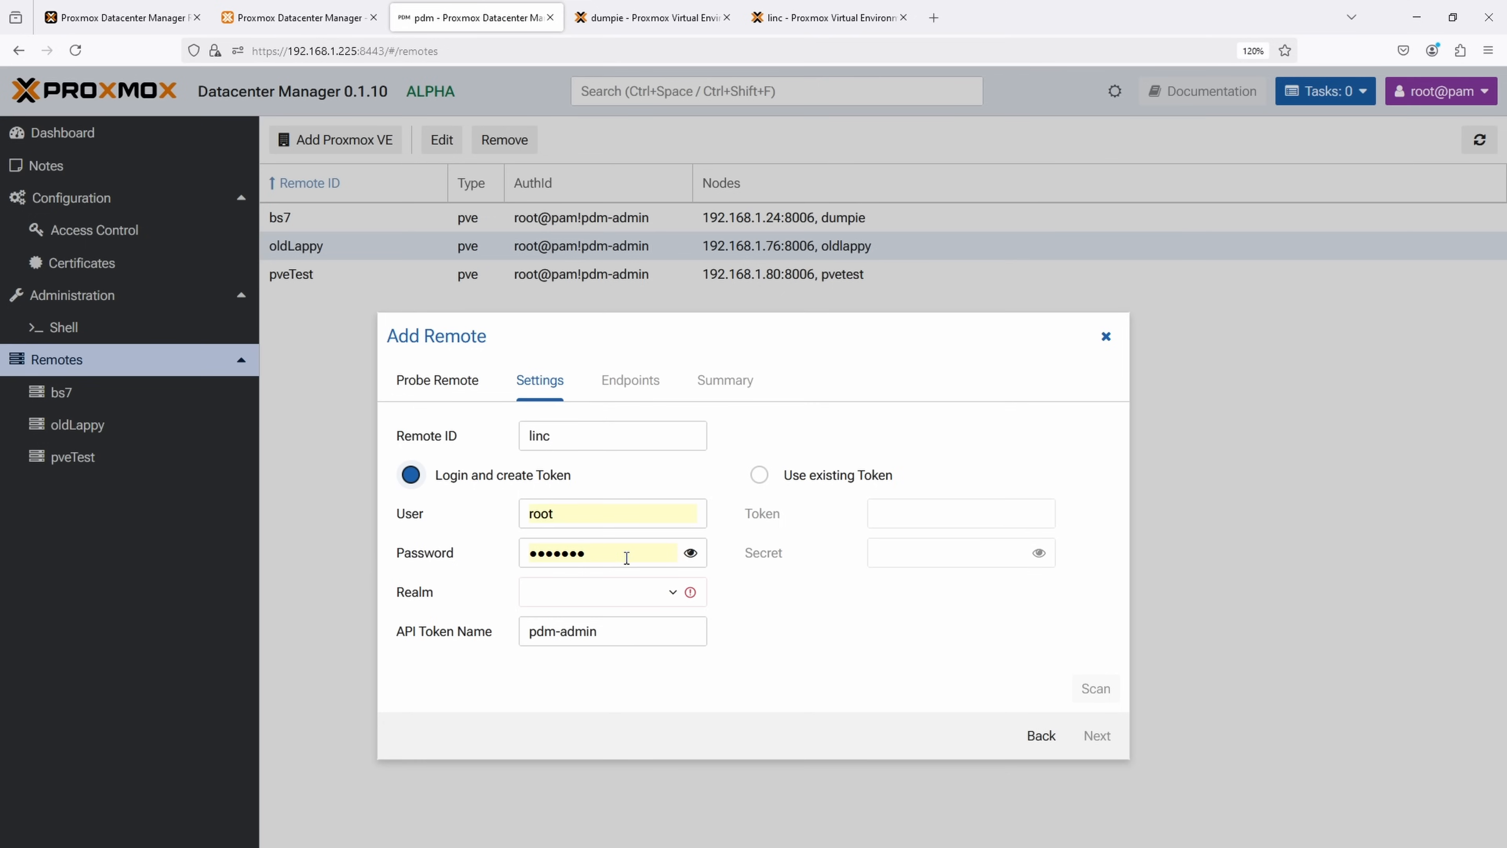
Step: Look at the realm and login-token settings, then go back to the Probe Remote step
click(611, 592)
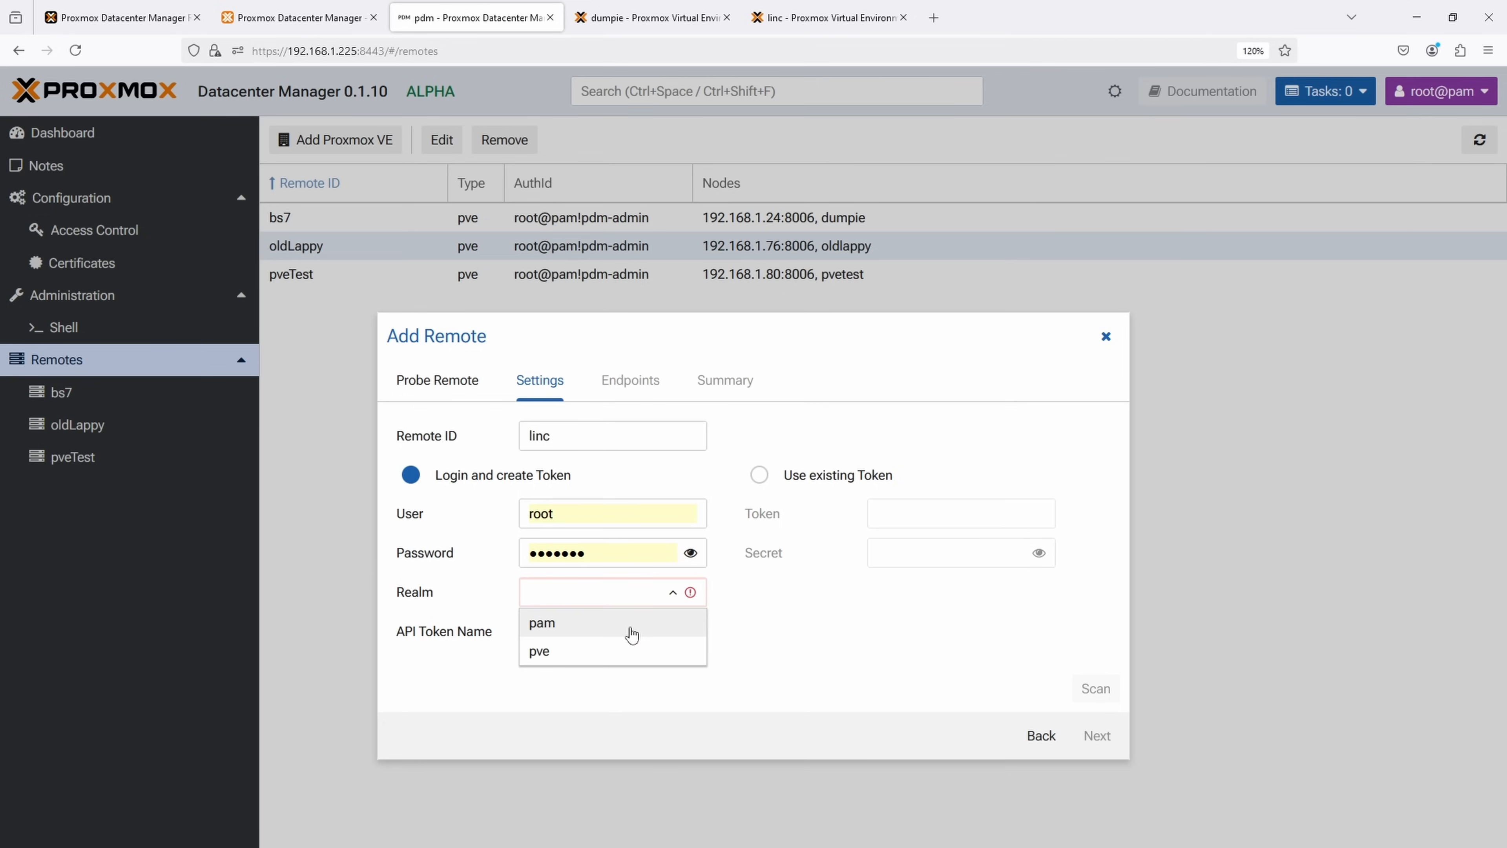
click(540, 622)
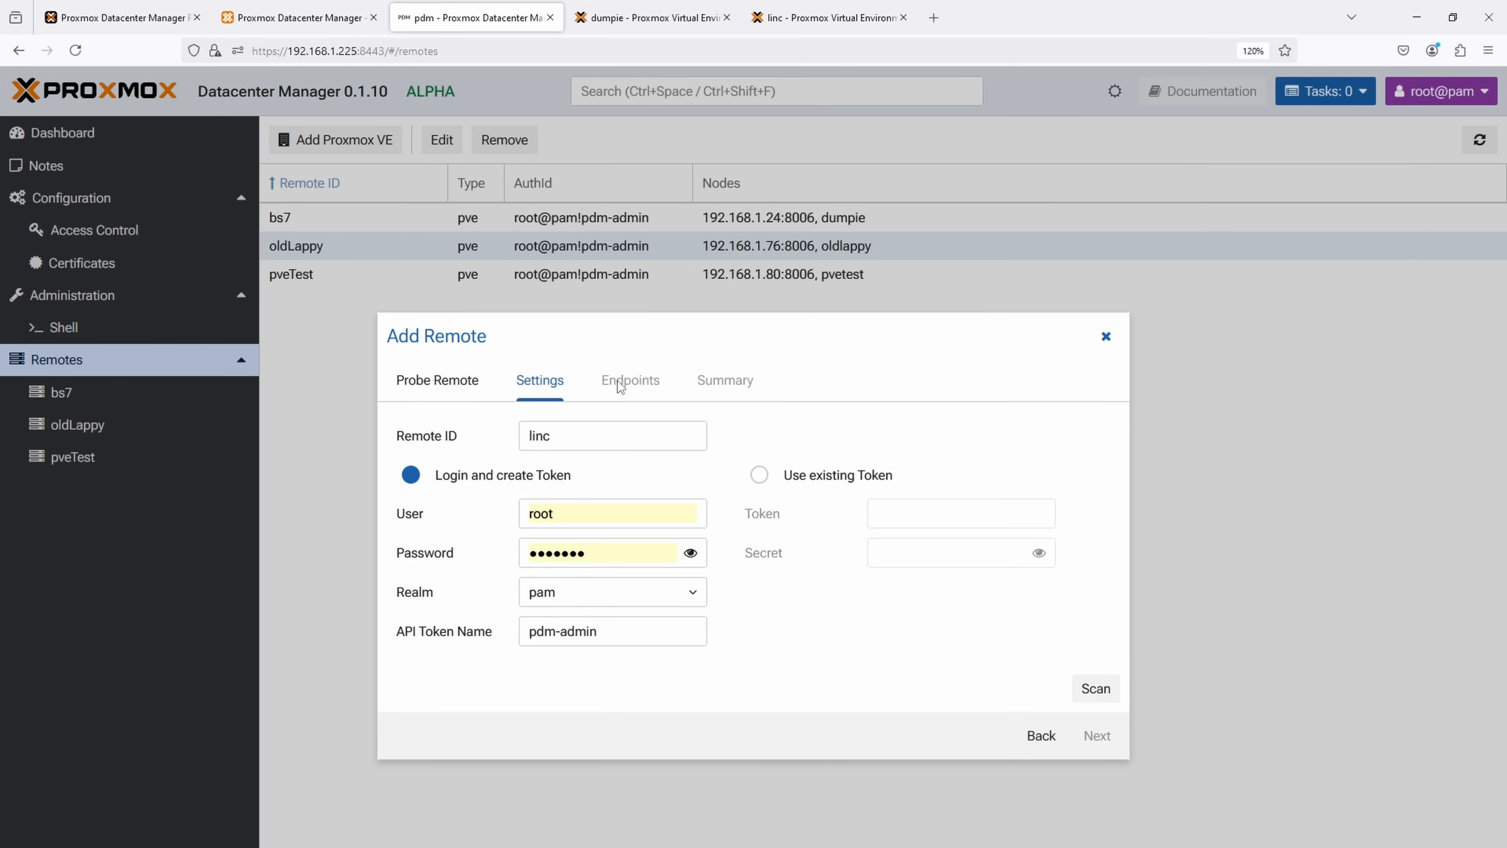
click(1095, 688)
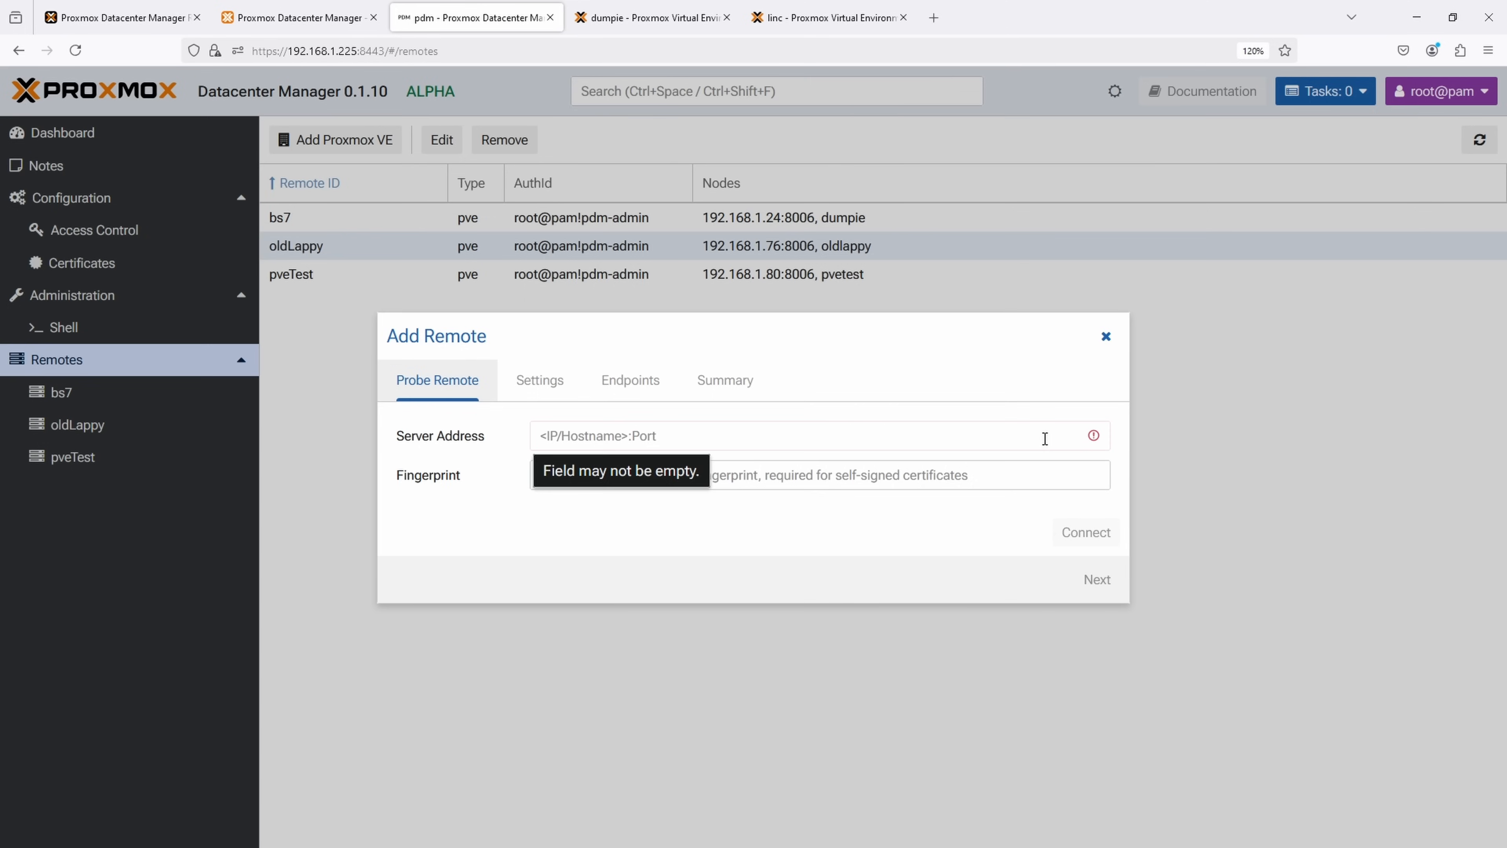
mouse_move(489, 262)
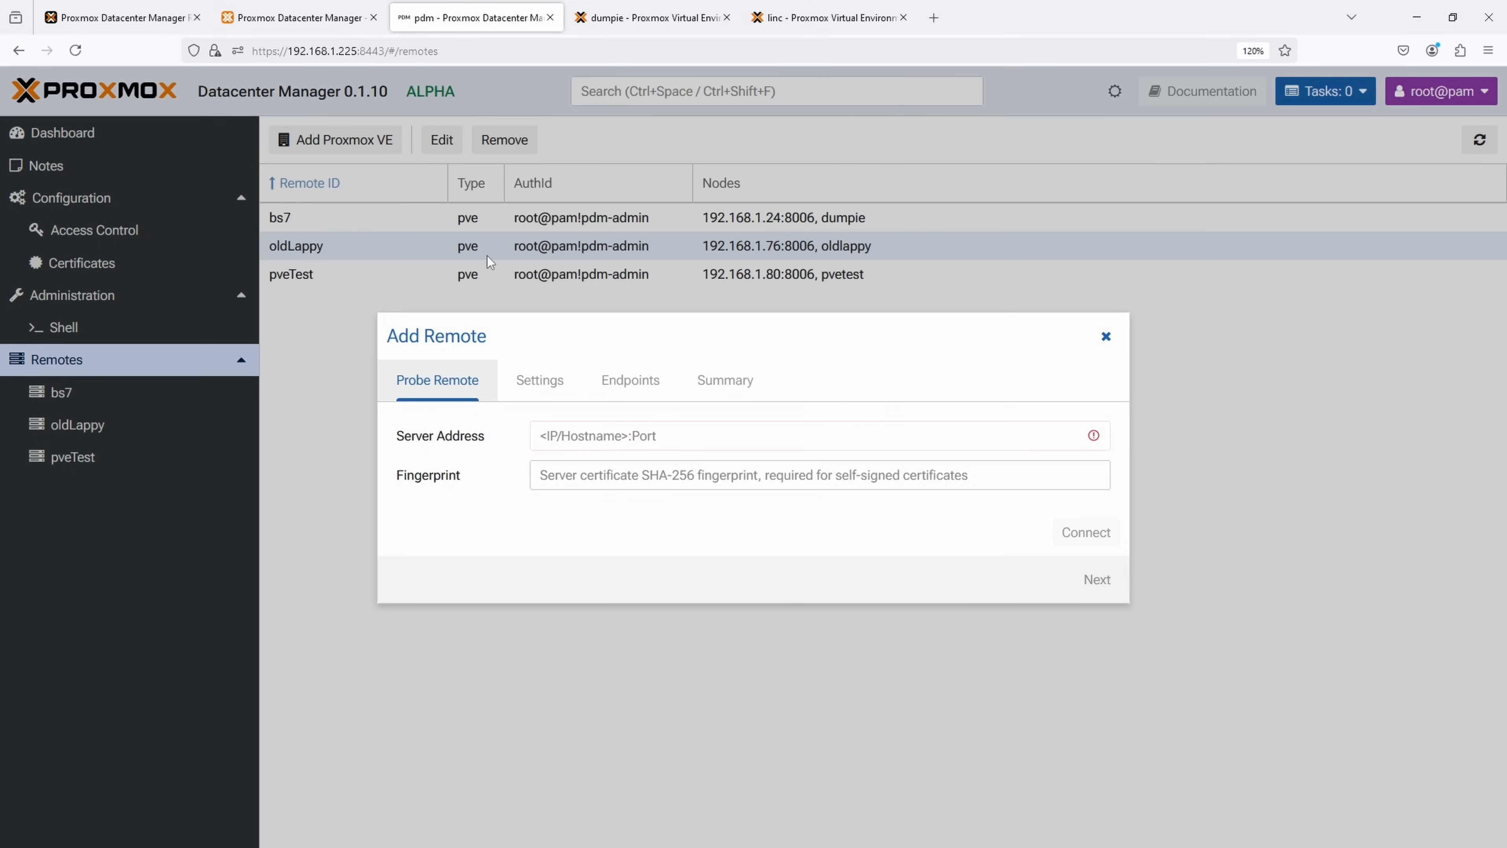
mouse_move(497, 273)
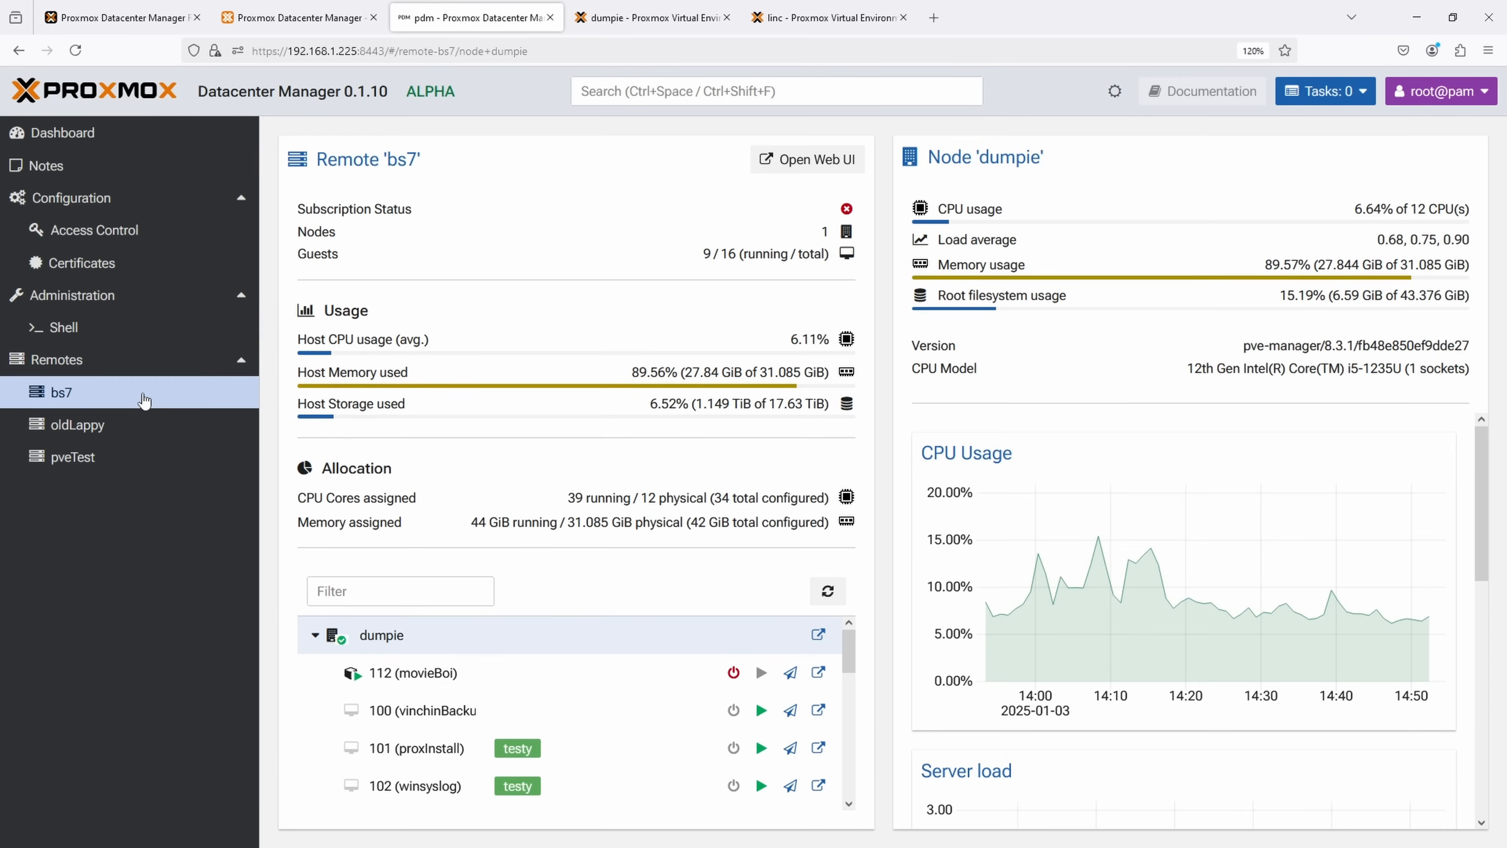
mouse_move(370, 359)
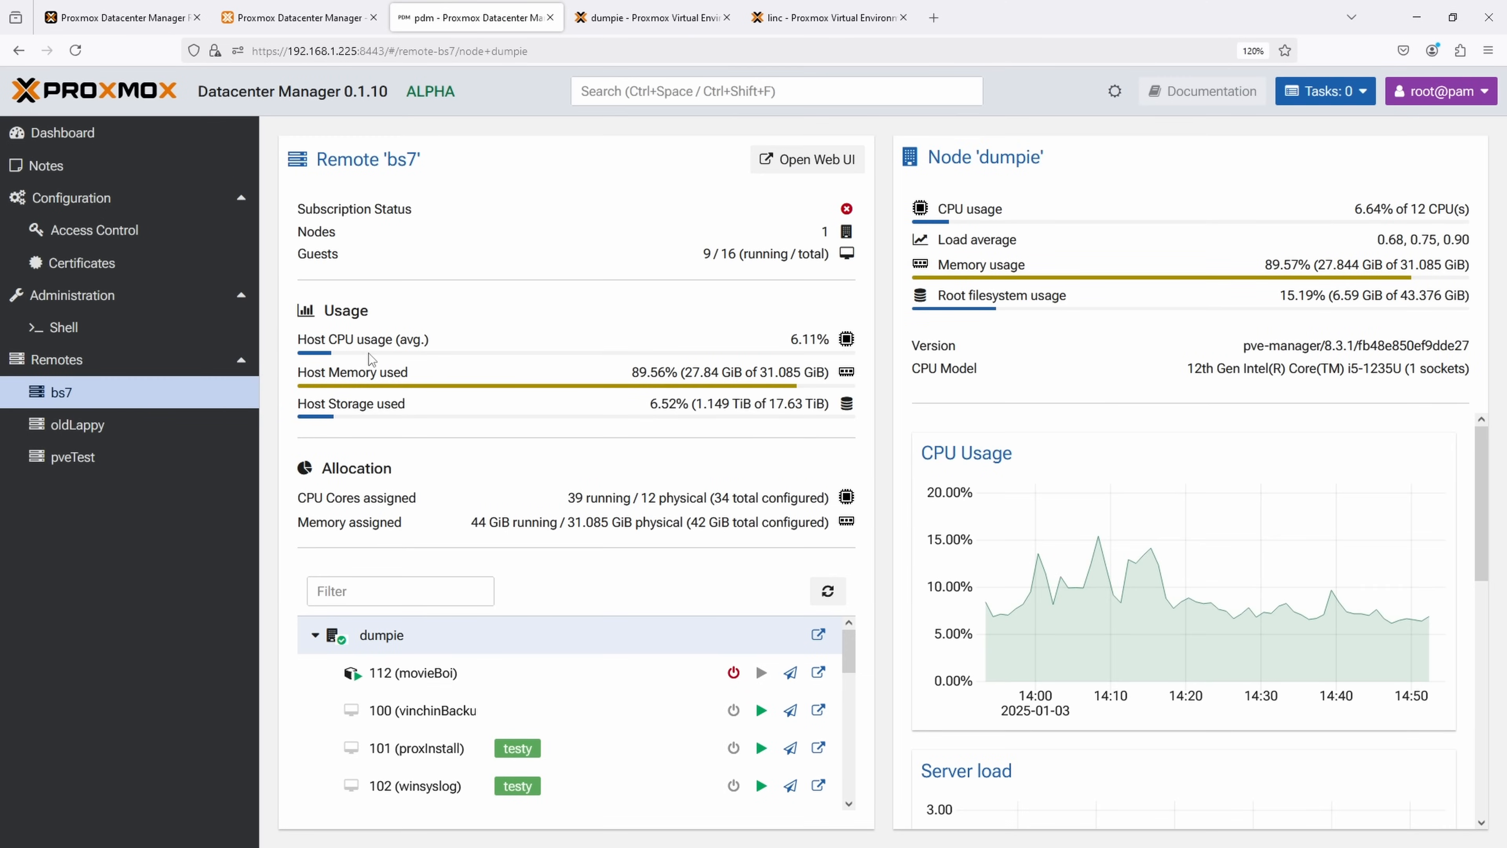
mouse_move(485, 385)
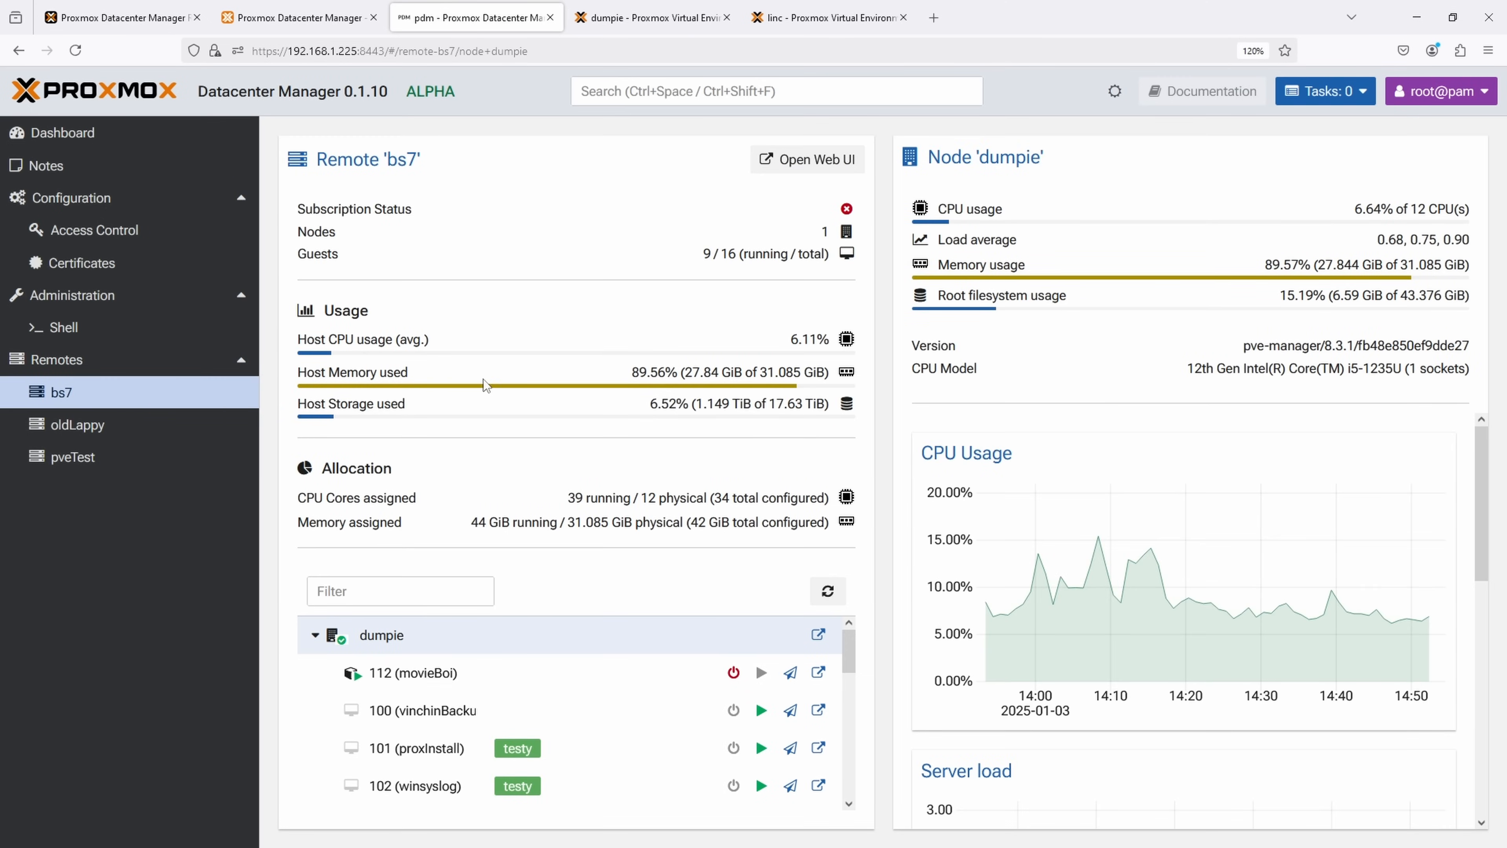
mouse_move(480, 411)
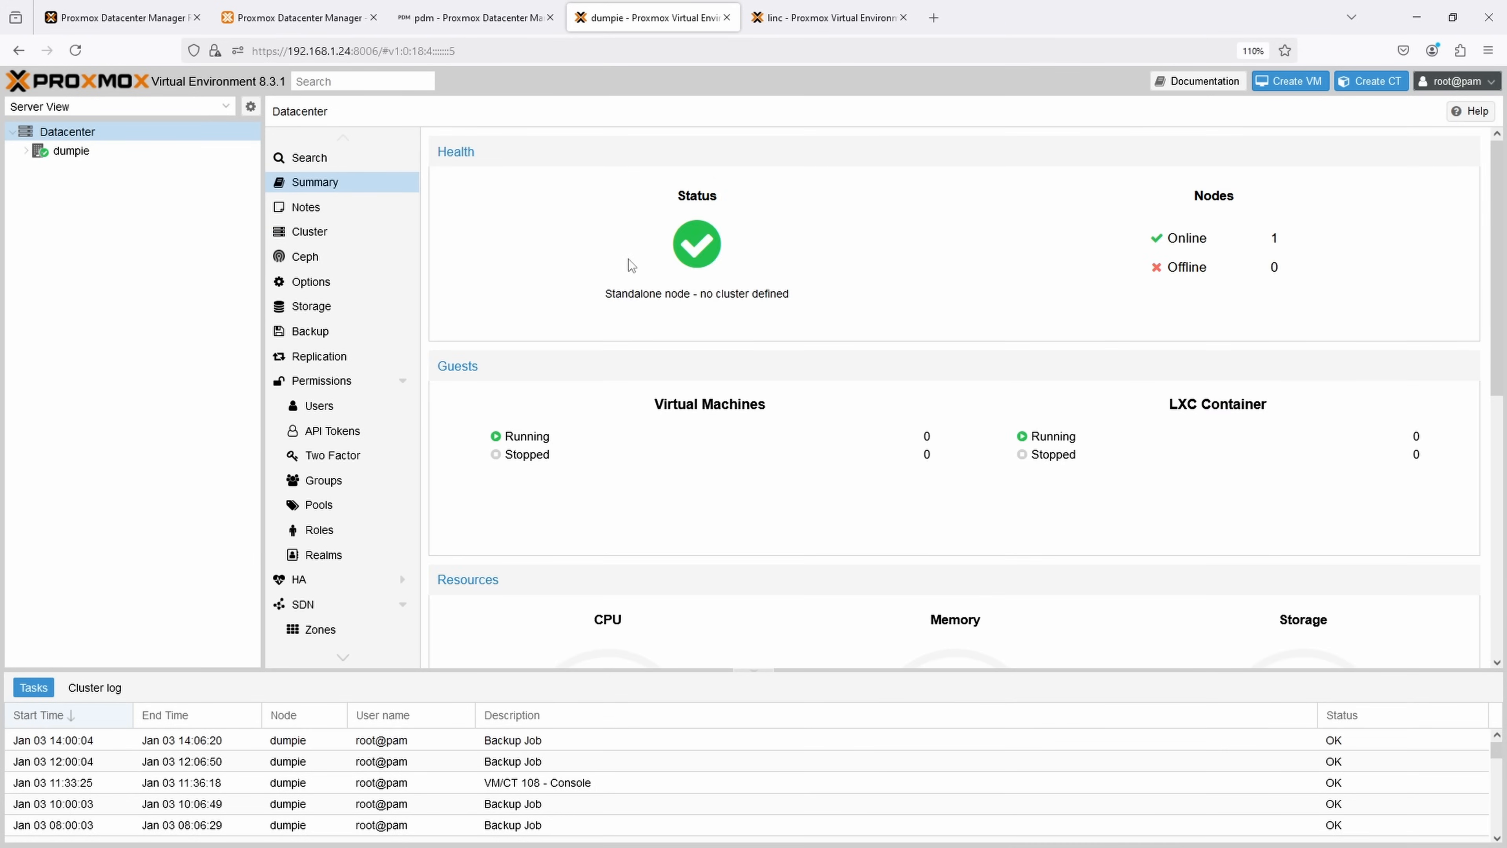
Step: Scroll through dumpie's Datacenter Summary and return to the Datacenter Manager overview
scroll(down, 3)
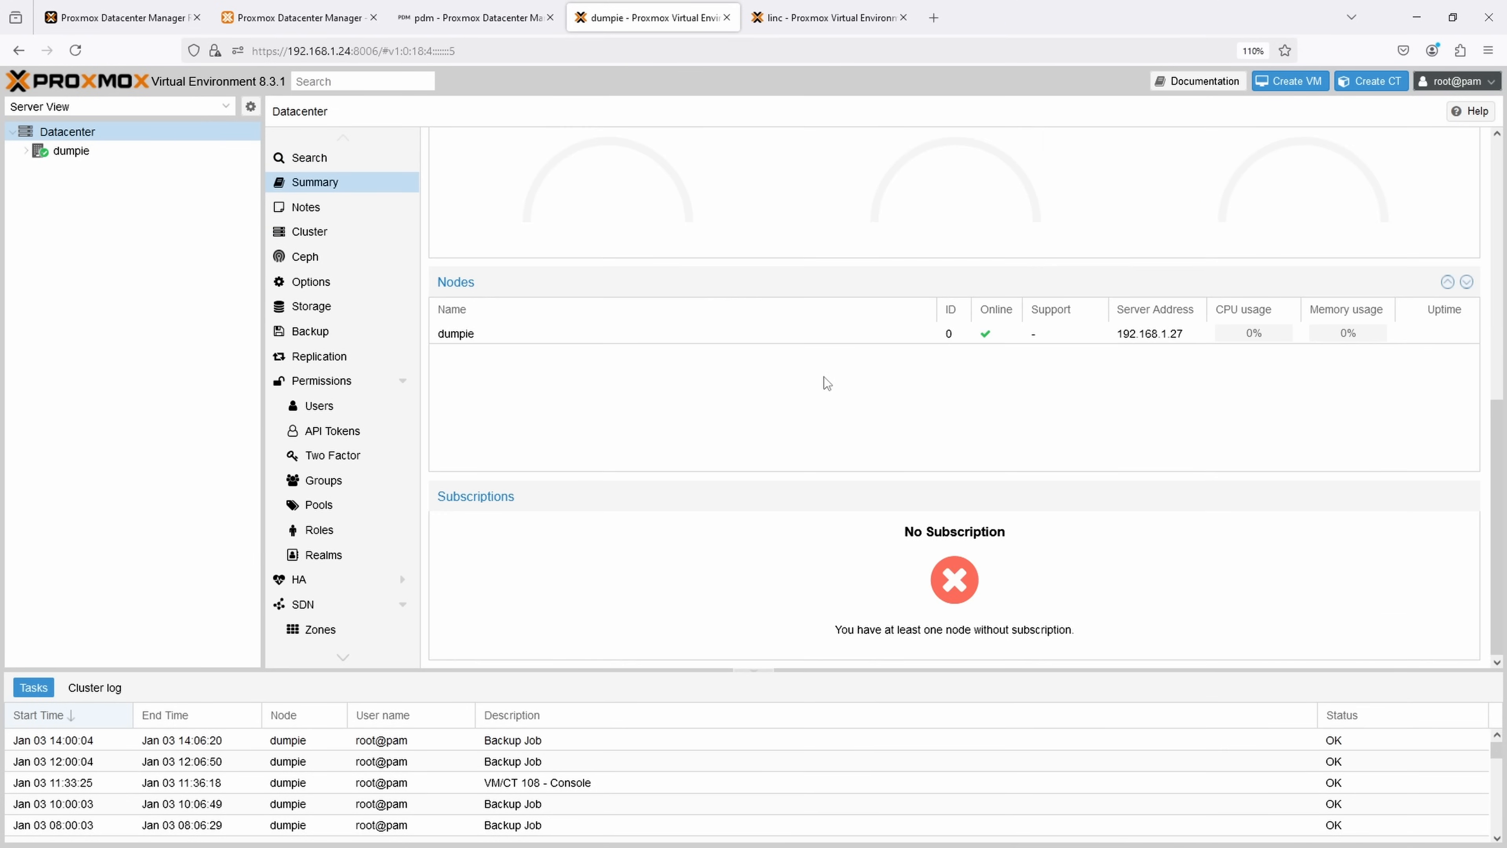
click(471, 17)
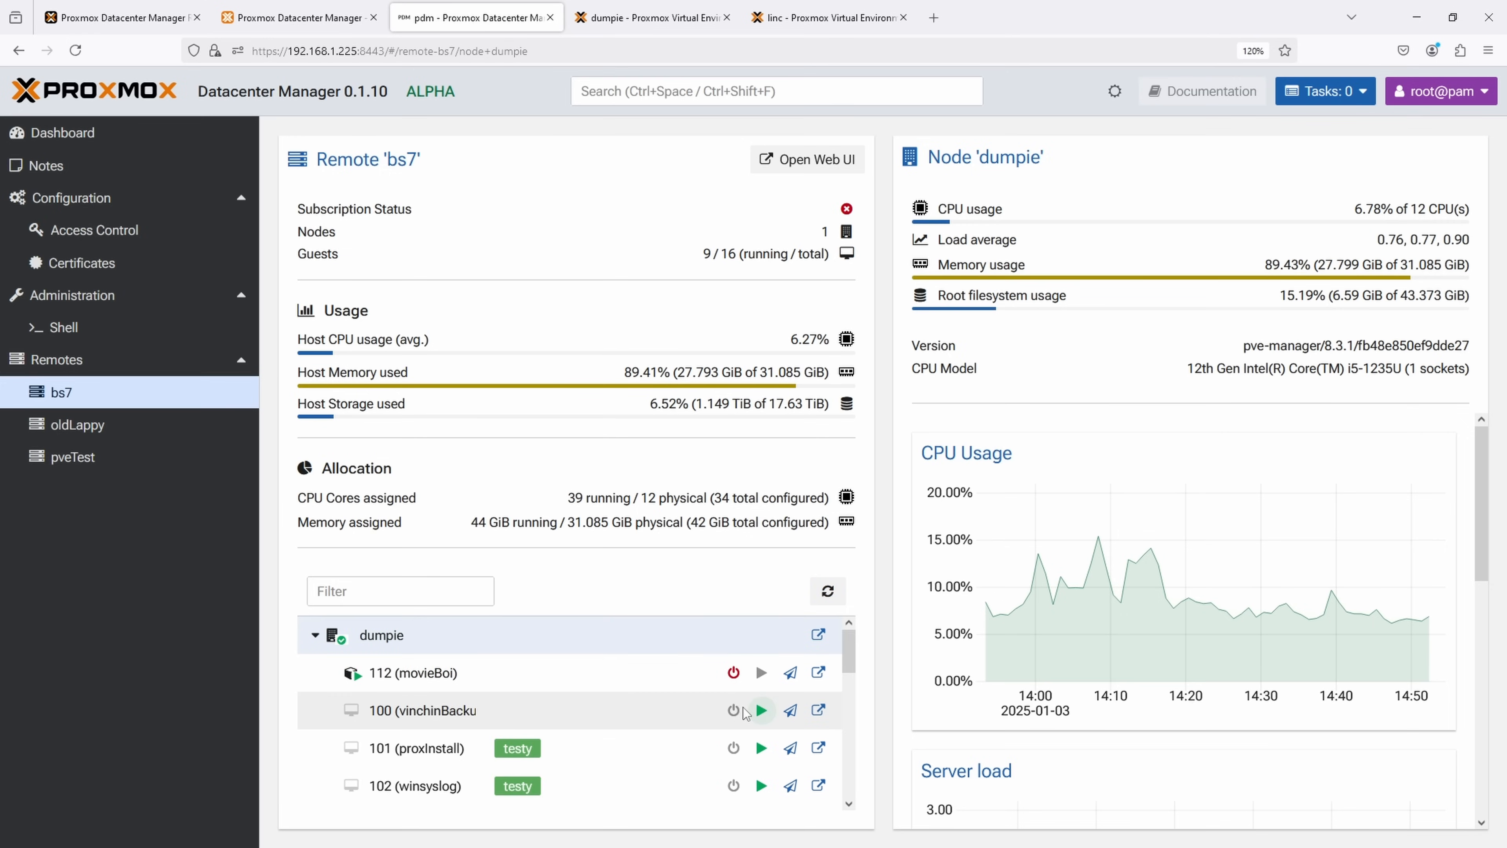
Step: Start guest VM 100 on bs7, confirm it, close the task output and switch to dumpie's web UI
click(762, 710)
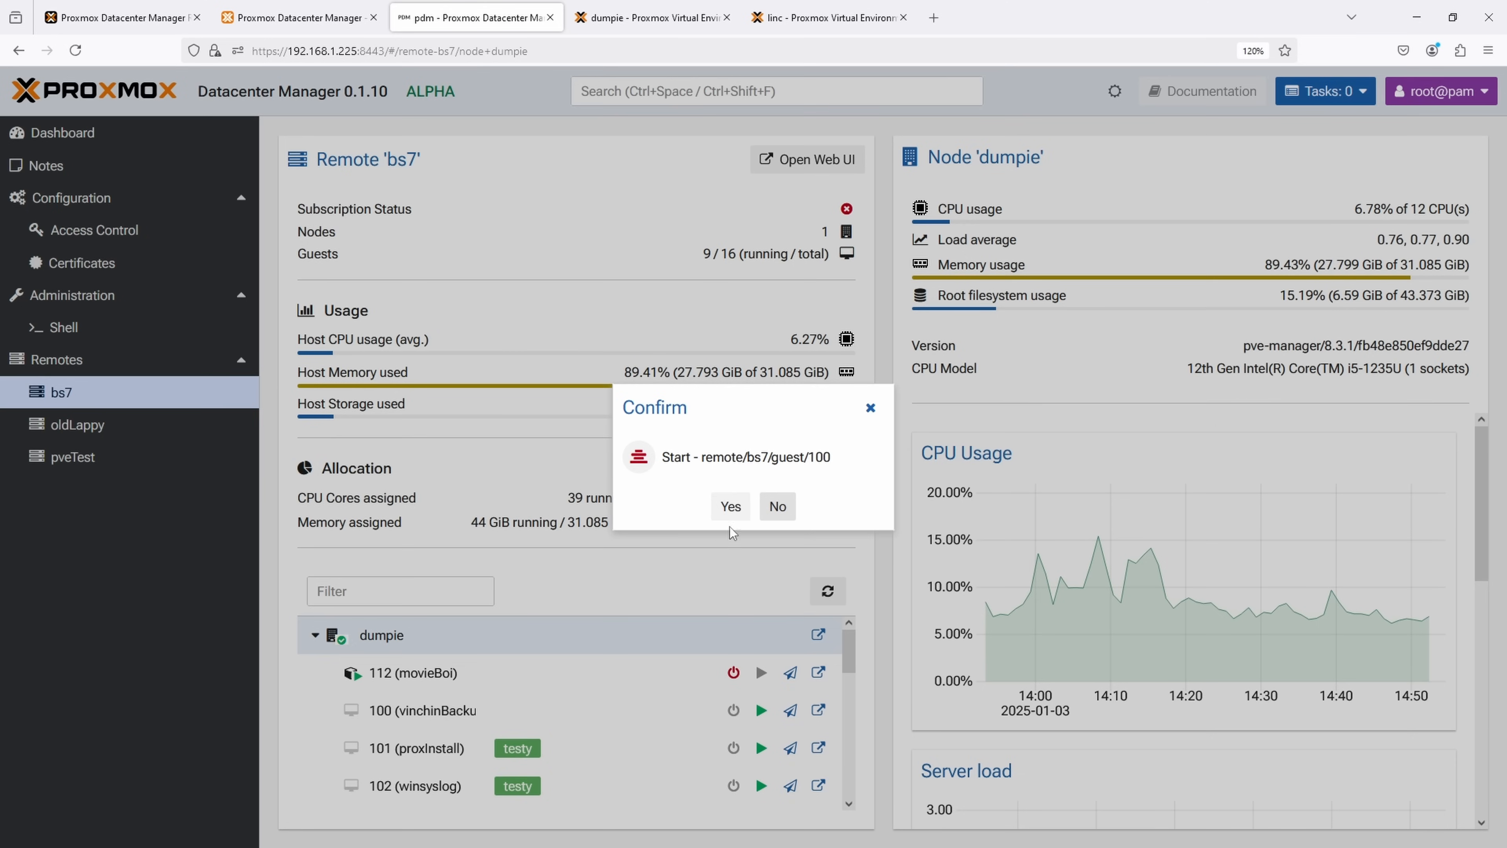
click(729, 506)
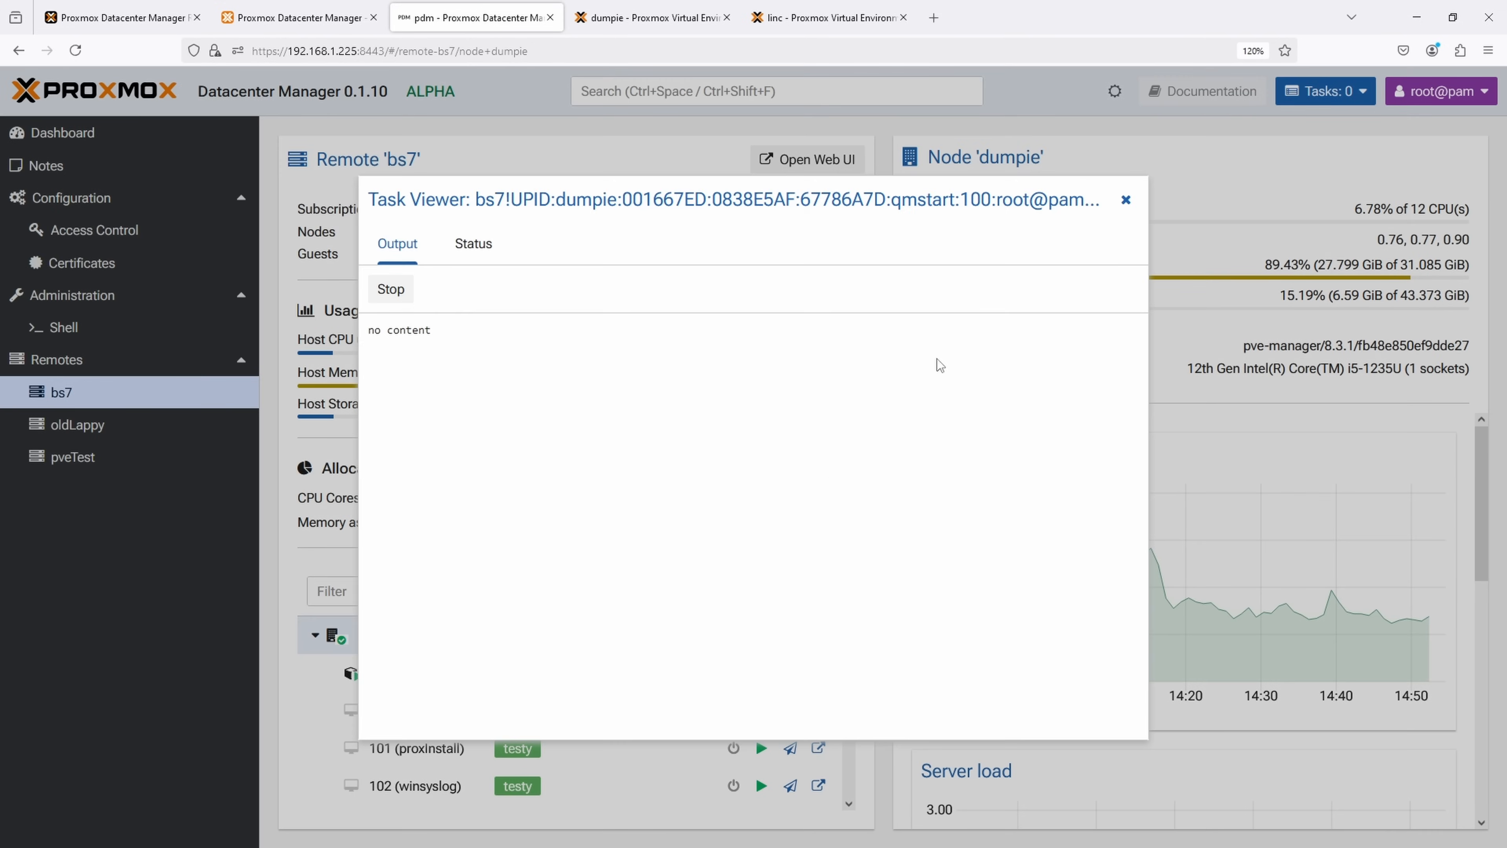
click(1125, 201)
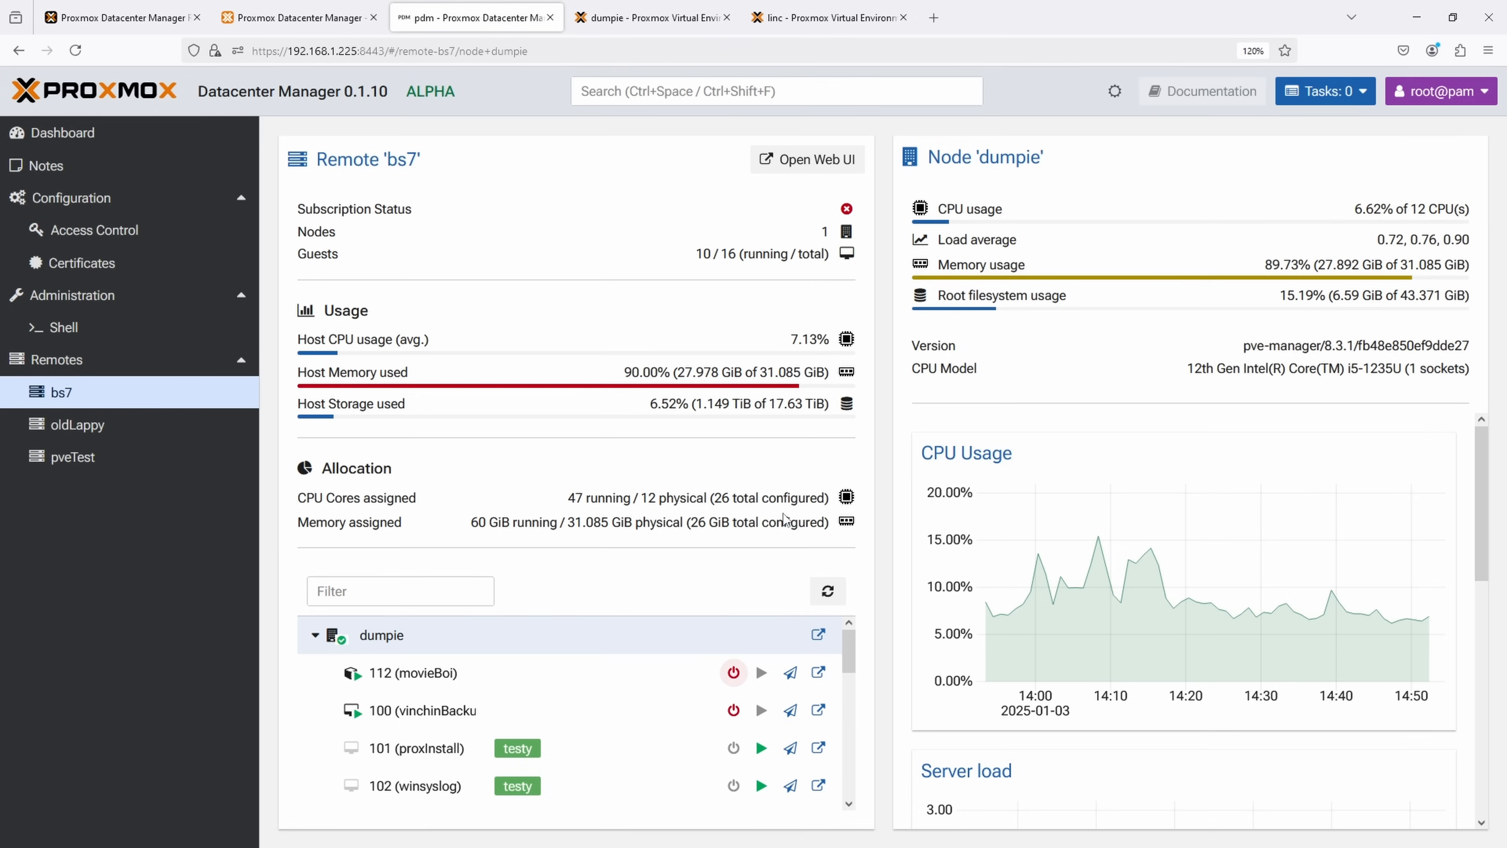
mouse_move(649, 557)
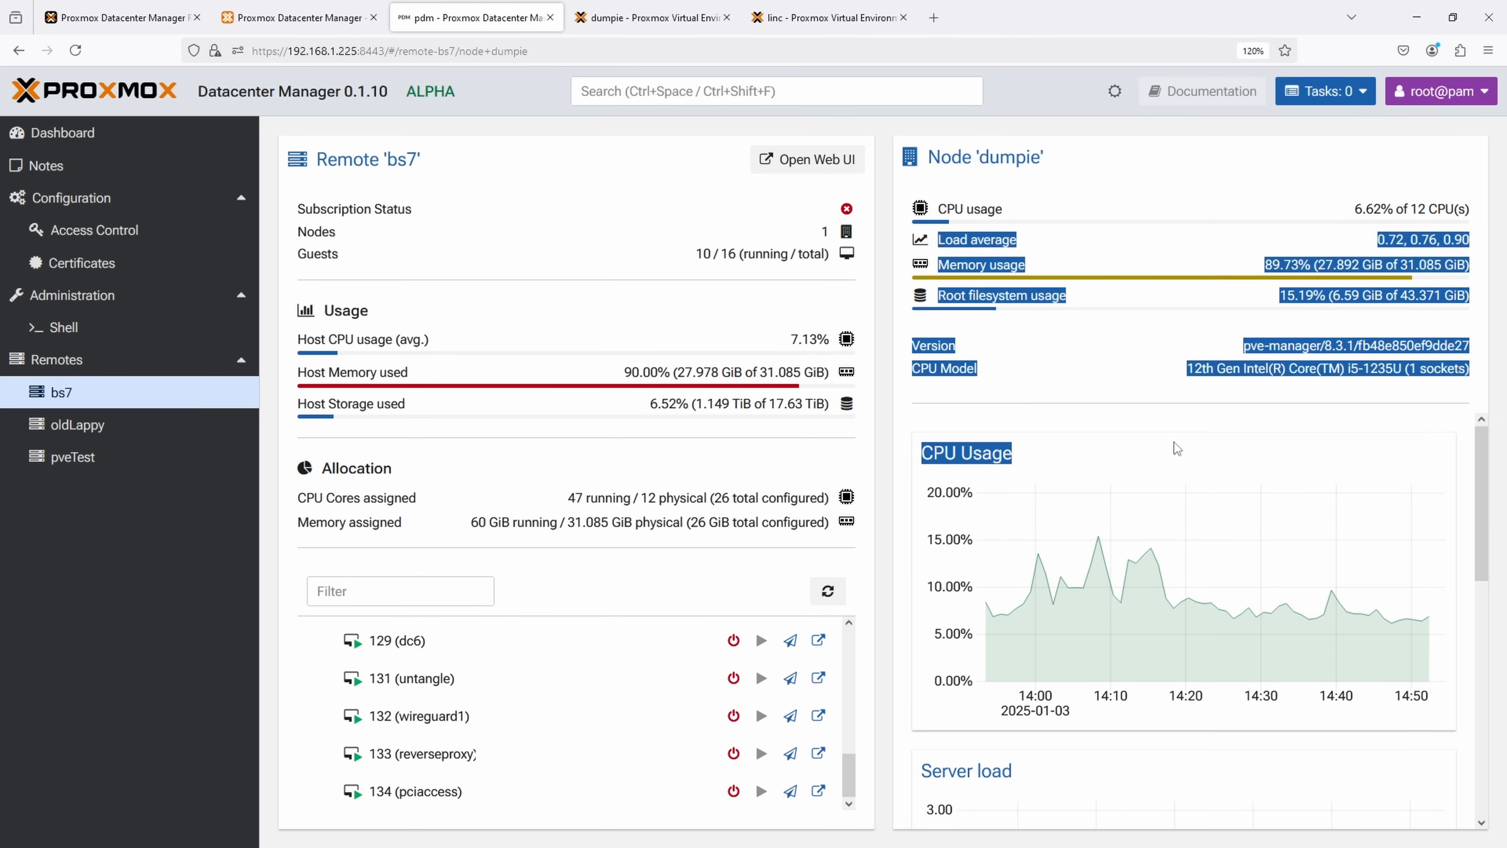
click(652, 17)
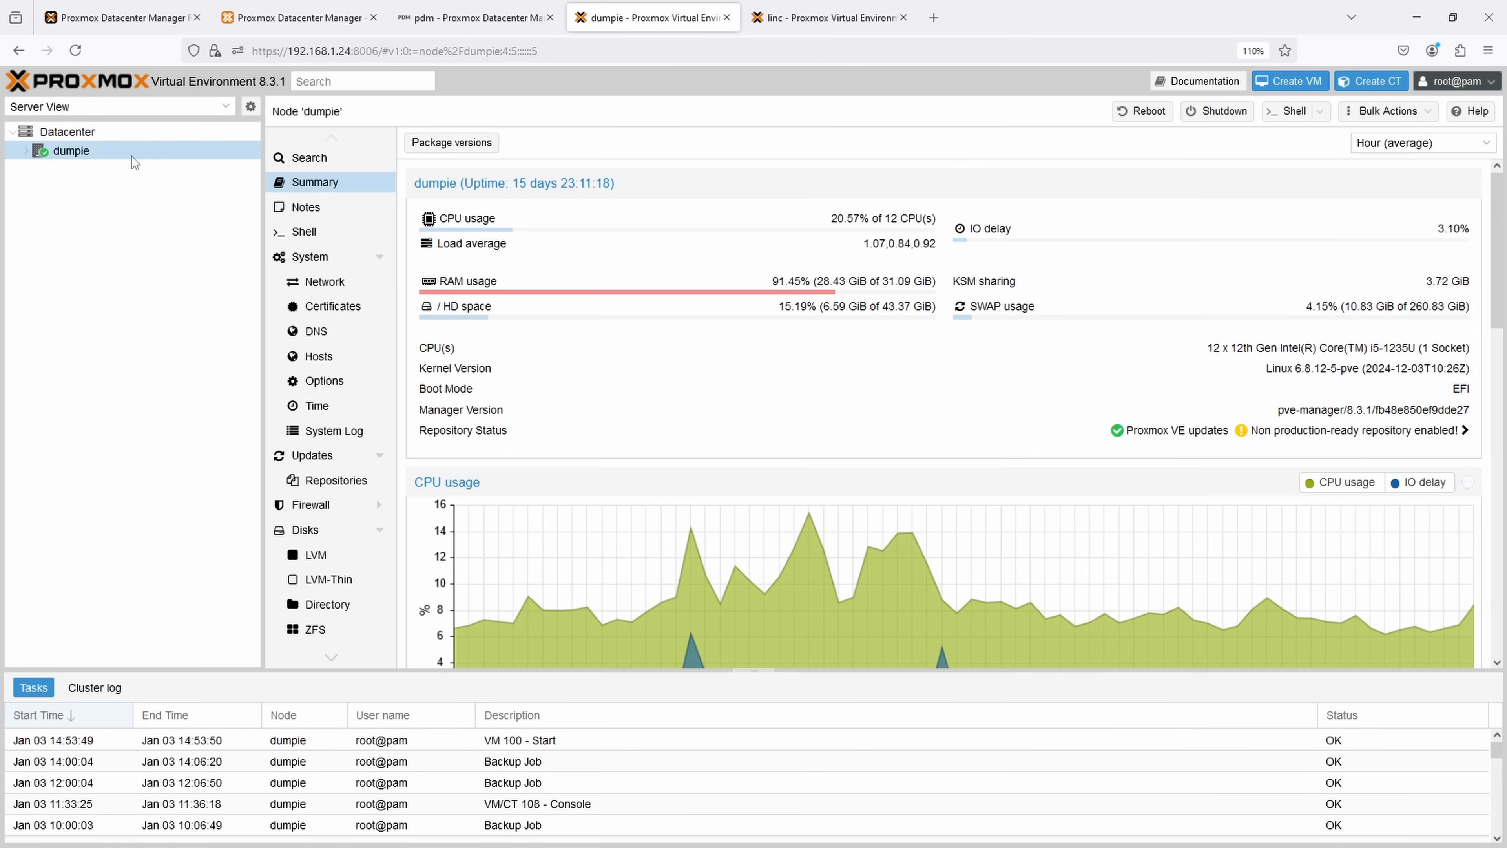
Step: Check the dumpie node's task log for the completed 'VM 100 - Start' task
click(471, 17)
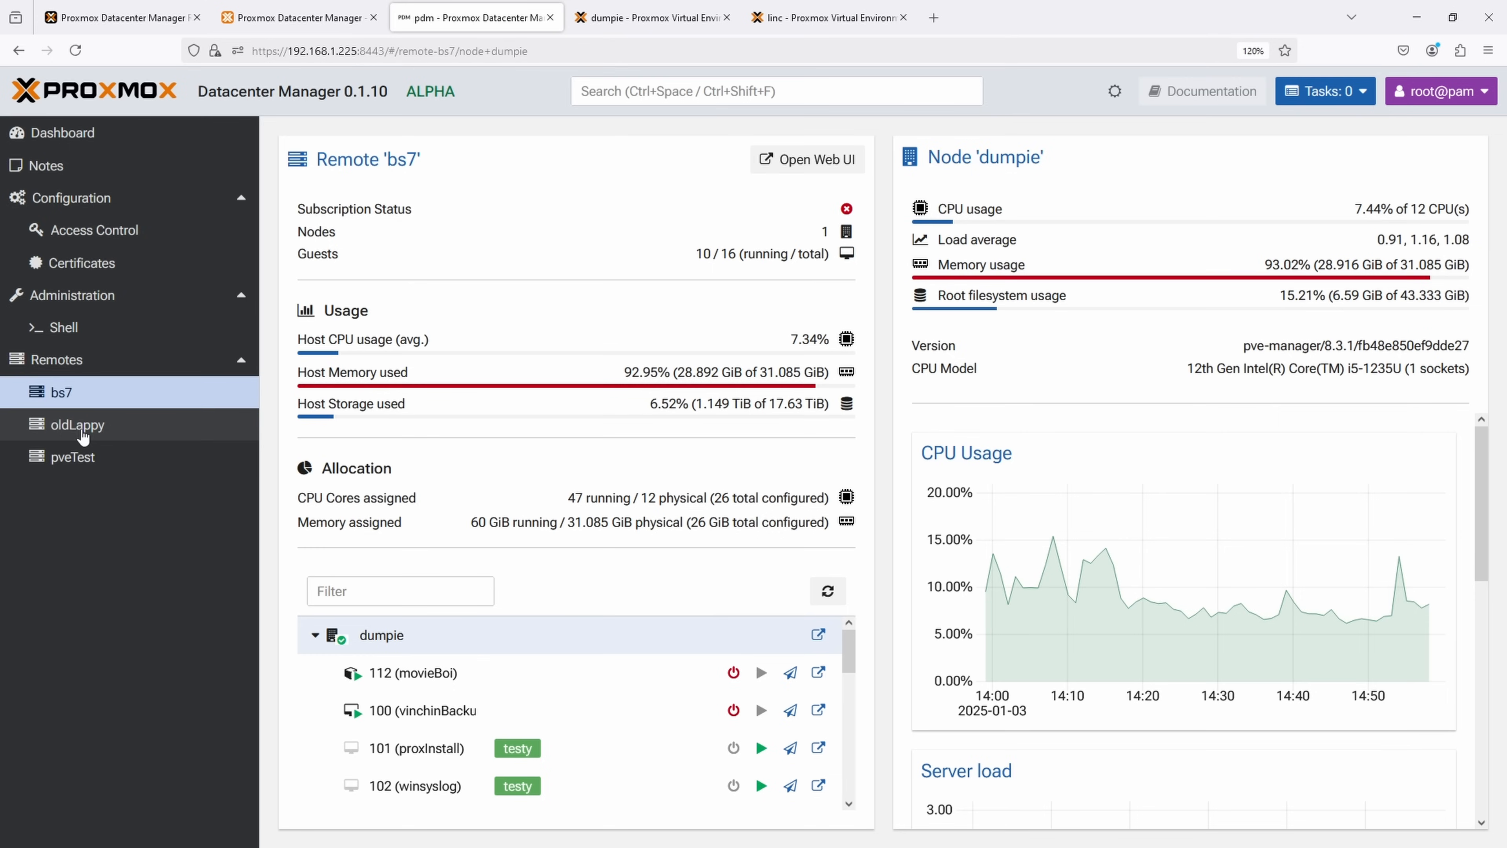
mouse_move(86, 437)
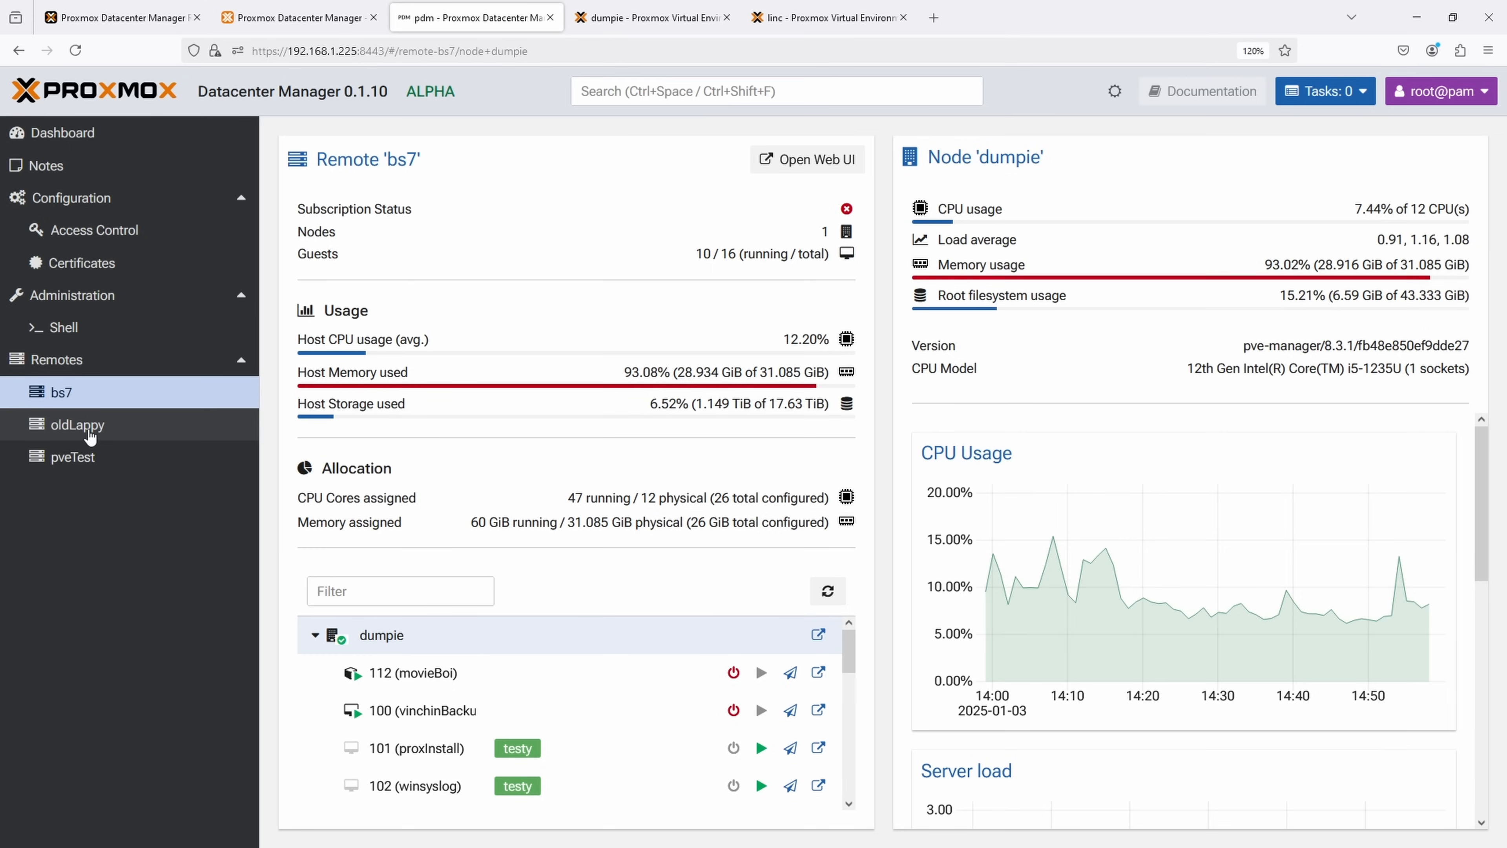
Step: View usage details for oldLappy's nodes oldlappy, testy and linc, then show the dashboard
click(76, 424)
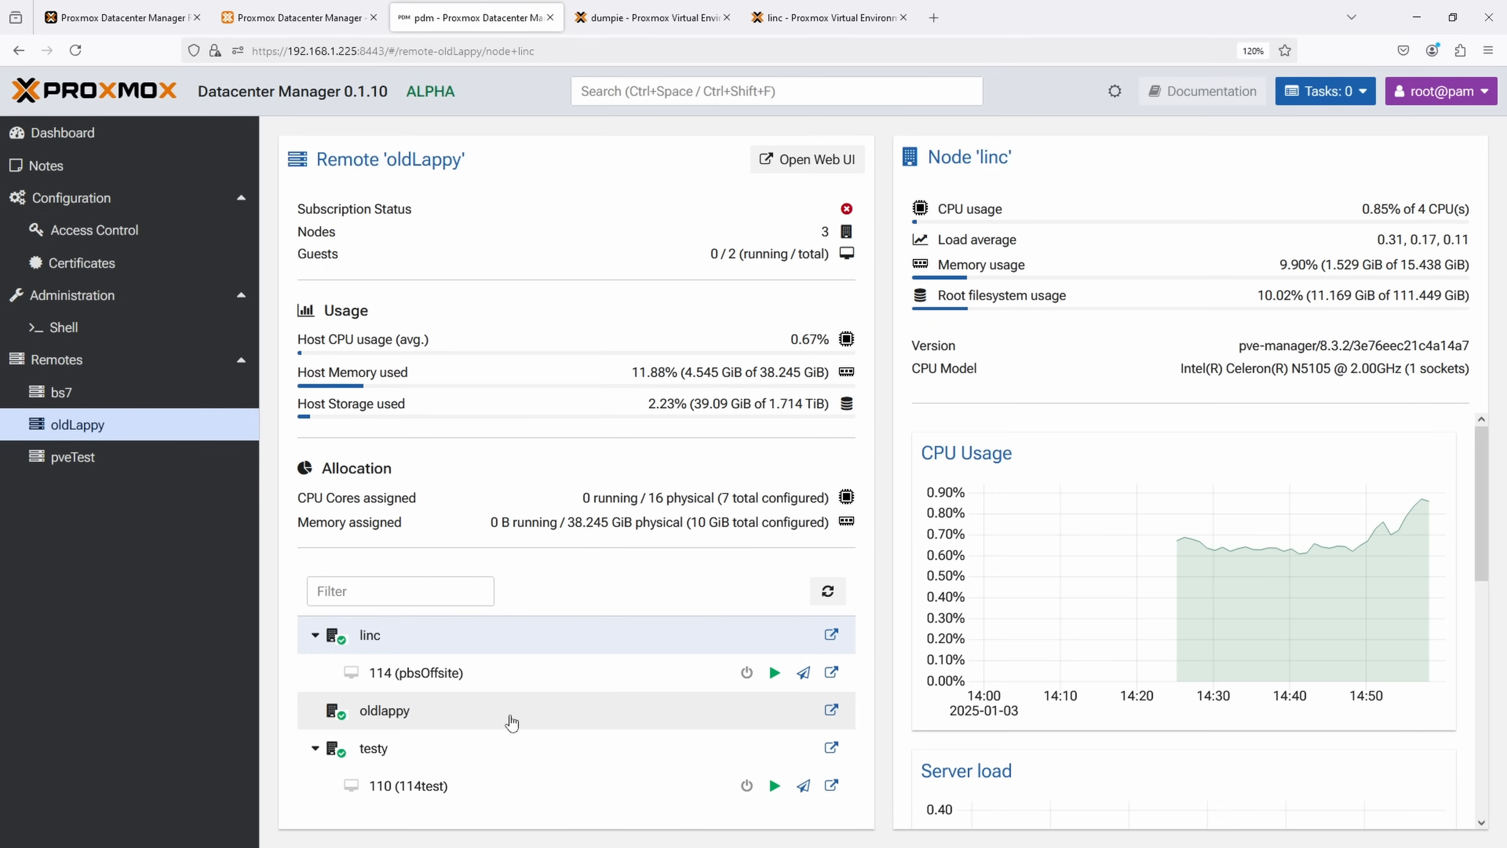
click(384, 711)
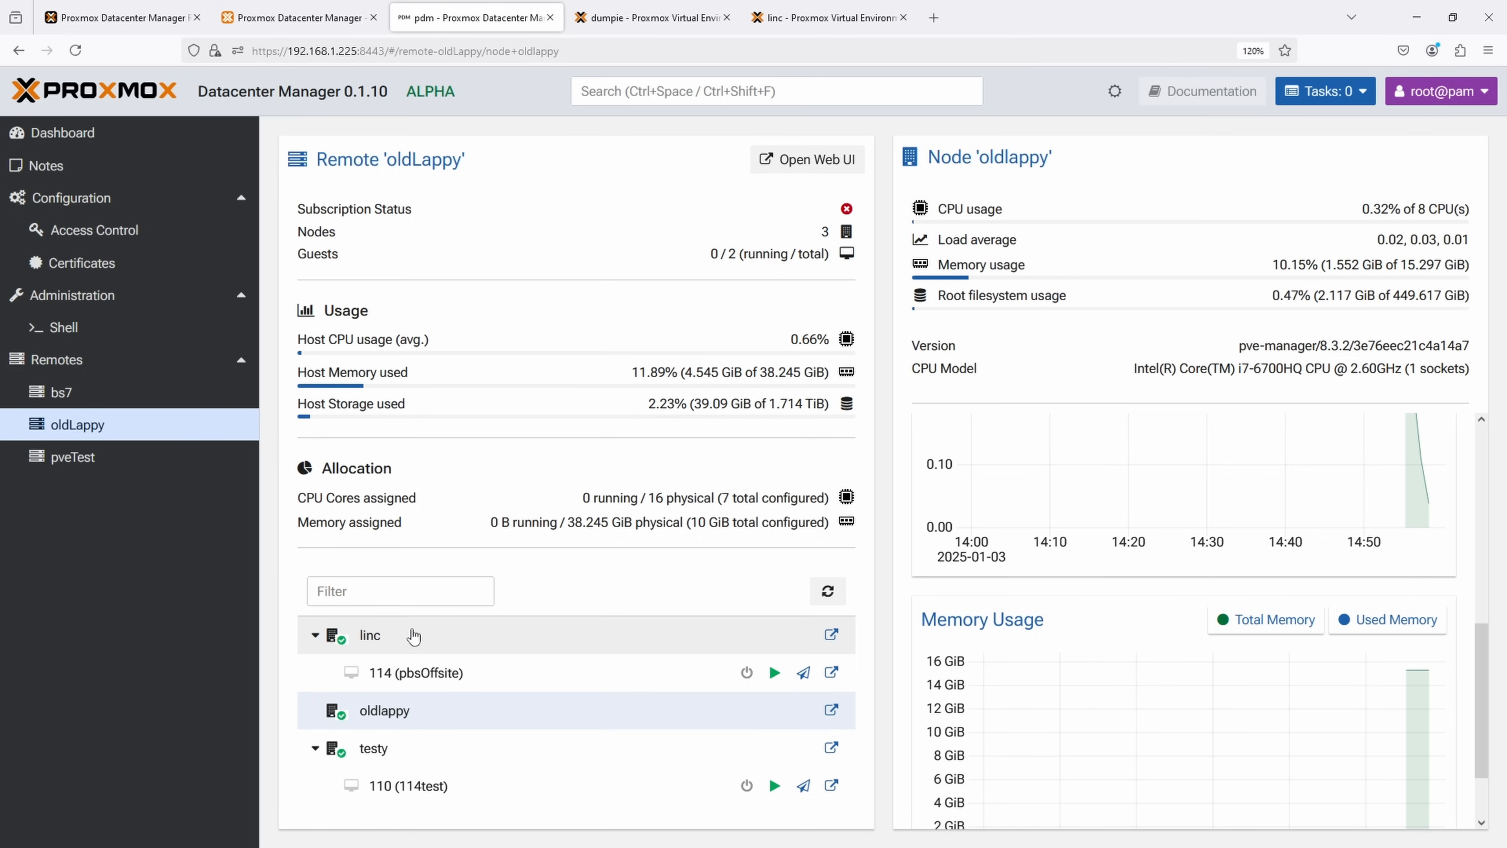
click(373, 749)
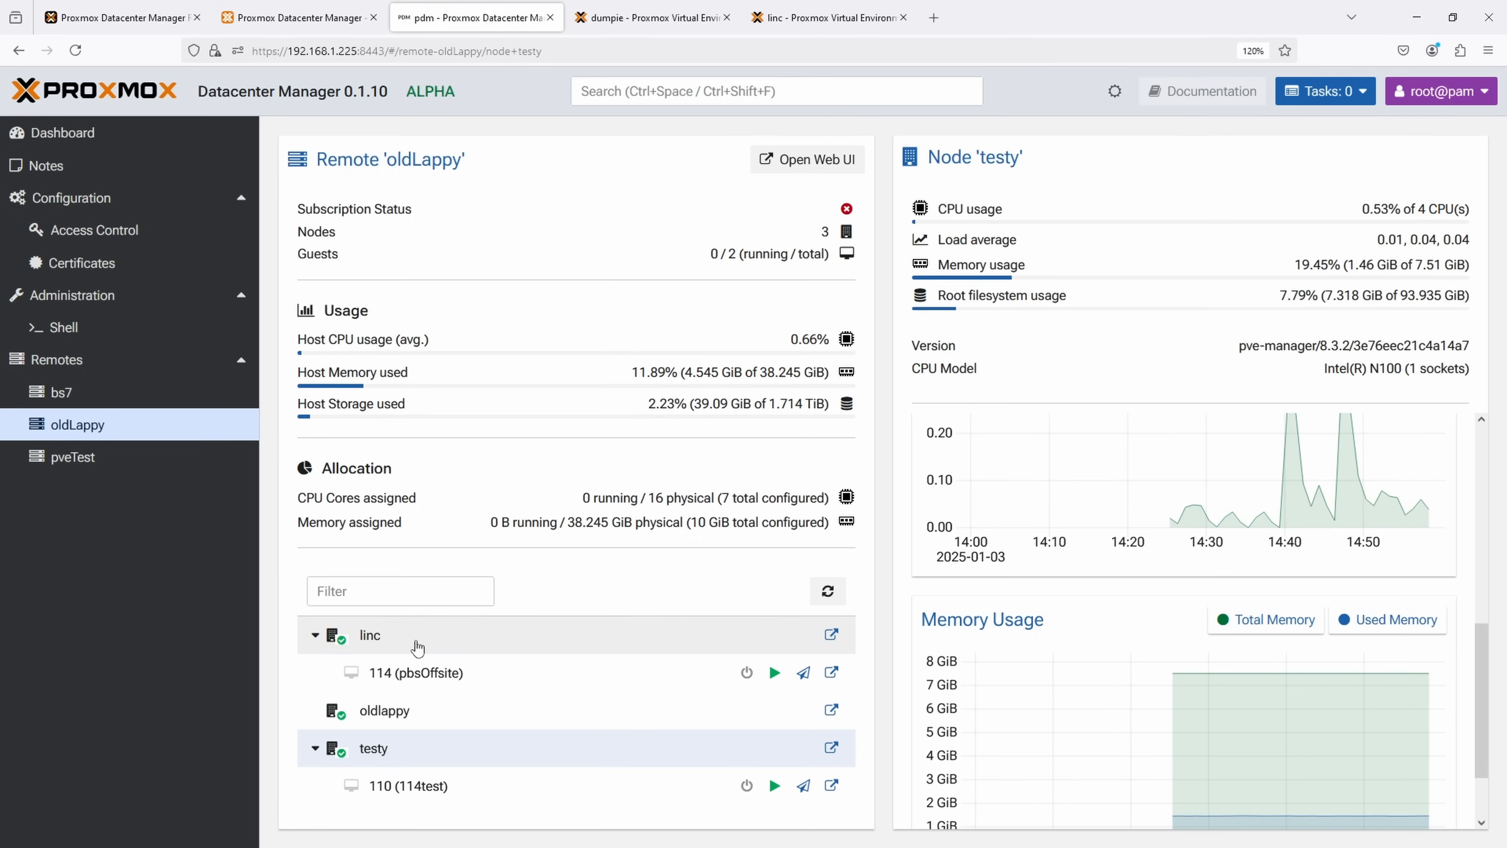
click(368, 634)
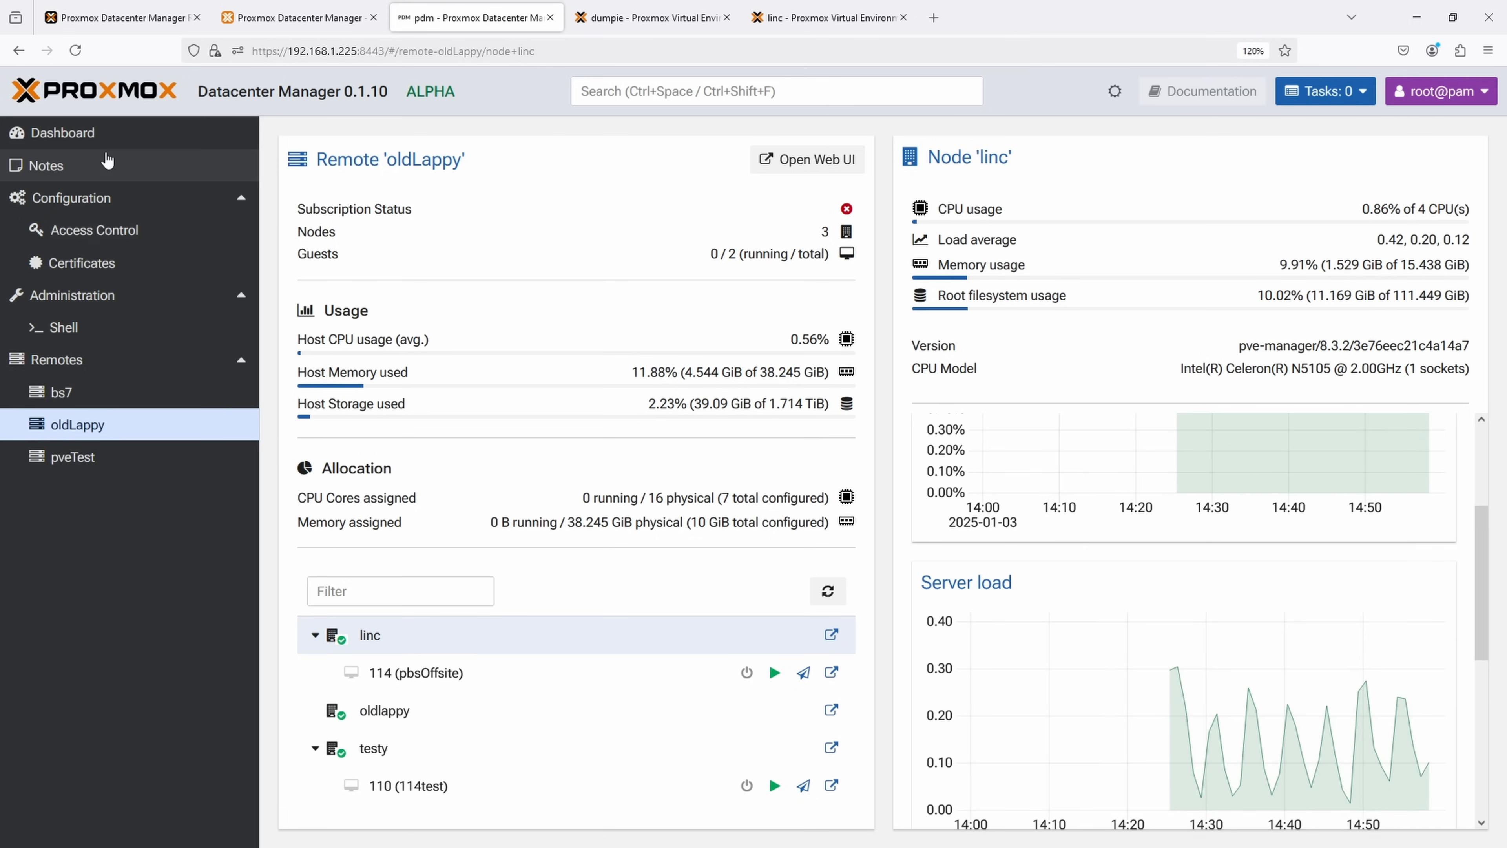
click(64, 133)
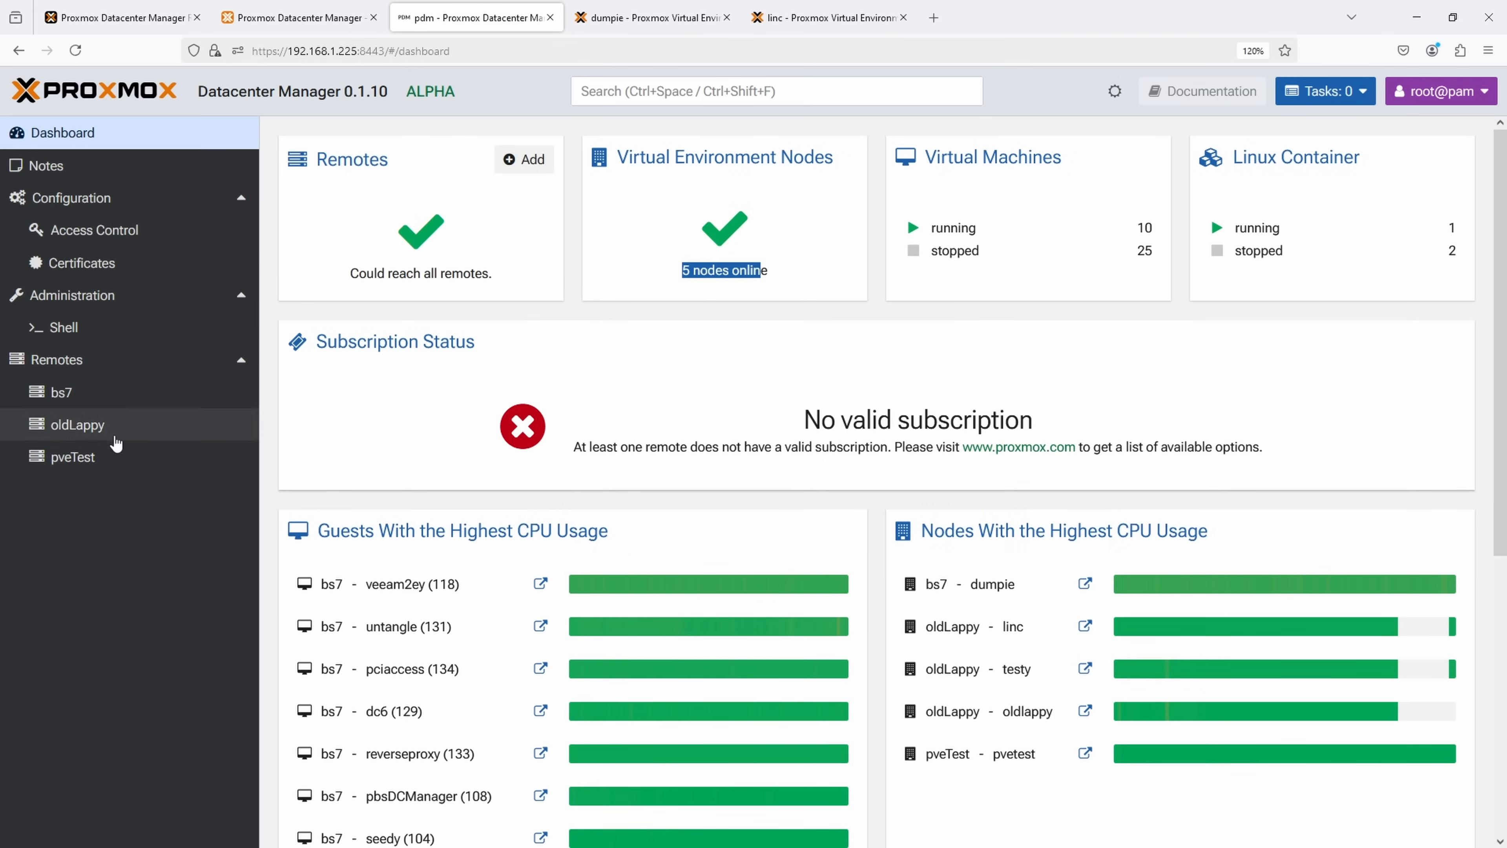
mouse_move(141, 398)
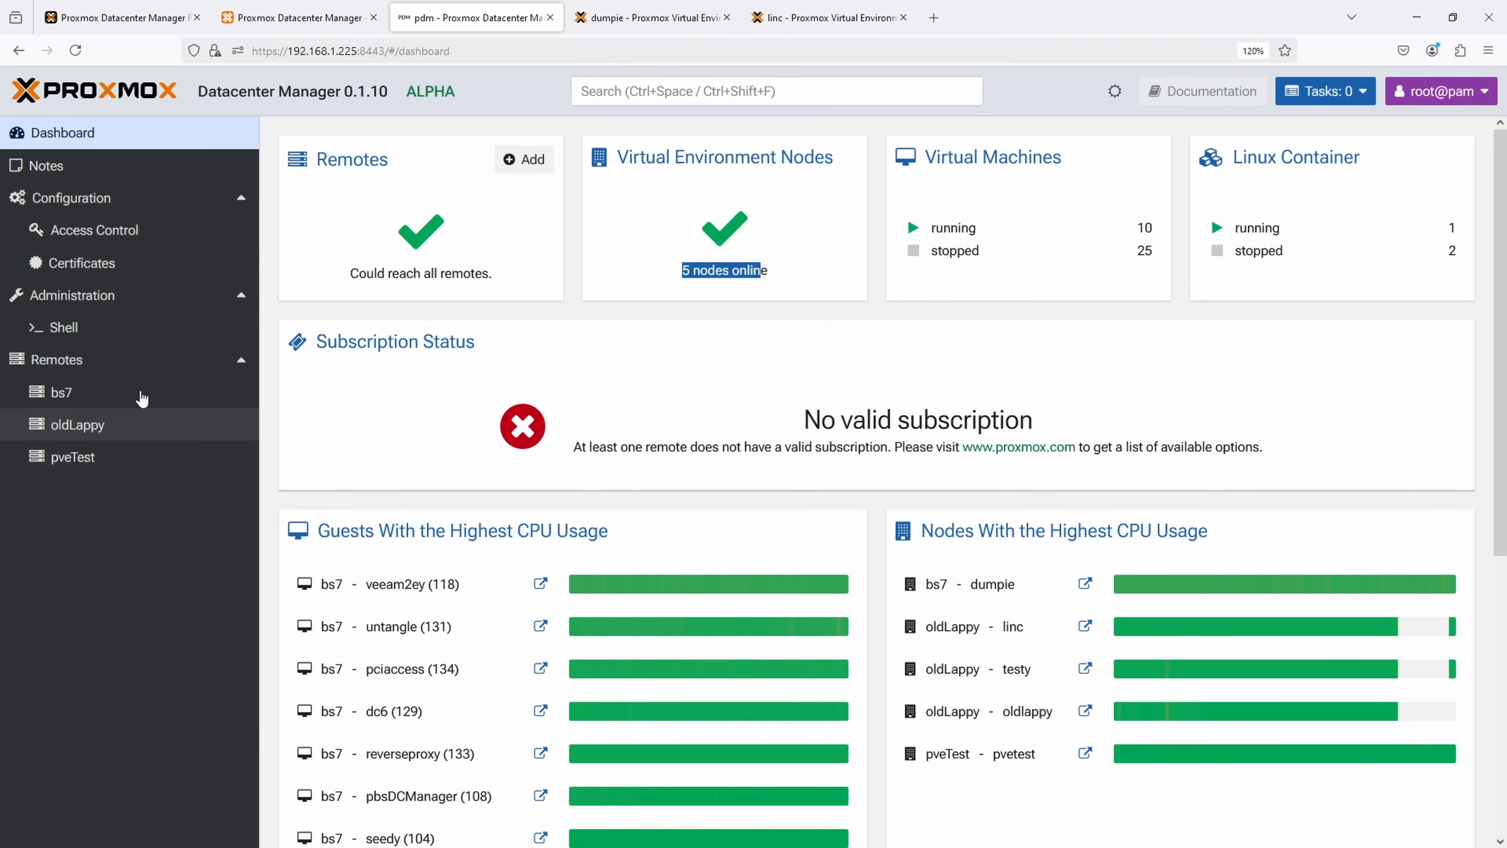
Step: View the oldLappy remote's overview, glance at linc's own web UI, and start migrating VM 114 (pbsOffsite)
click(76, 424)
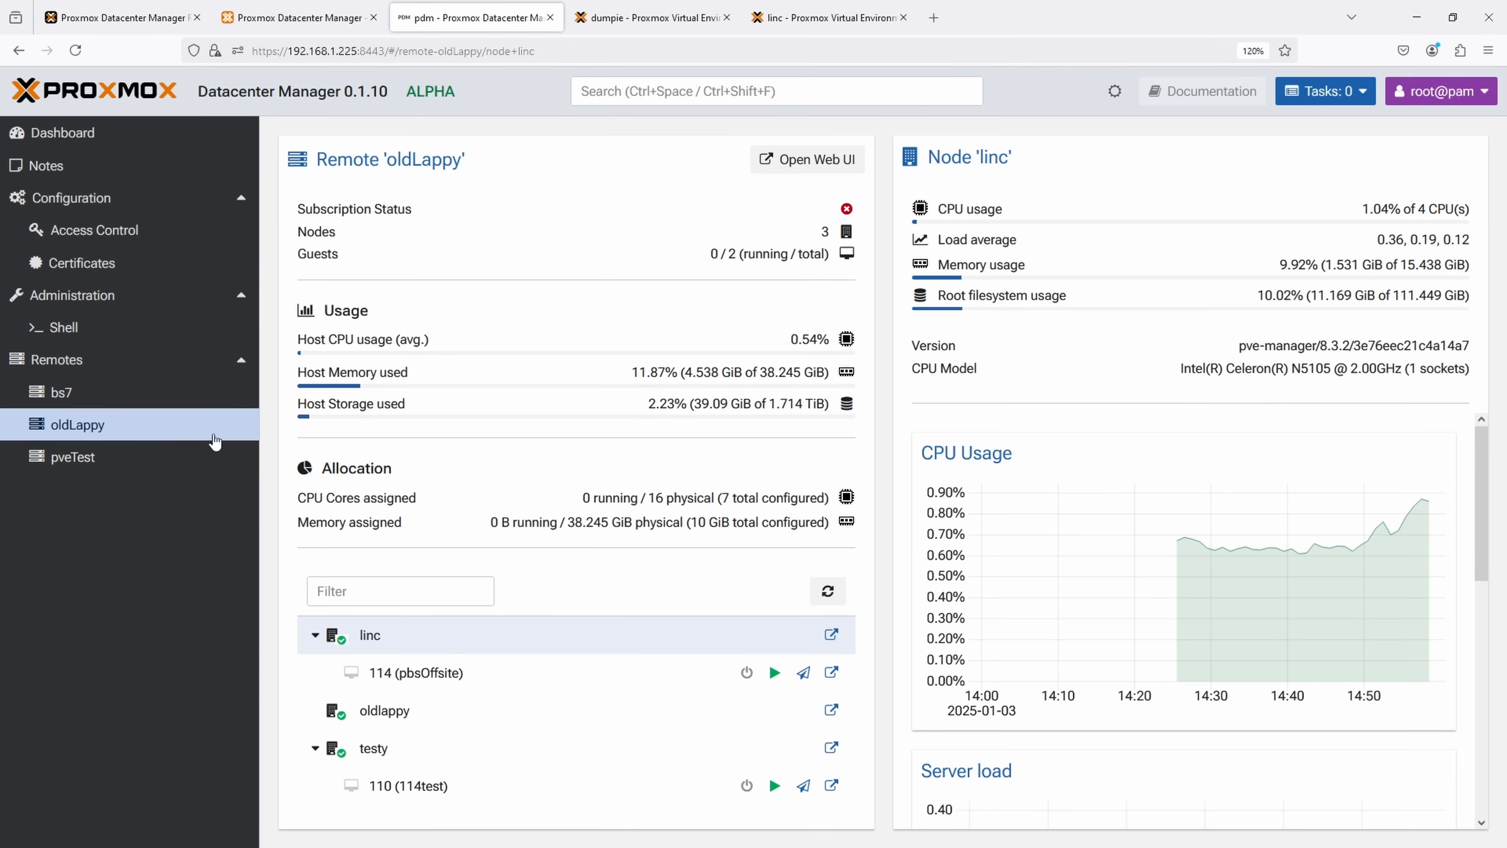
mouse_move(455, 445)
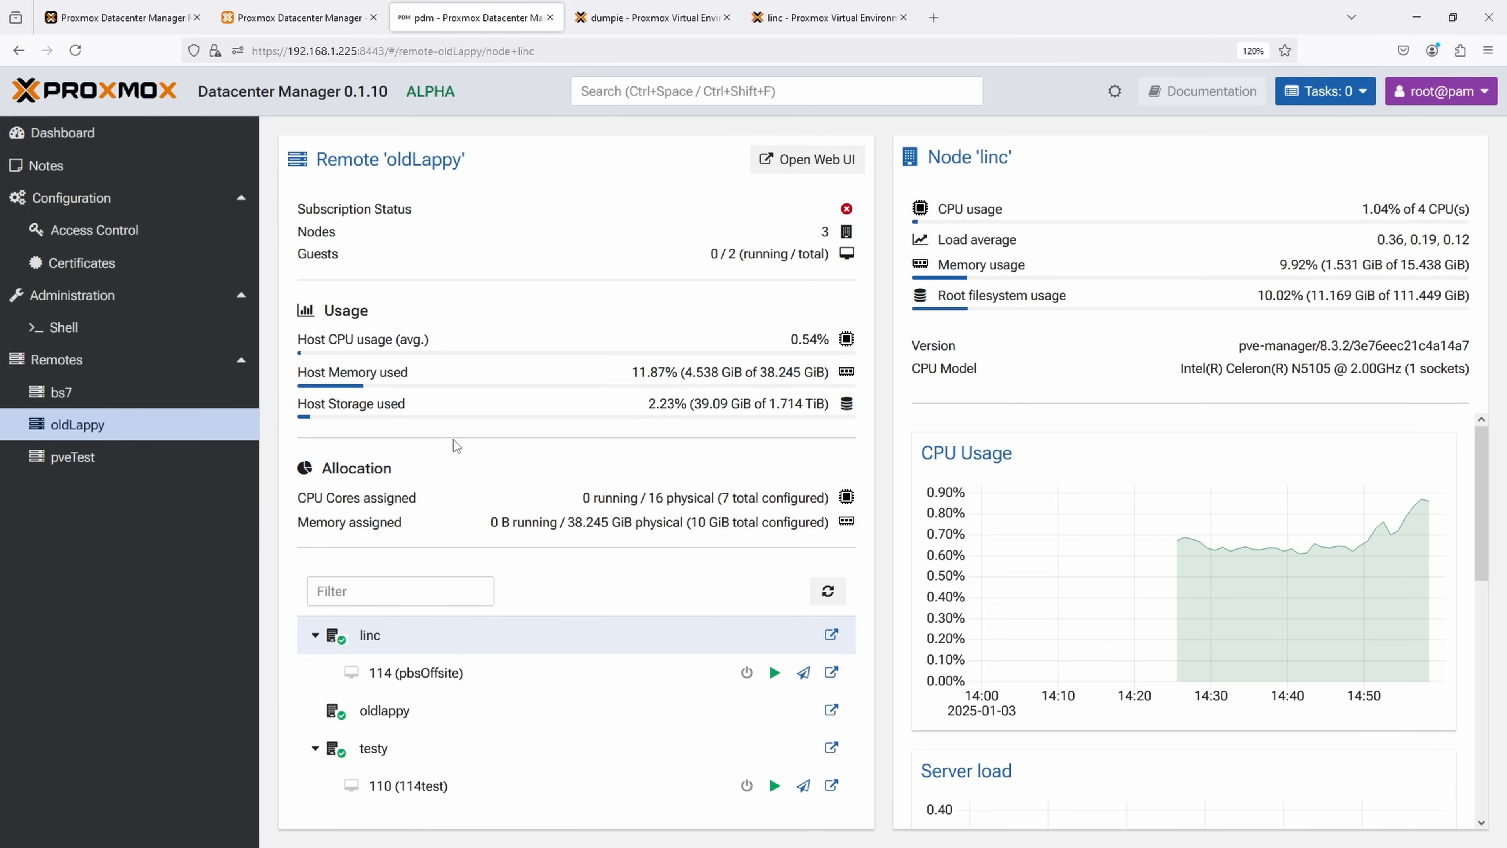
mouse_move(499, 705)
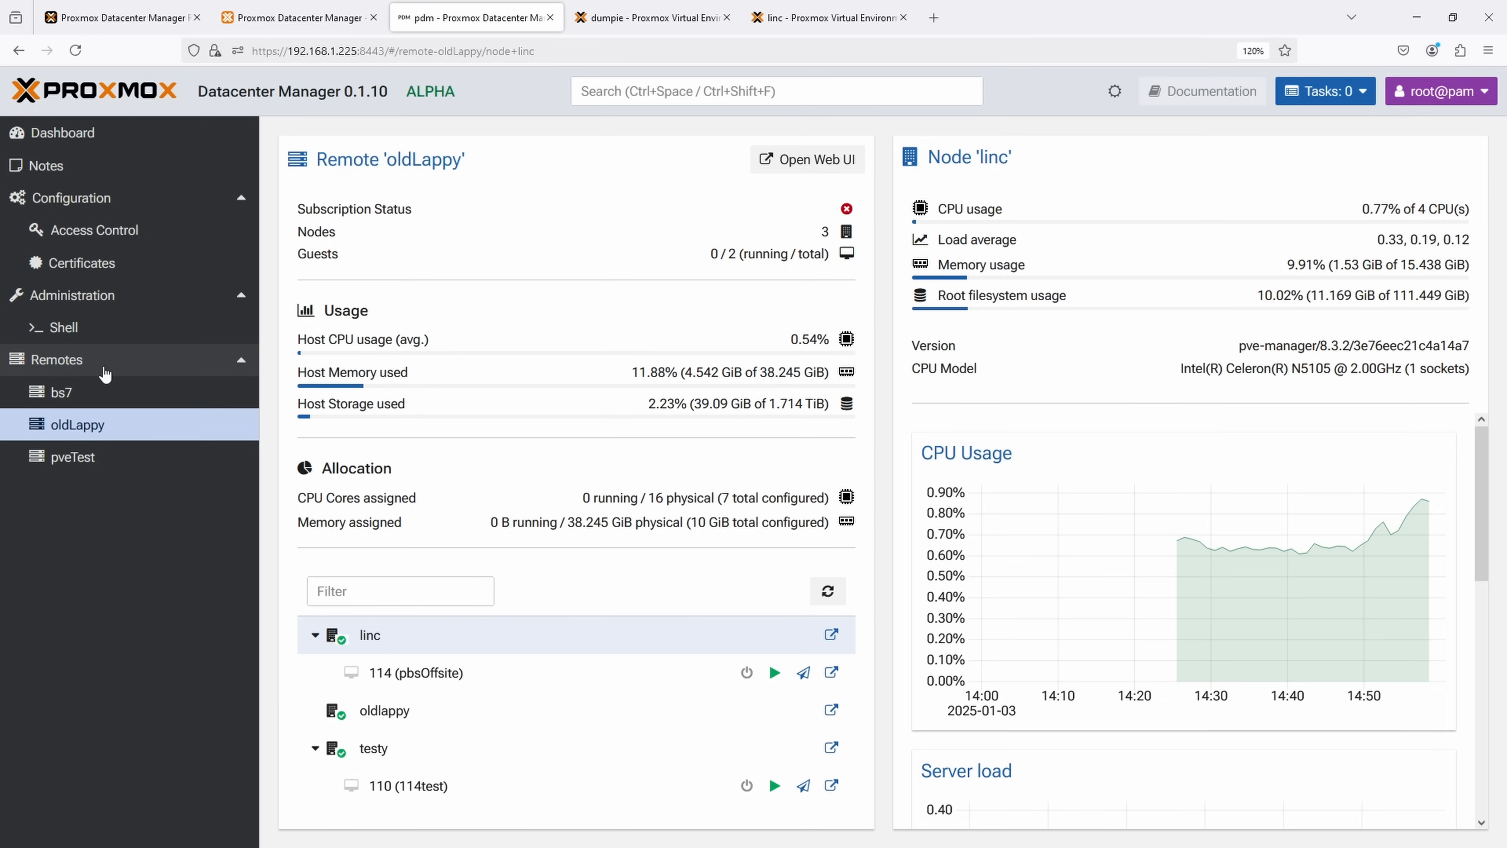
mouse_move(117, 376)
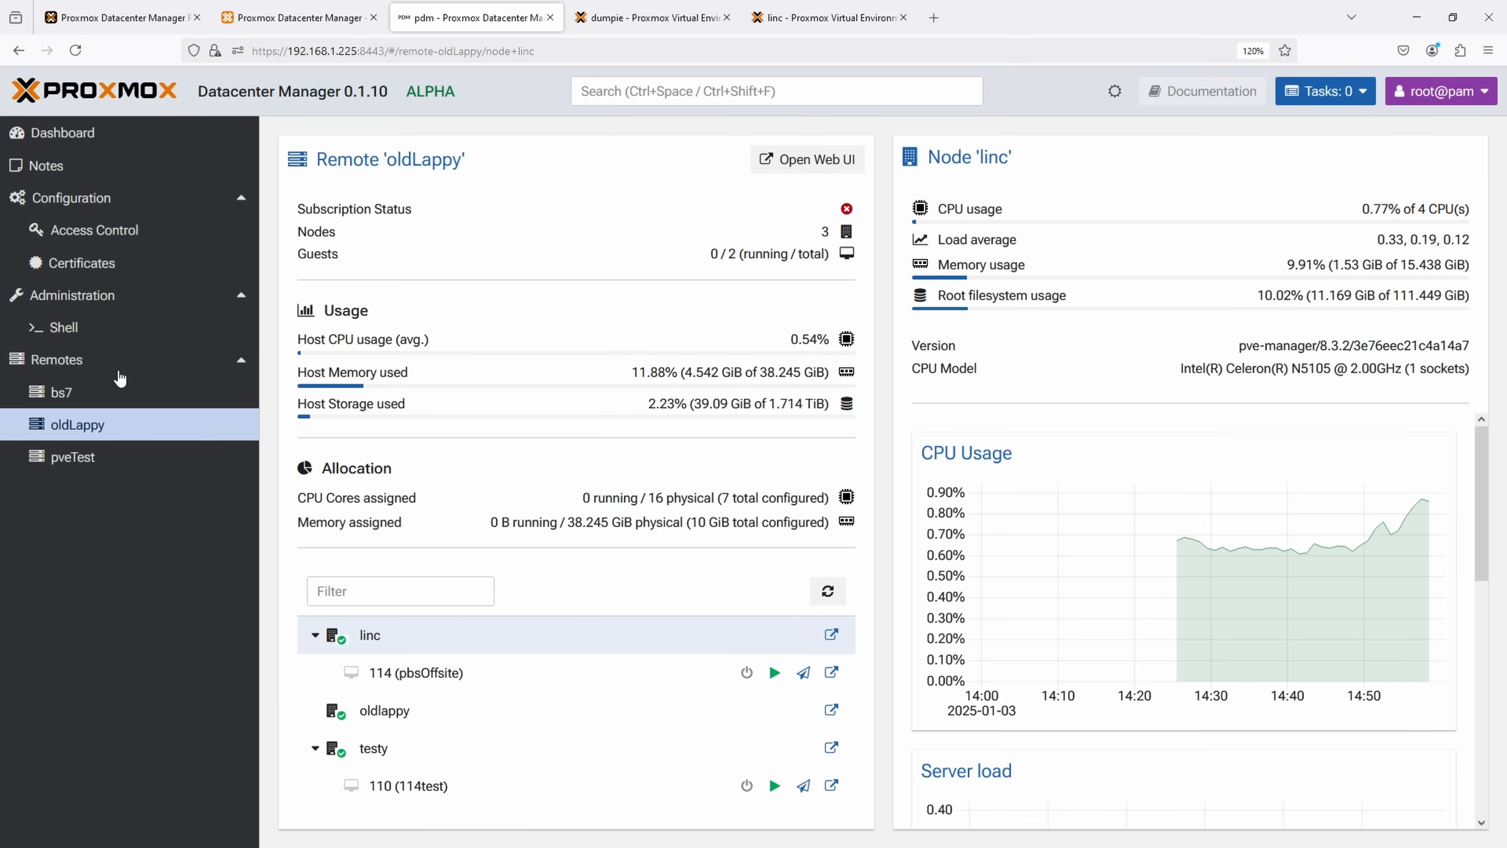
mouse_move(119, 412)
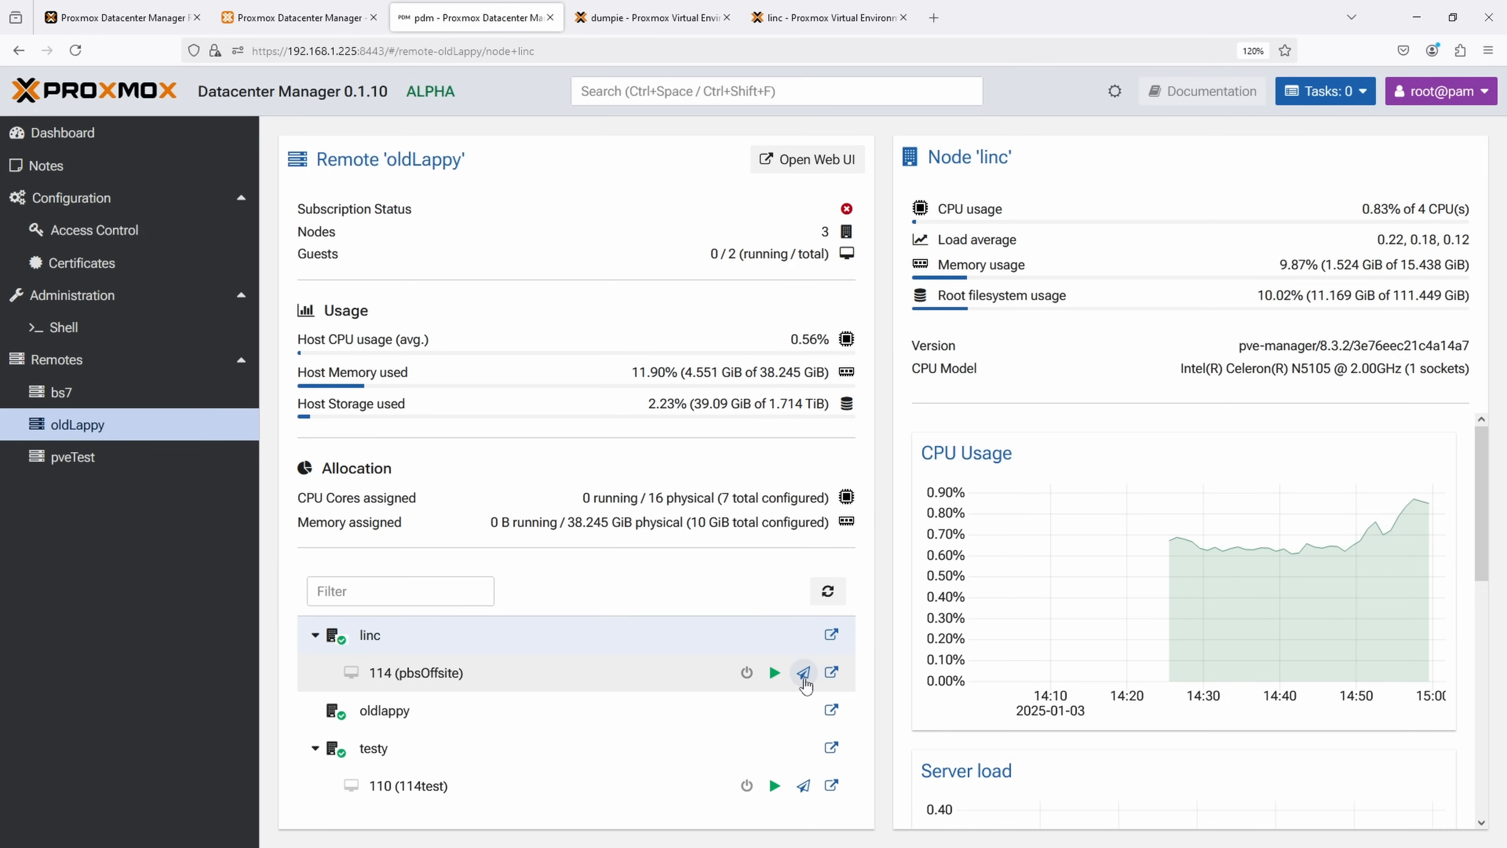
mouse_move(705, 694)
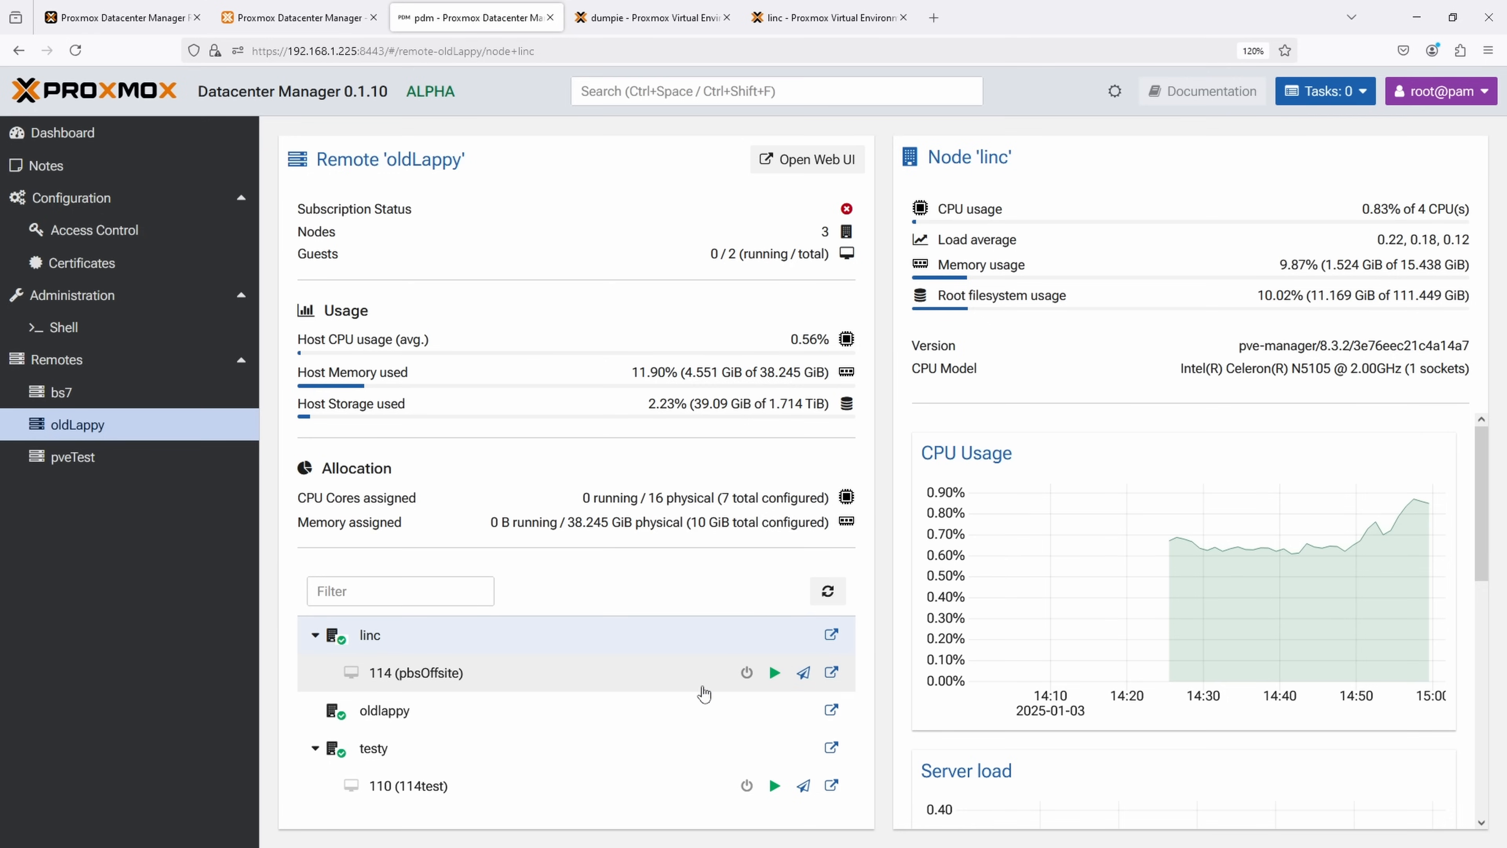
click(827, 17)
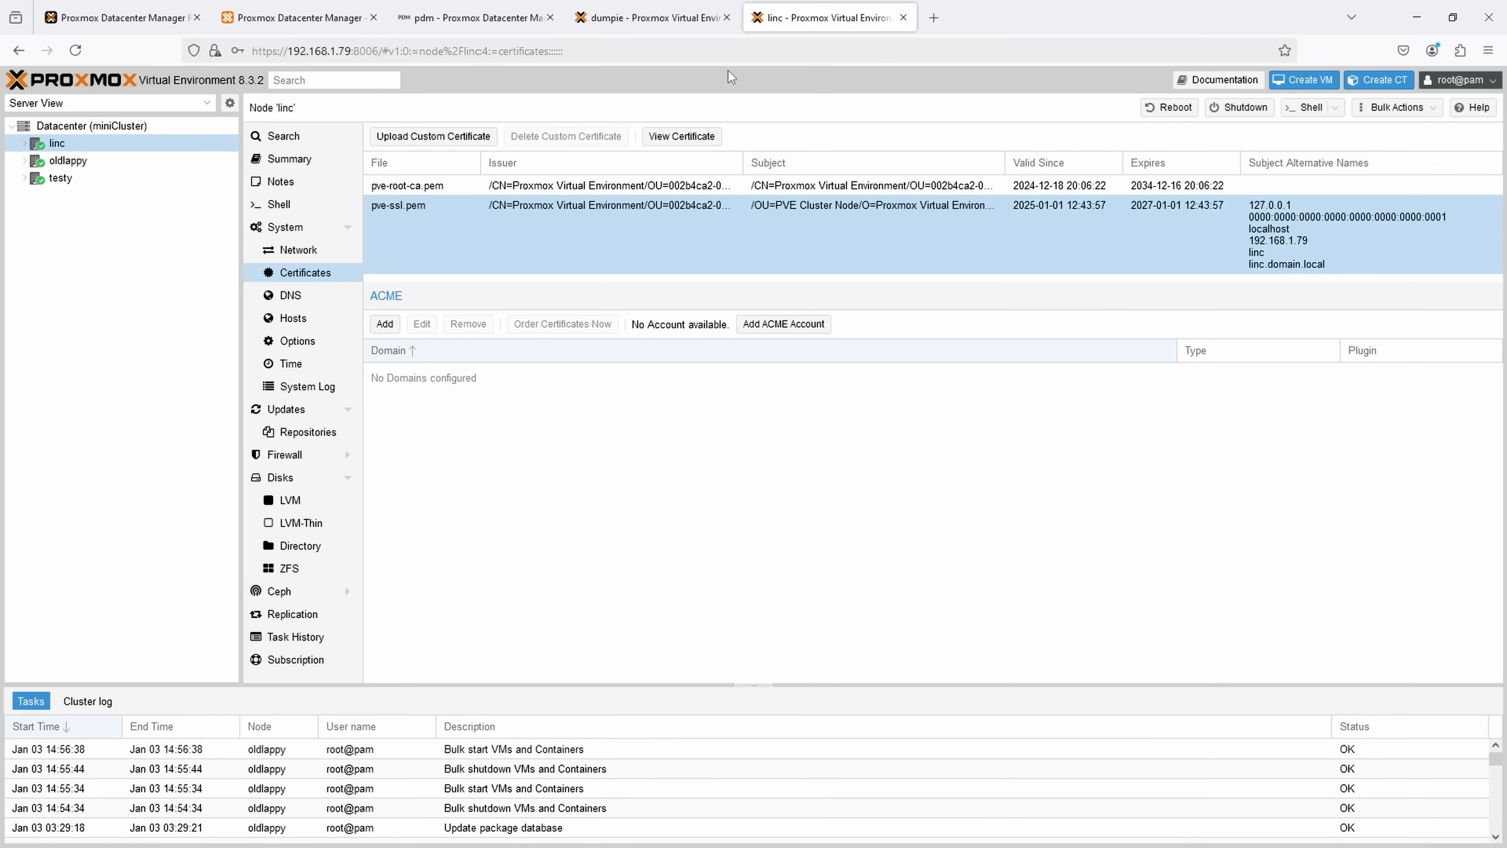
click(476, 17)
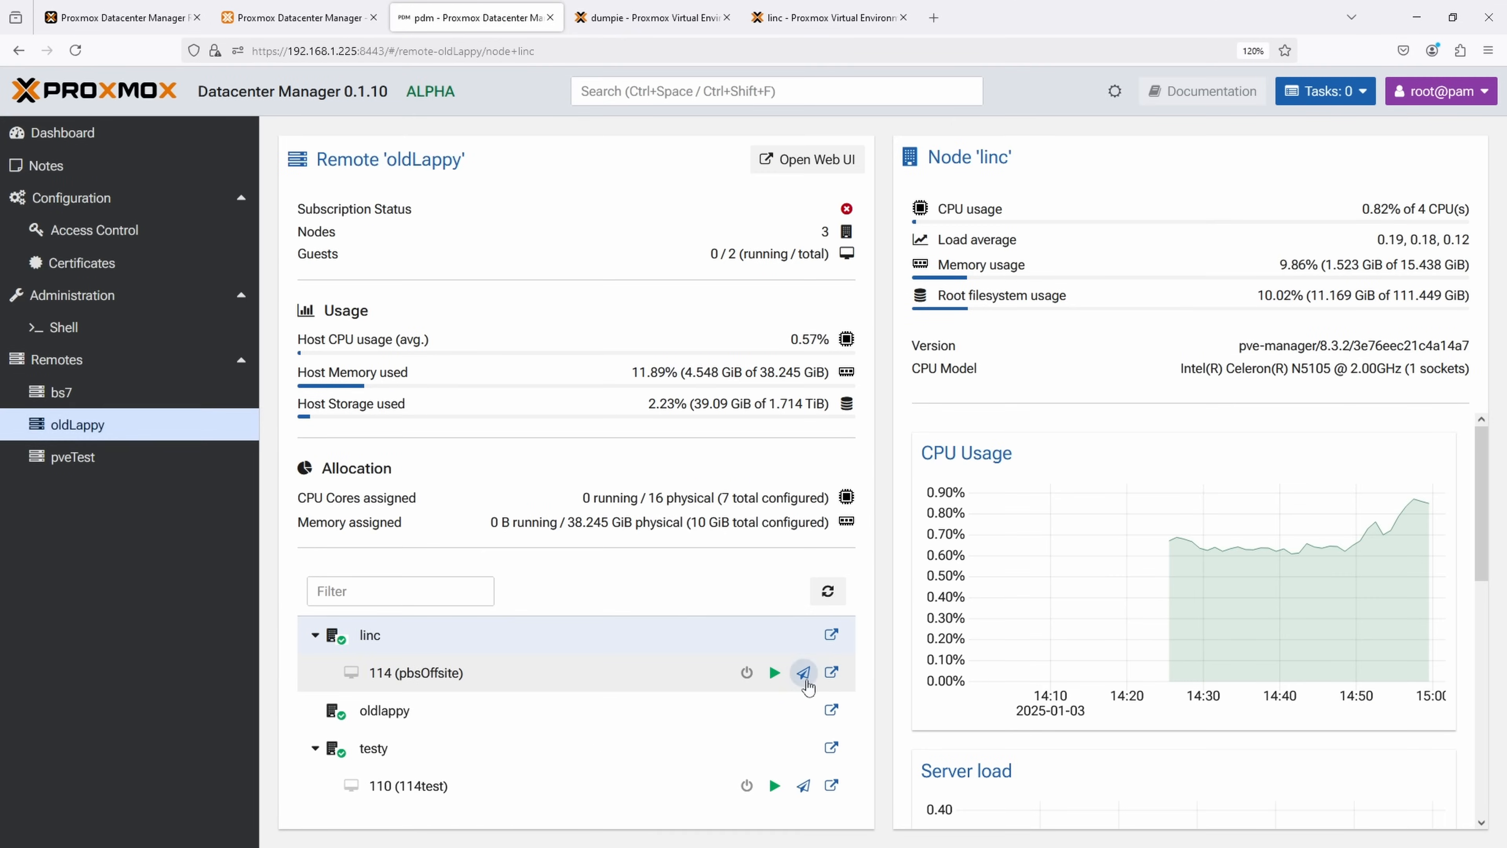
click(804, 672)
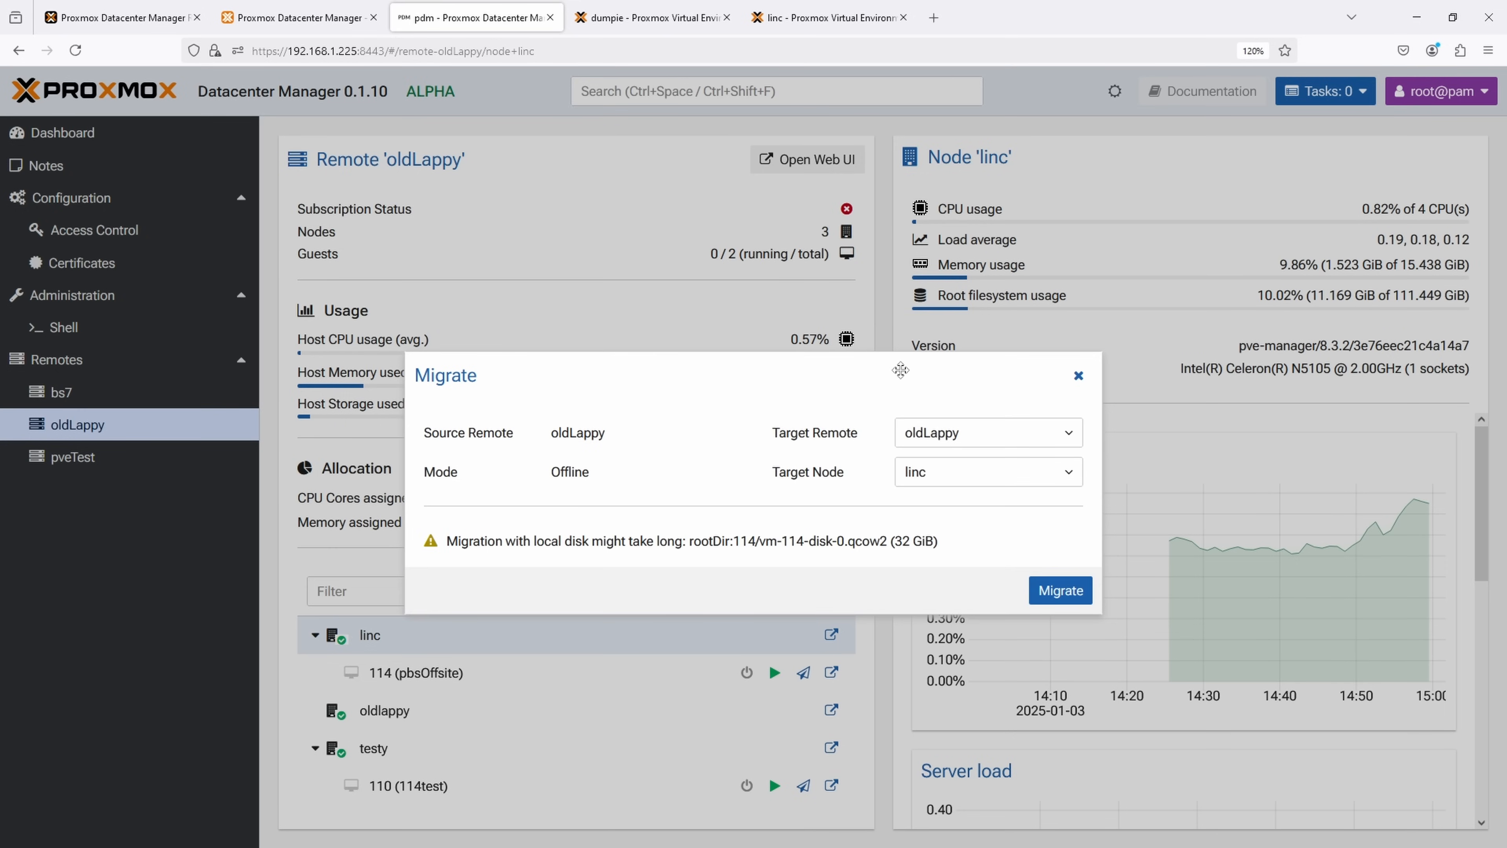
Step: Migrate VM 114 to target remote pveTest with aHddMirrorZfs storage; the task aborts with an error
drag(902, 370, 902, 291)
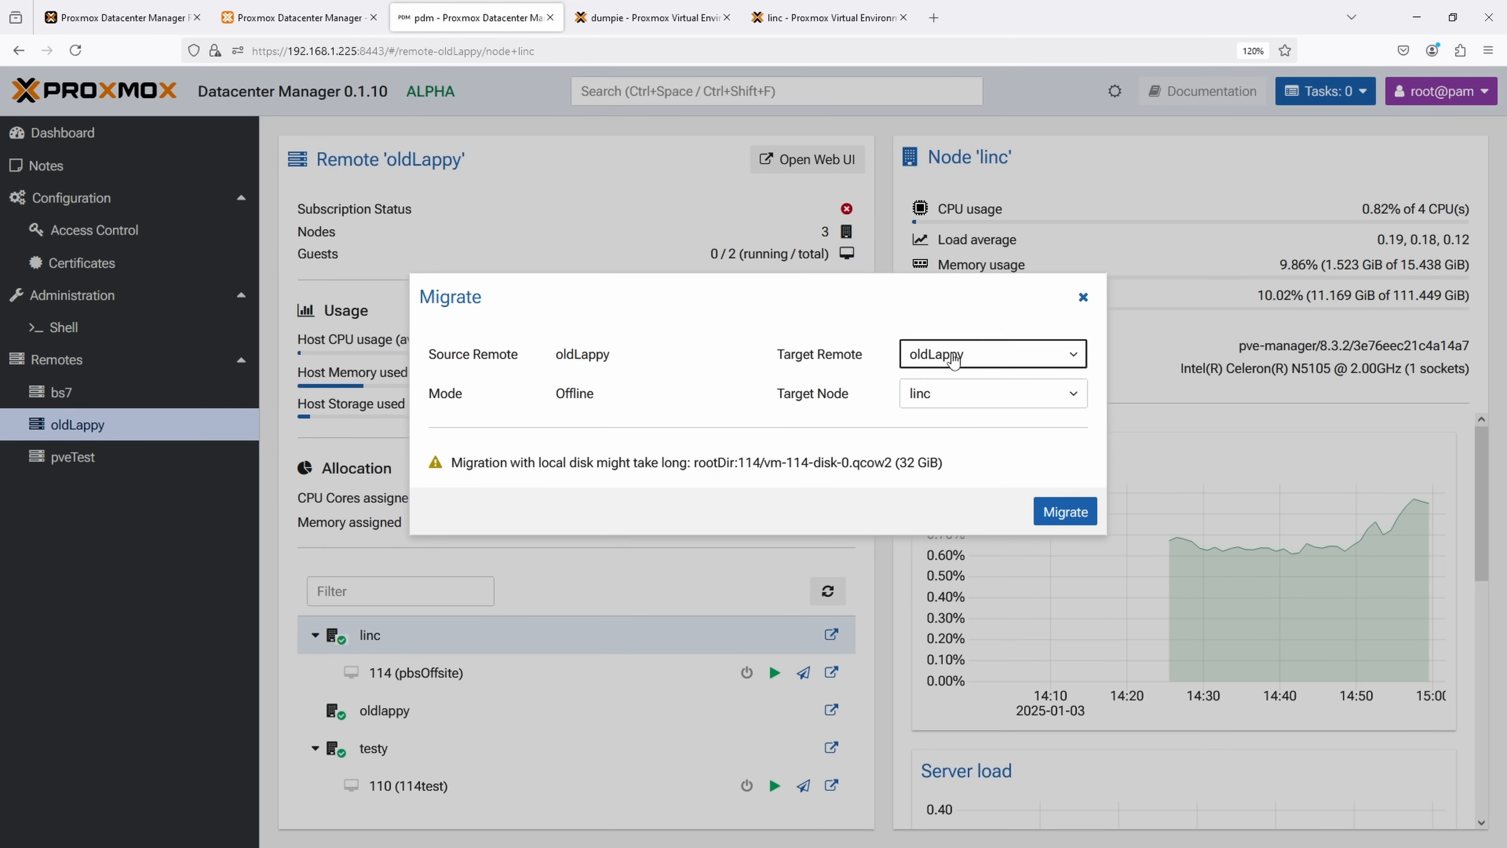
click(990, 354)
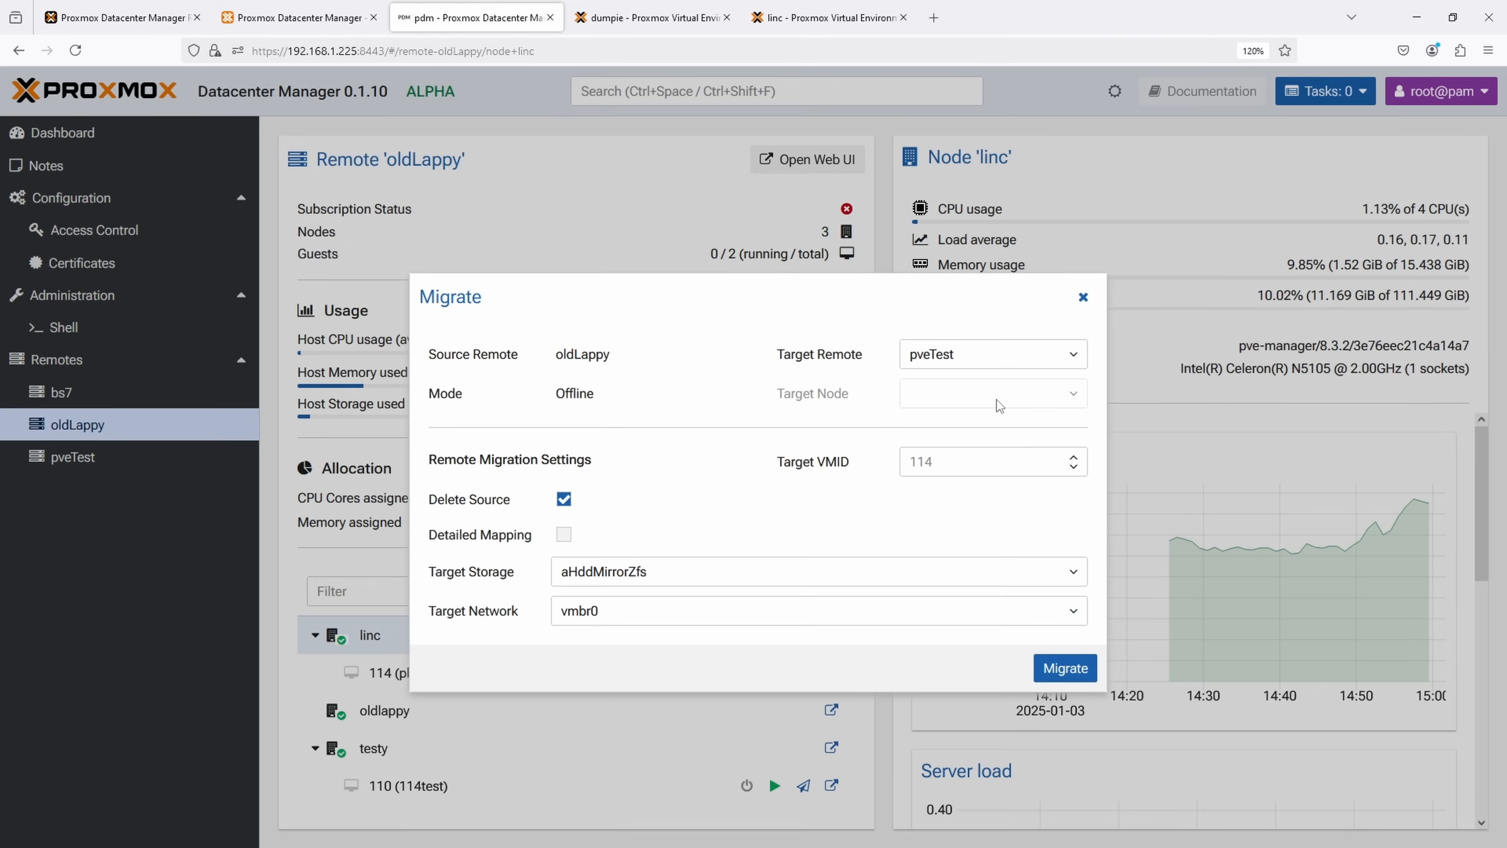
mouse_move(906, 415)
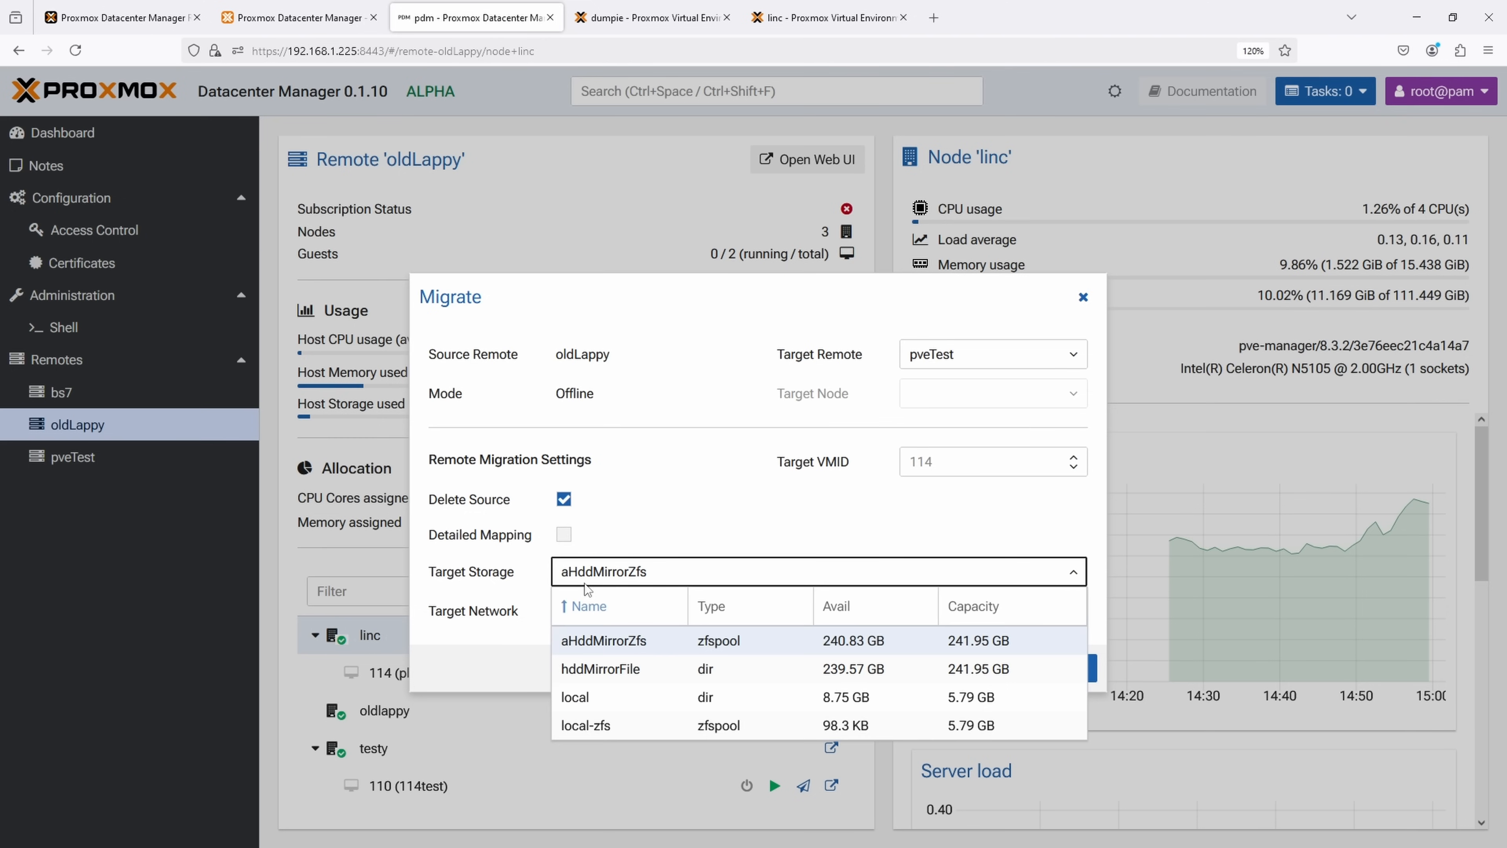
click(1076, 667)
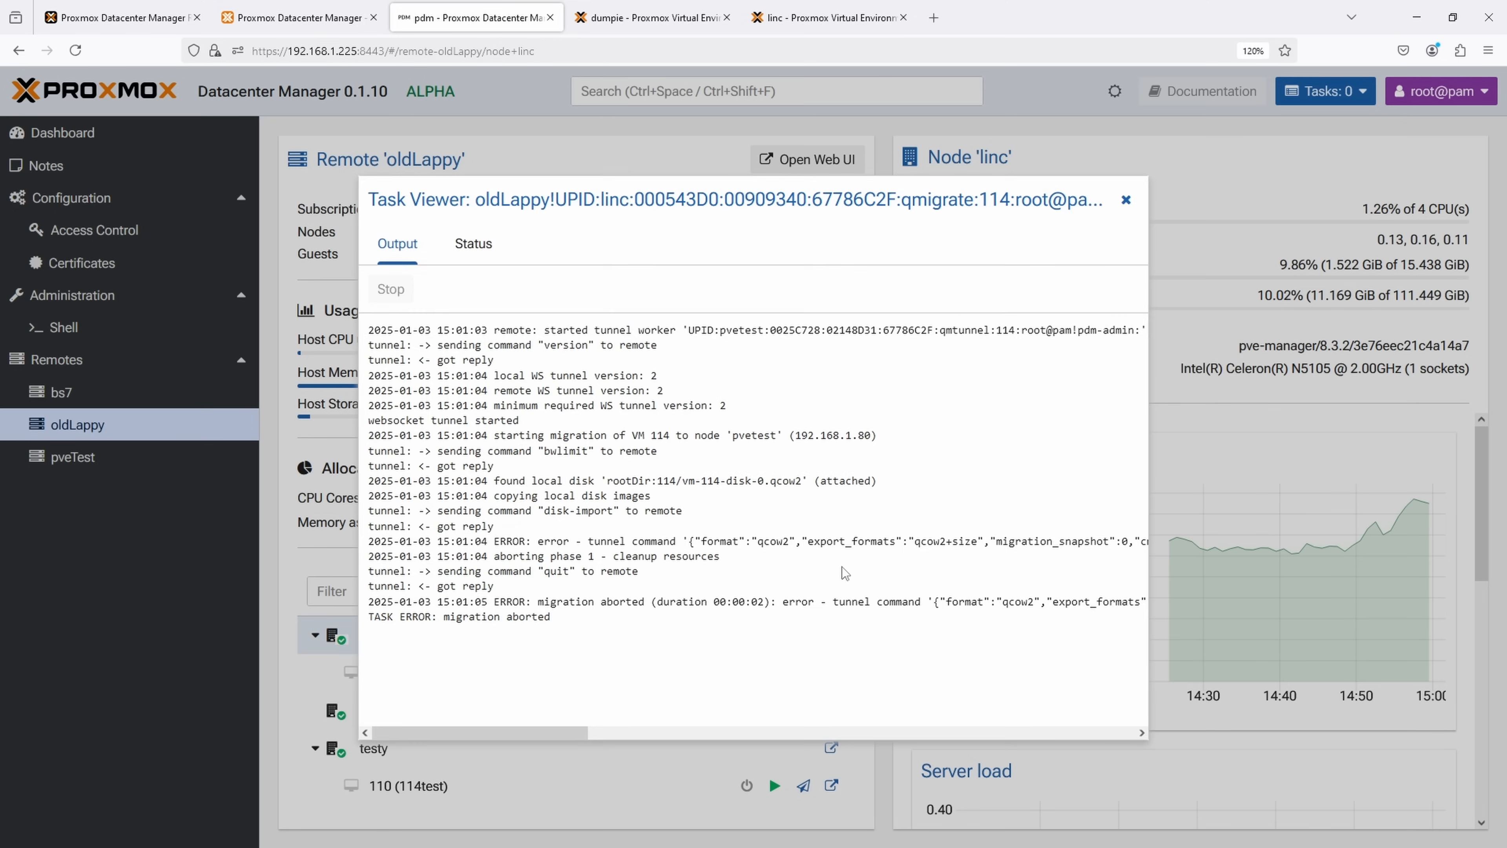
mouse_move(685, 582)
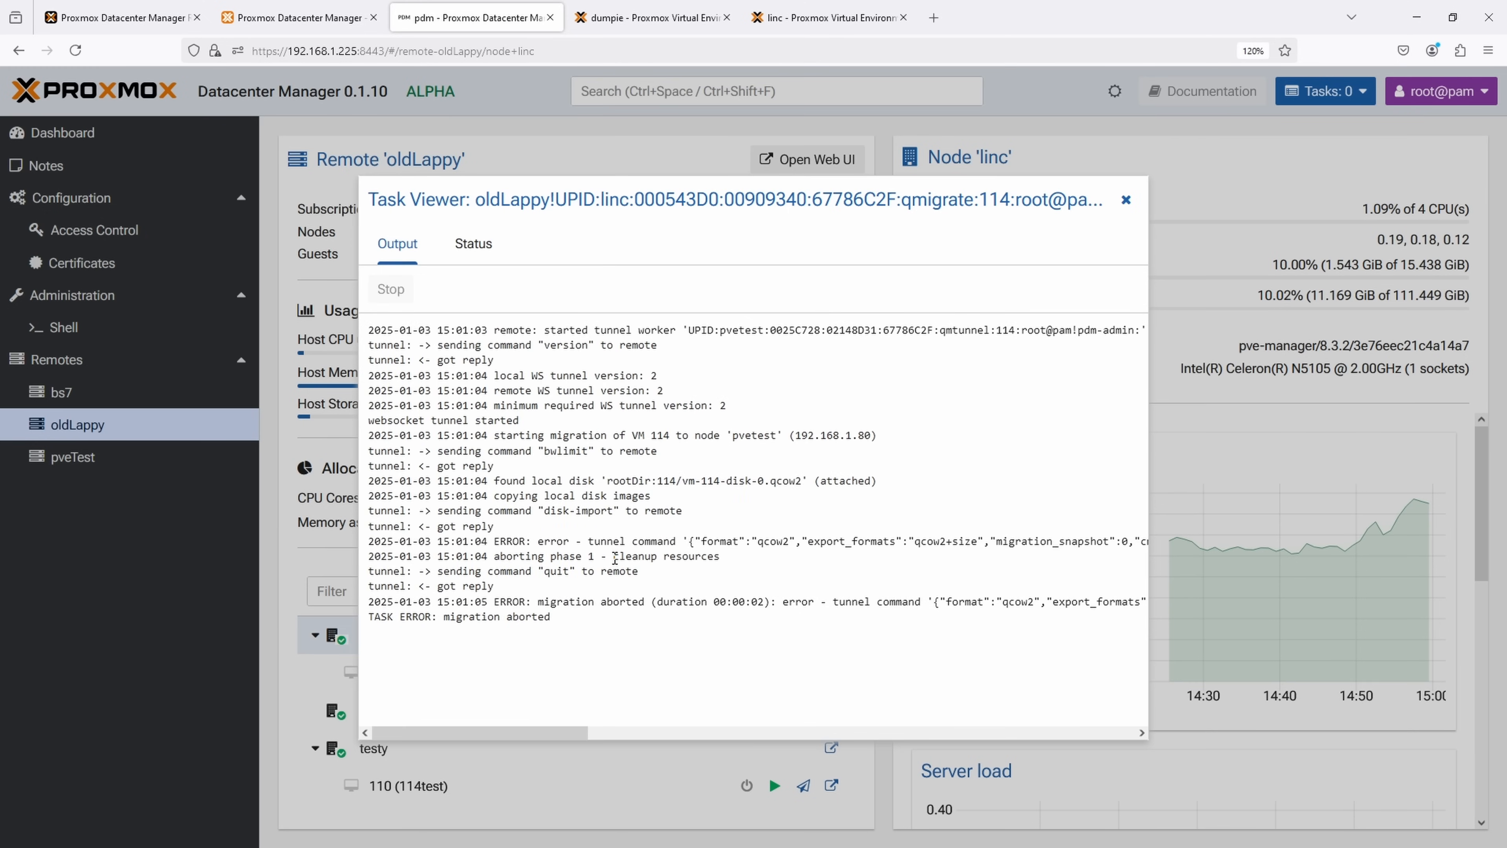
mouse_move(512, 540)
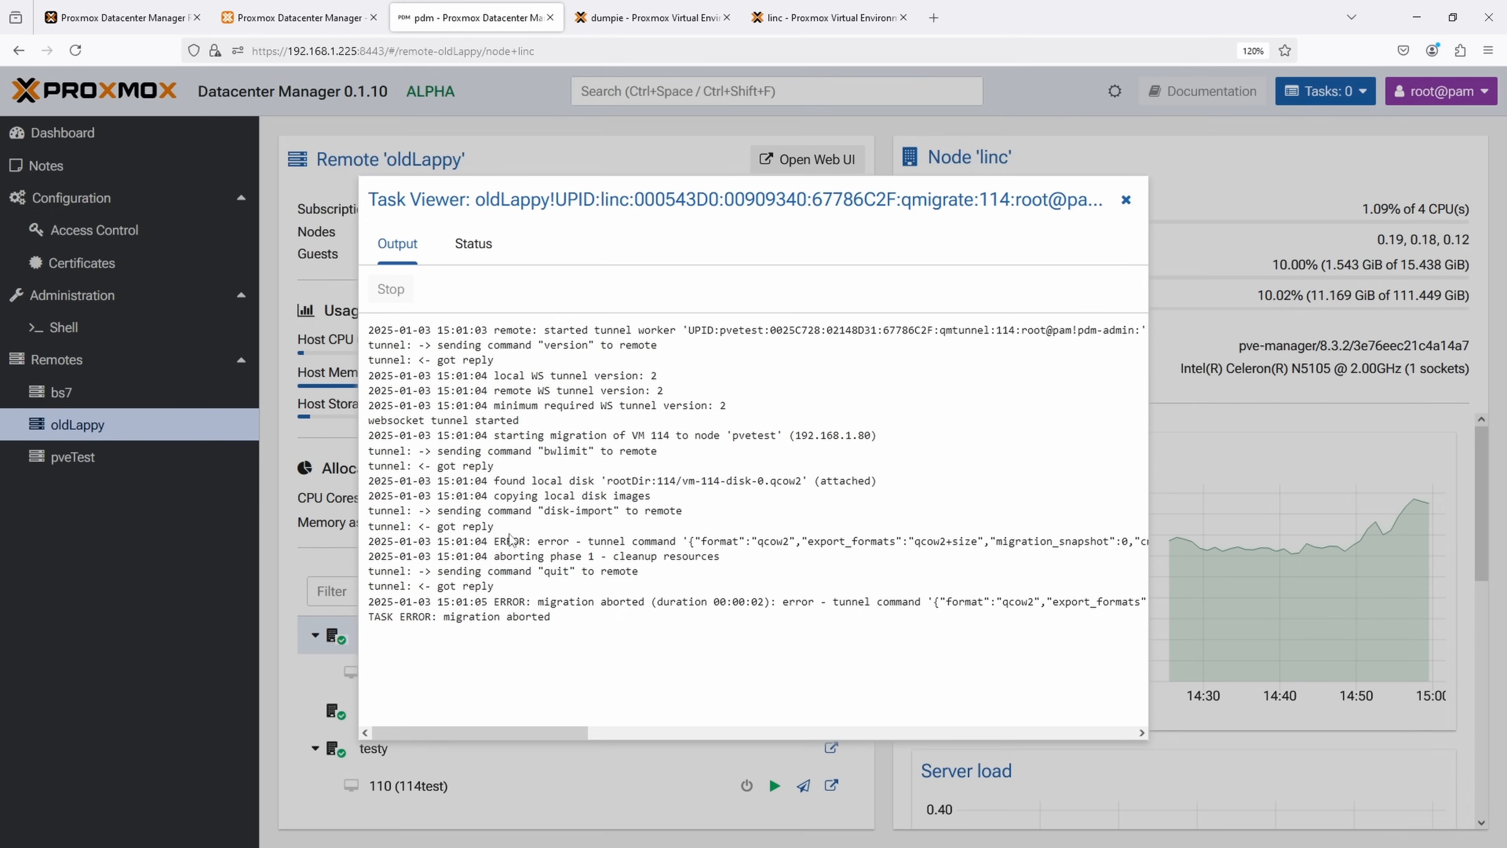
mouse_move(510, 540)
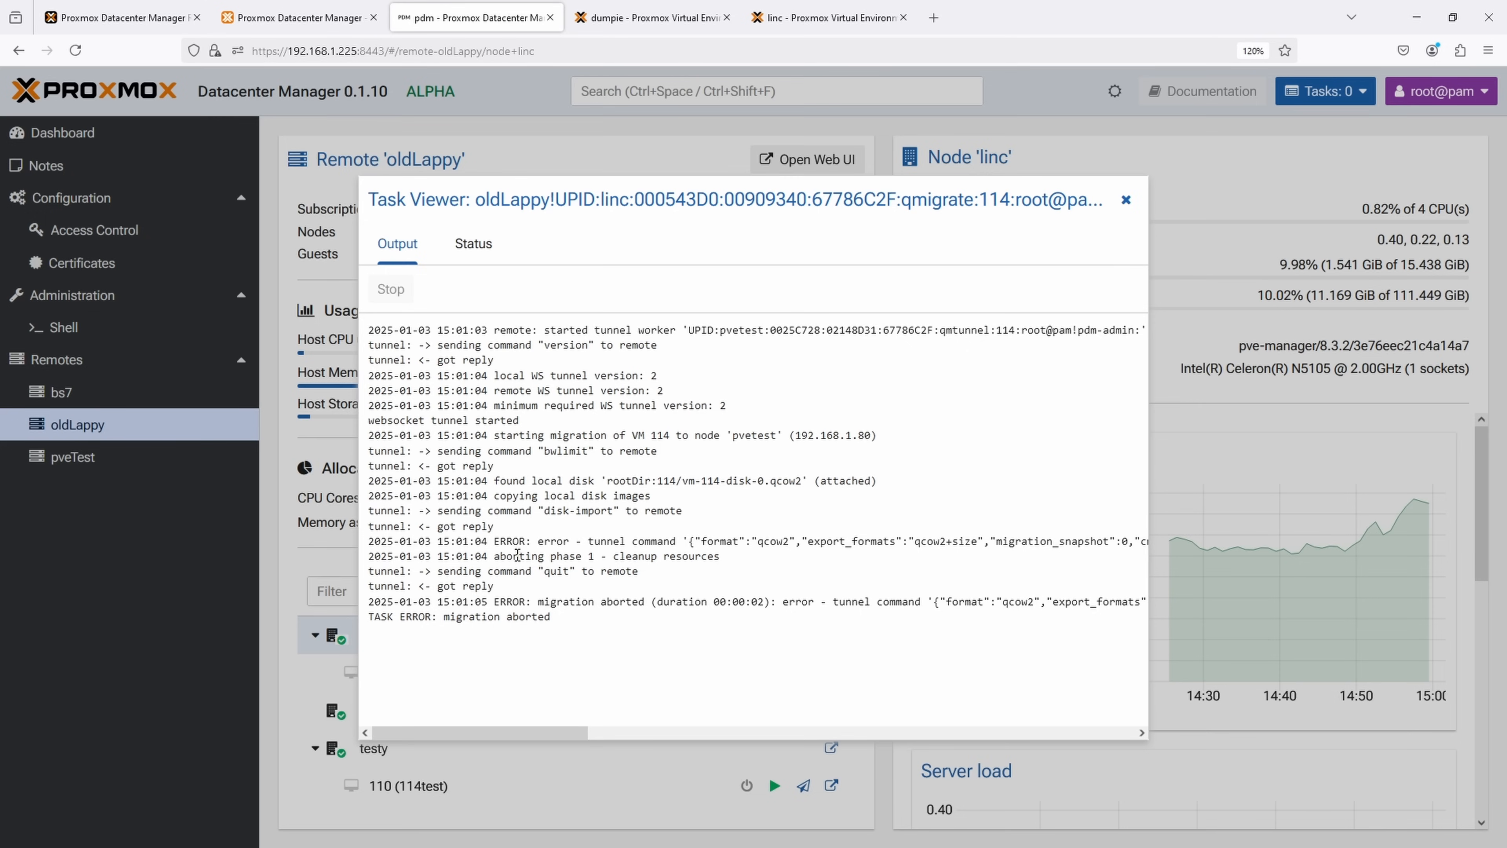
mouse_move(748, 523)
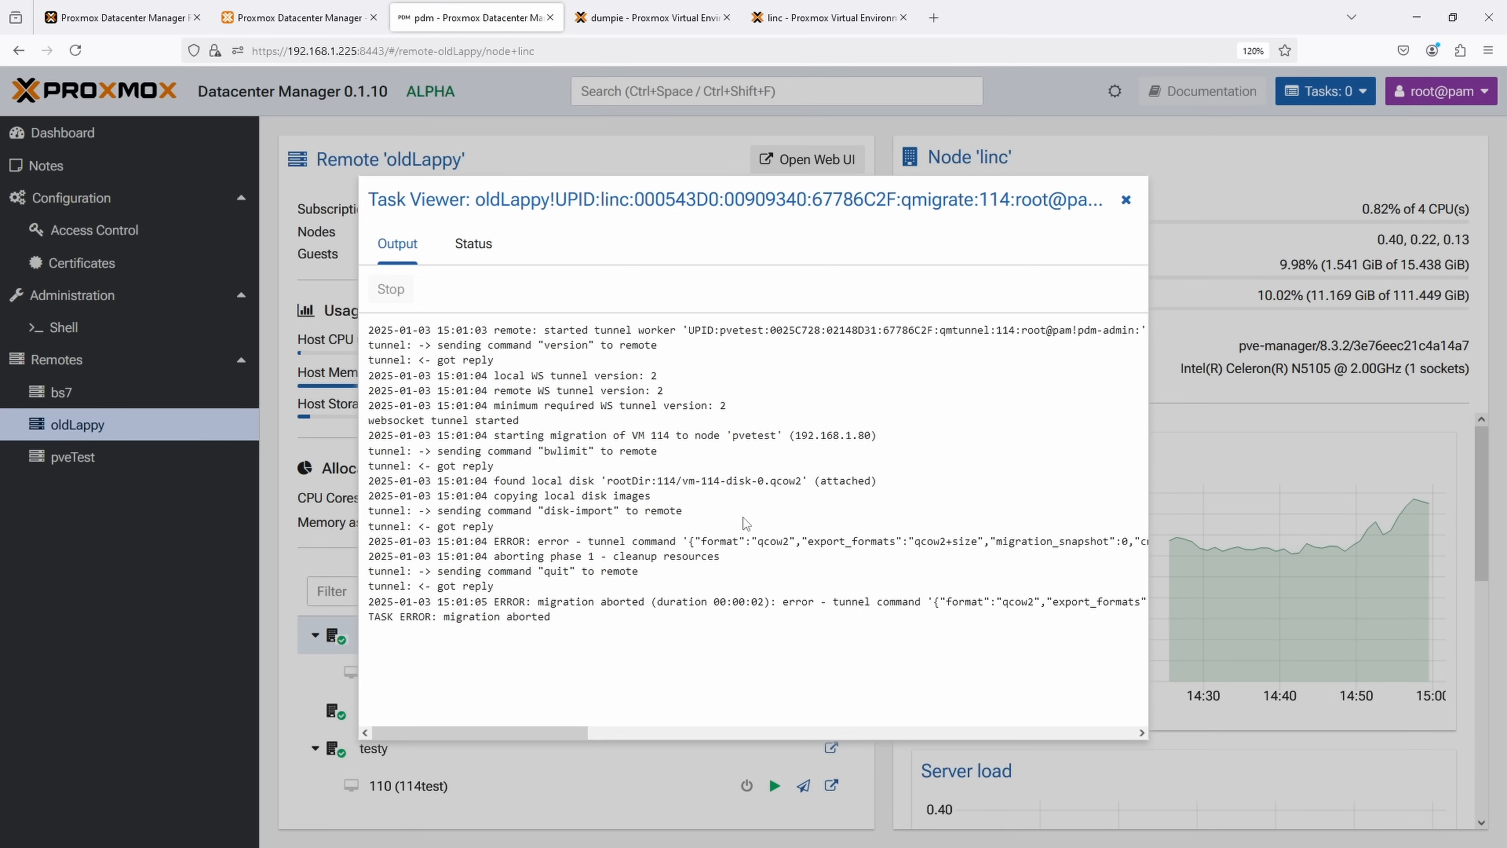
mouse_move(640, 576)
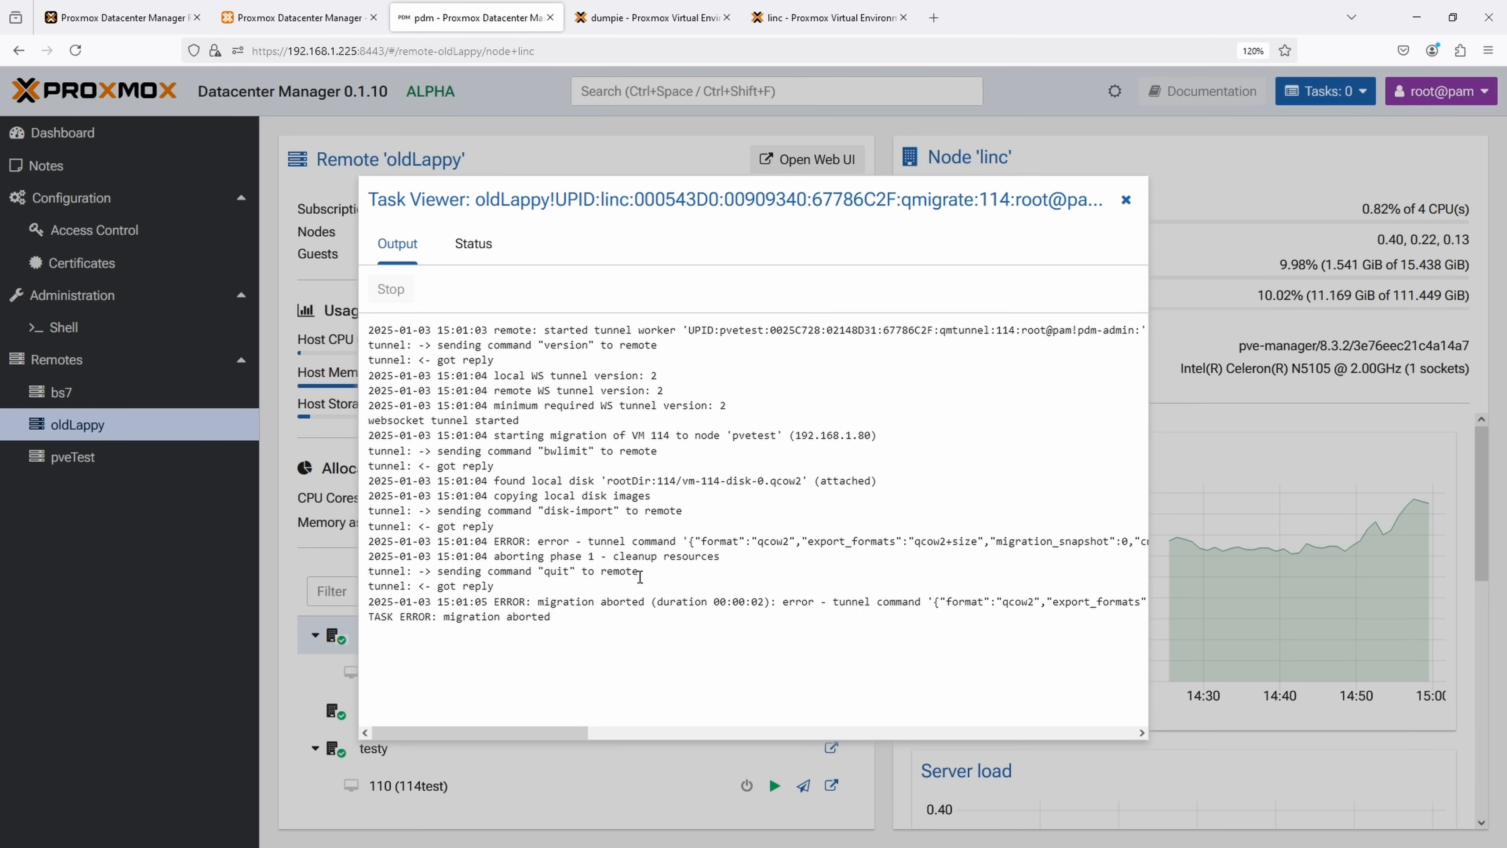
Step: Select the aborted migration's error output in the Task Viewer before reopening VM 114's Migrate dialog
drag(500, 434, 706, 555)
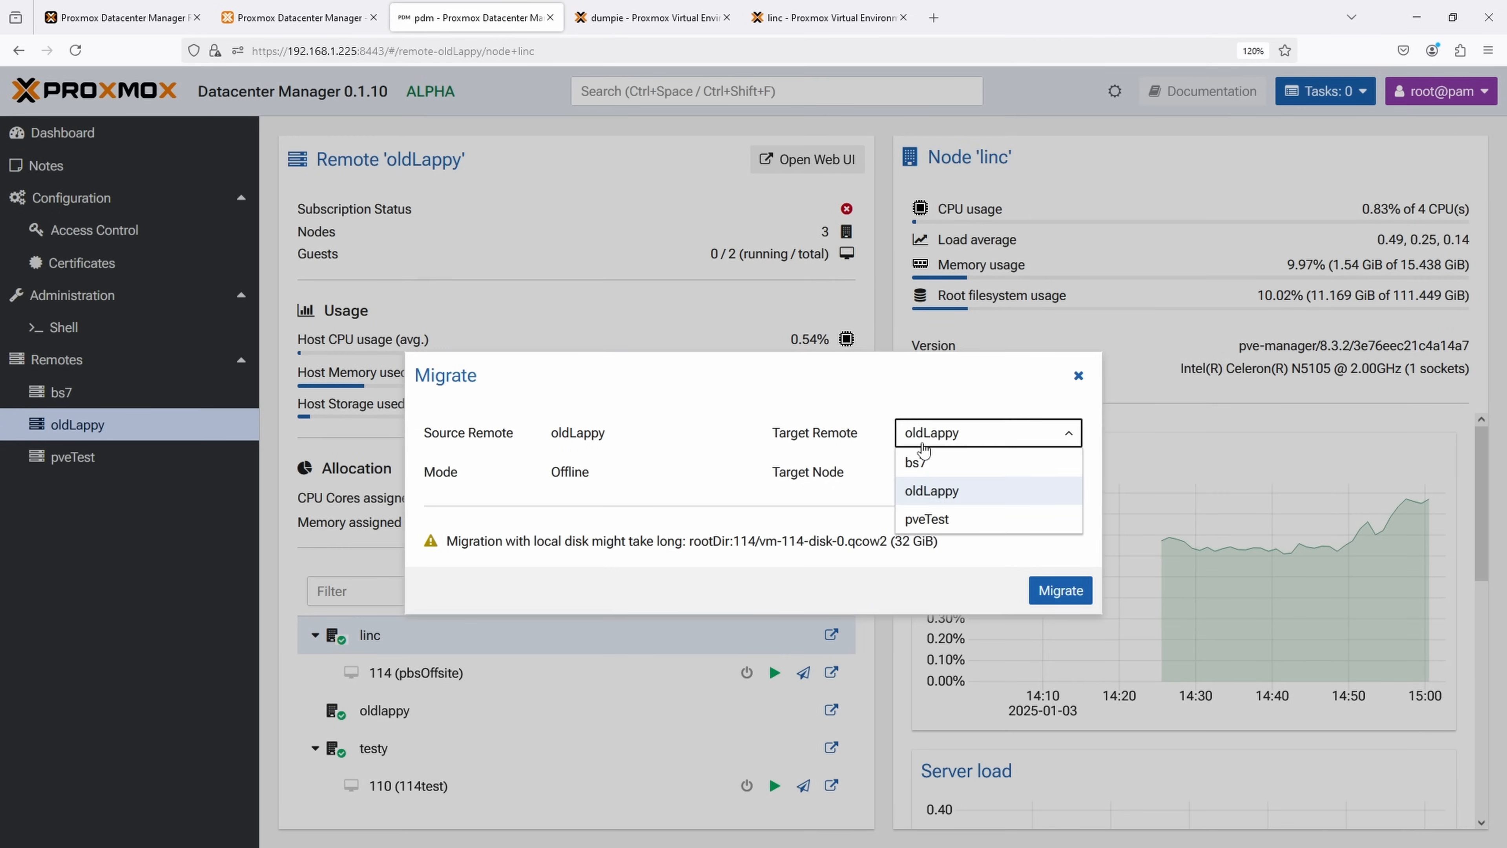
Step: Check VM 114's hardware and 32G disk in linc's PVE interface, then return to the Datacenter Manager
click(926, 518)
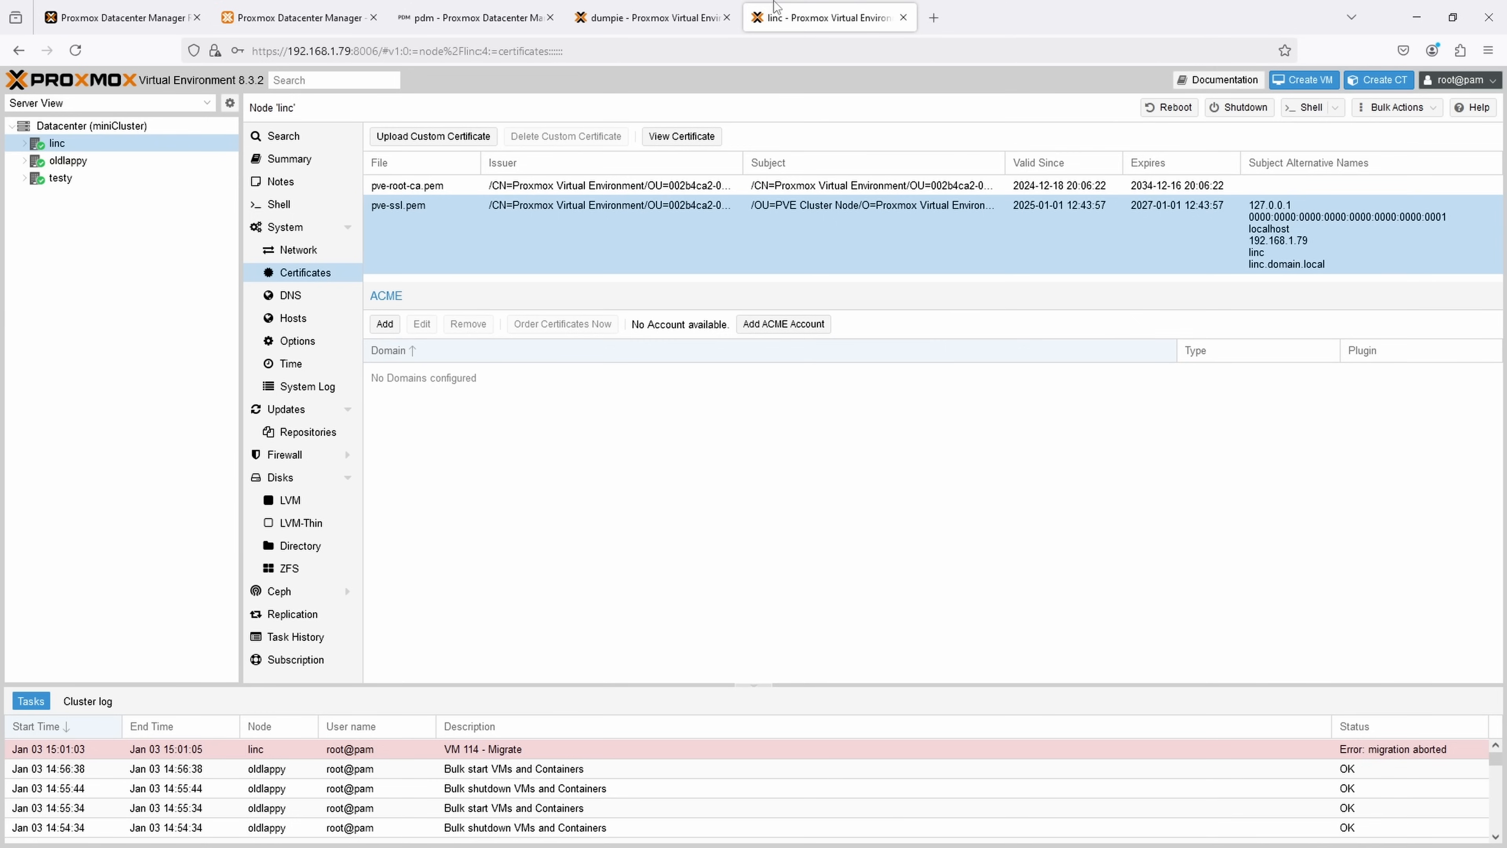
click(98, 160)
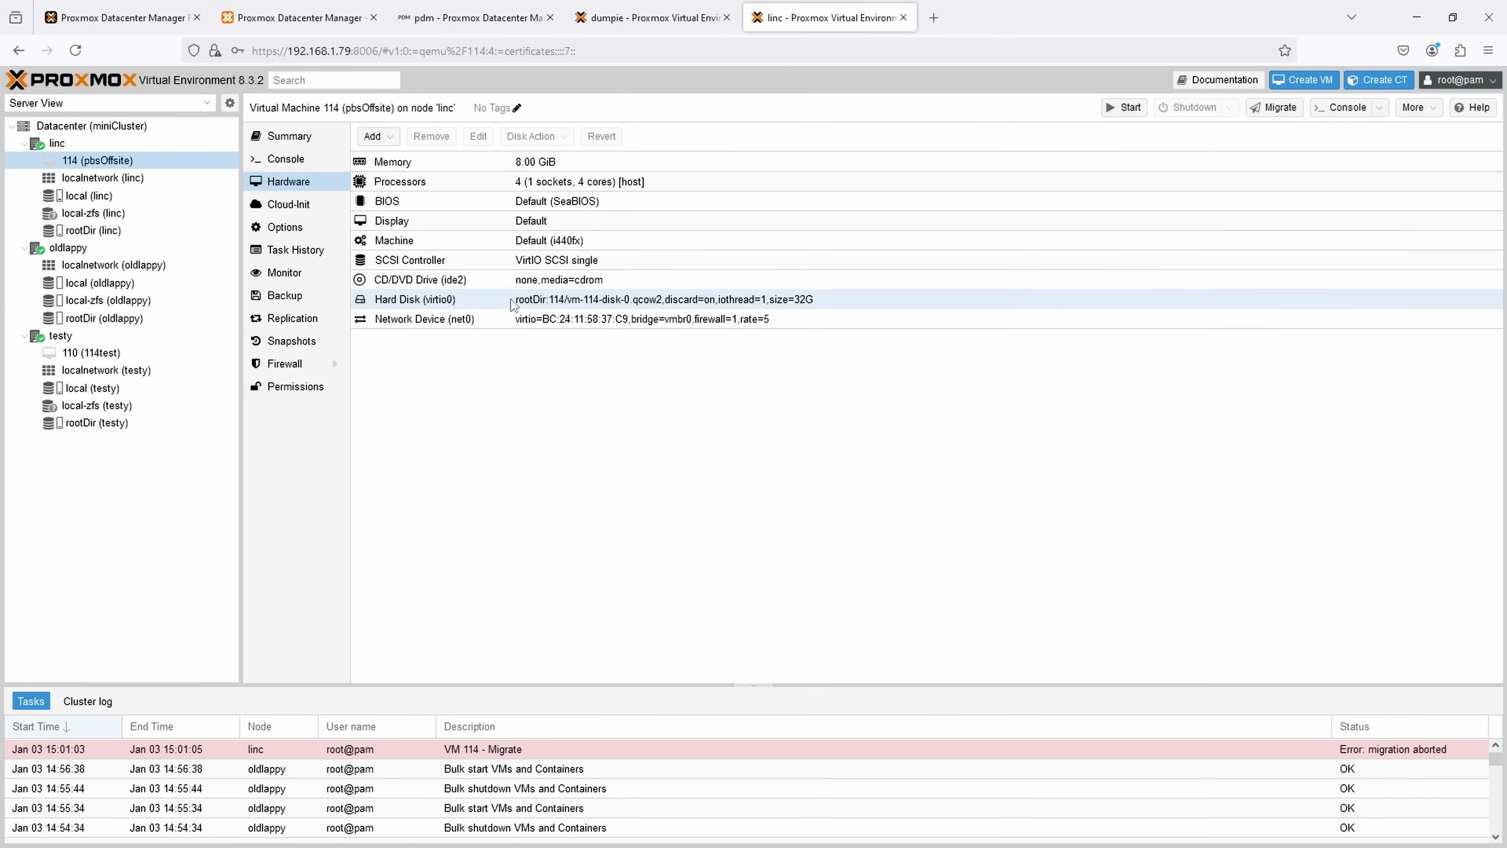
click(471, 18)
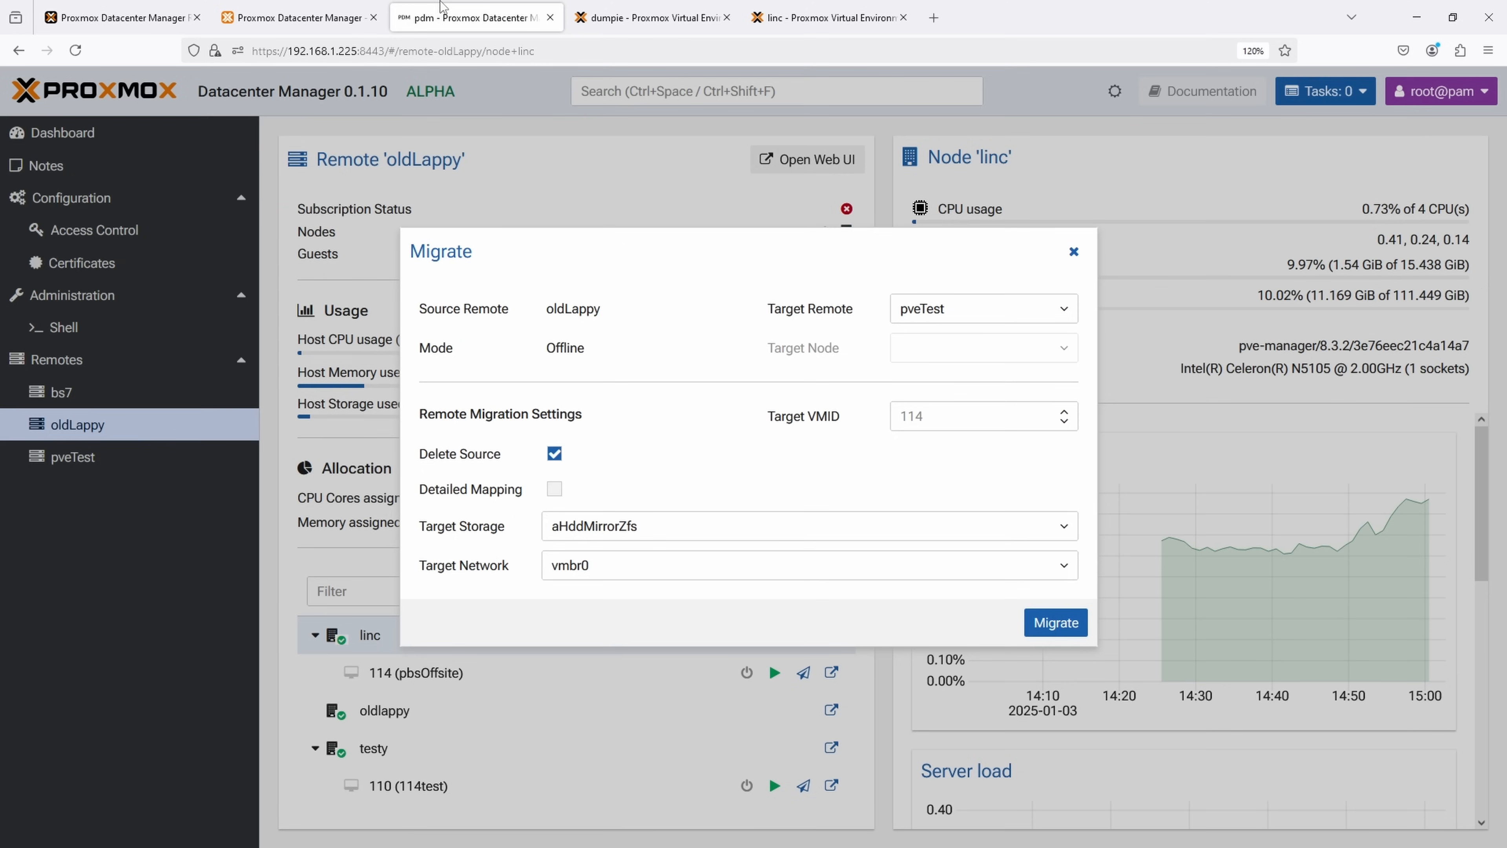
Step: Migrate VM 114 to pveTest using hddMirrorFile storage and follow the disk copy in the detailed task log
click(1061, 525)
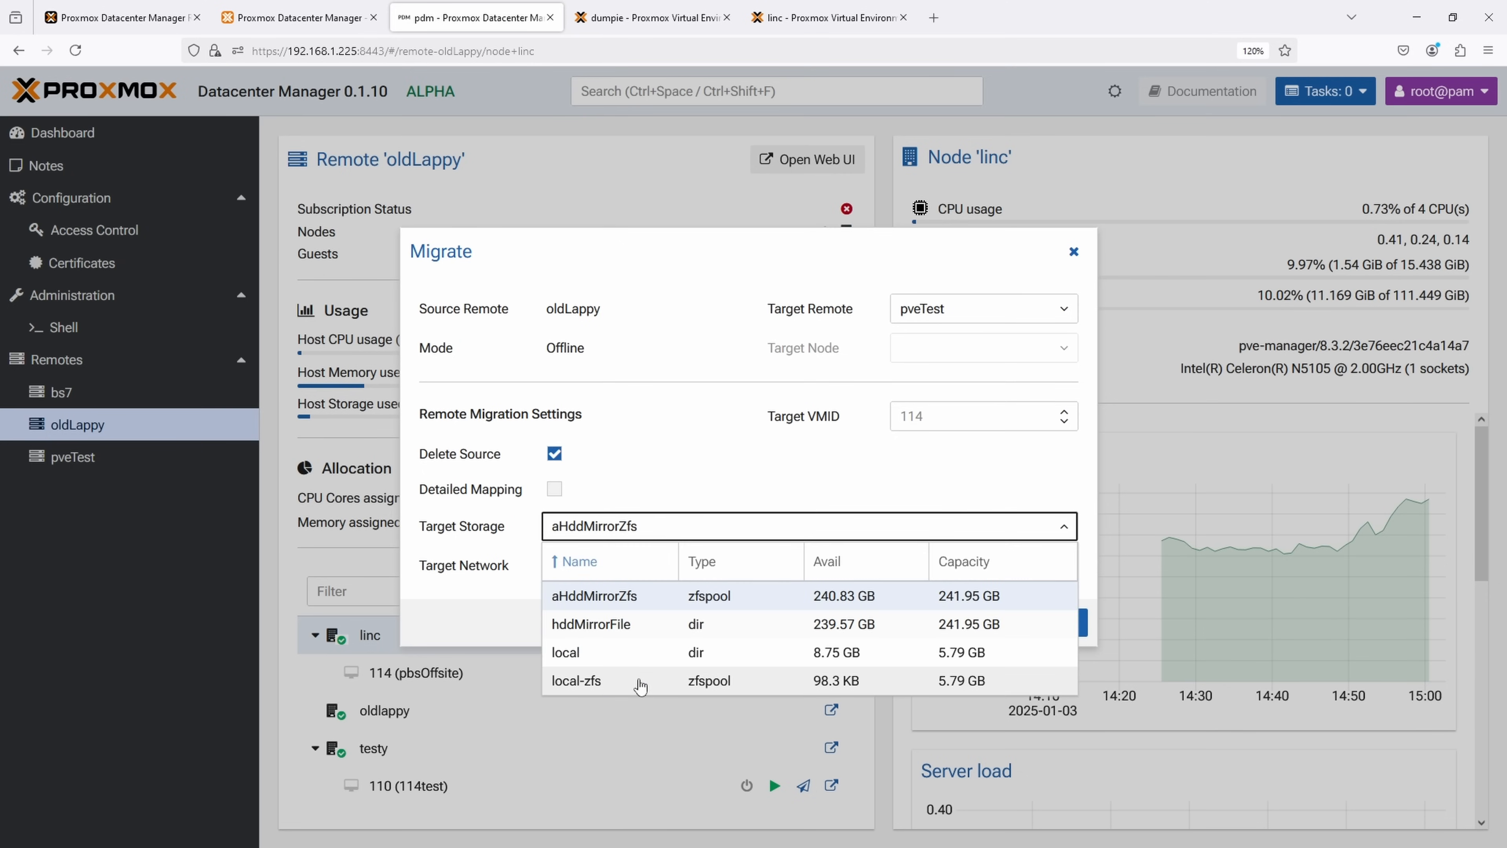
mouse_move(631, 634)
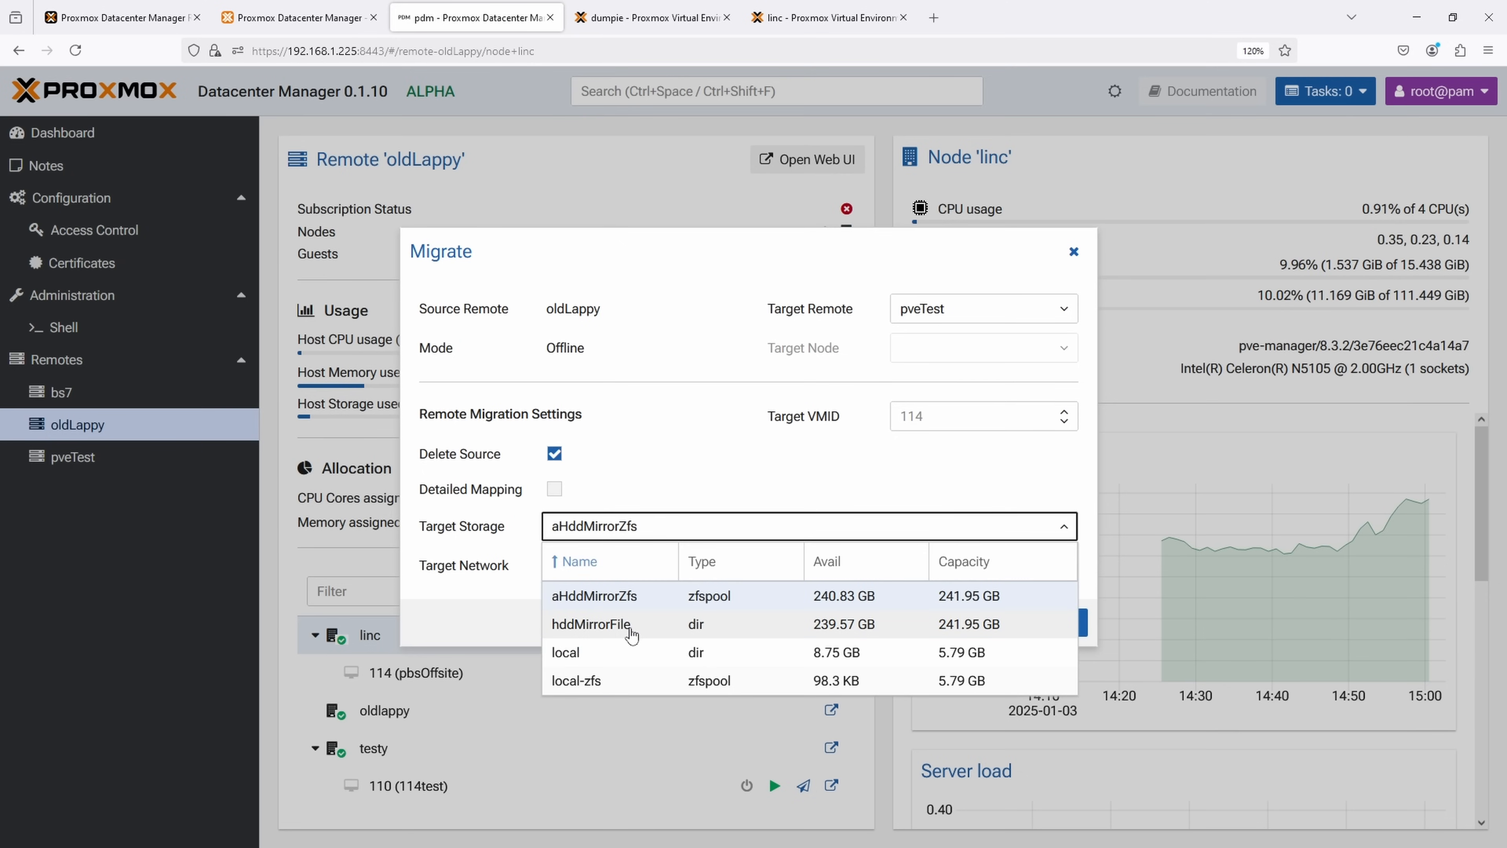
click(590, 624)
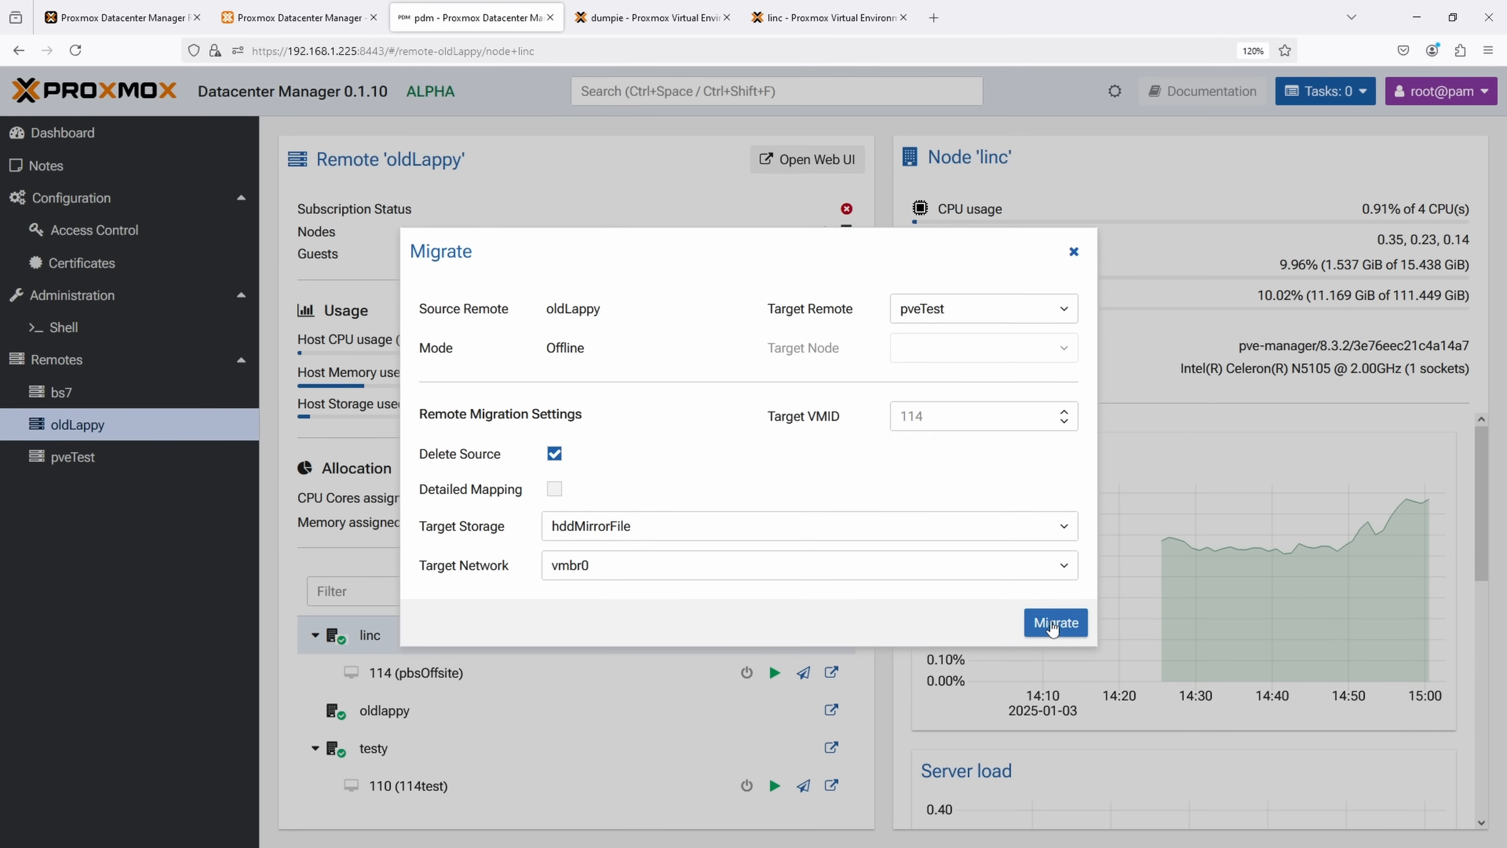
click(1054, 621)
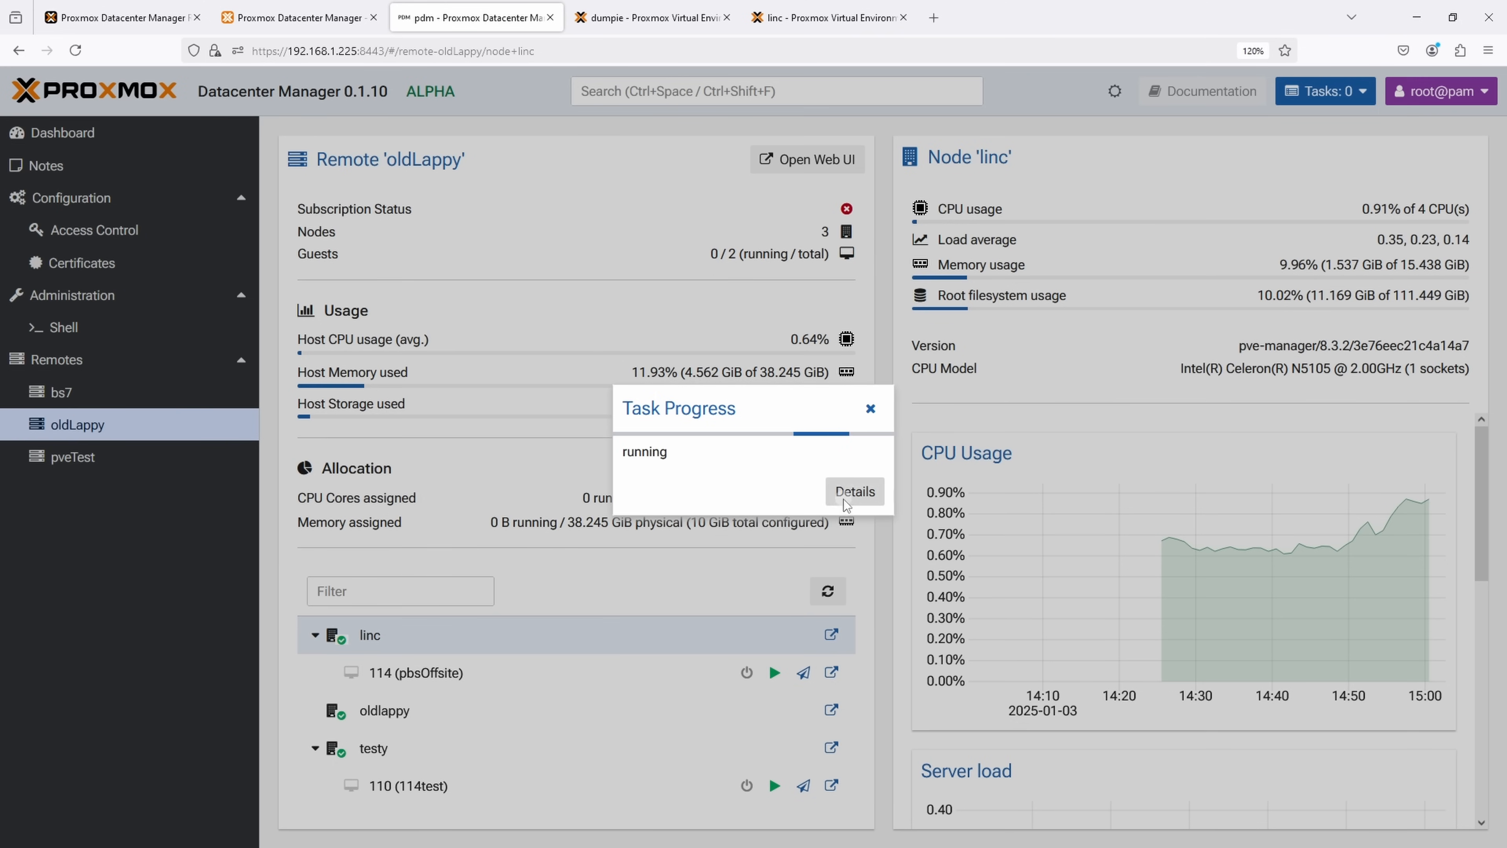
click(852, 491)
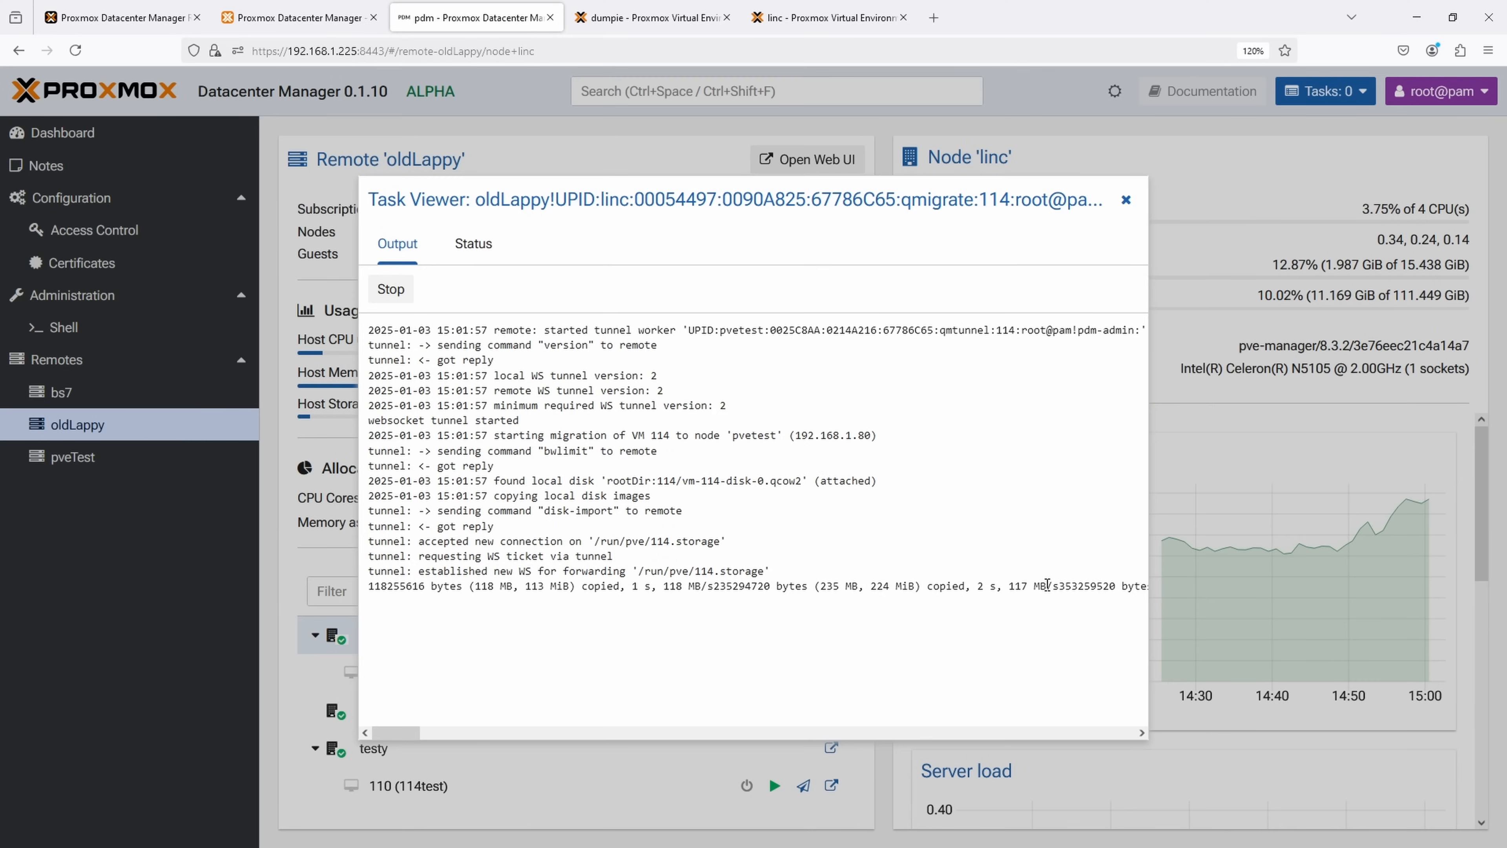
mouse_move(1086, 577)
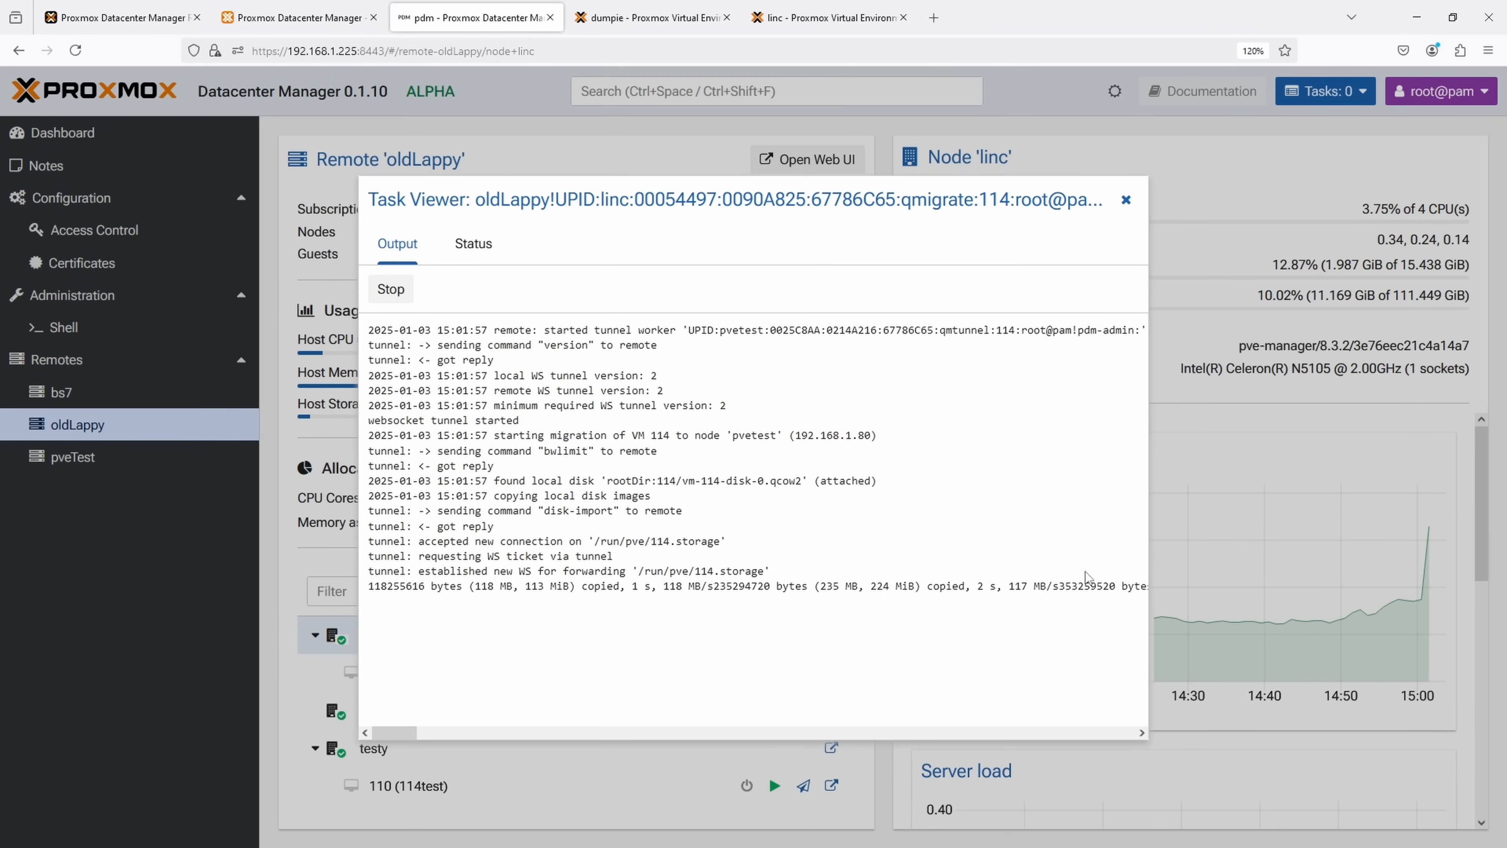
Step: Close the running migration's task log and return to the dashboard with 10 running and 26 stopped VMs
click(1126, 198)
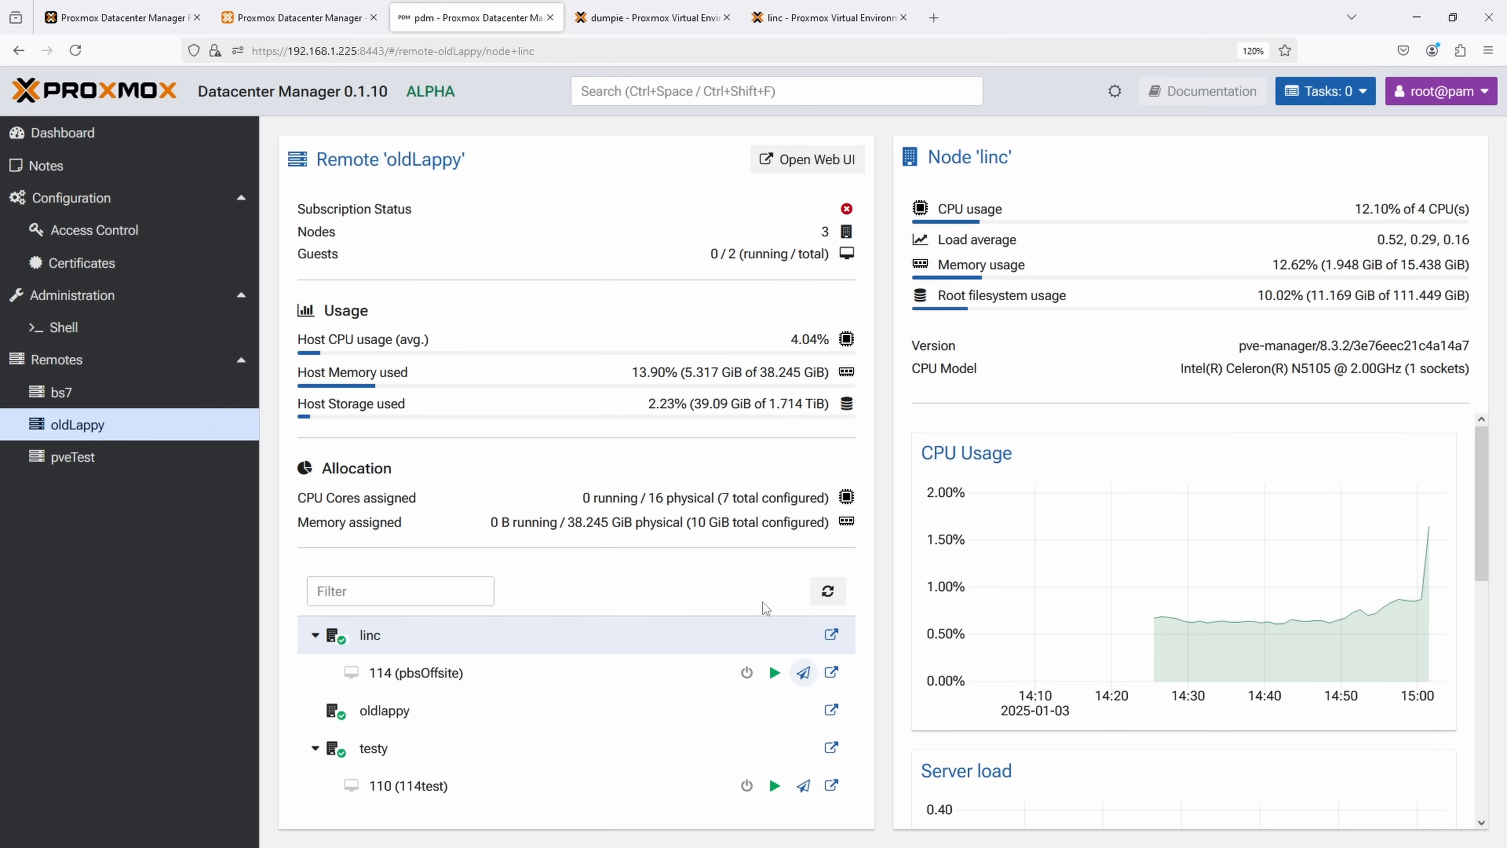
mouse_move(755, 614)
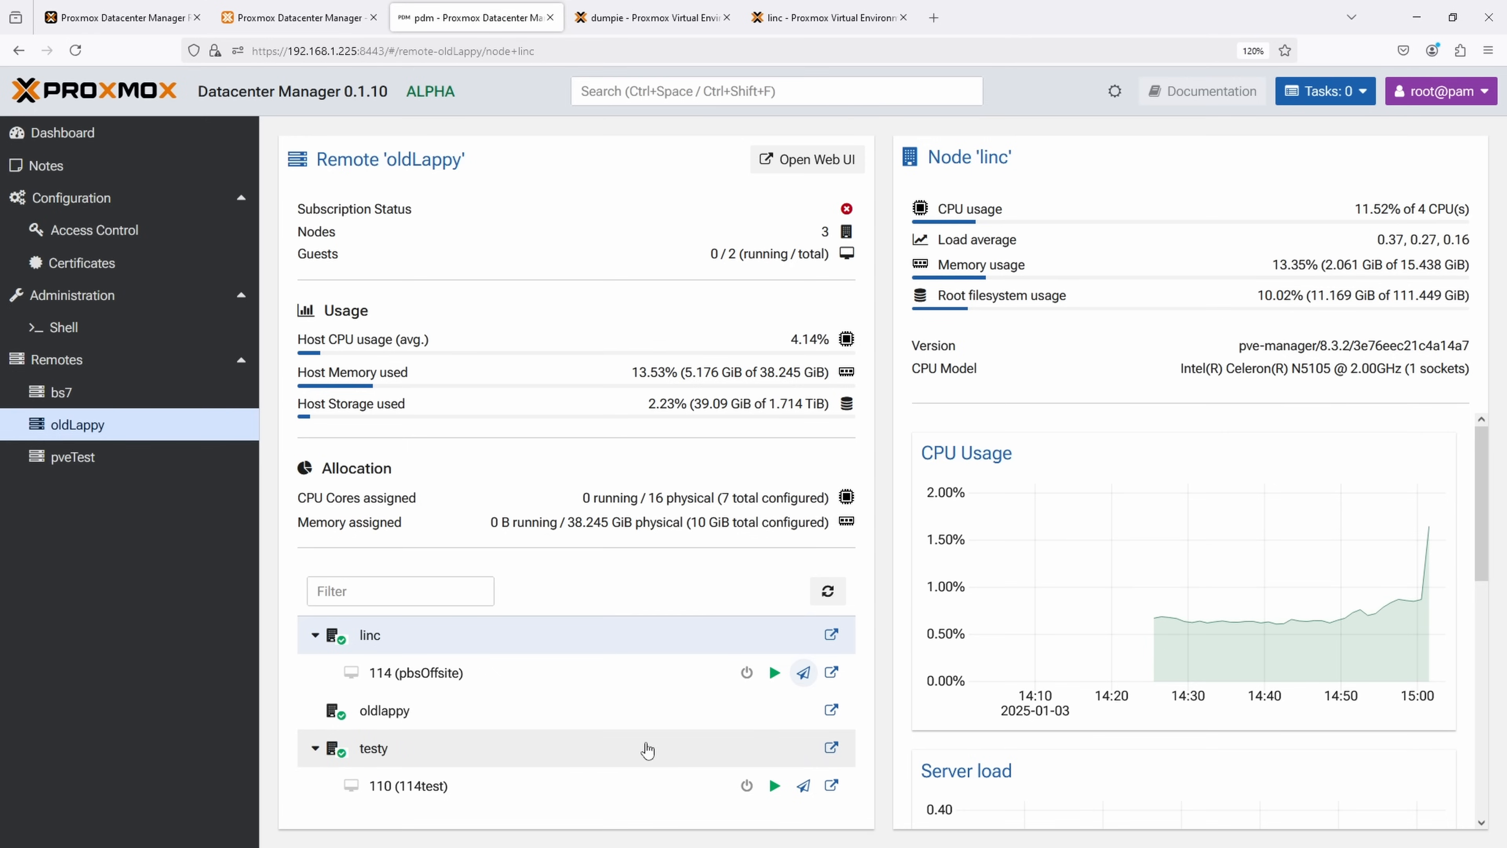
scroll(down, 3)
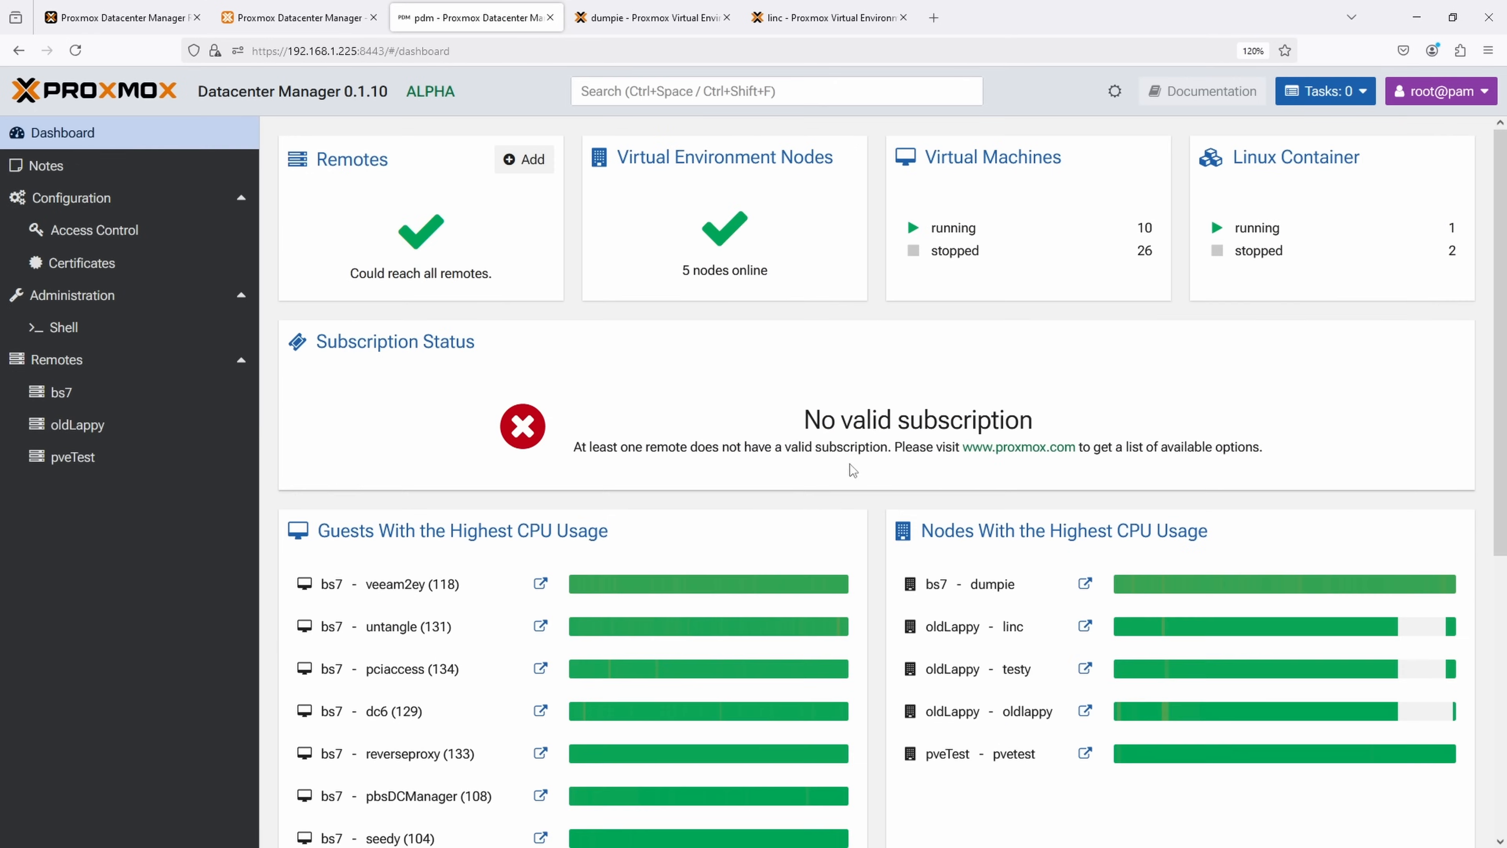
Step: Scroll the dashboard through the highest CPU and memory usage rankings and back up
scroll(down, 3)
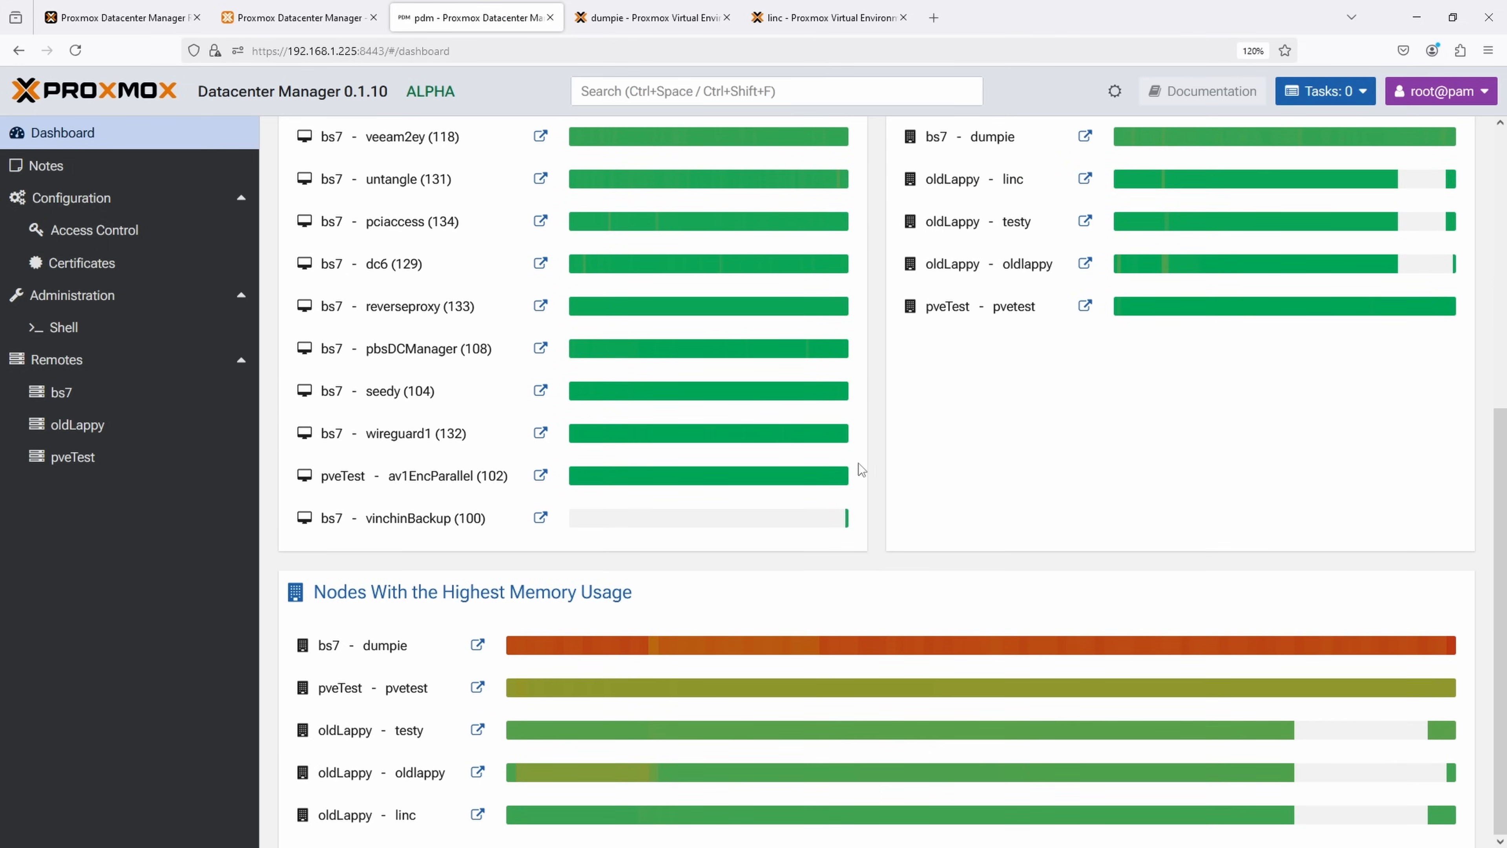
scroll(up, 3)
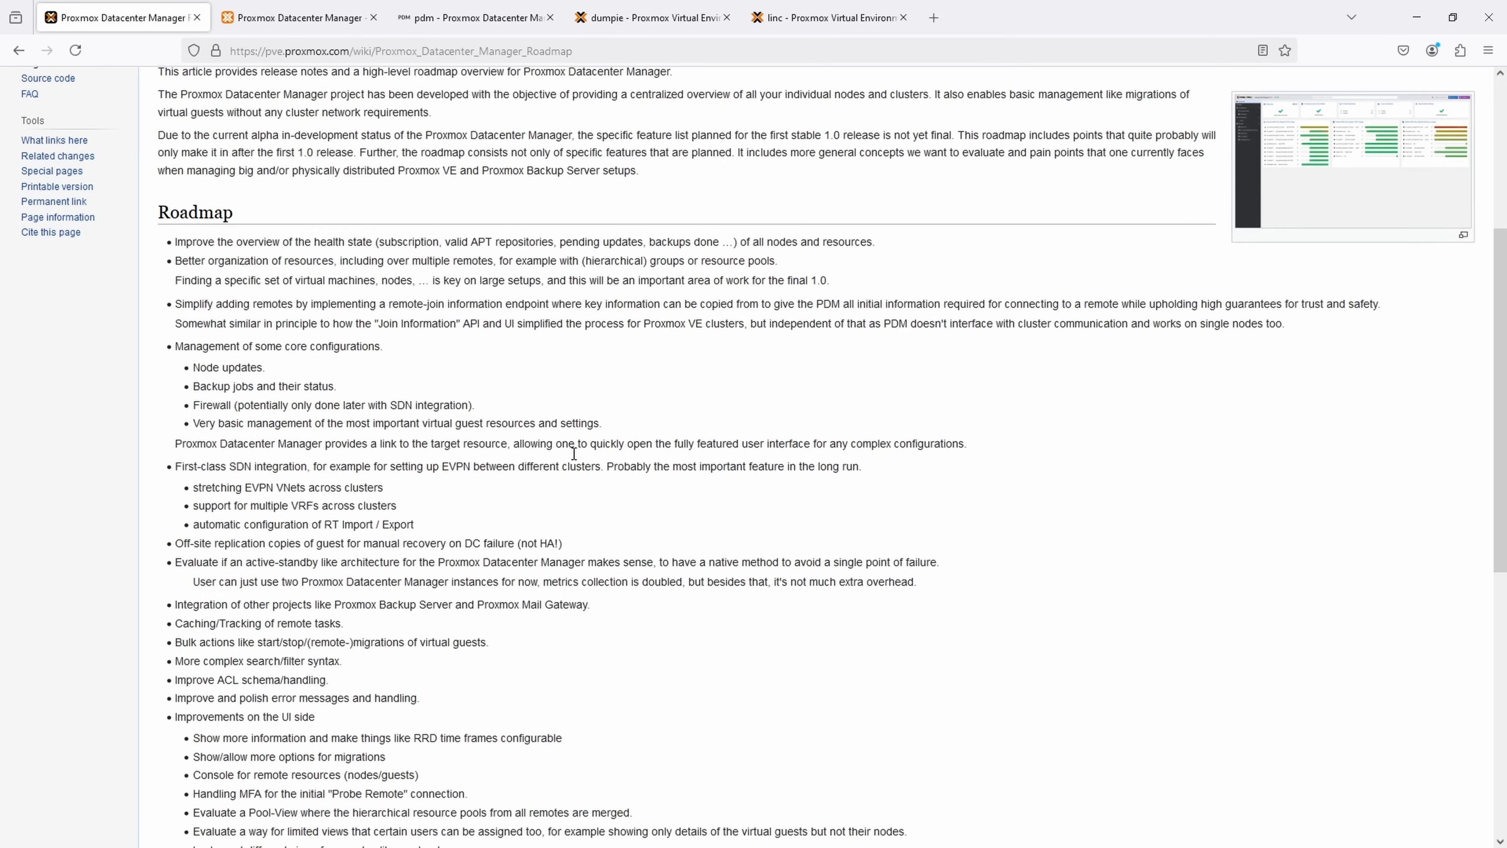
Step: Highlight the roadmap's first items on health overview and organization, then clear the selection
scroll(down, 3)
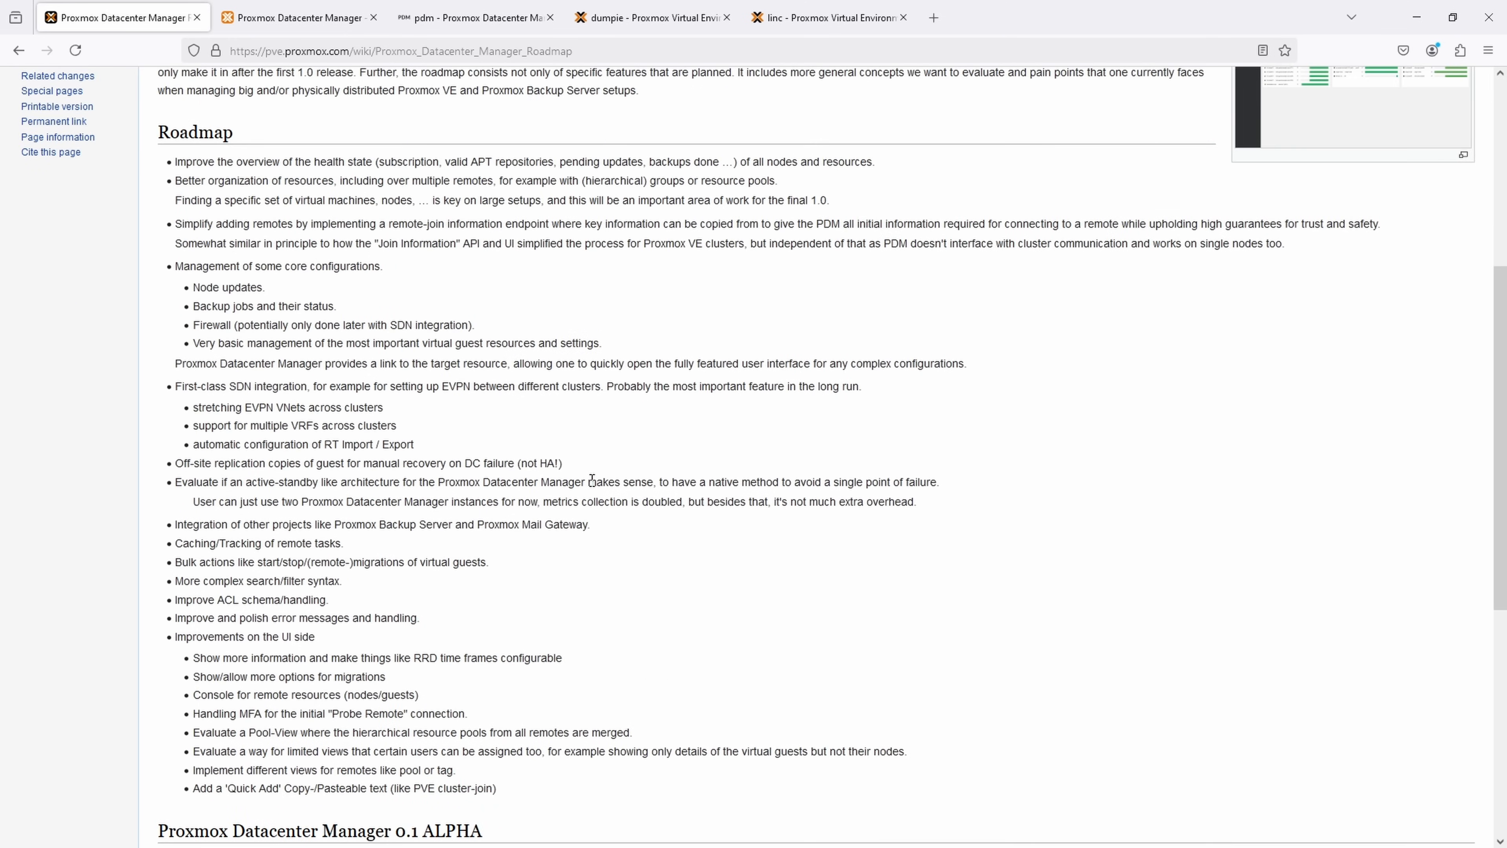
mouse_move(79, 199)
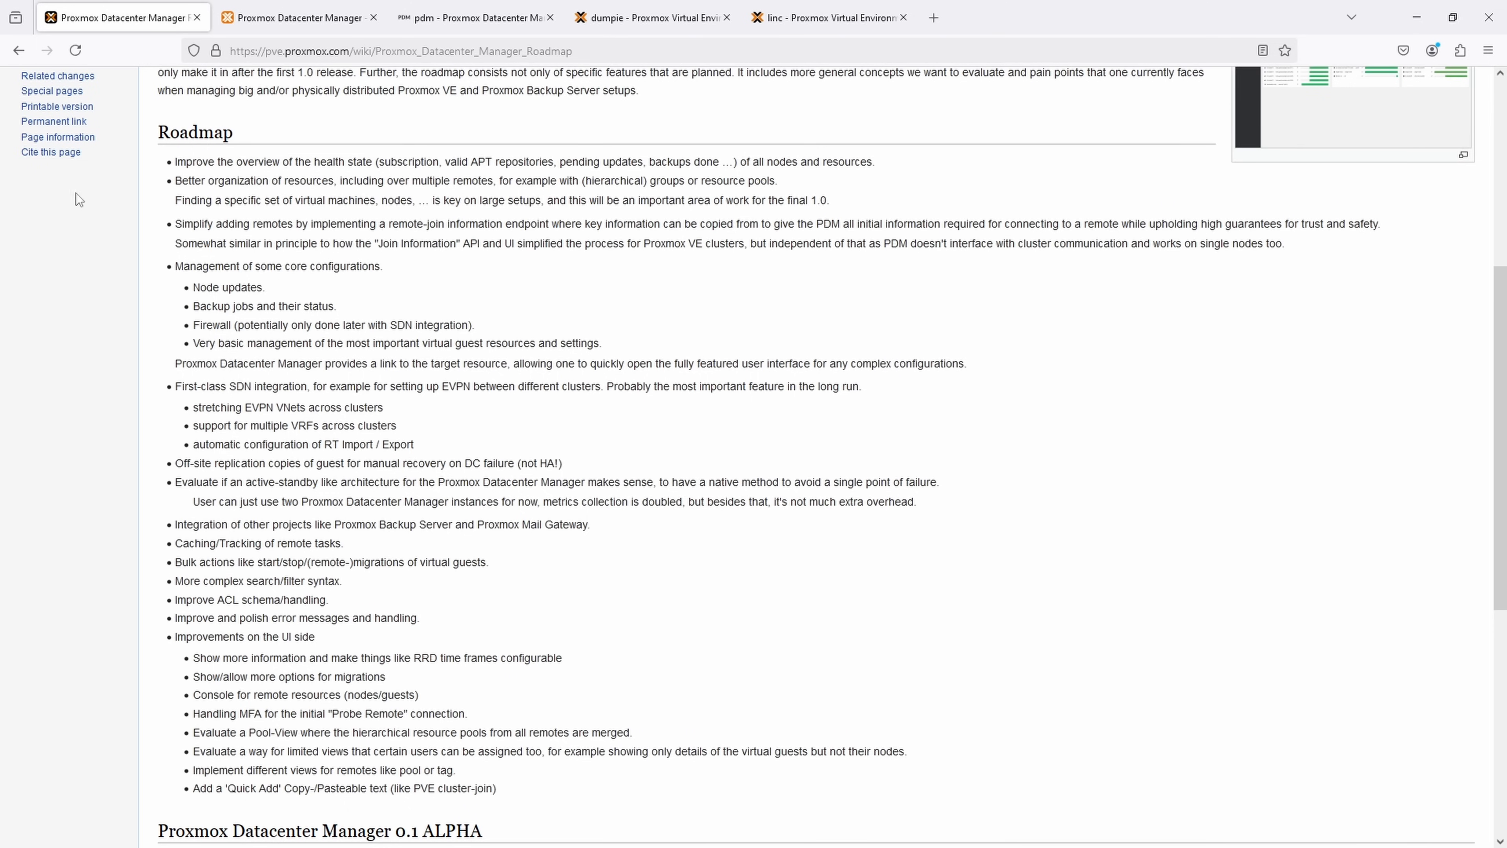
mouse_move(197, 164)
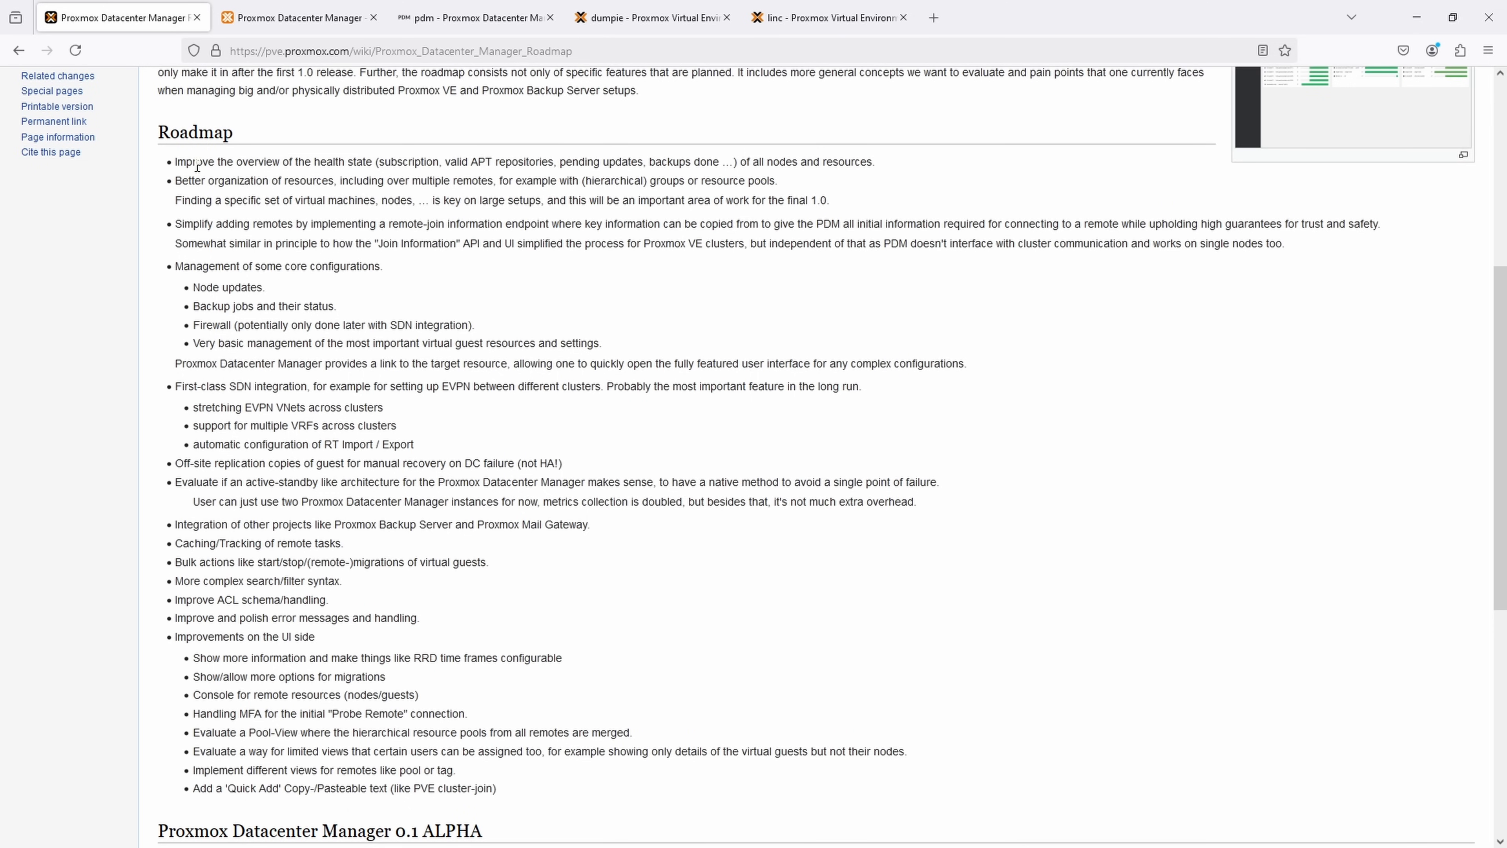
drag(175, 161, 868, 162)
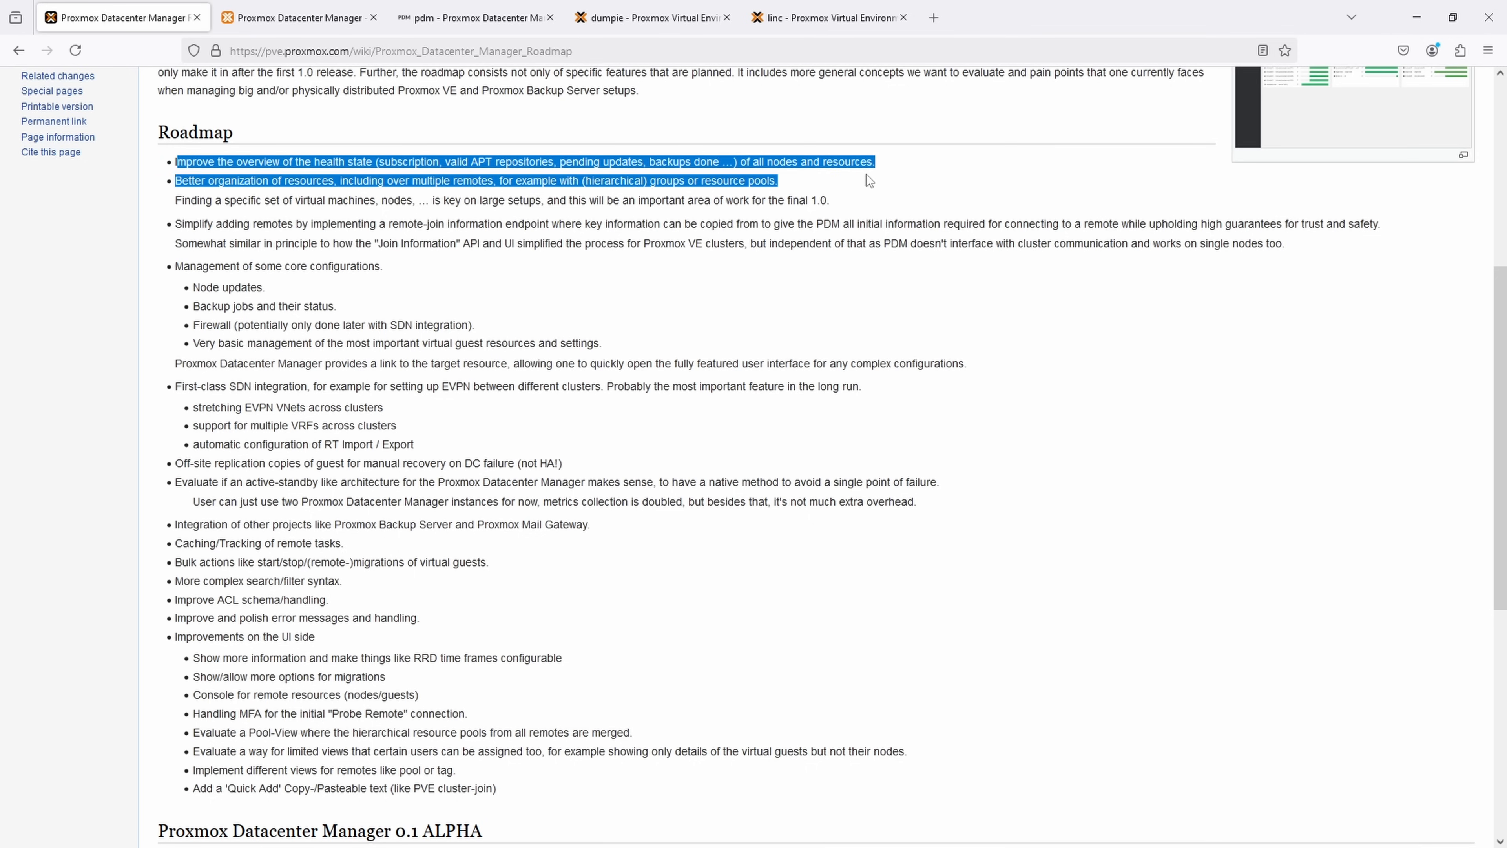
click(137, 190)
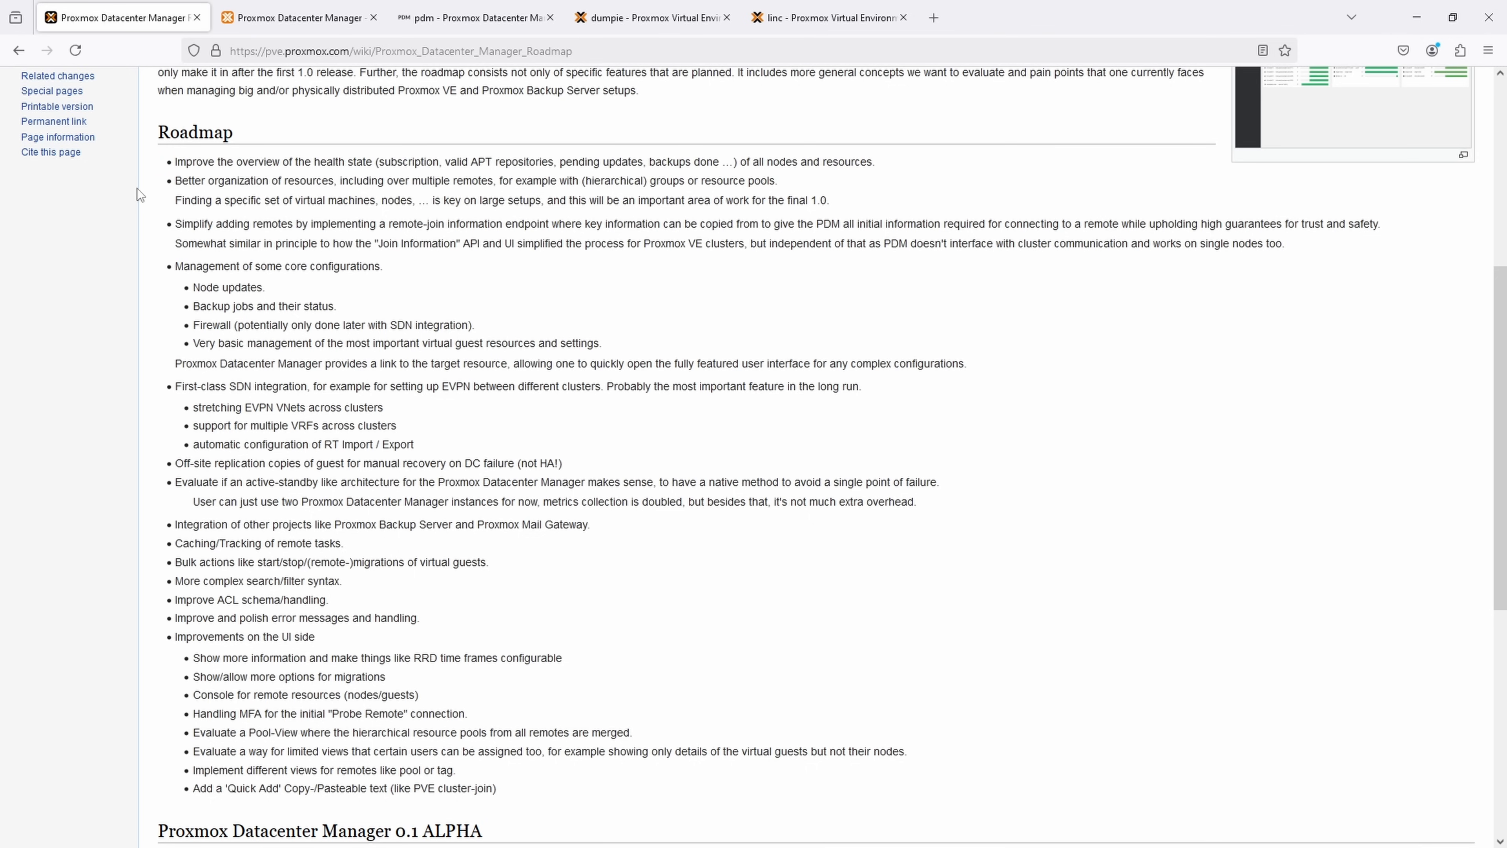
mouse_move(821, 197)
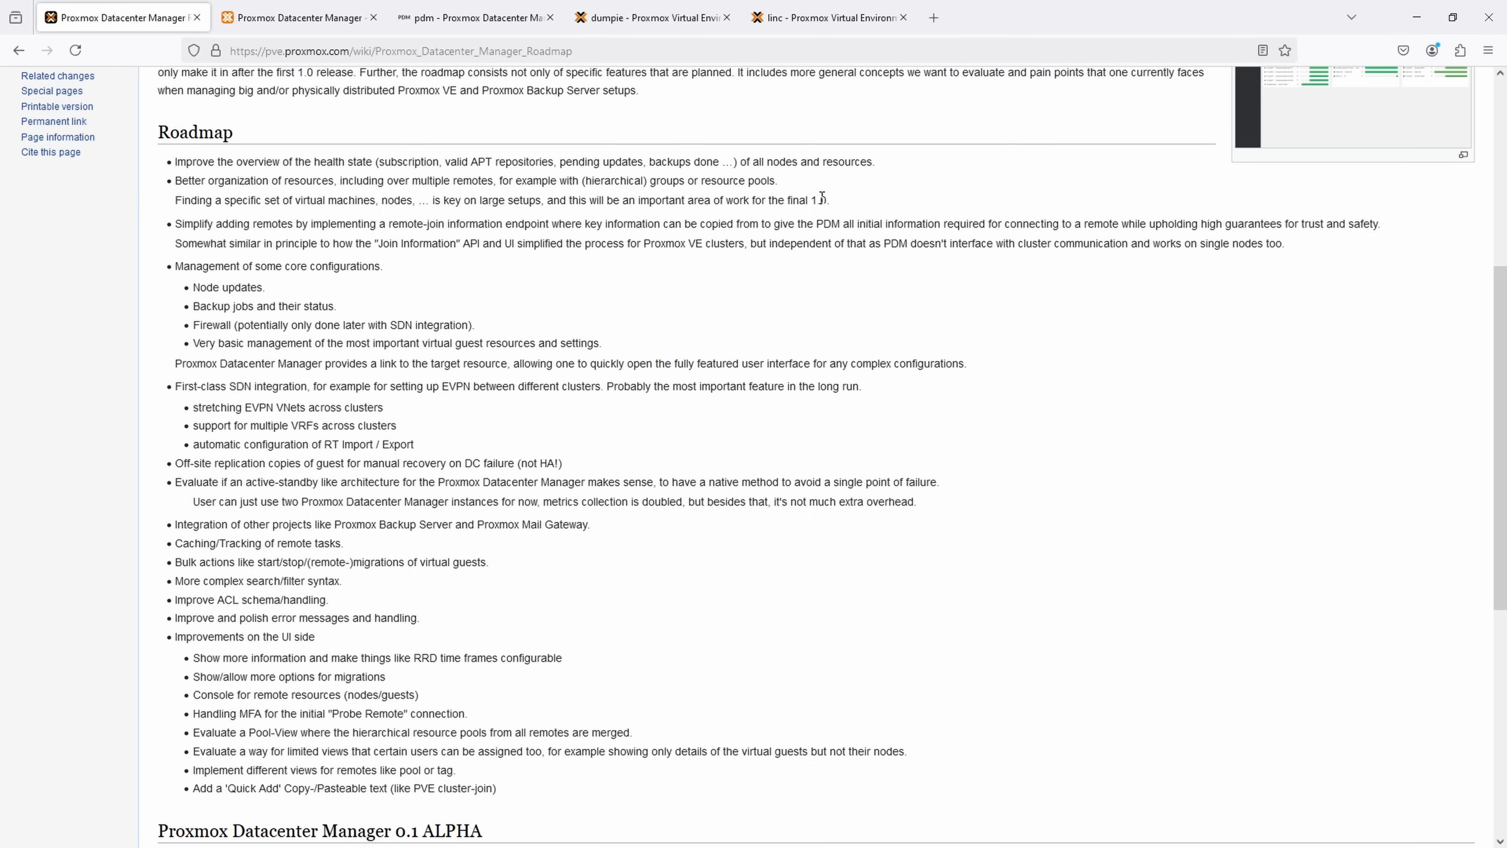
drag(175, 160, 830, 200)
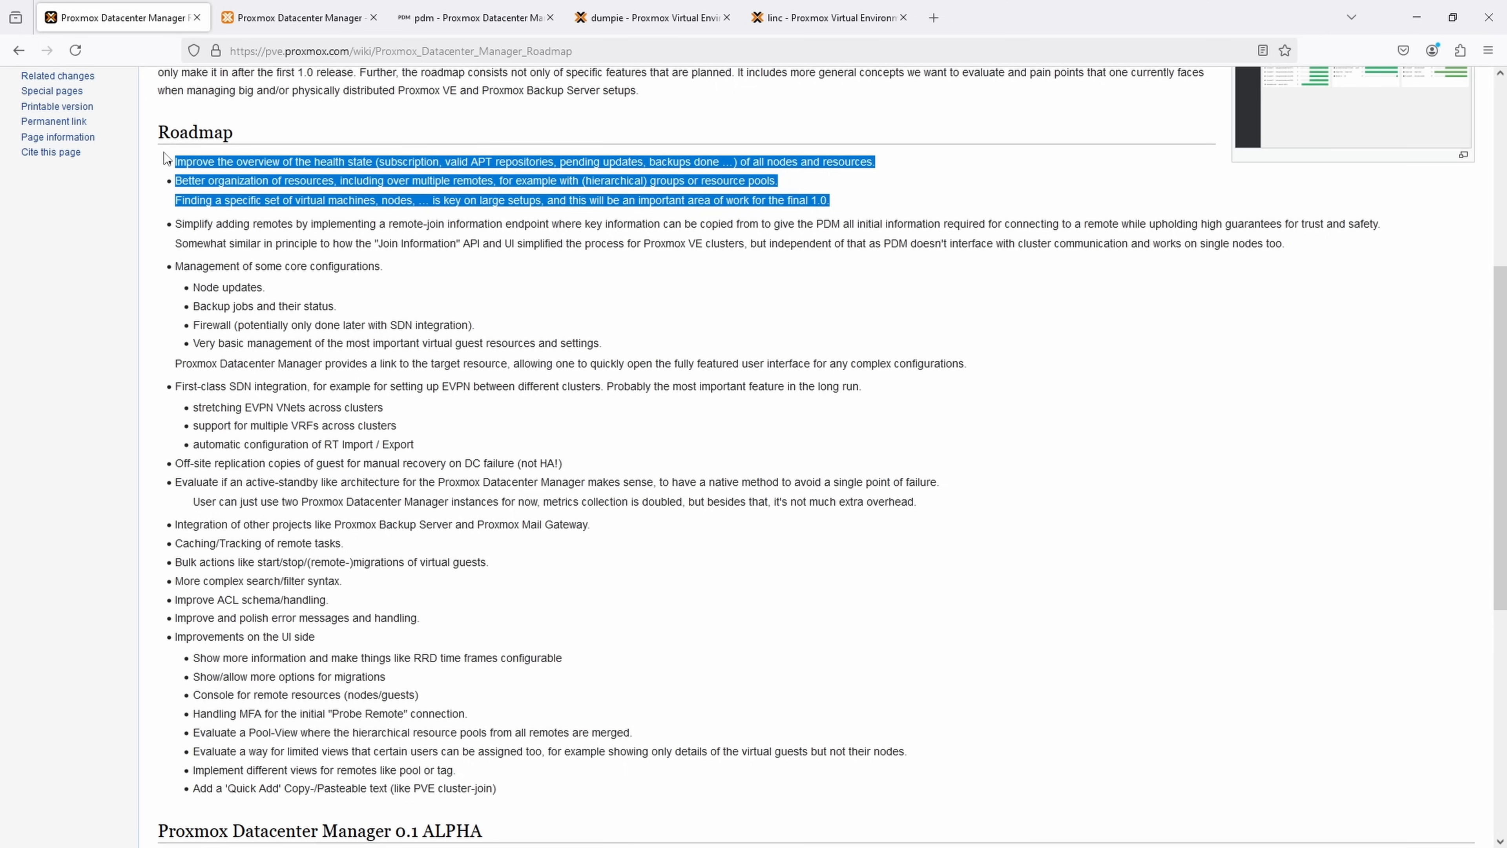
click(178, 160)
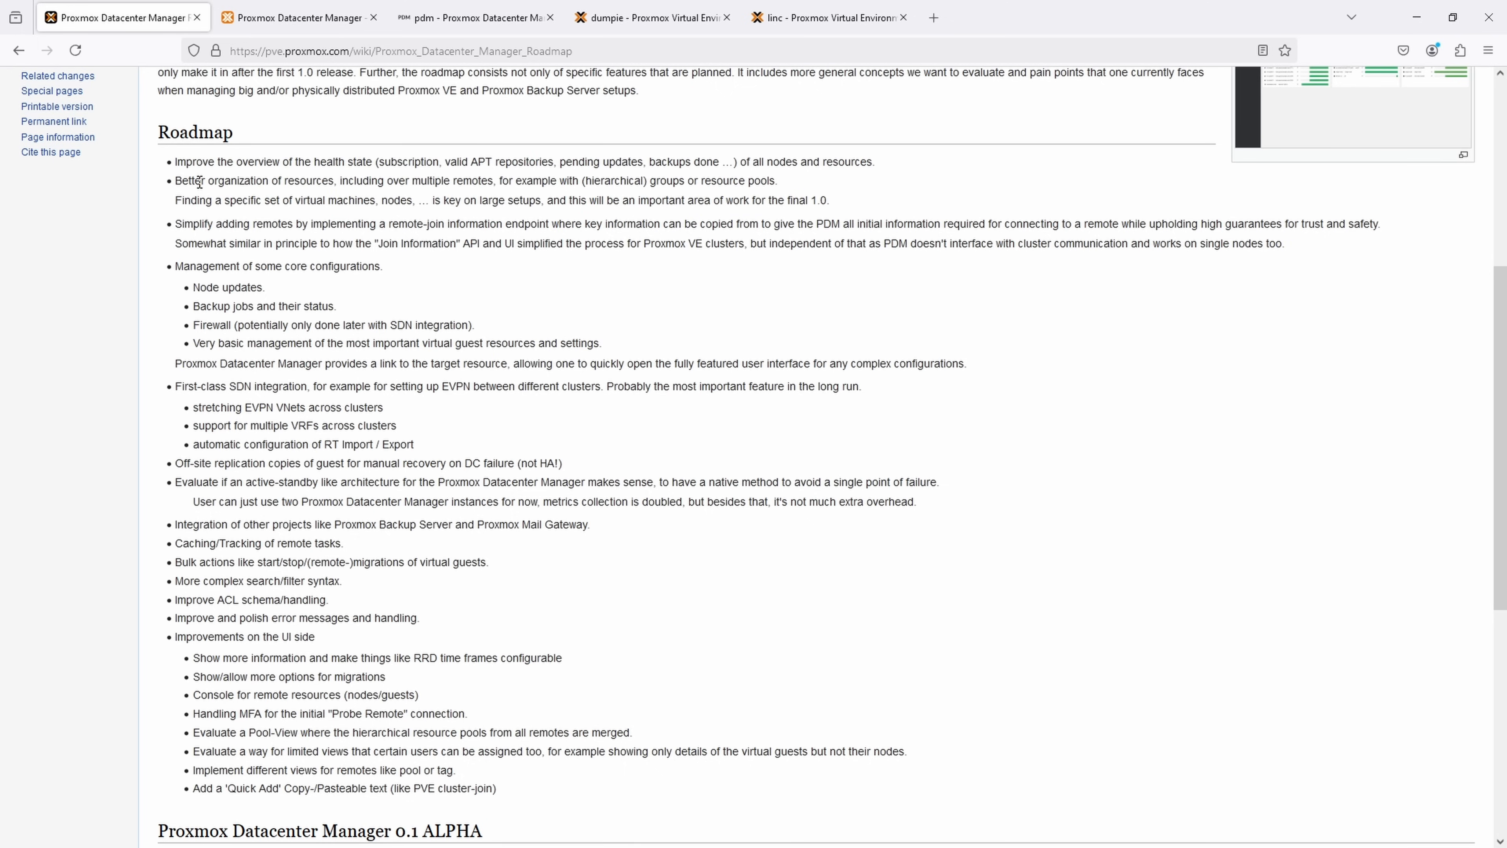
Step: Glance at the PDM and dumpie tabs, return to the wiki and highlight the core configuration management item
click(471, 18)
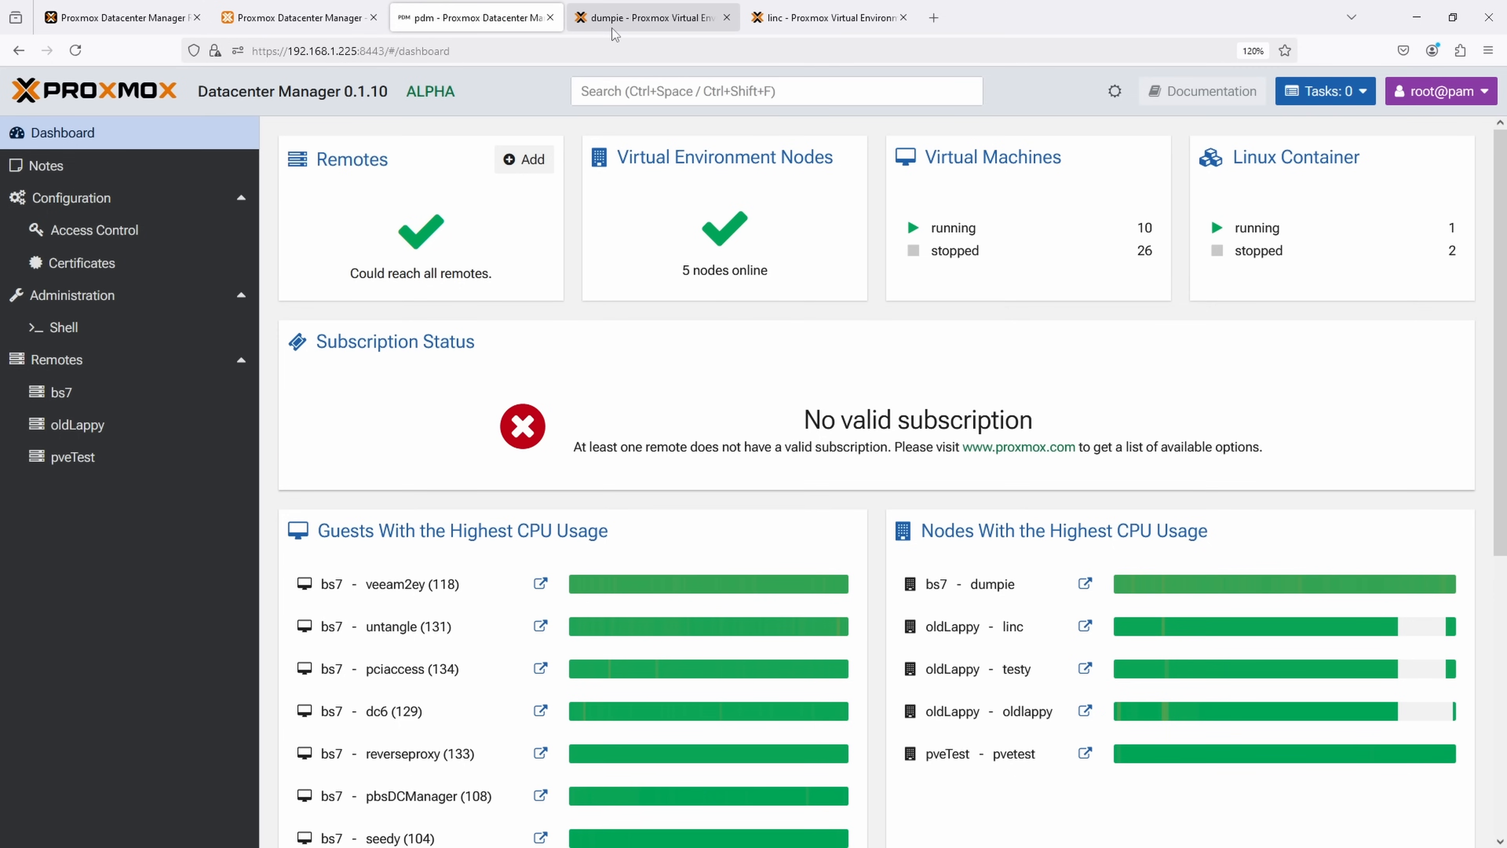
click(651, 16)
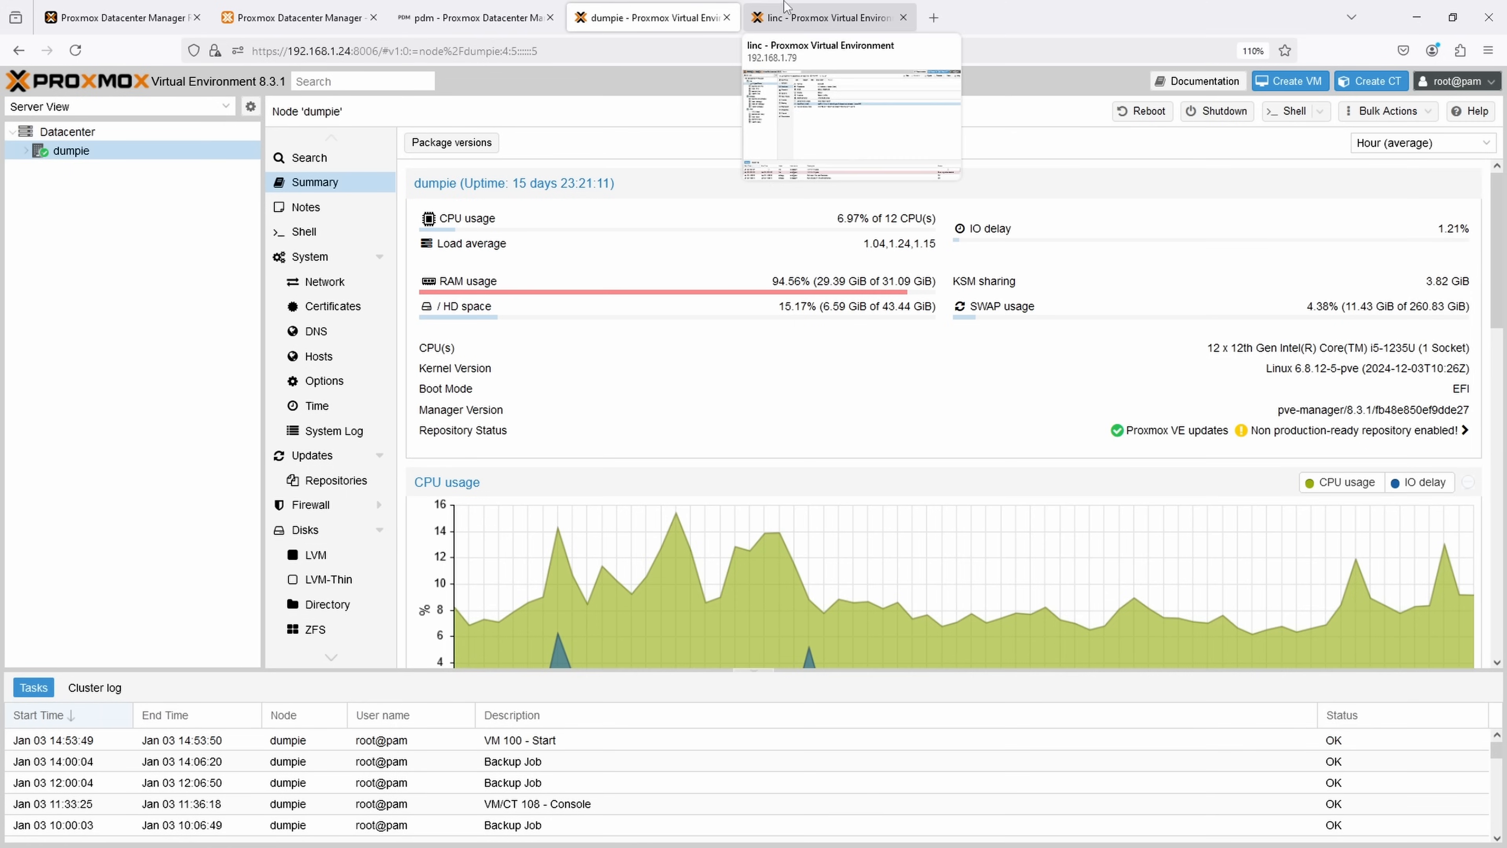
click(122, 17)
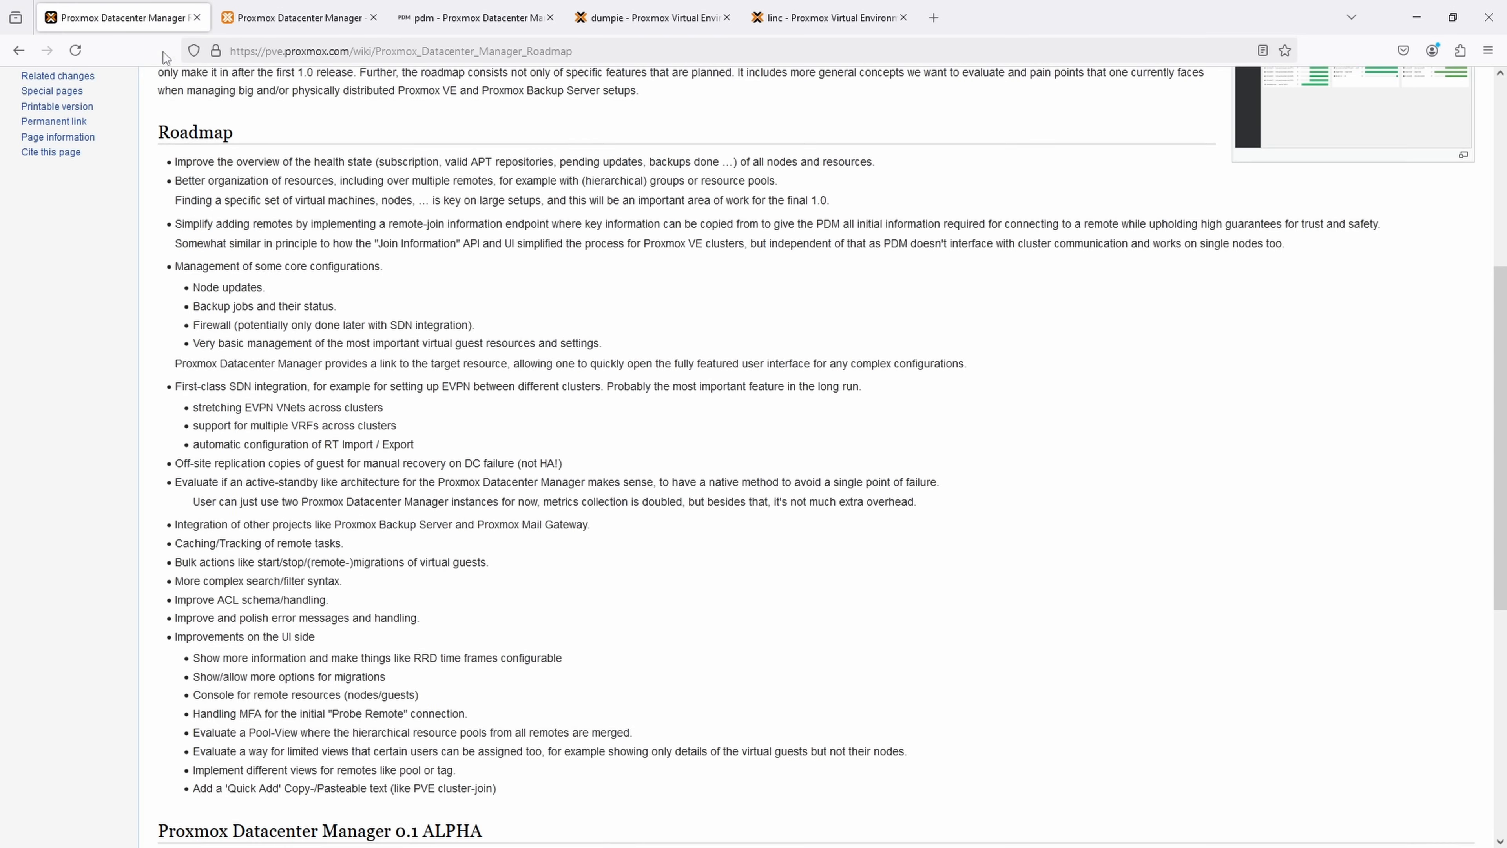
mouse_move(173, 232)
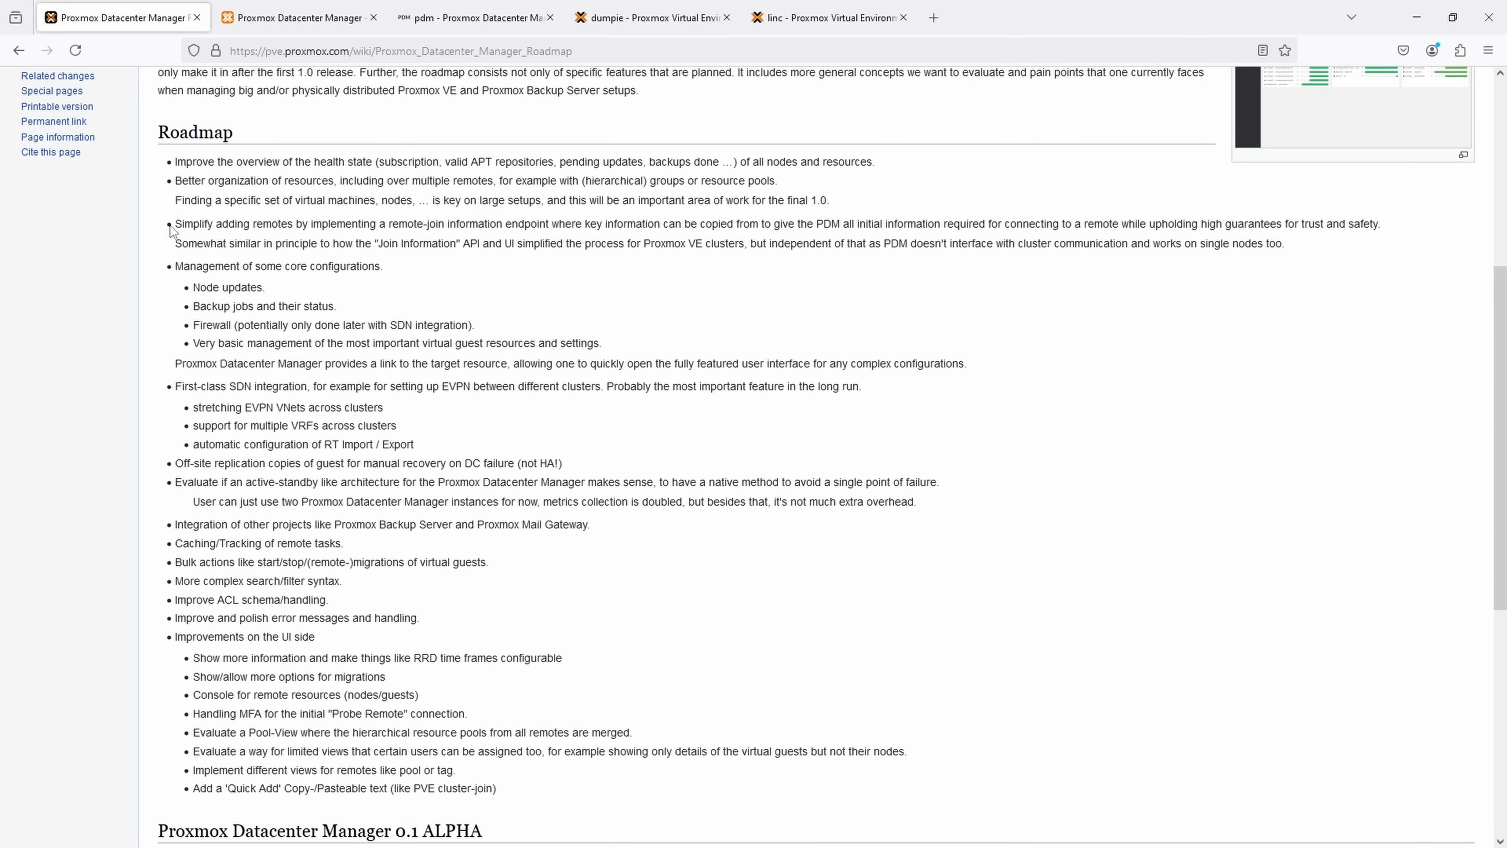
drag(178, 222, 1279, 243)
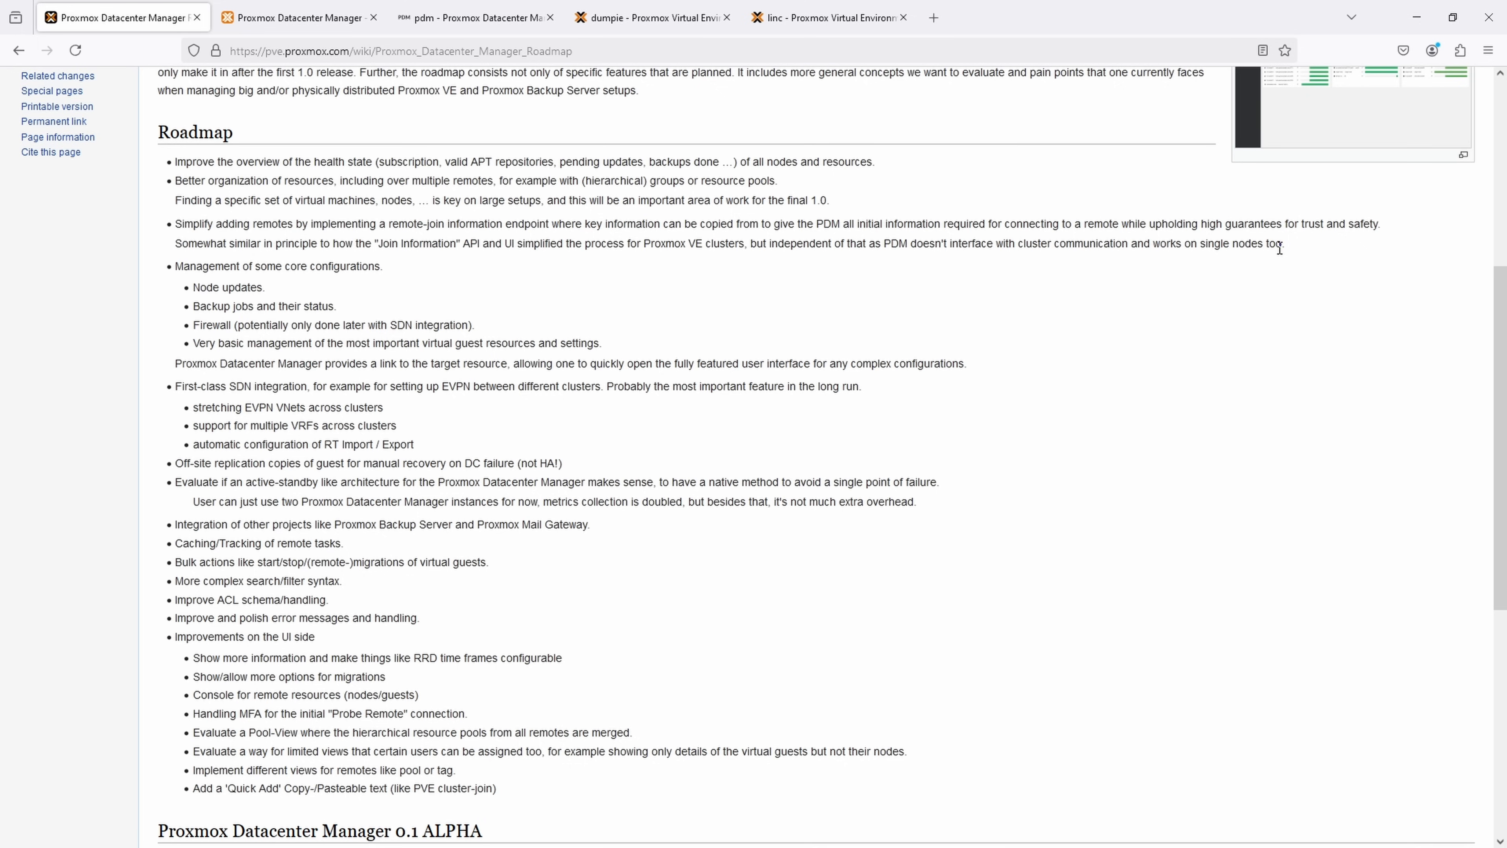
mouse_move(244, 292)
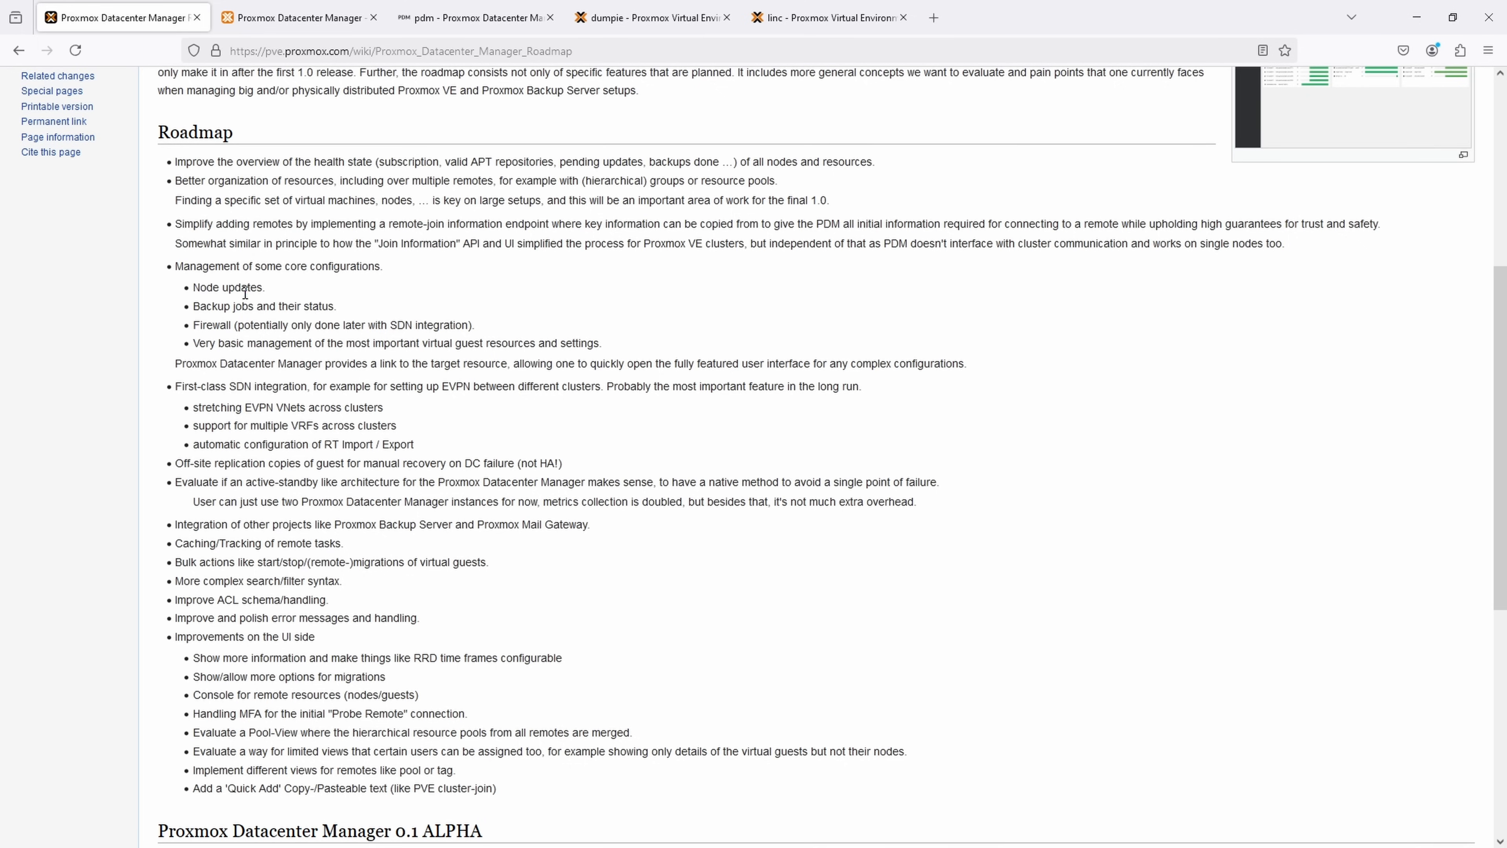
mouse_move(183, 270)
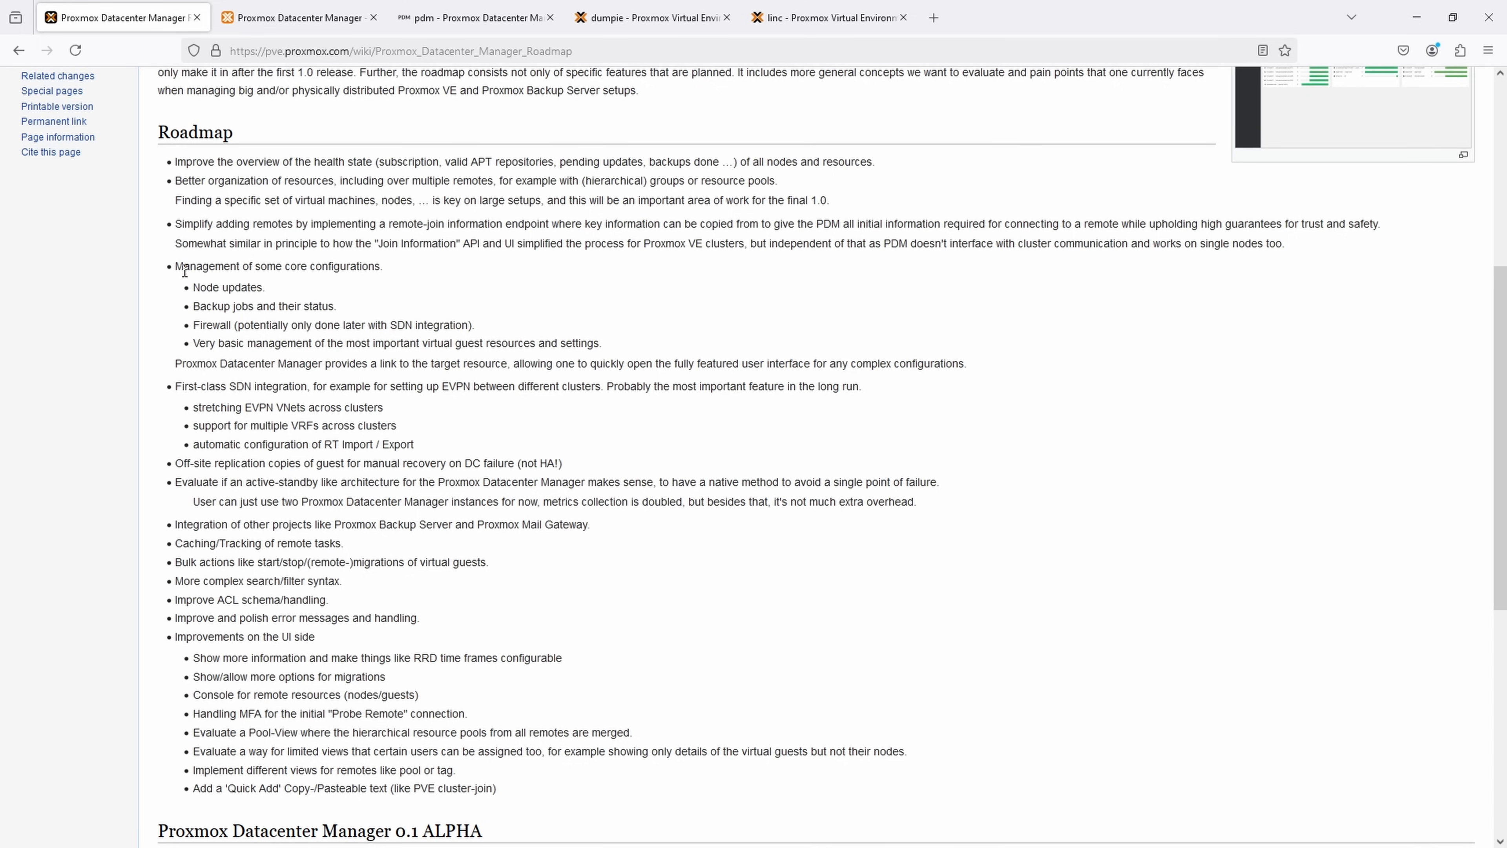
drag(196, 266, 358, 343)
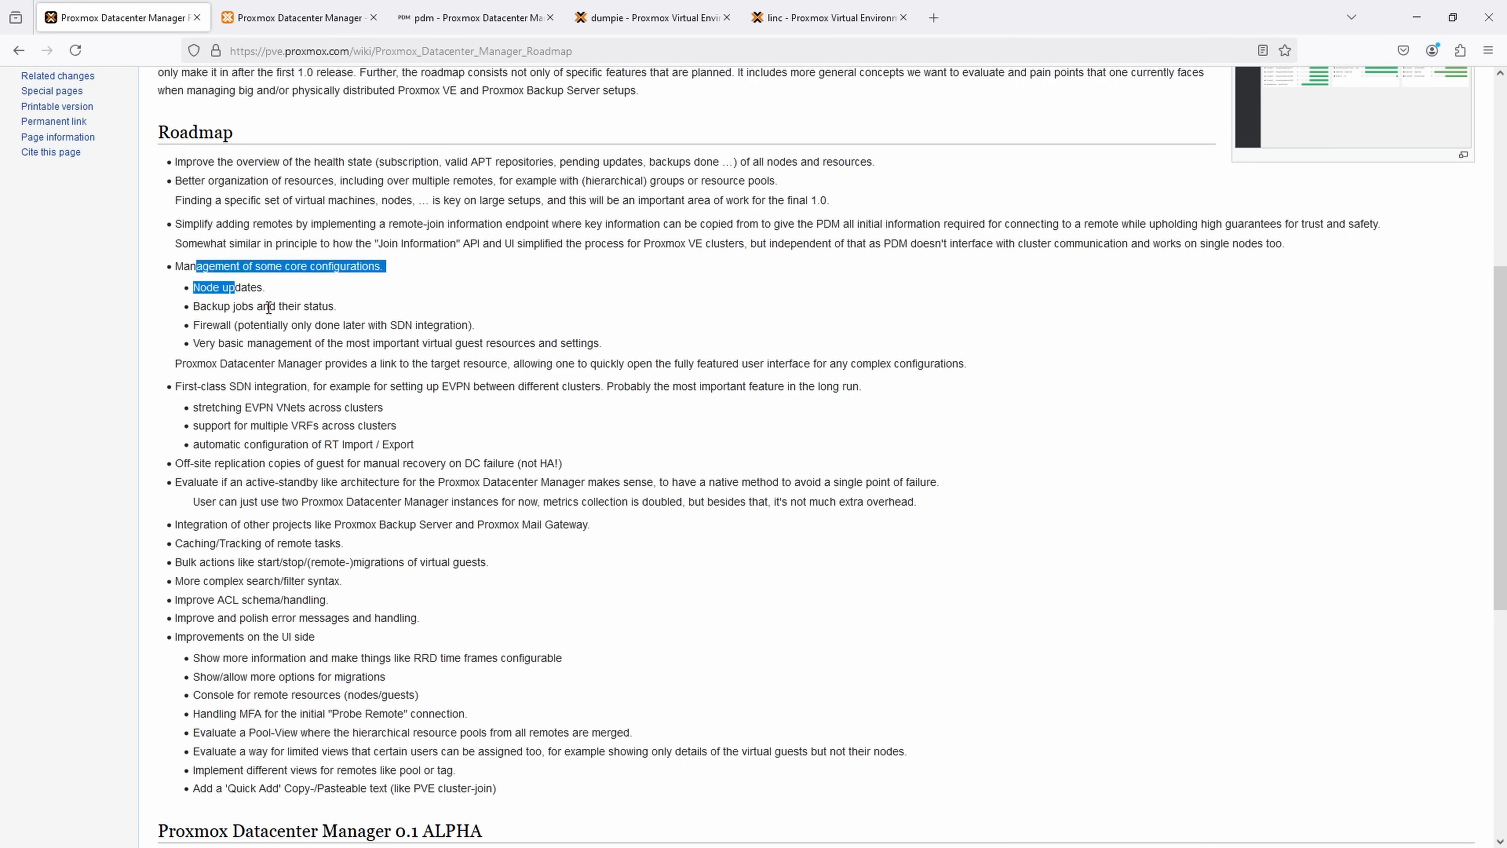
drag(215, 287, 438, 385)
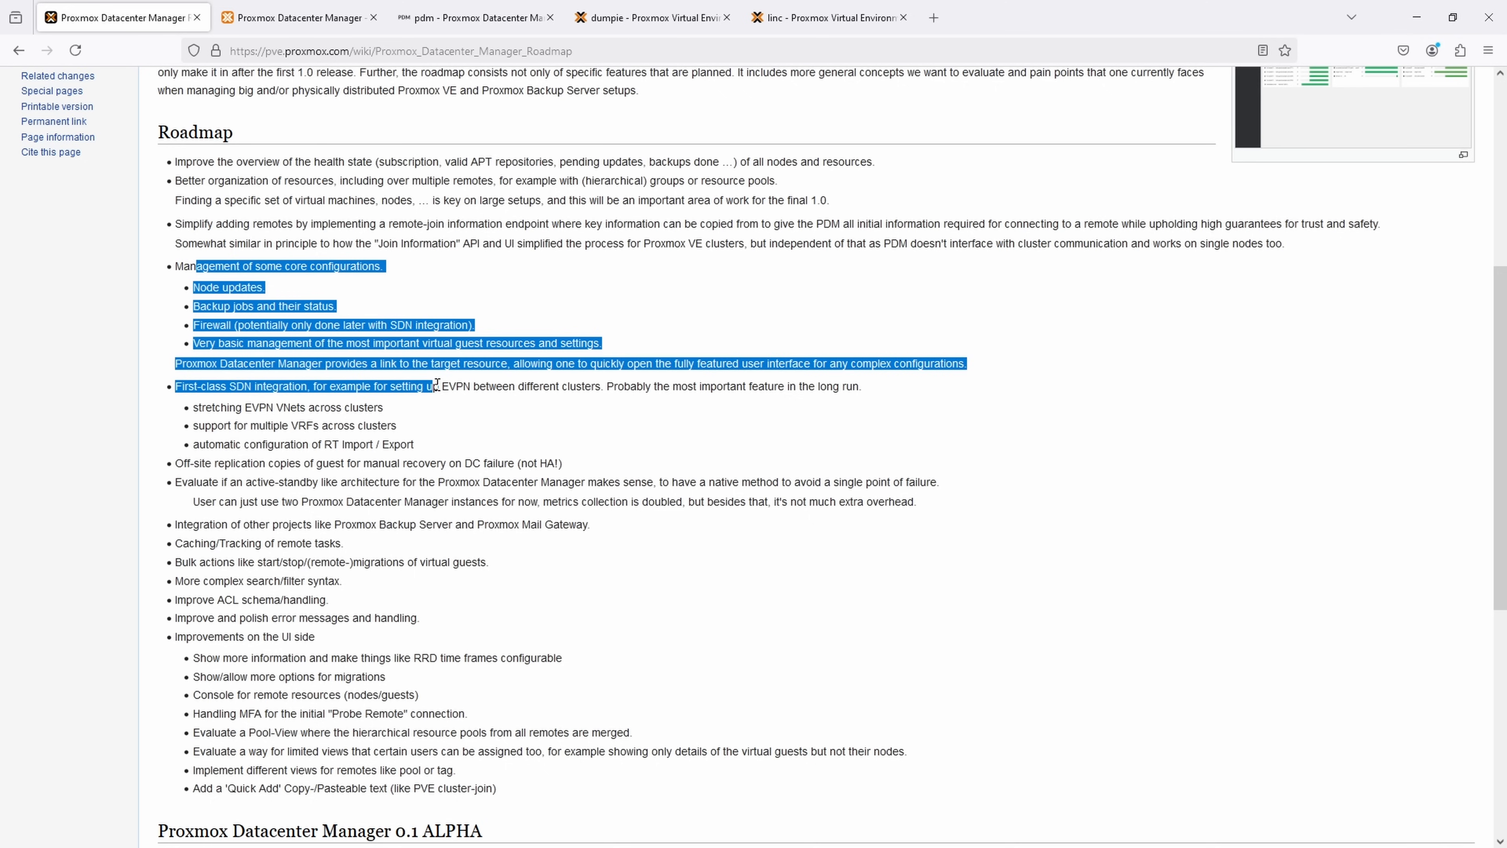
drag(438, 385, 378, 443)
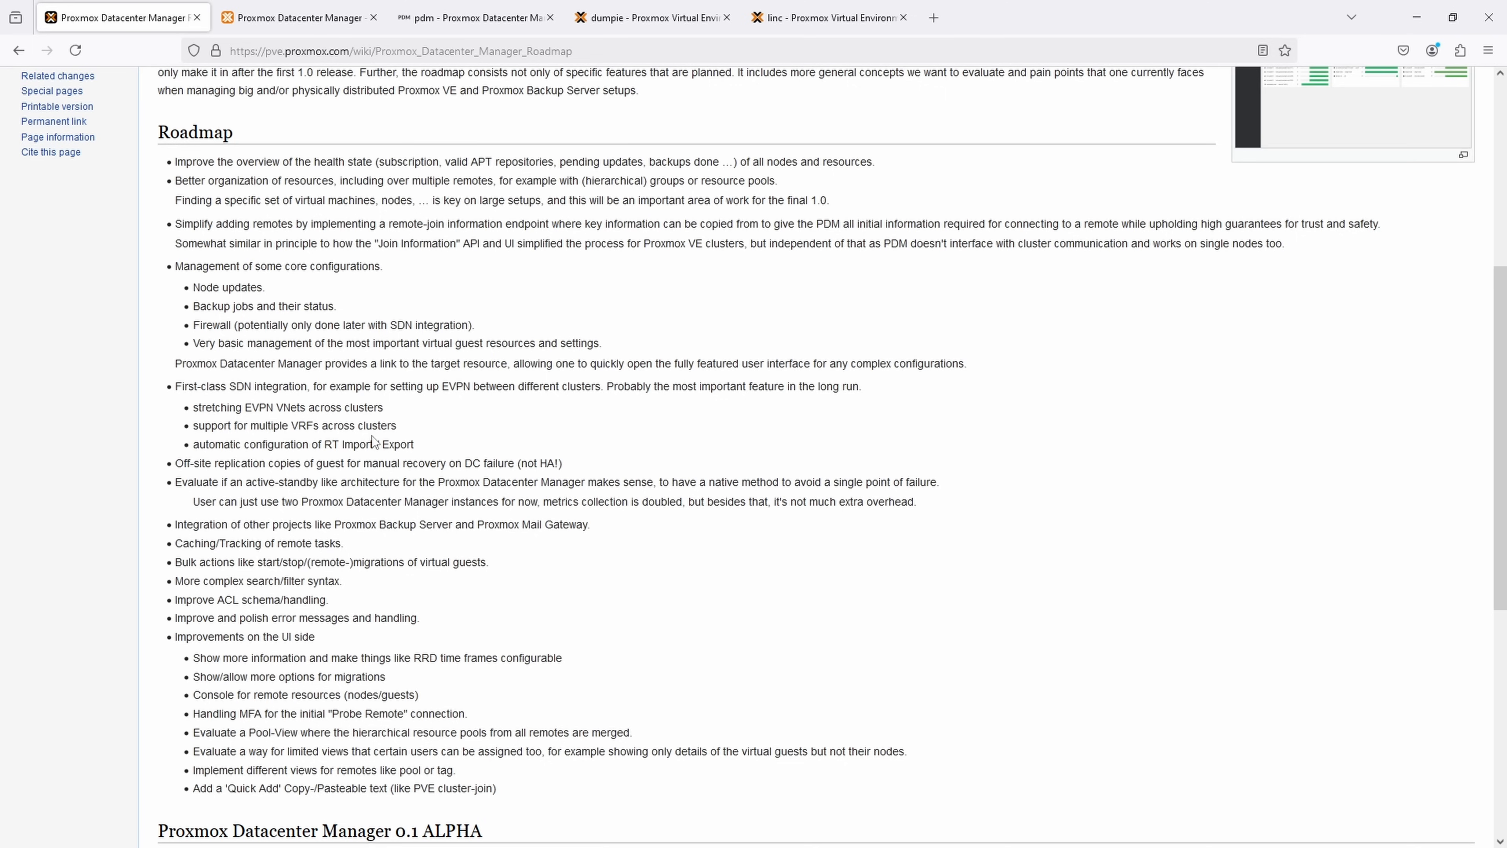
double_click(211, 463)
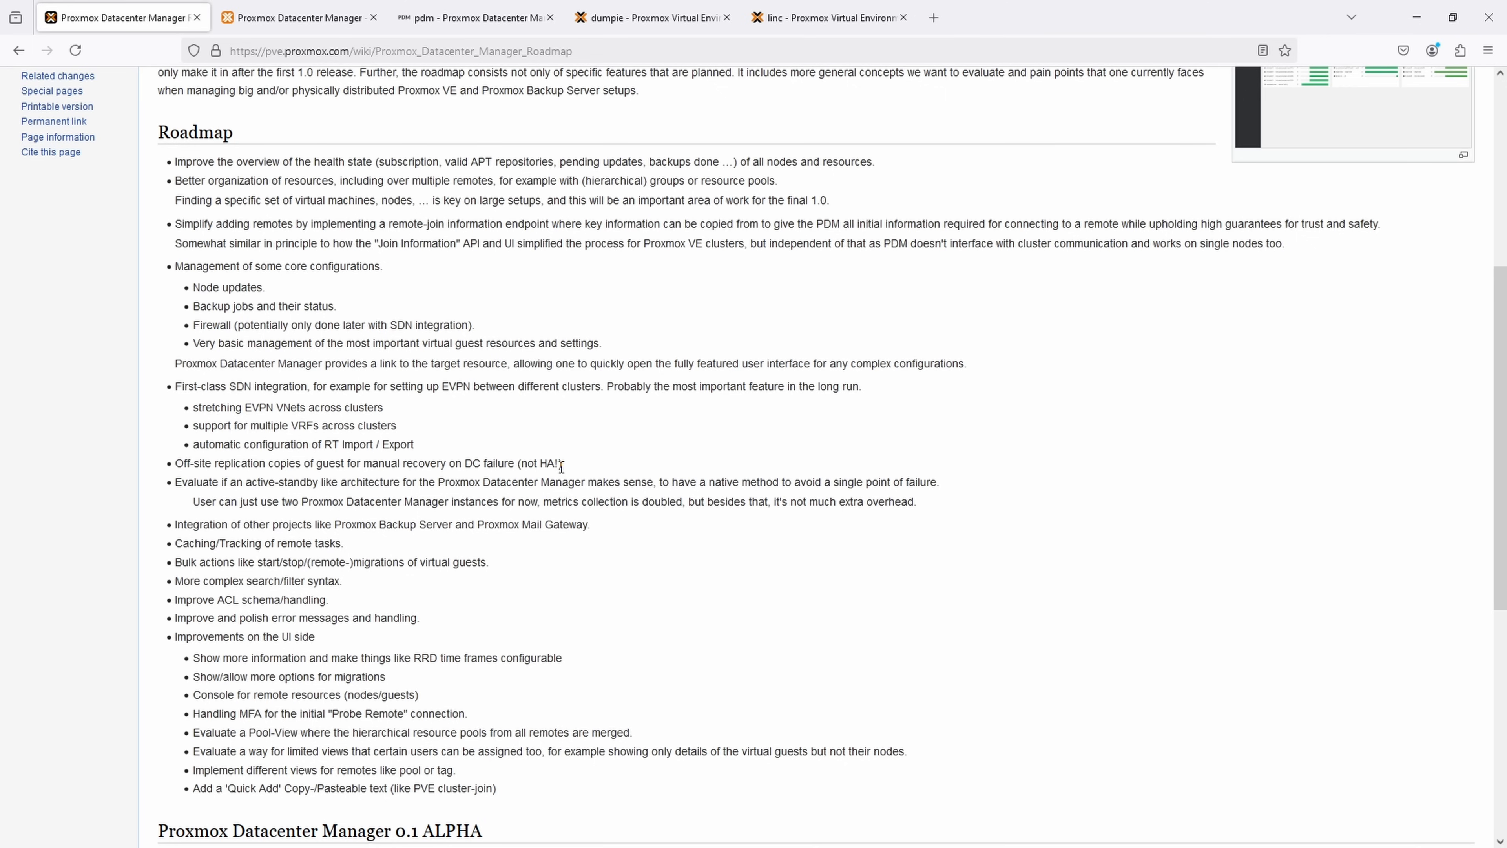
mouse_move(468, 478)
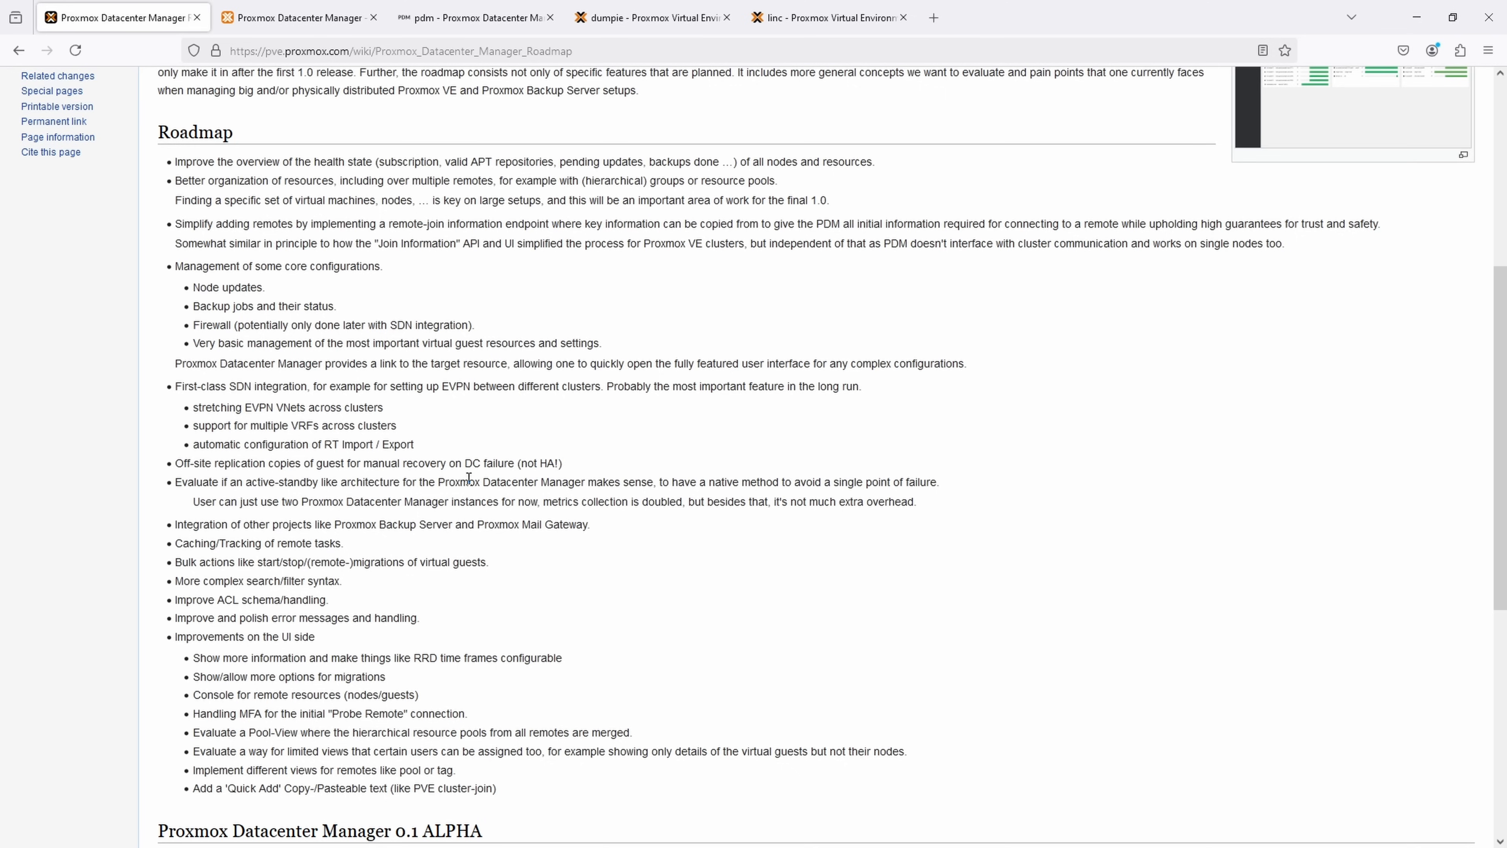
click(471, 17)
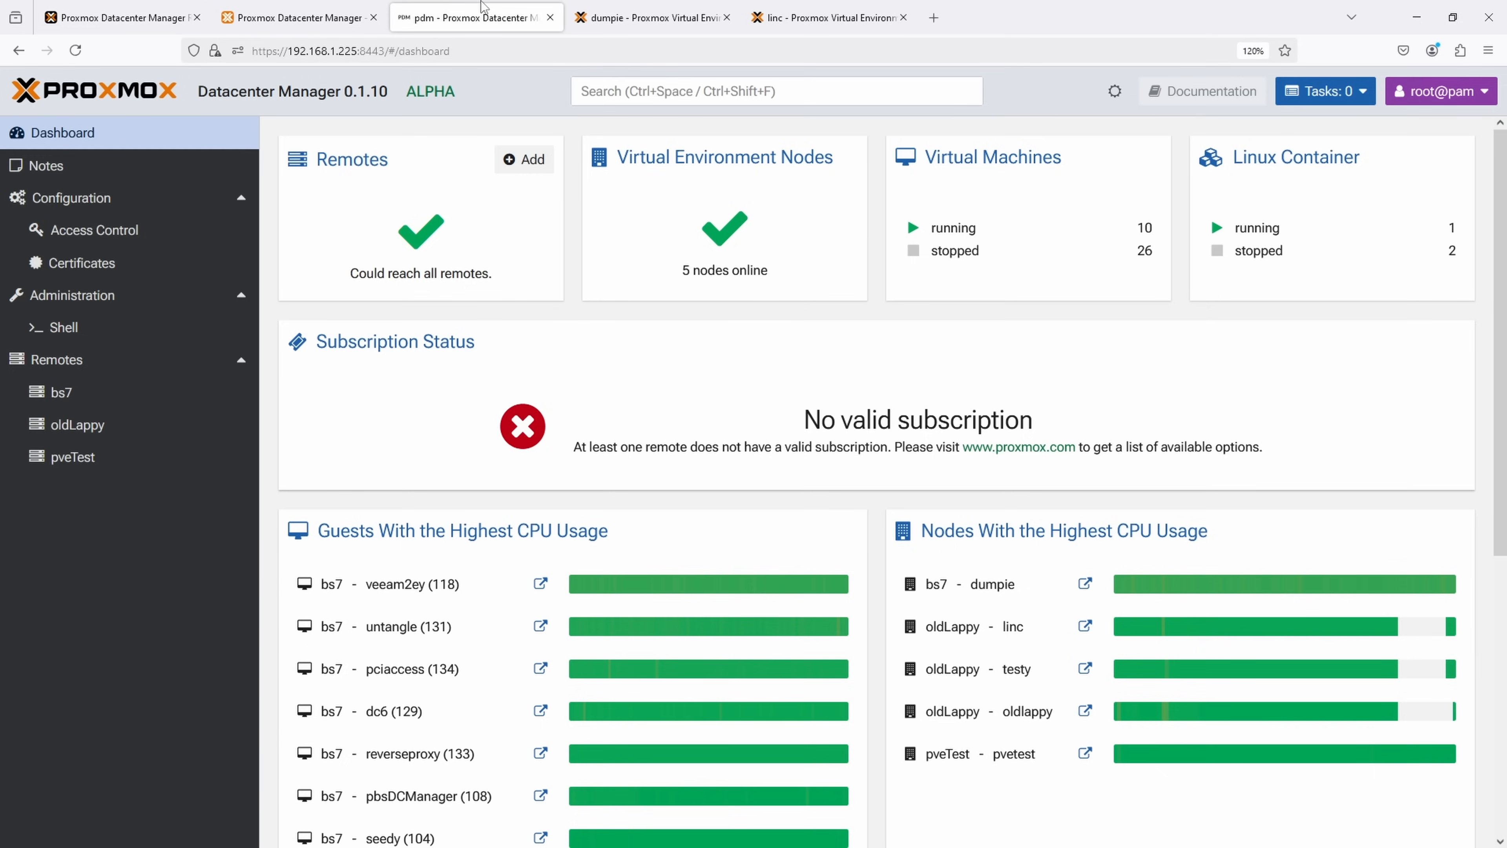
mouse_move(483, 8)
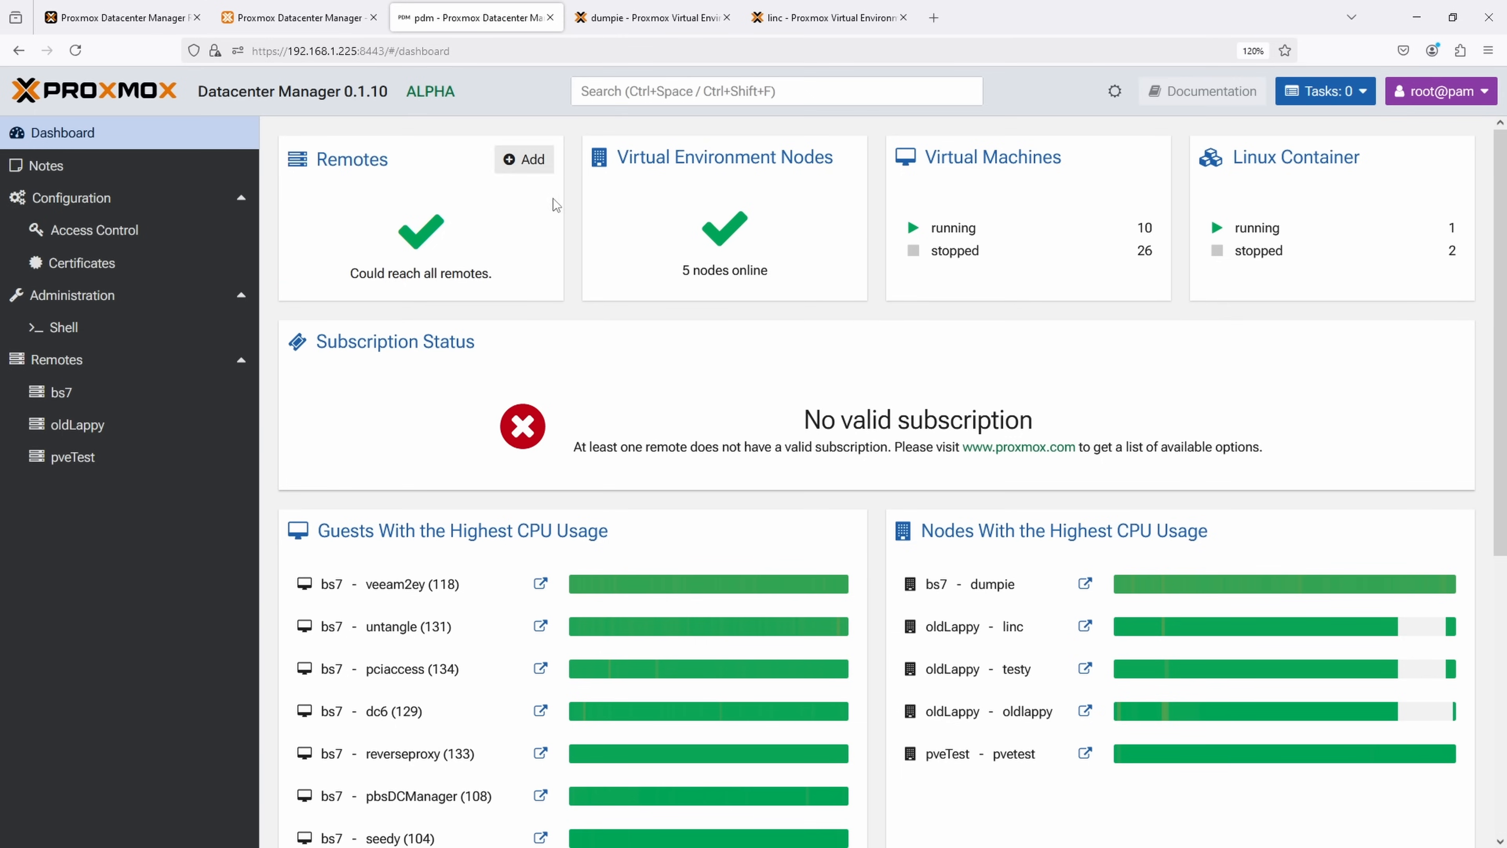
scroll(down, 3)
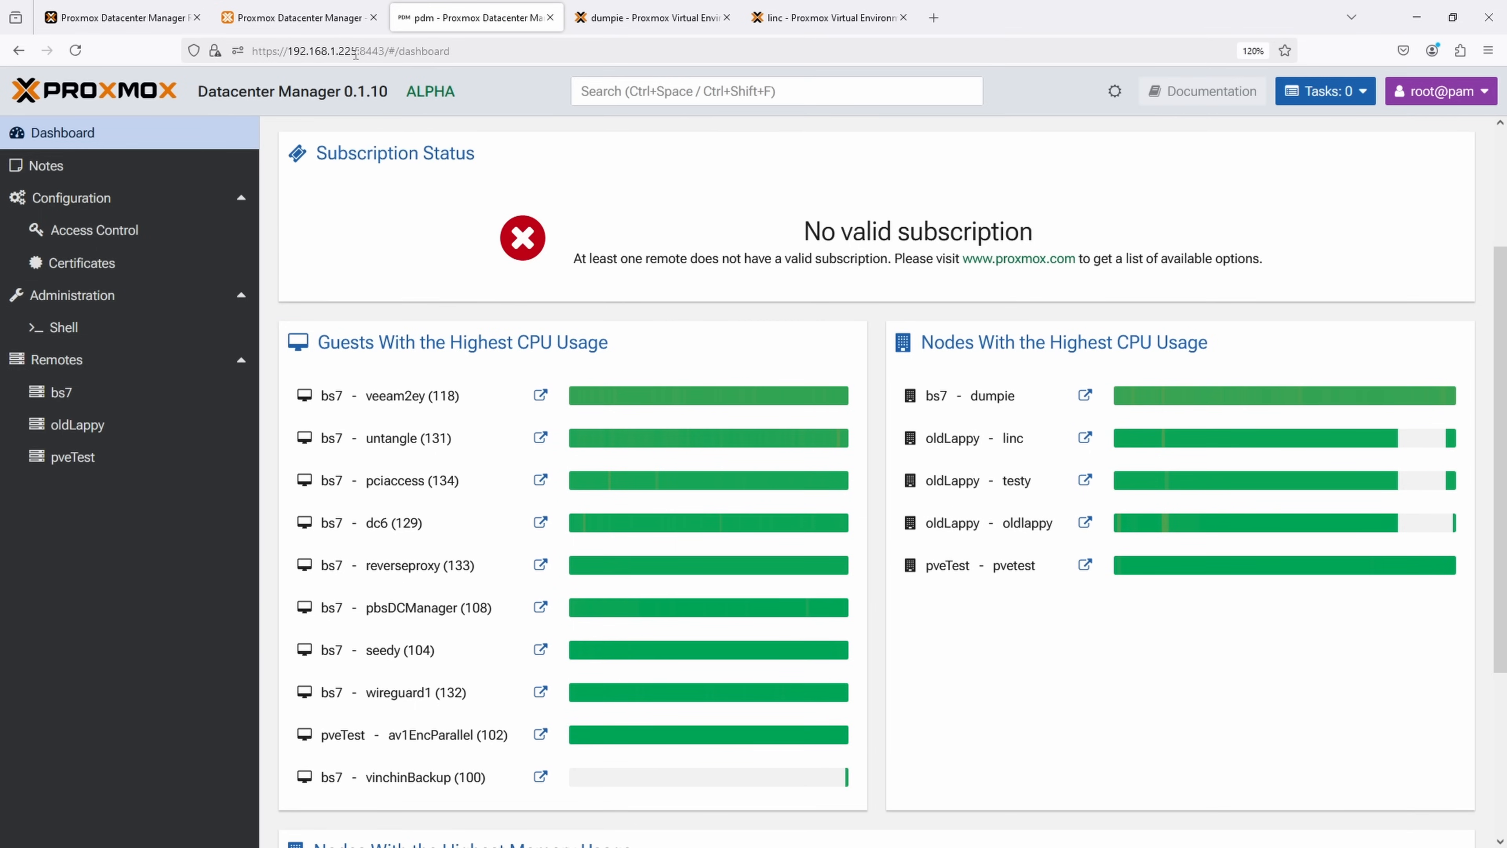
click(351, 51)
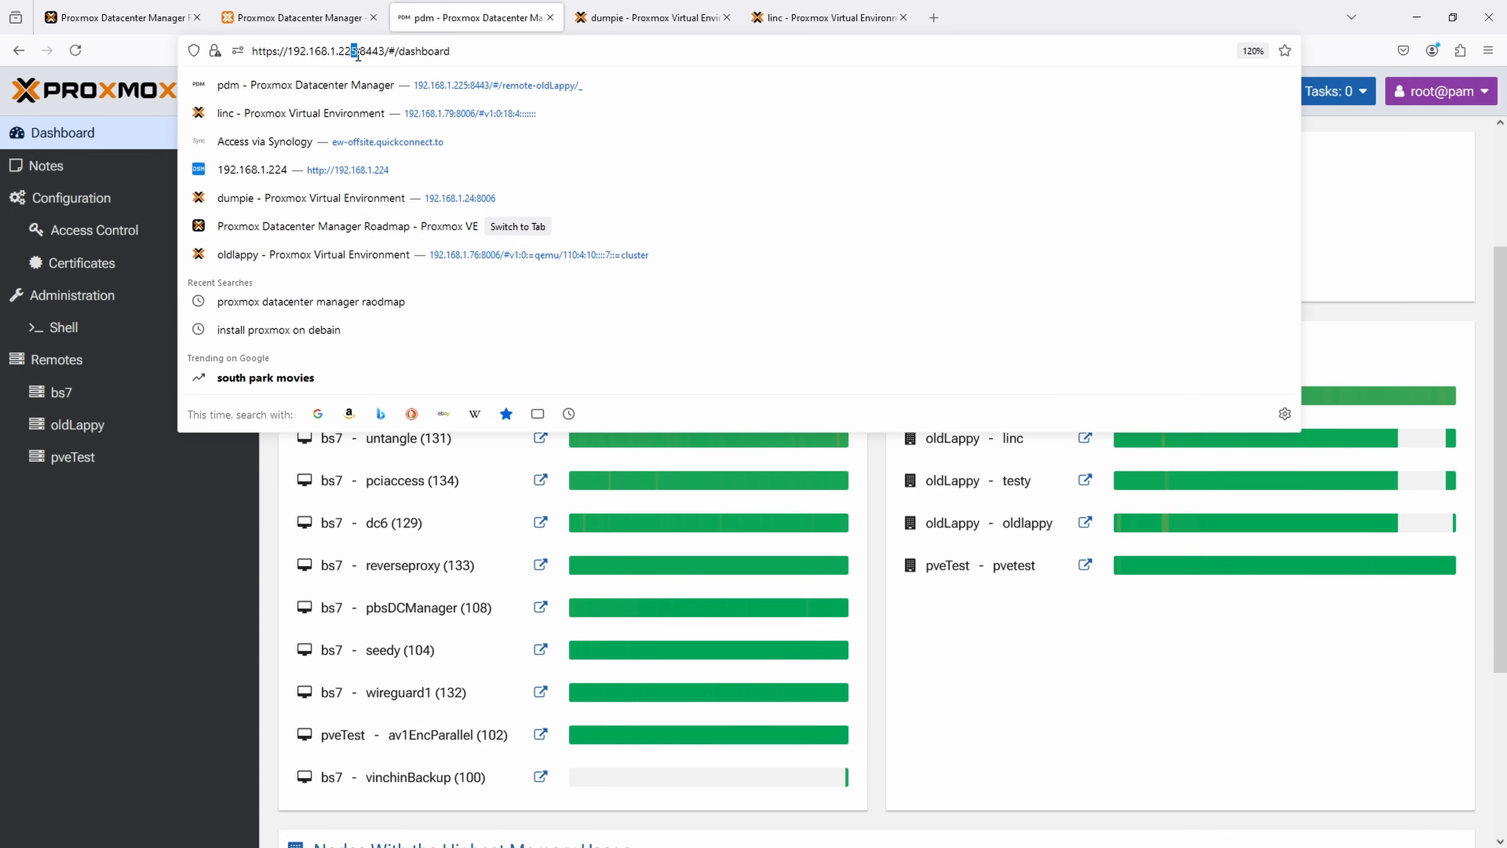
click(351, 50)
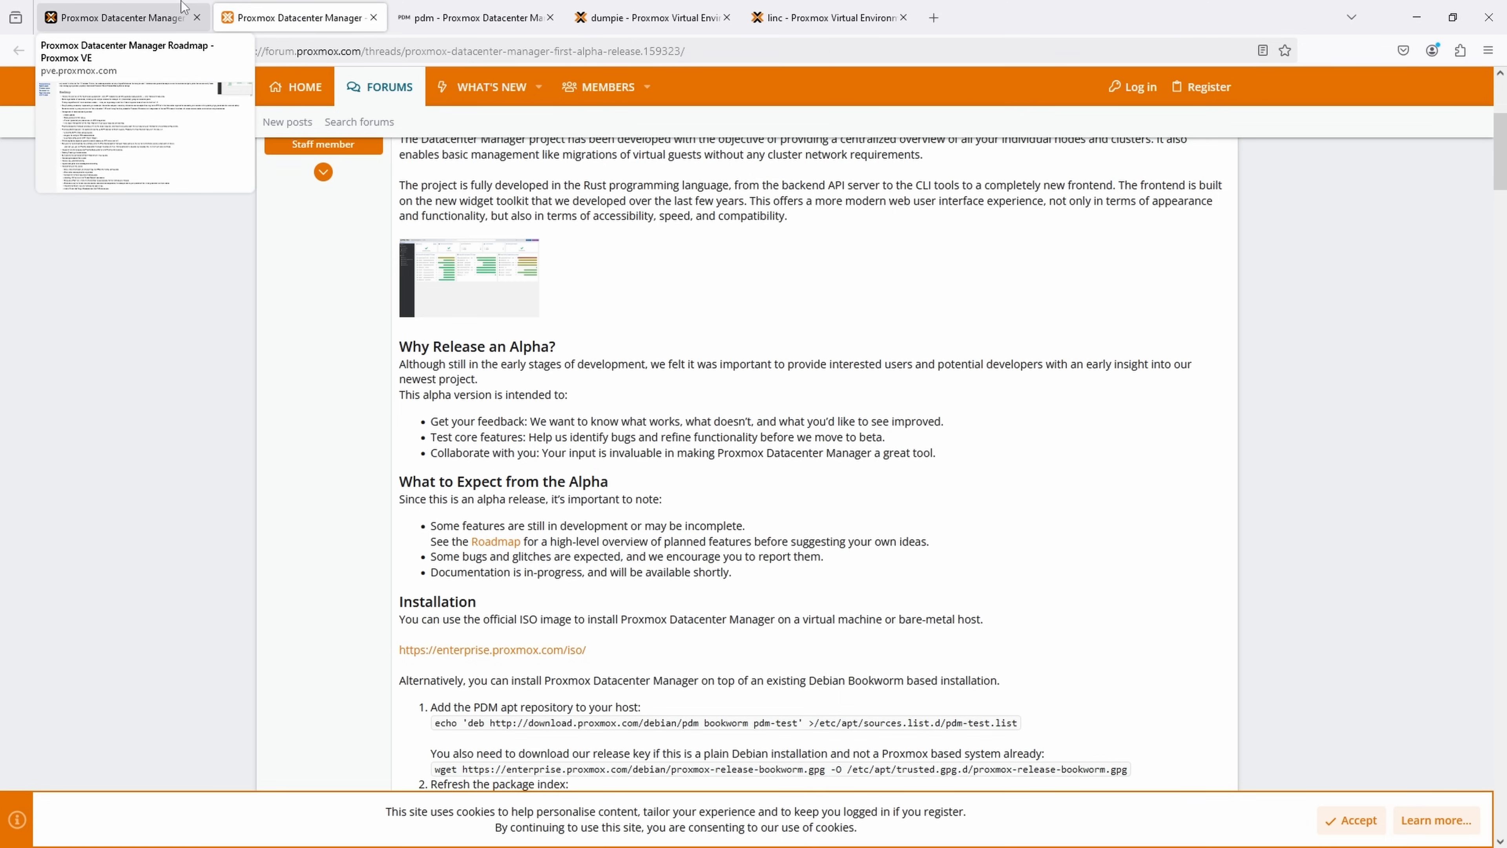
mouse_move(182, 8)
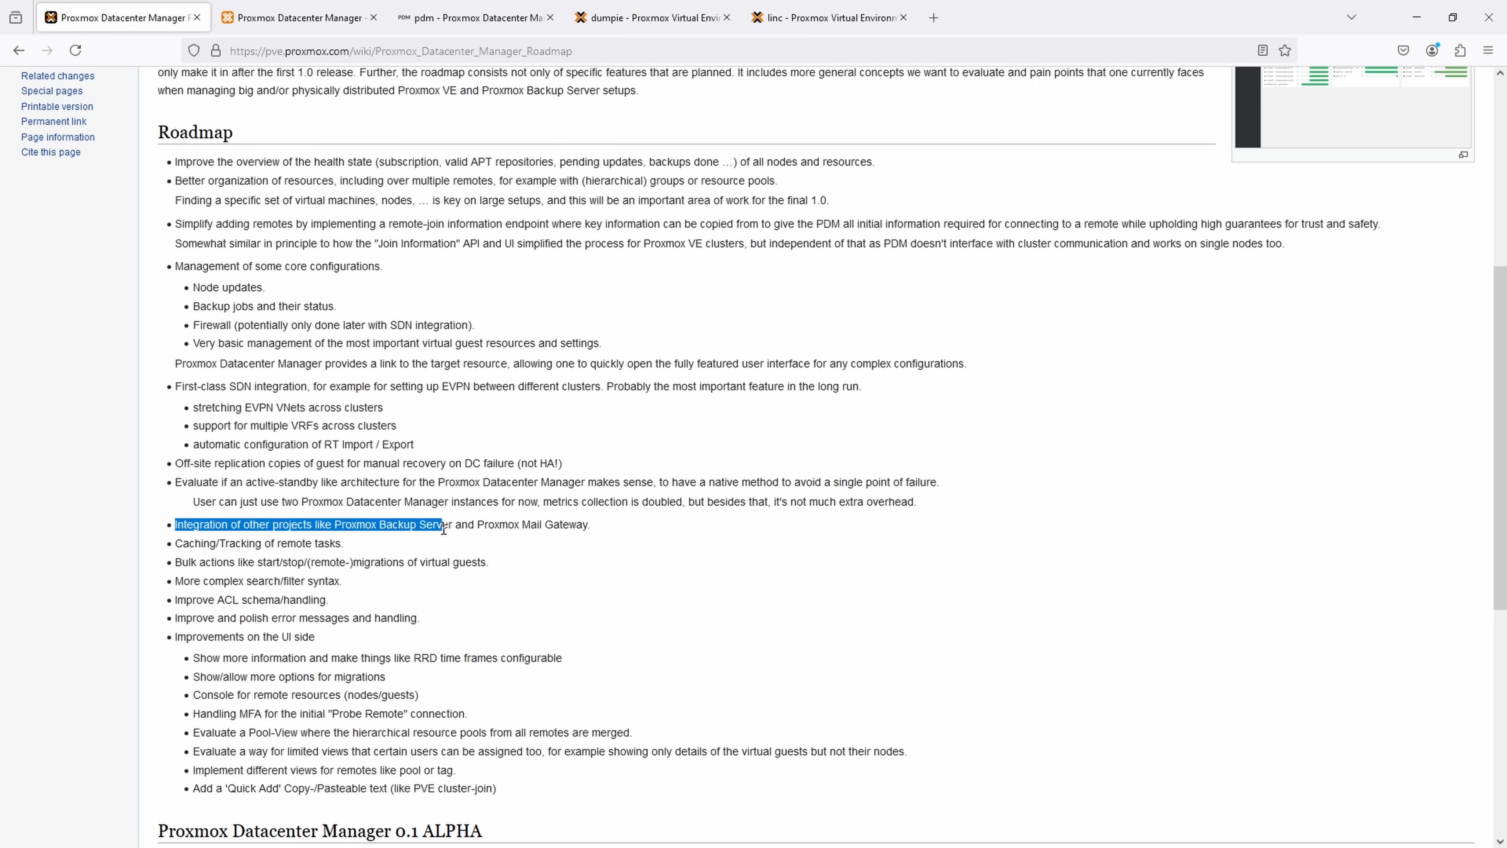
Step: Highlight the Backup Server/Mail Gateway integration, remote task caching, bulk actions and UI improvements items
drag(442, 524, 589, 523)
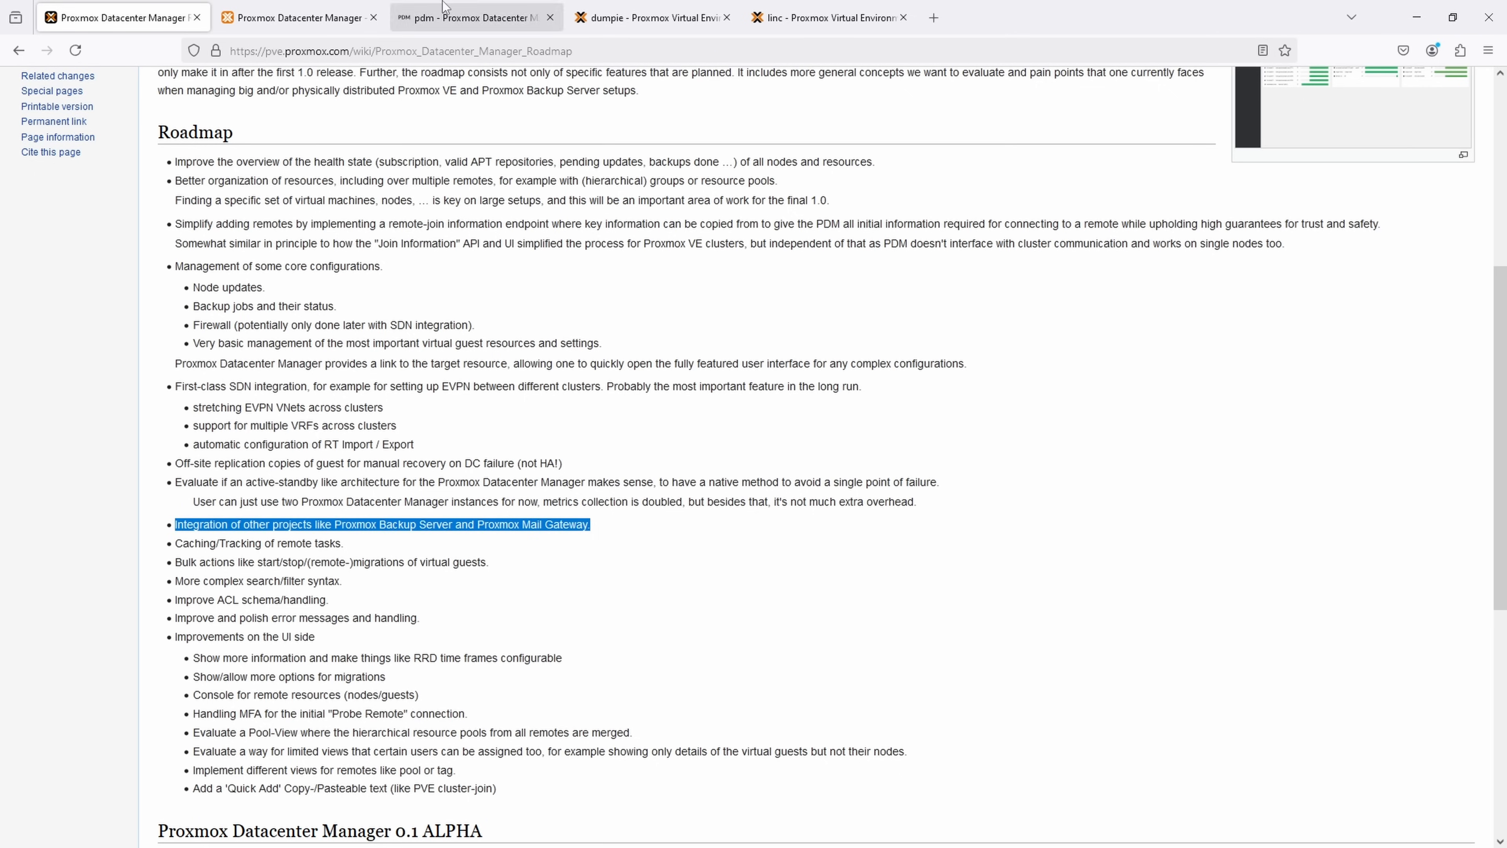
click(470, 17)
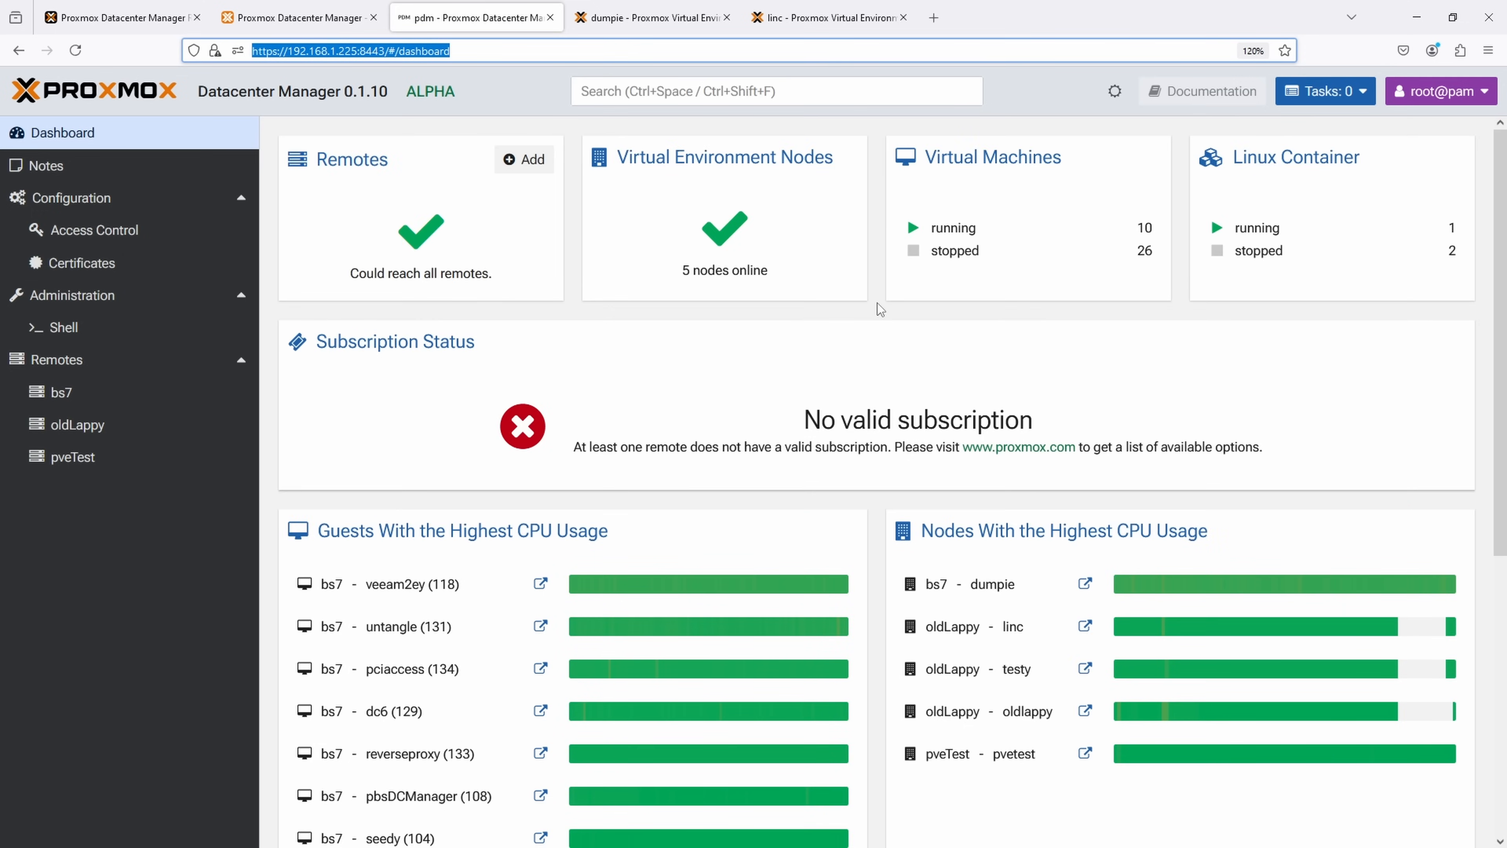
mouse_move(236, 394)
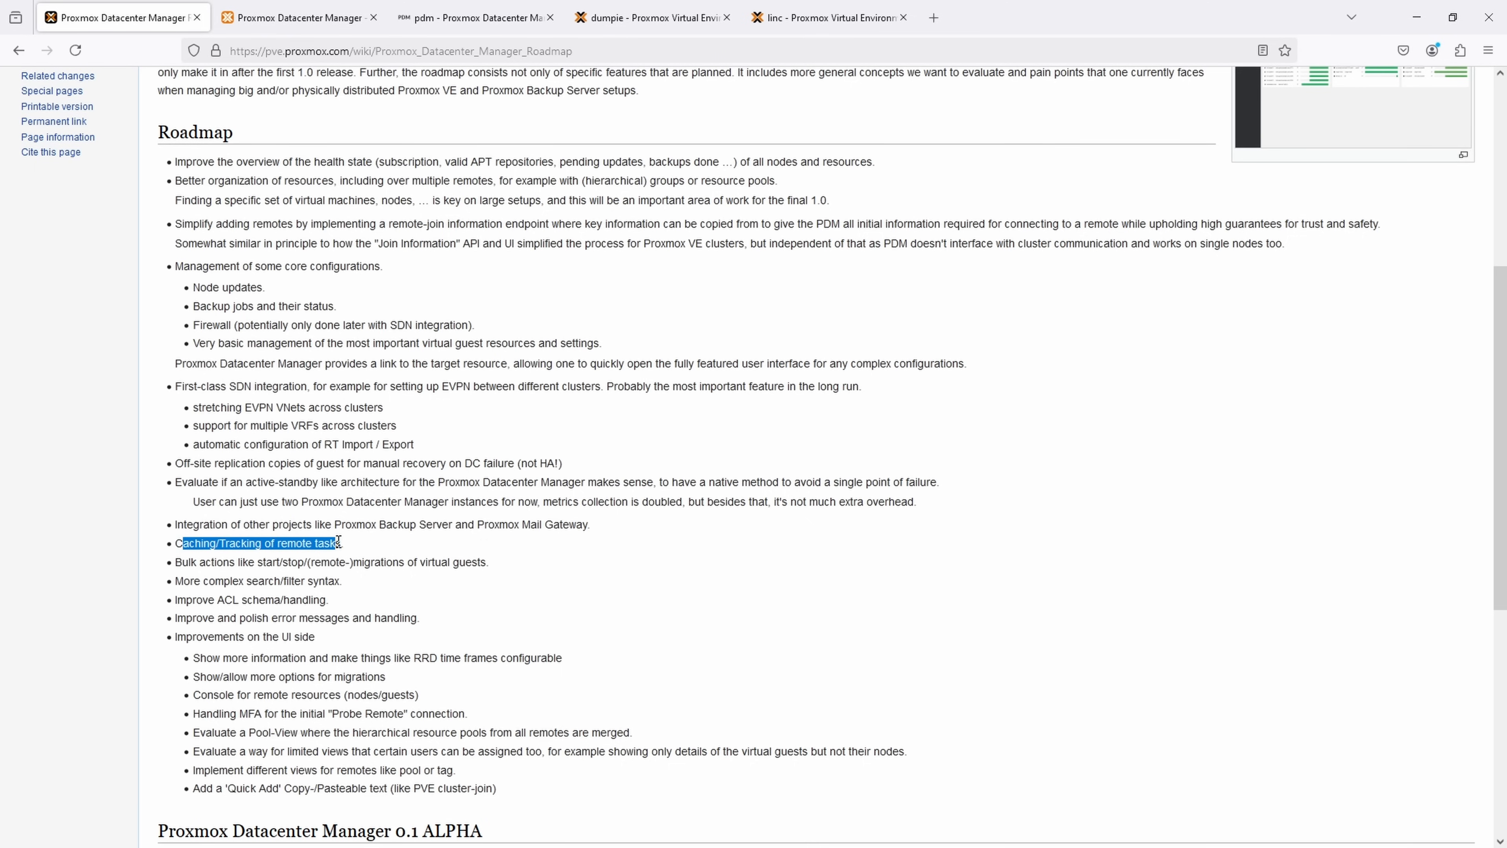
drag(339, 543, 325, 579)
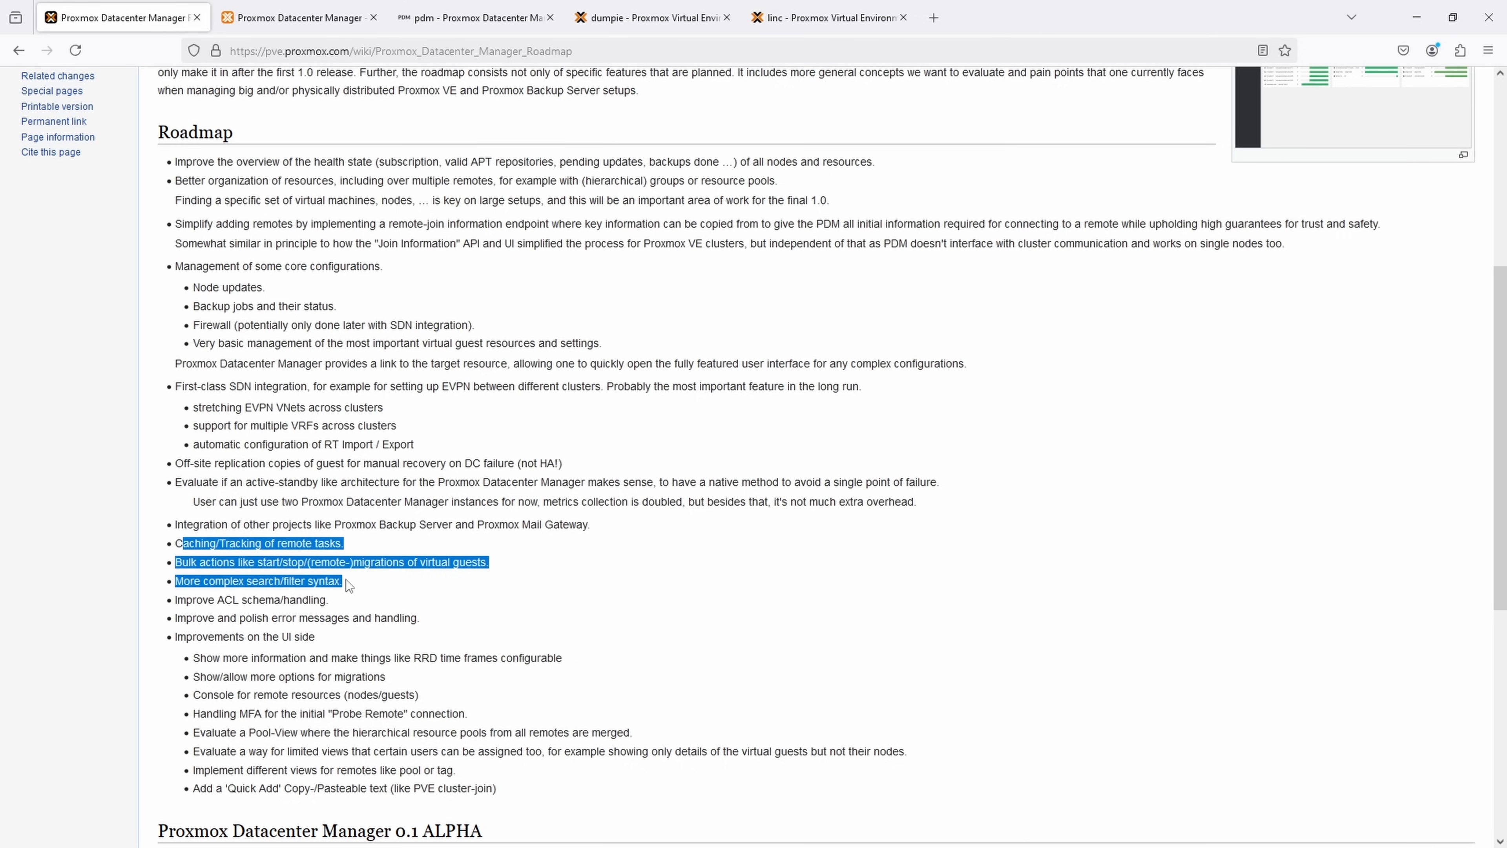
drag(346, 585, 332, 600)
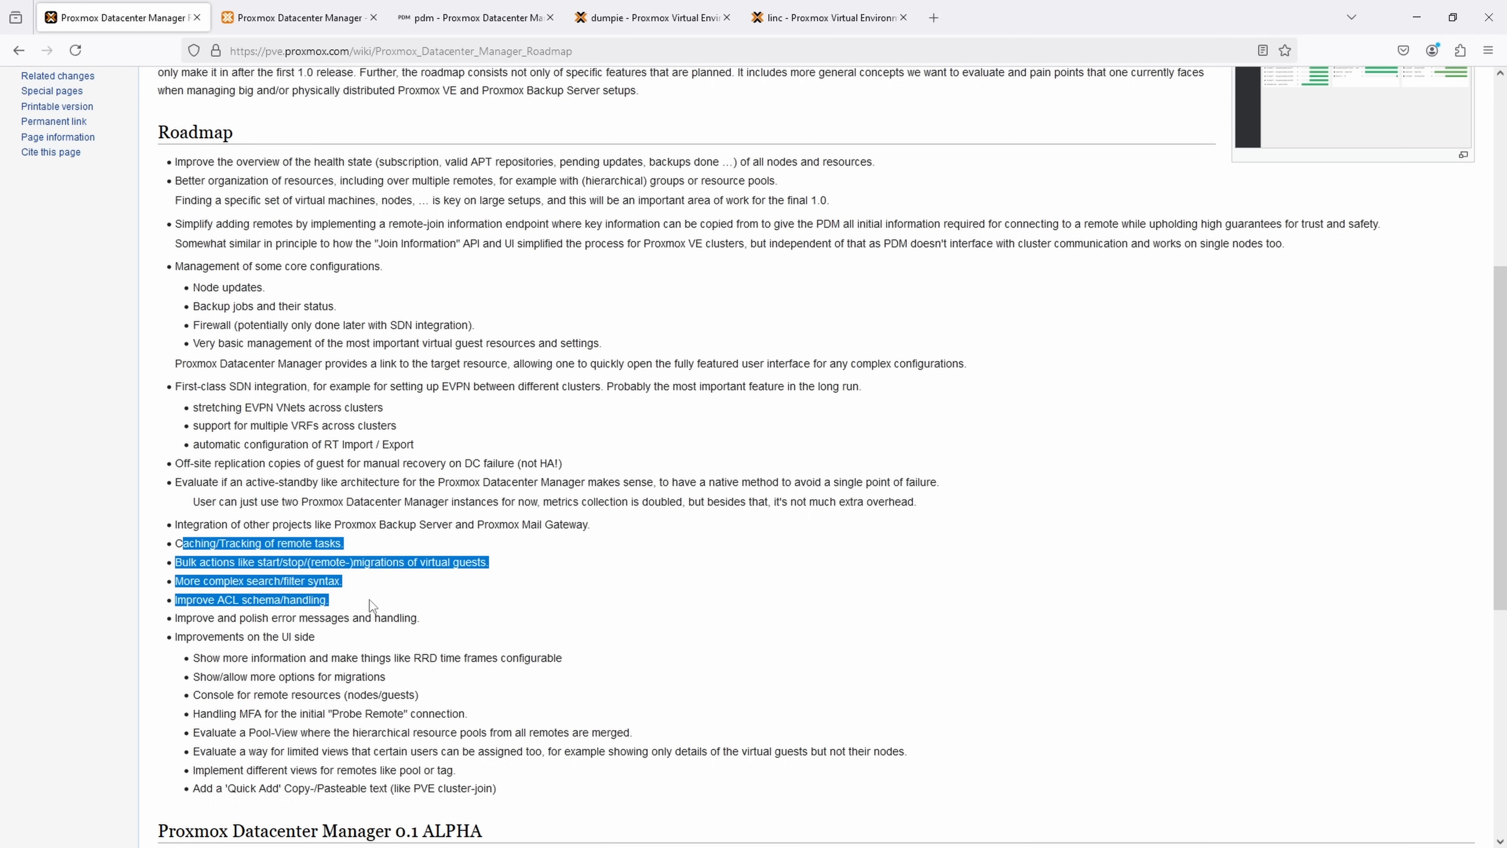
drag(369, 604, 401, 636)
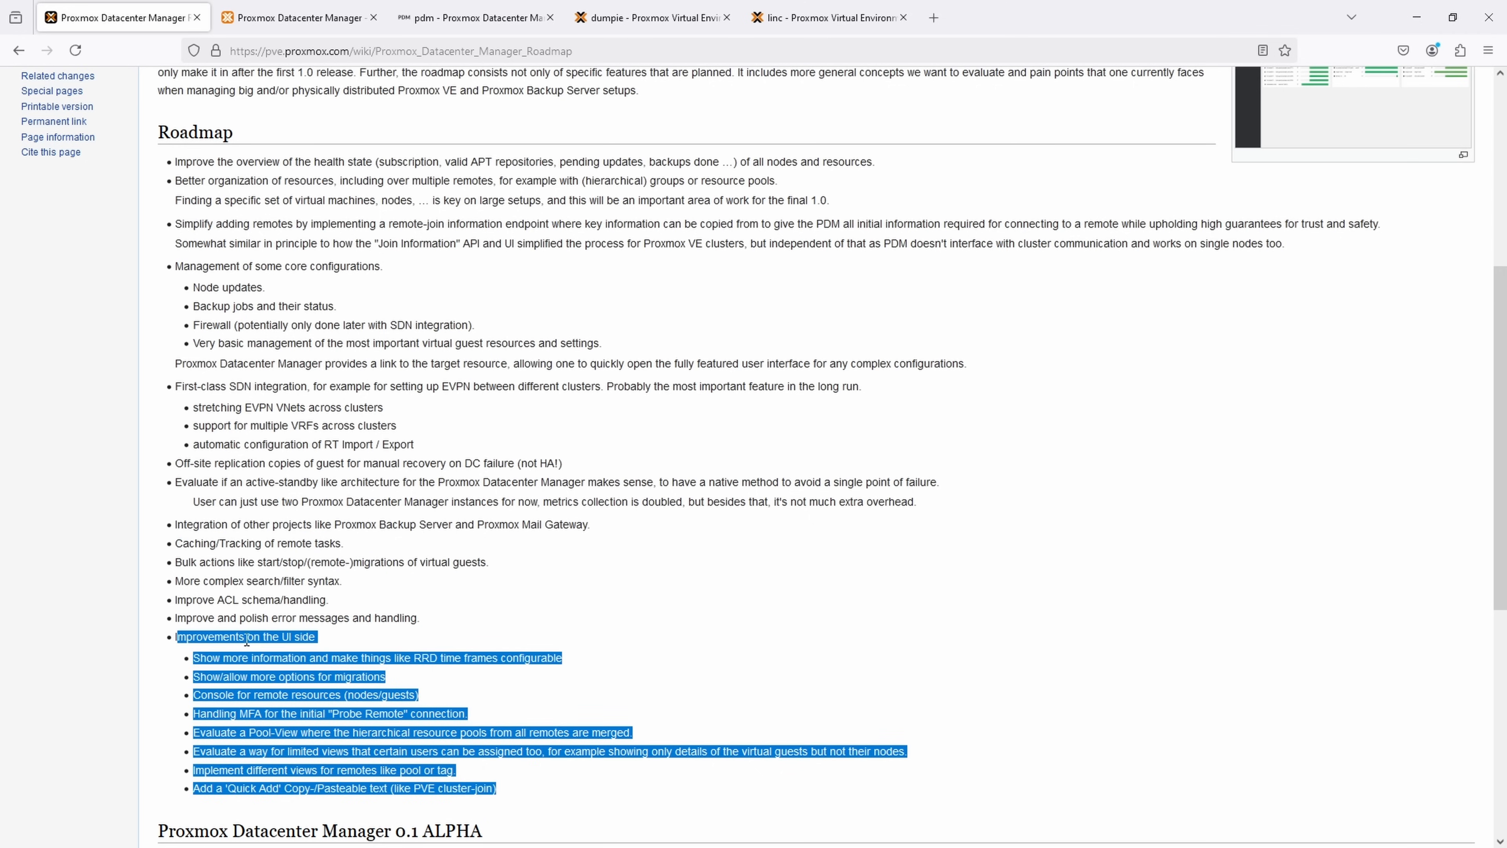
Step: Scroll down to the Datacenter Manager 0.1 ALPHA release notes and back up
scroll(down, 3)
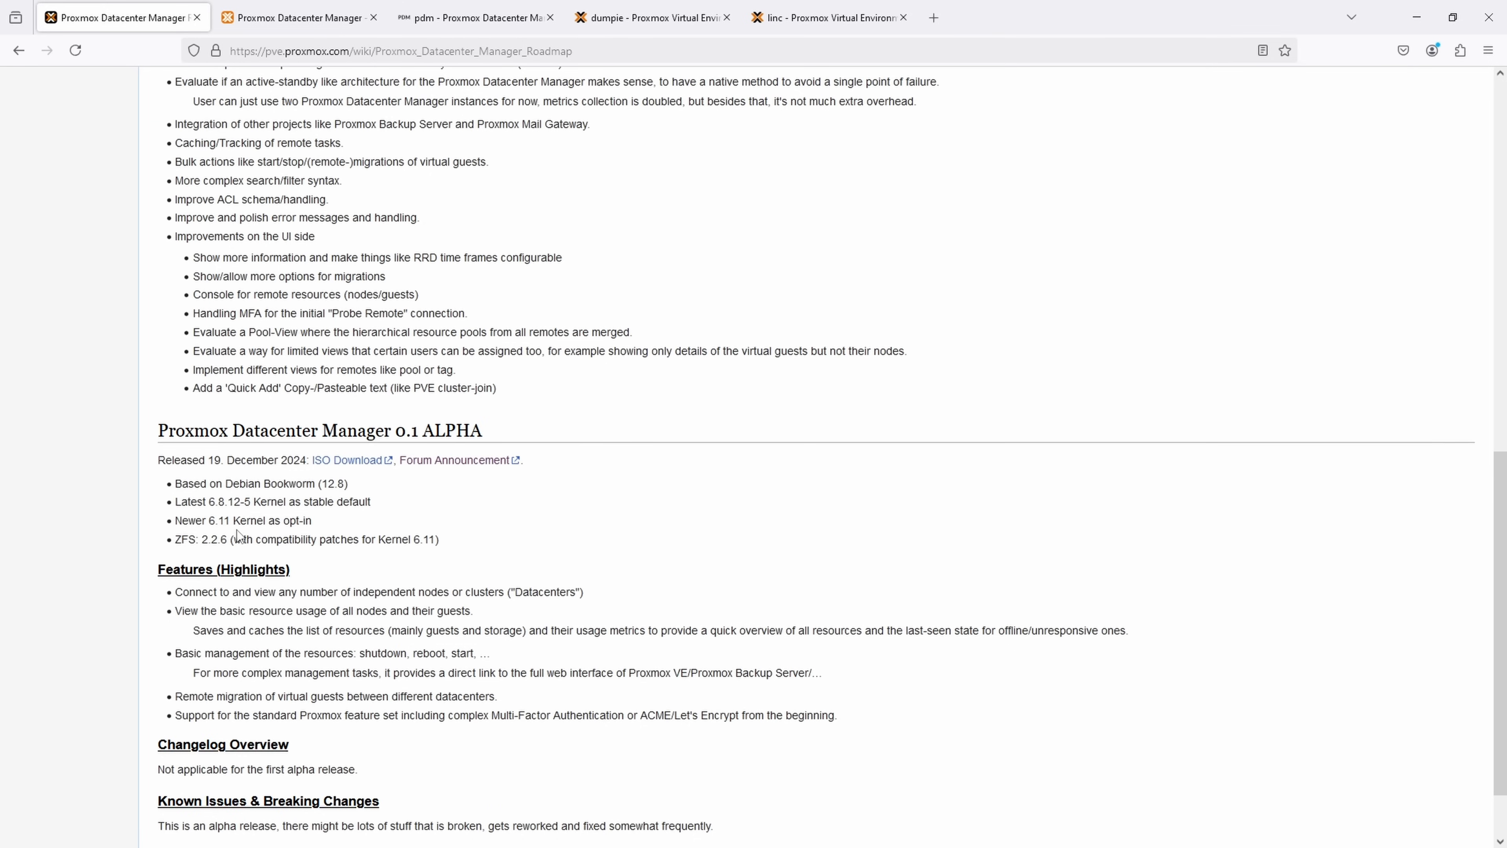
scroll(up, 3)
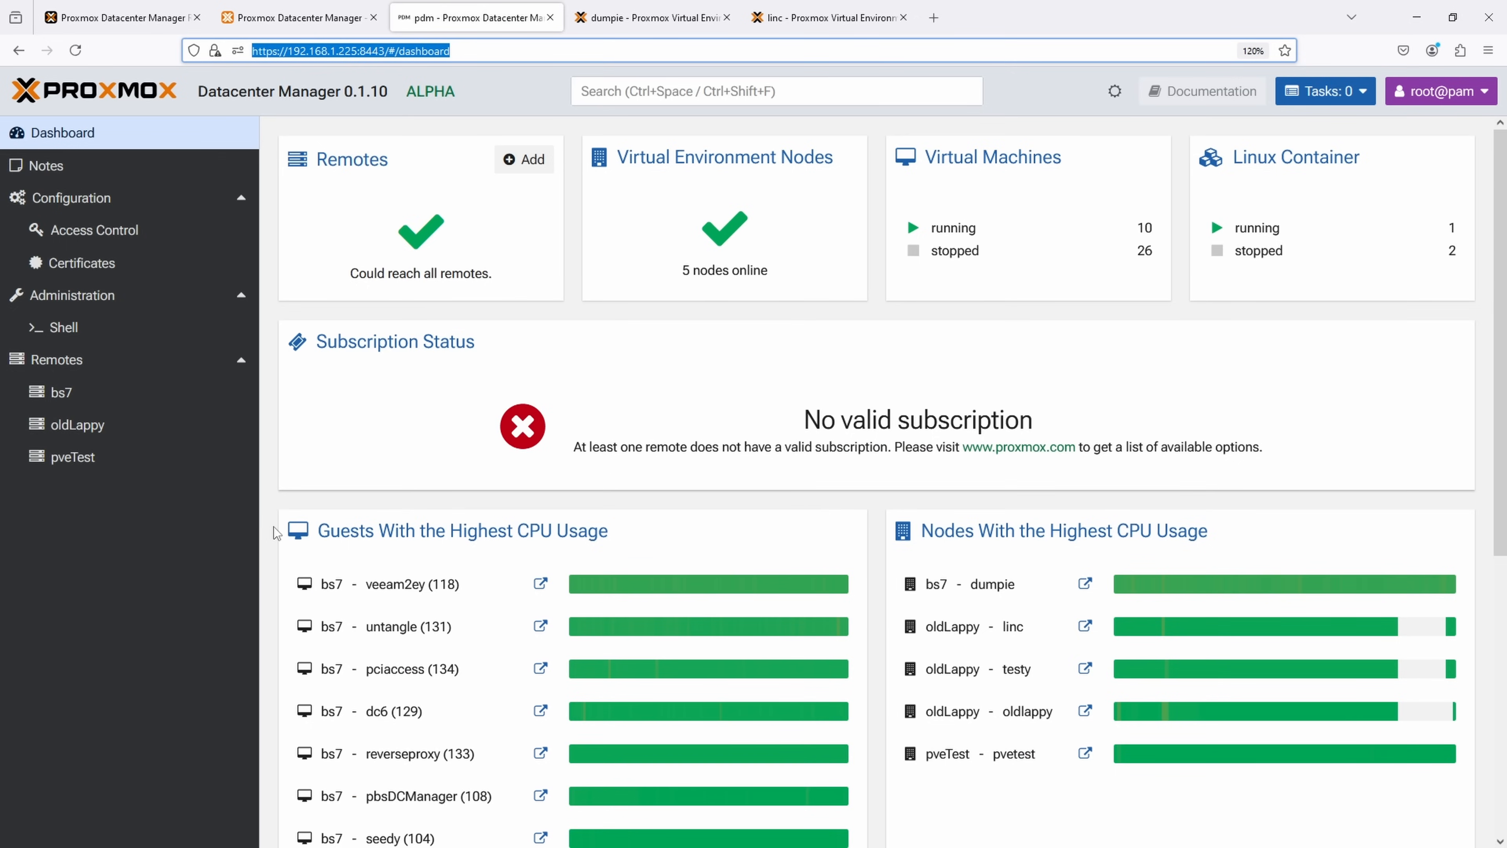
Step: Scroll down the PDM dashboard past remotes, nodes, guests and subscription status to highest CPU usage
scroll(down, 3)
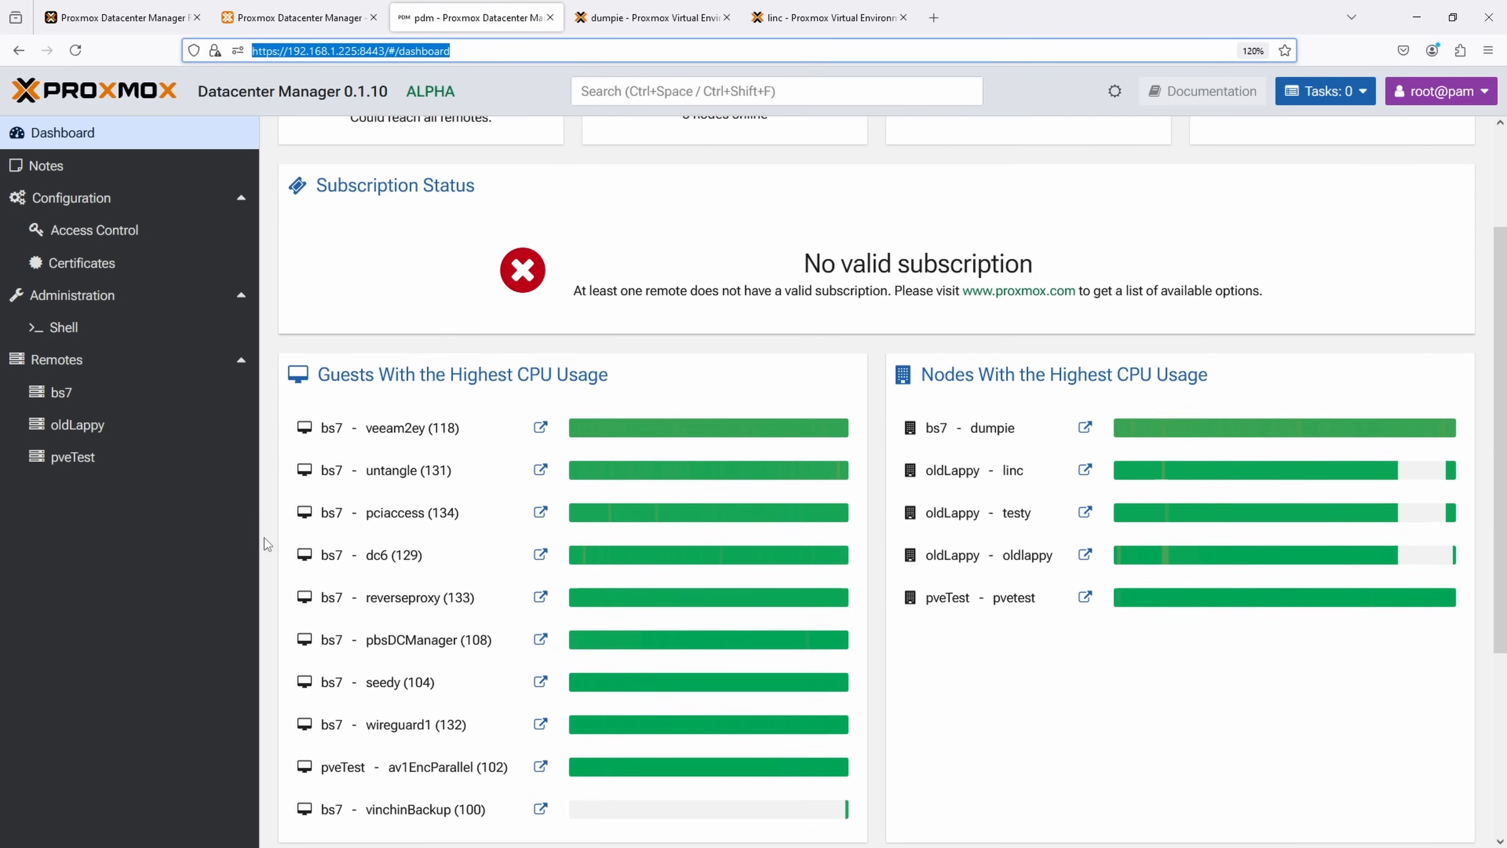
scroll(down, 3)
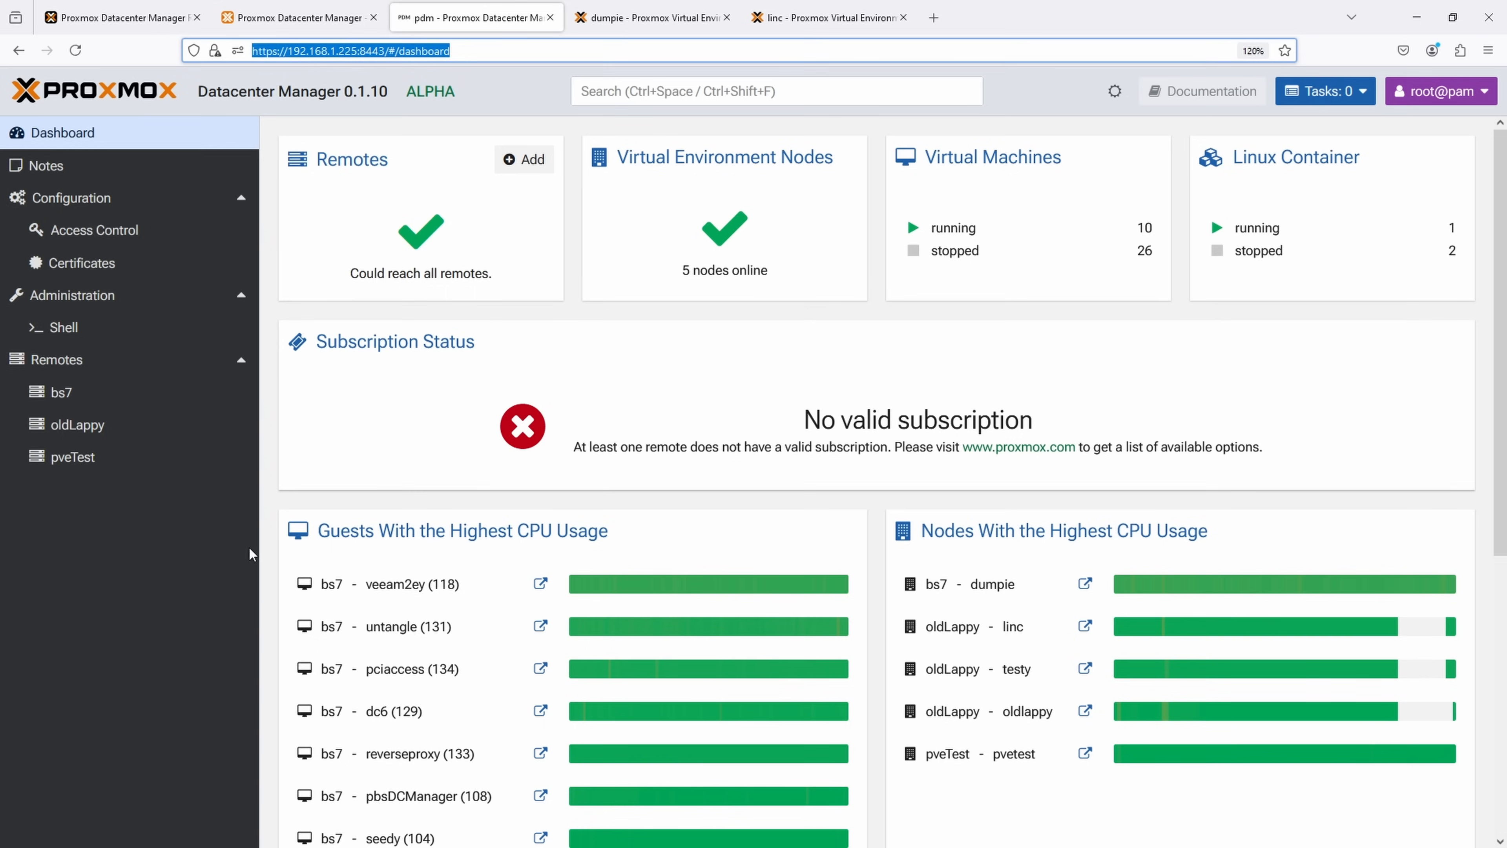
mouse_move(72, 456)
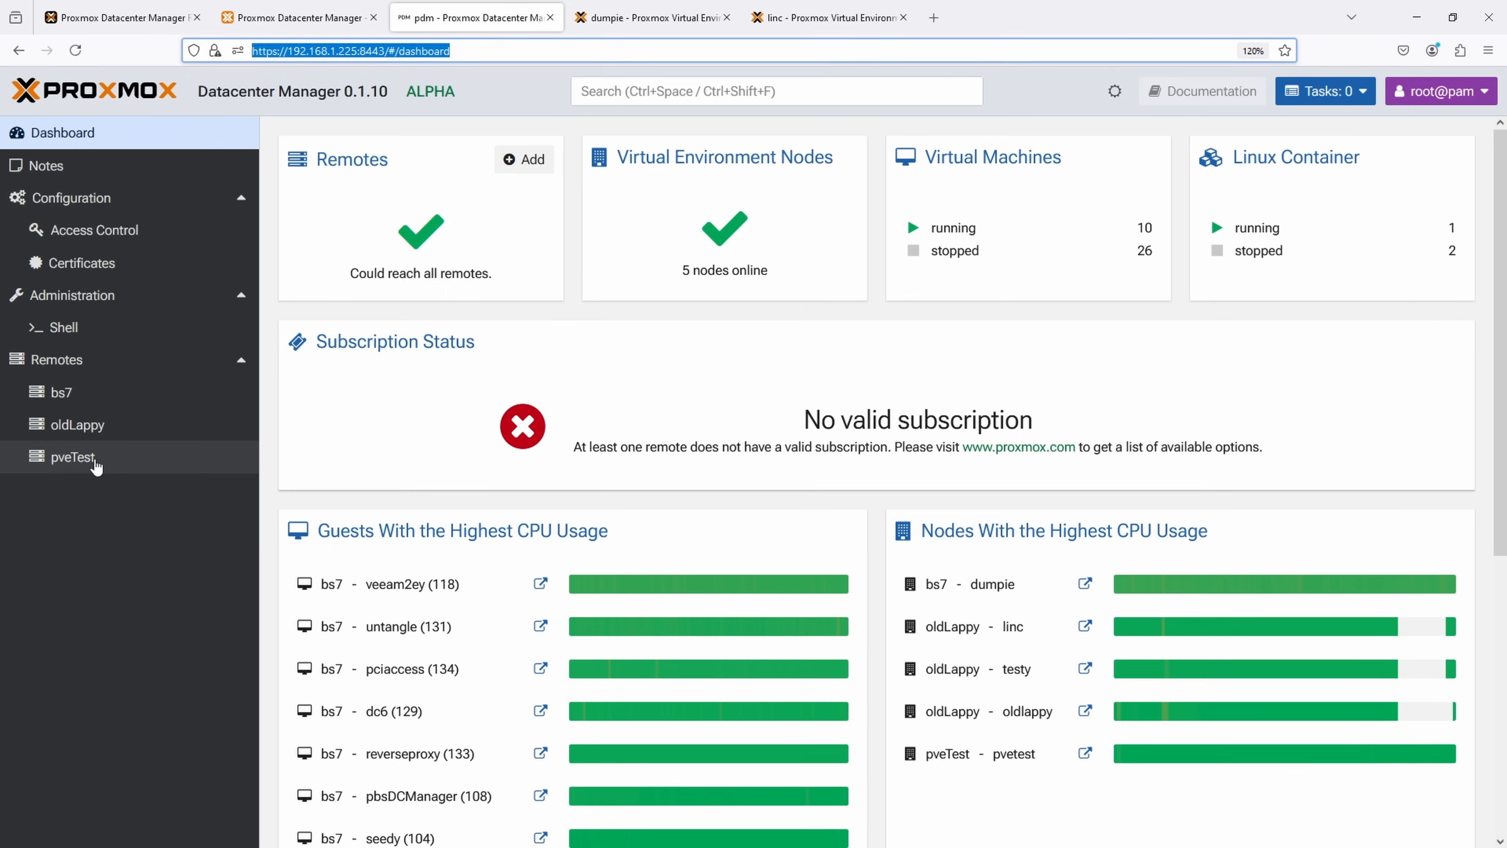
Step: From the pveTest remote, launch container 103 (paqie)'s own web interface and accept the certificate warning
click(71, 456)
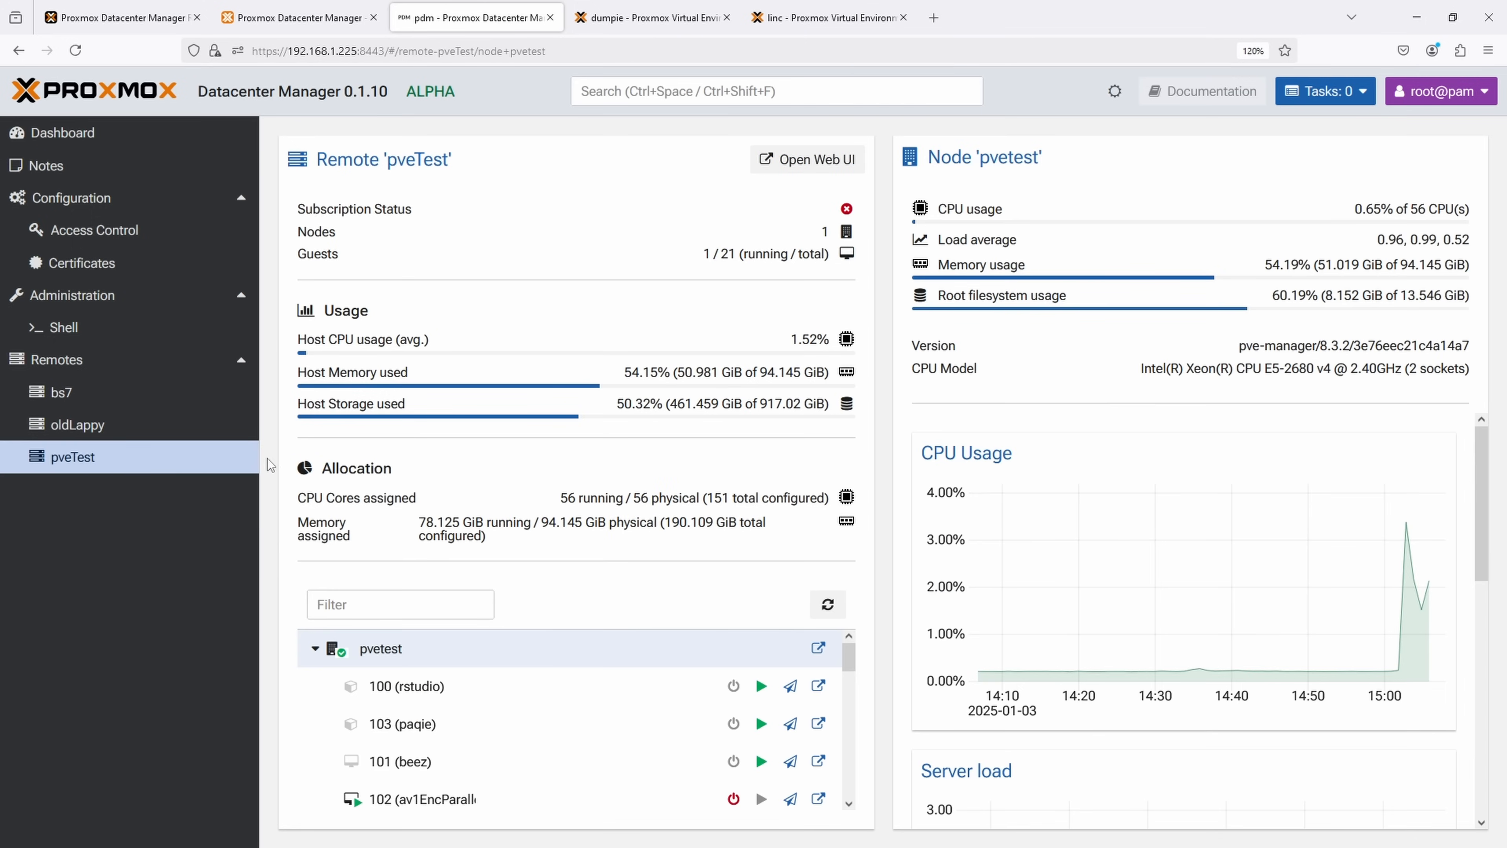
mouse_move(600, 209)
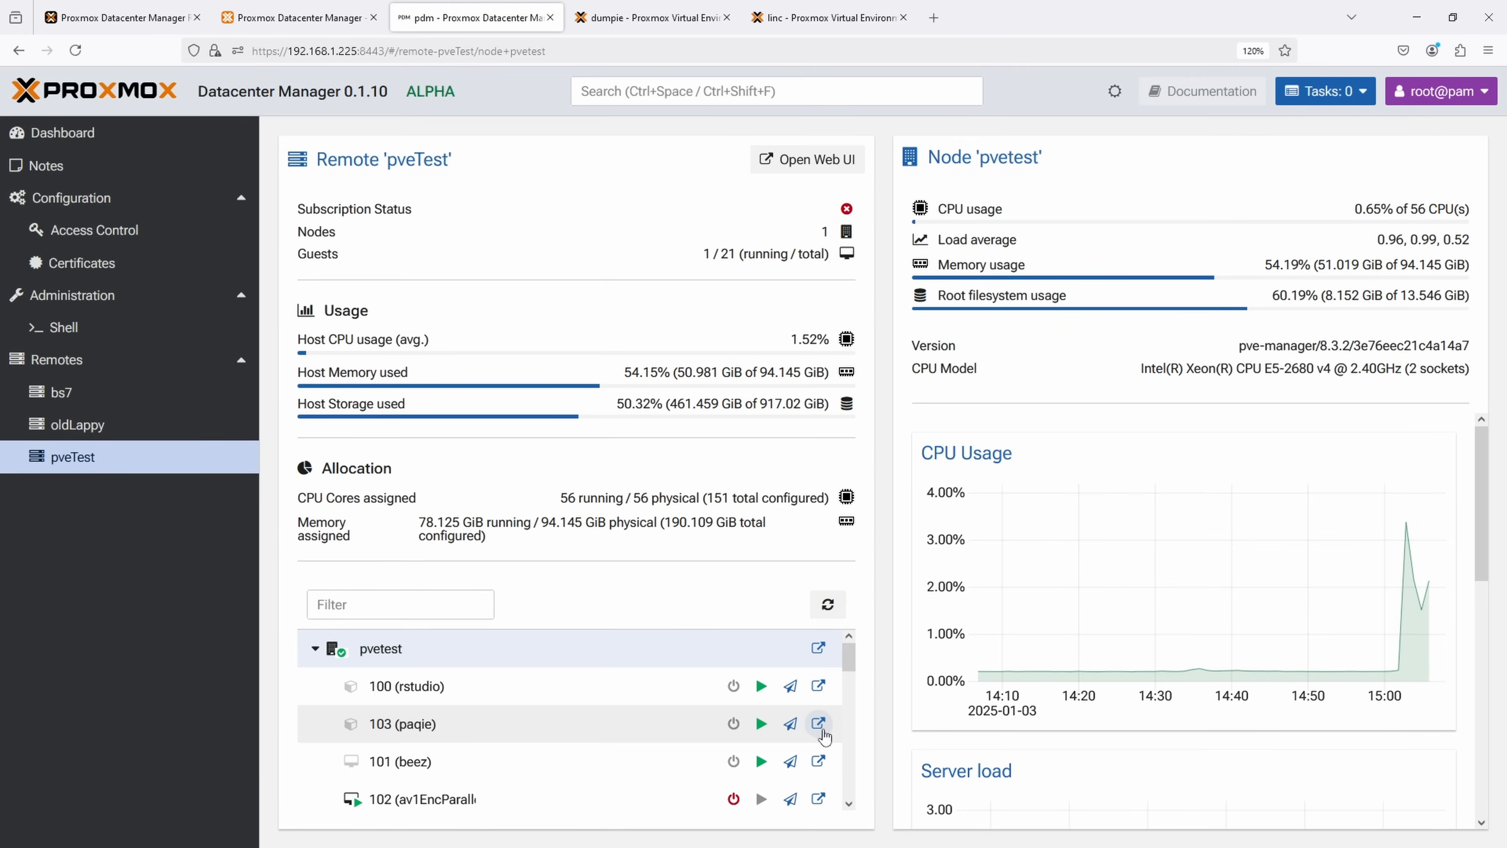
click(819, 723)
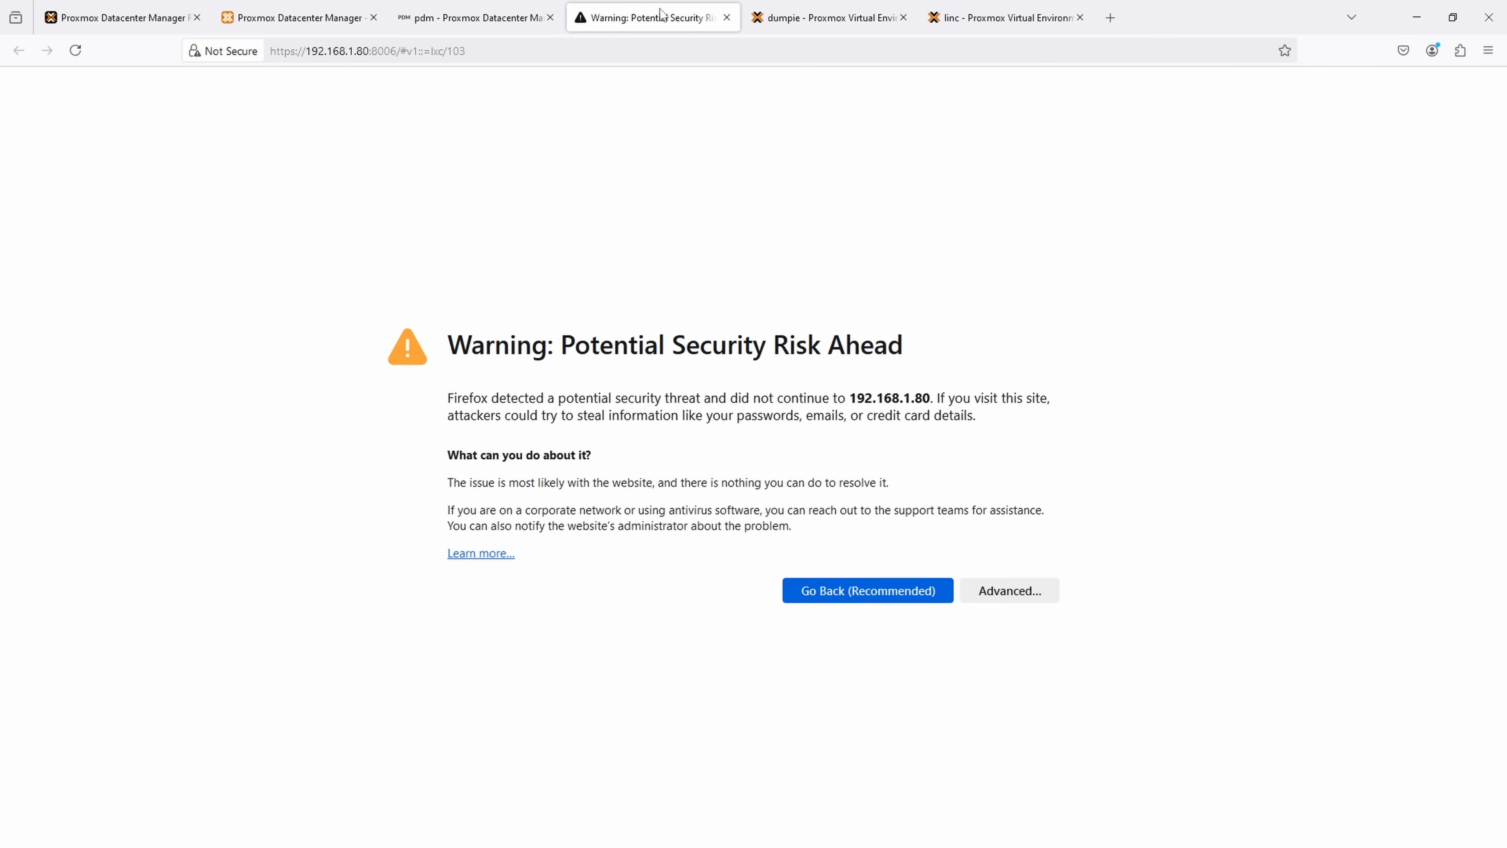
click(1009, 590)
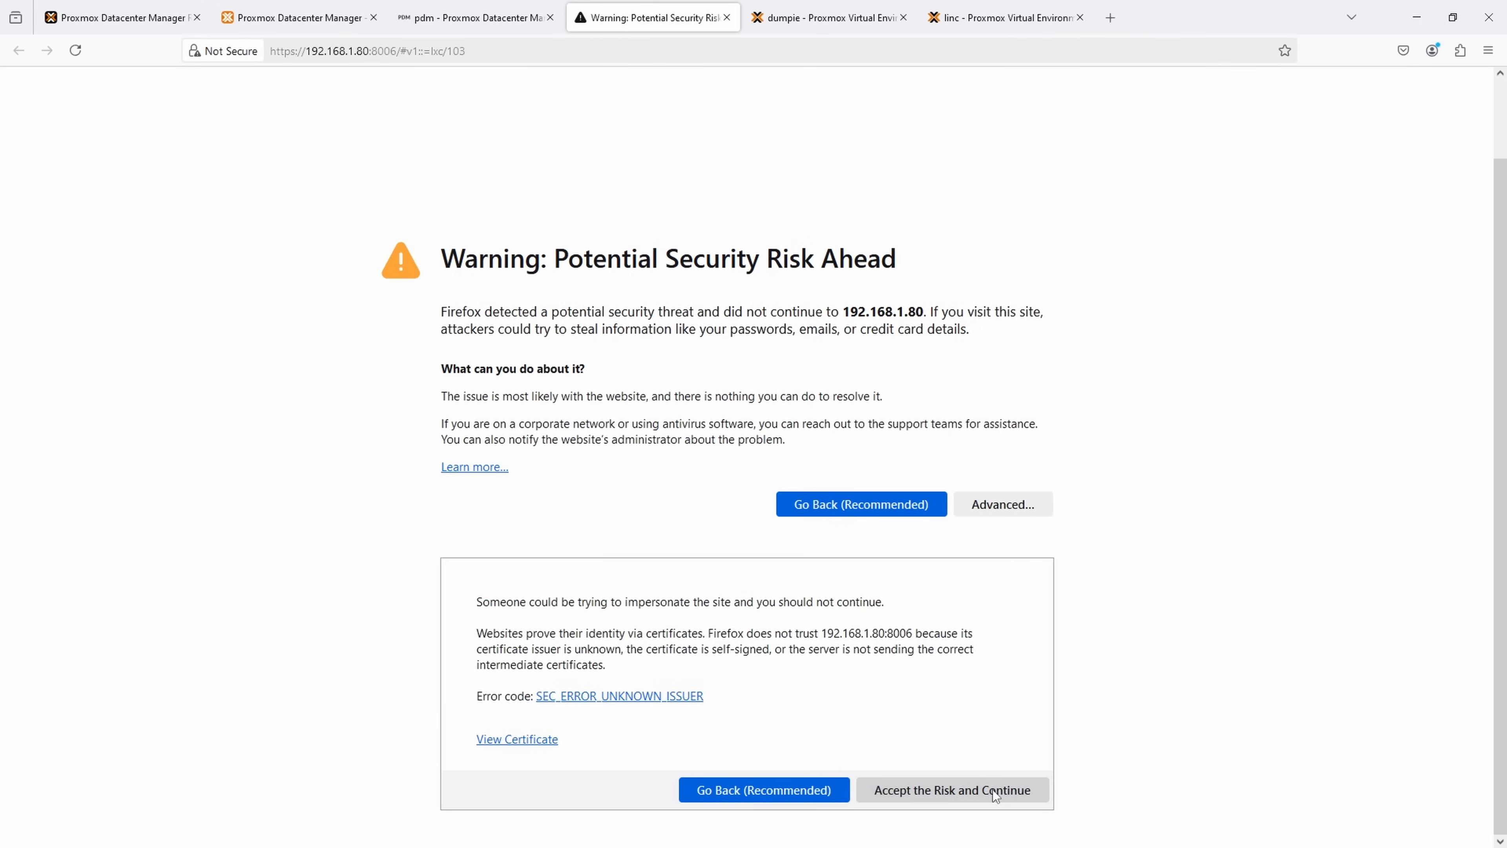
click(950, 789)
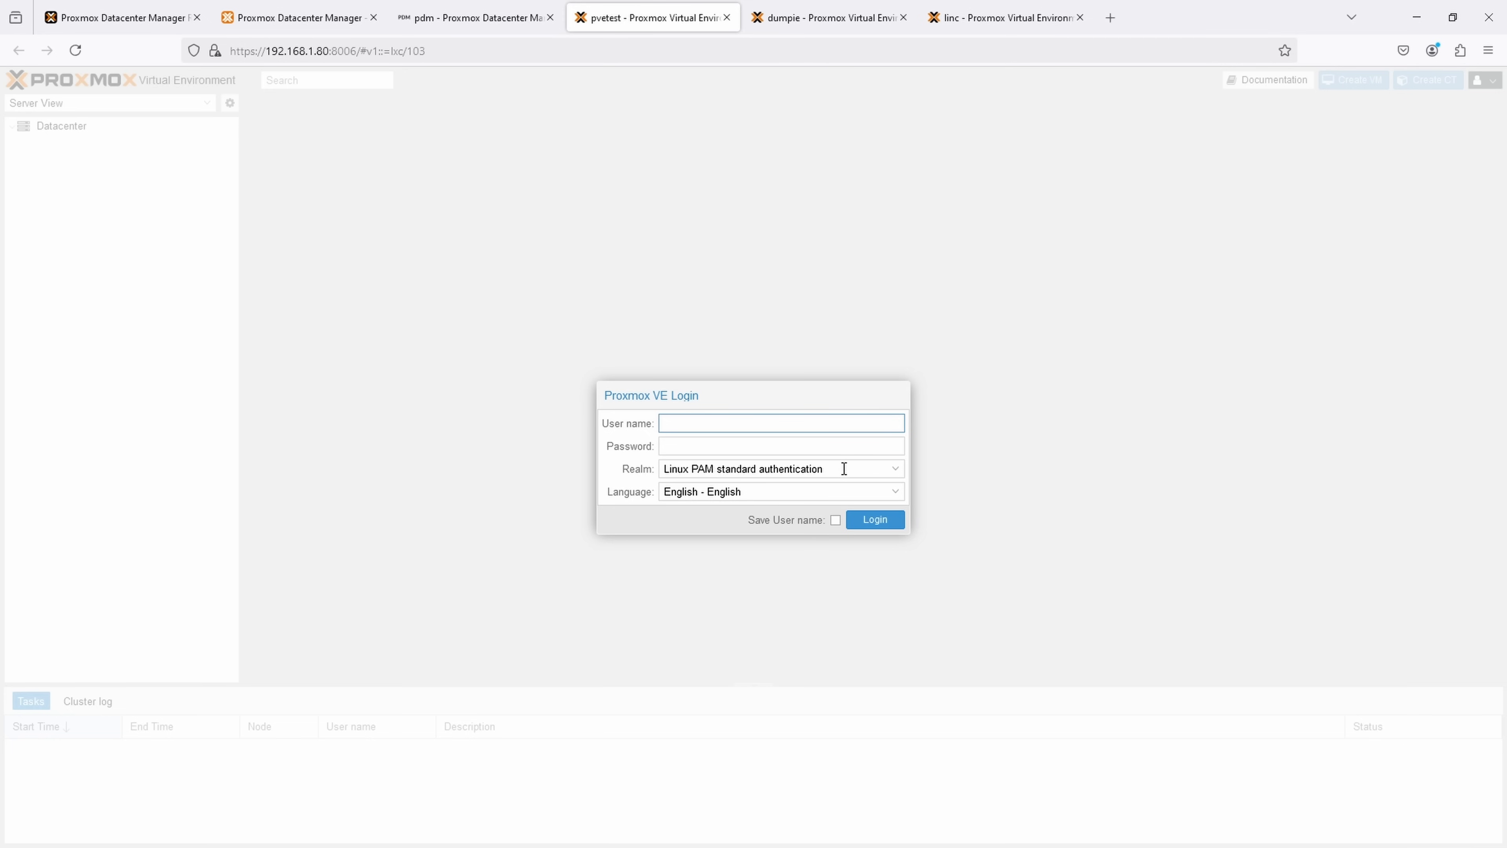
Step: Log in as root to pvetest's Proxmox VE, then go back to the Datacenter Manager's pveTest overview
click(872, 519)
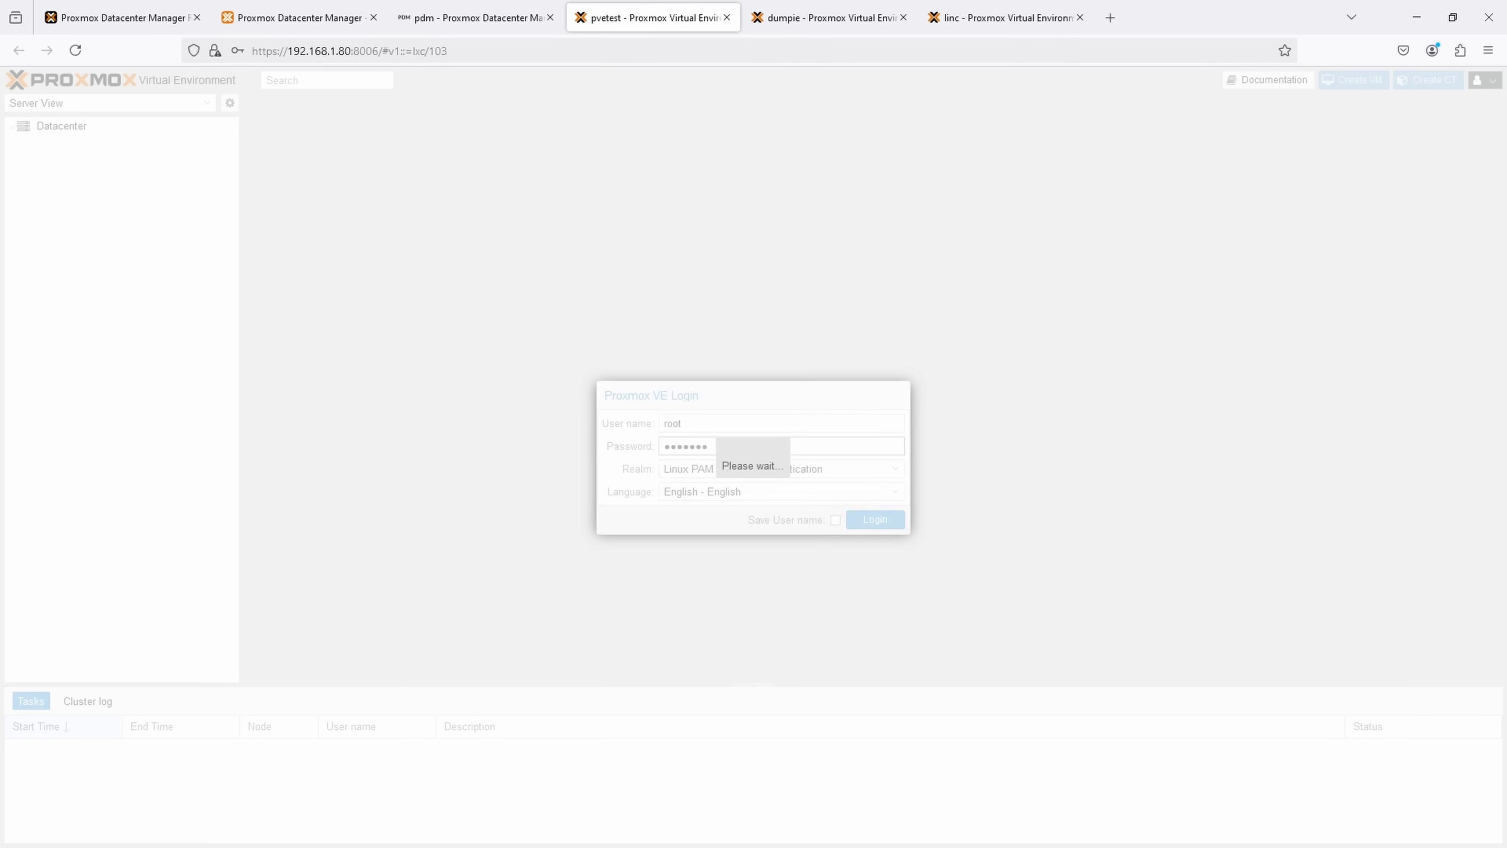
click(873, 519)
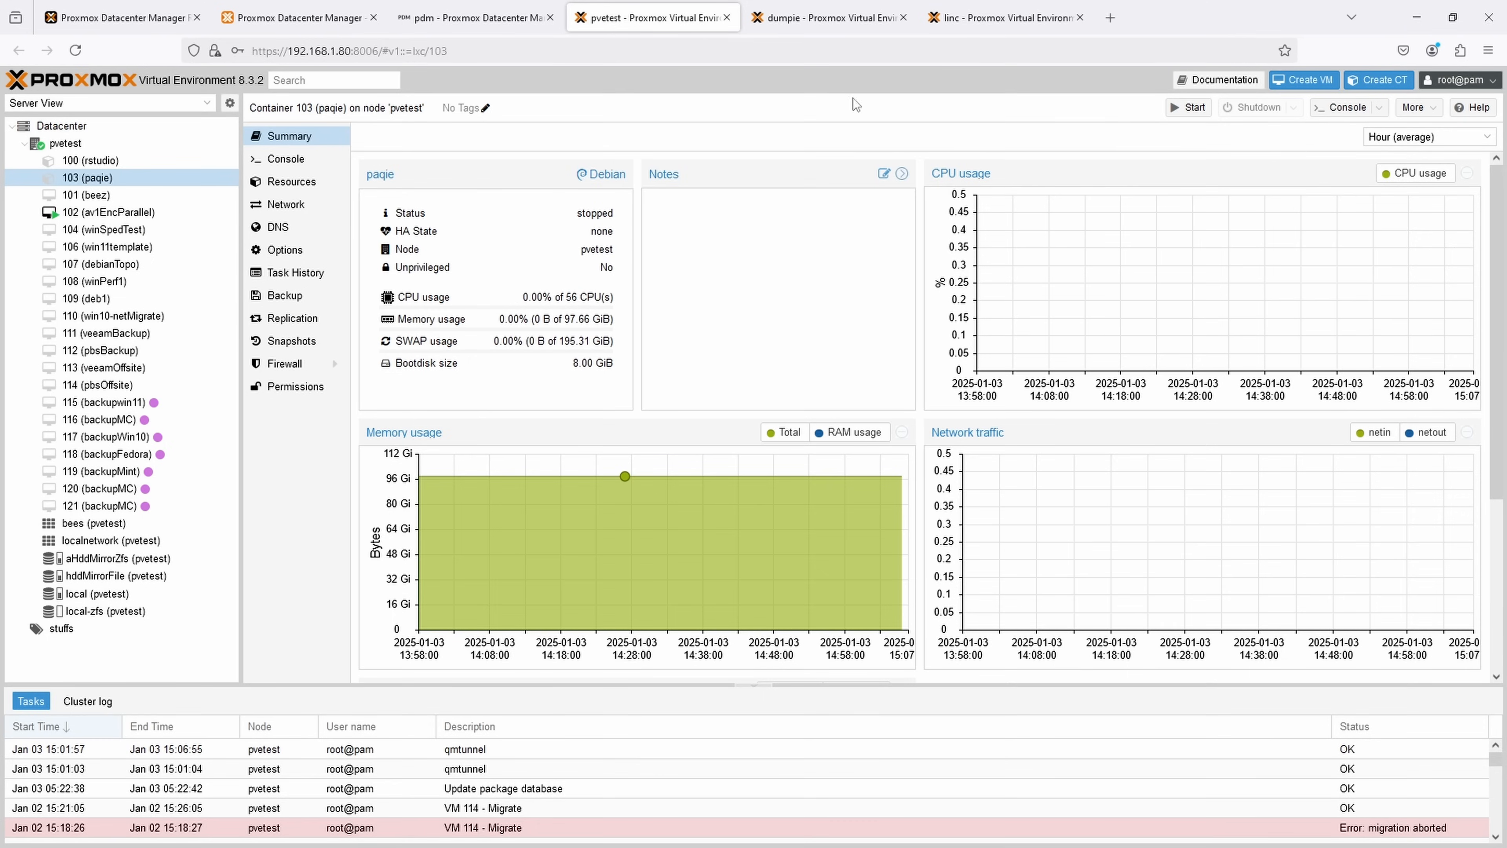
click(471, 18)
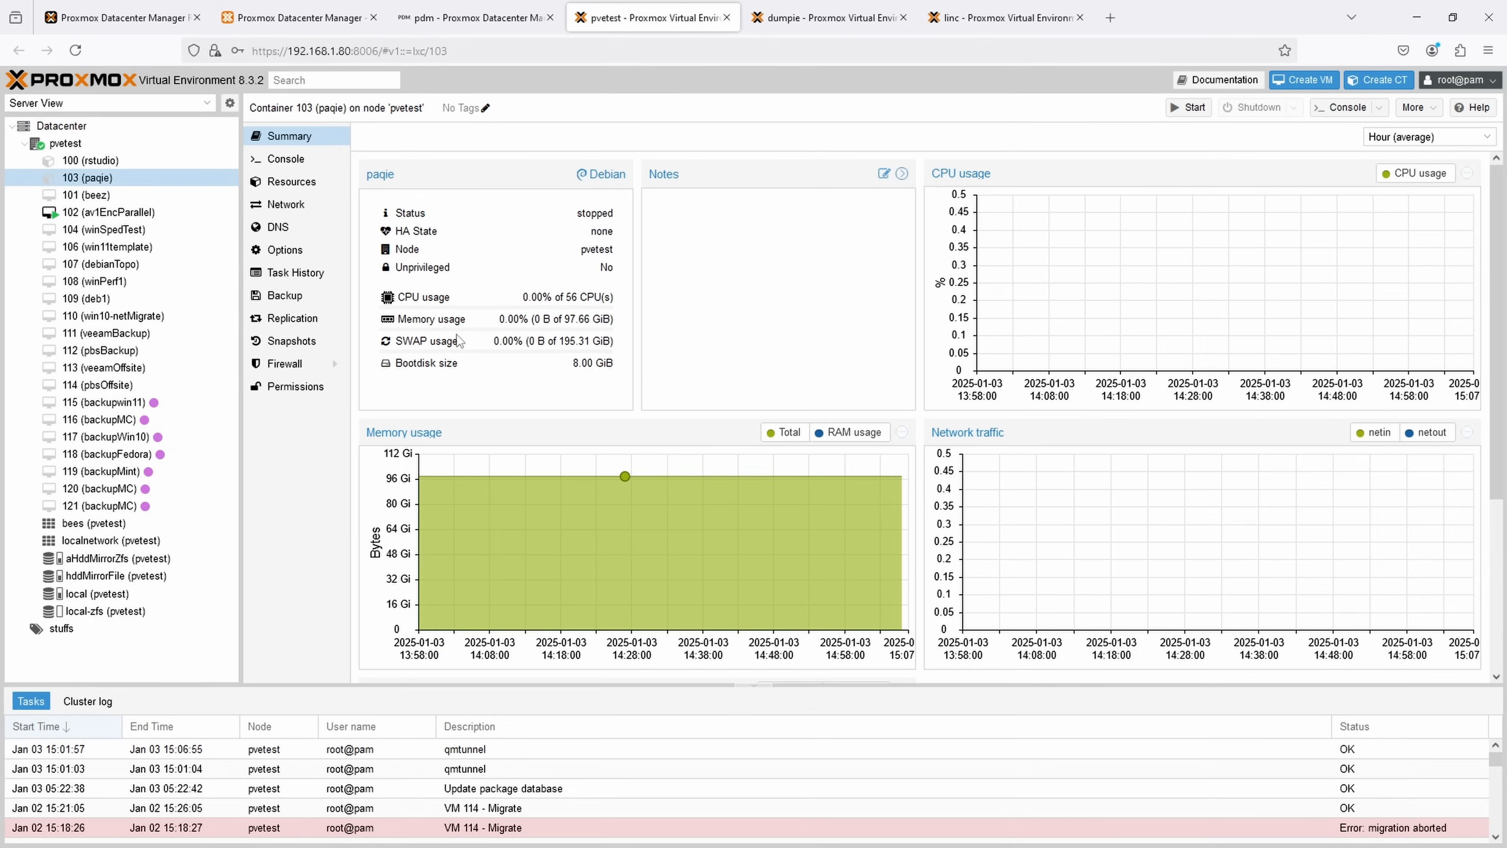
click(471, 17)
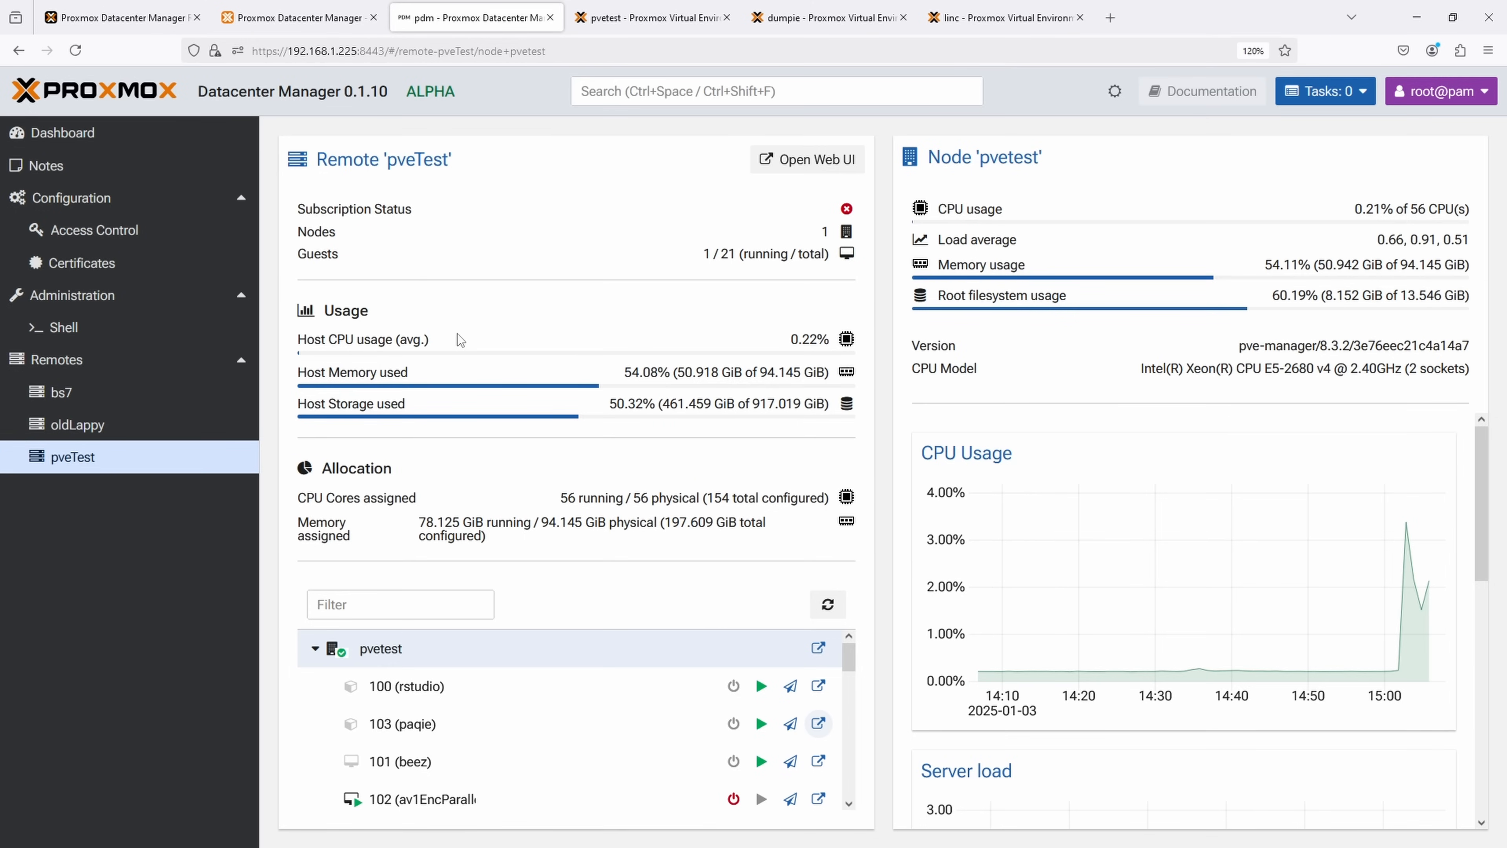
mouse_move(447, 356)
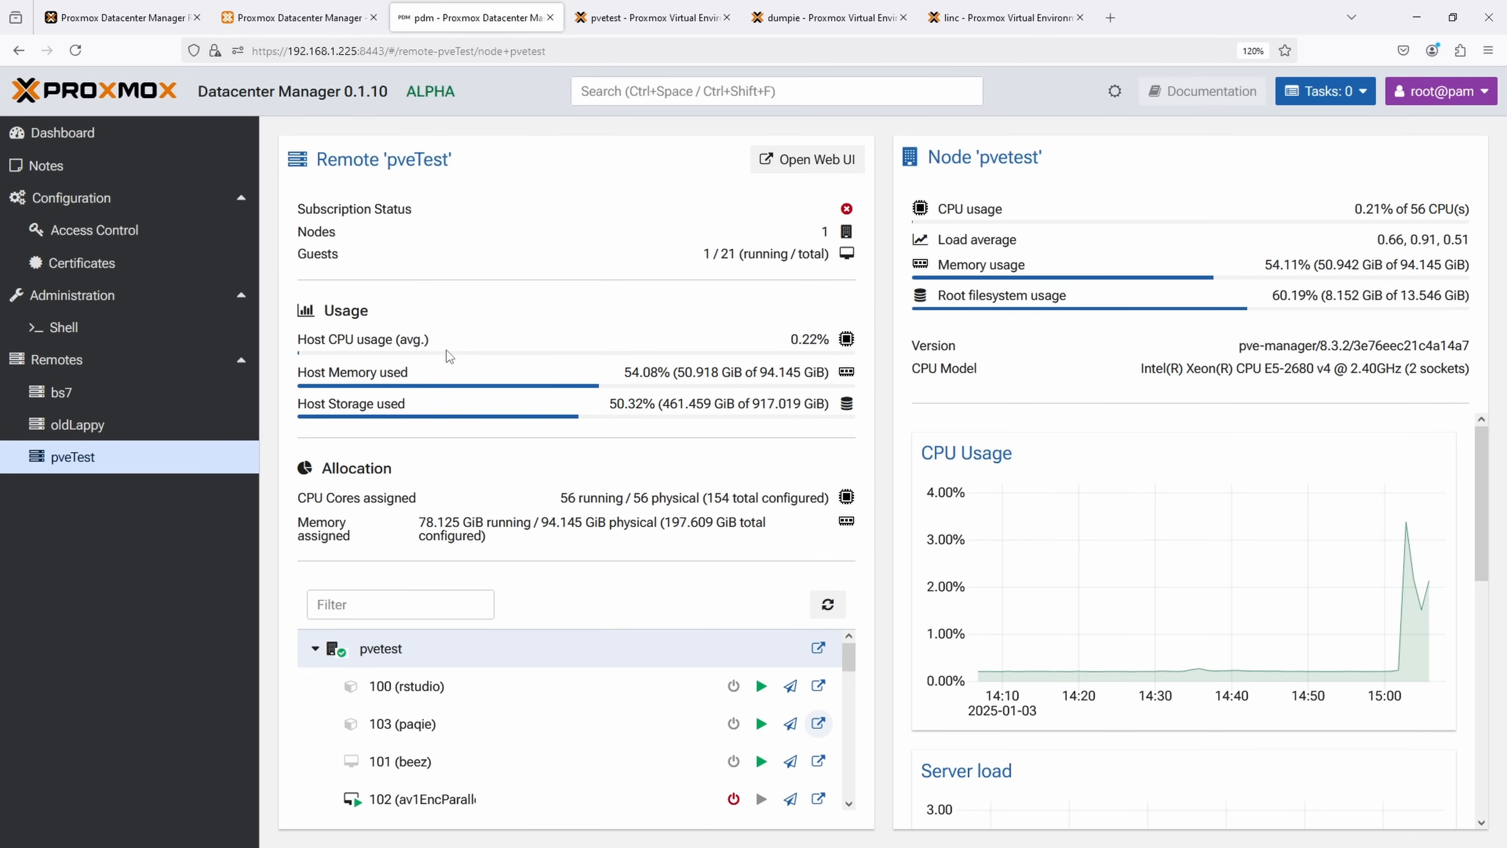
Step: Skim the forum alpha-release announcement's first-steps guide, then return to pvetest's container 103 summary
click(298, 17)
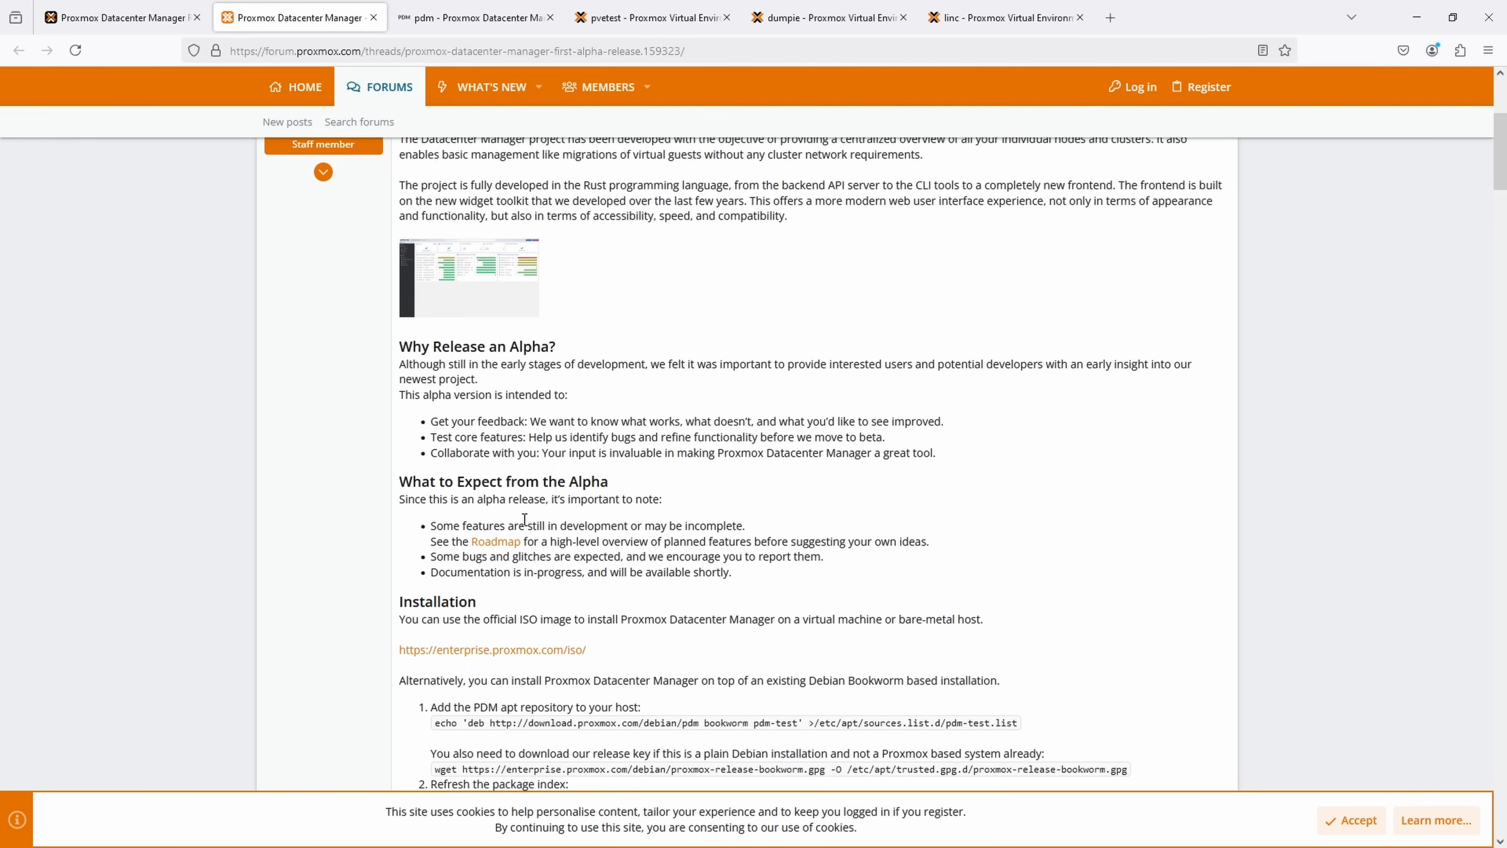
scroll(down, 3)
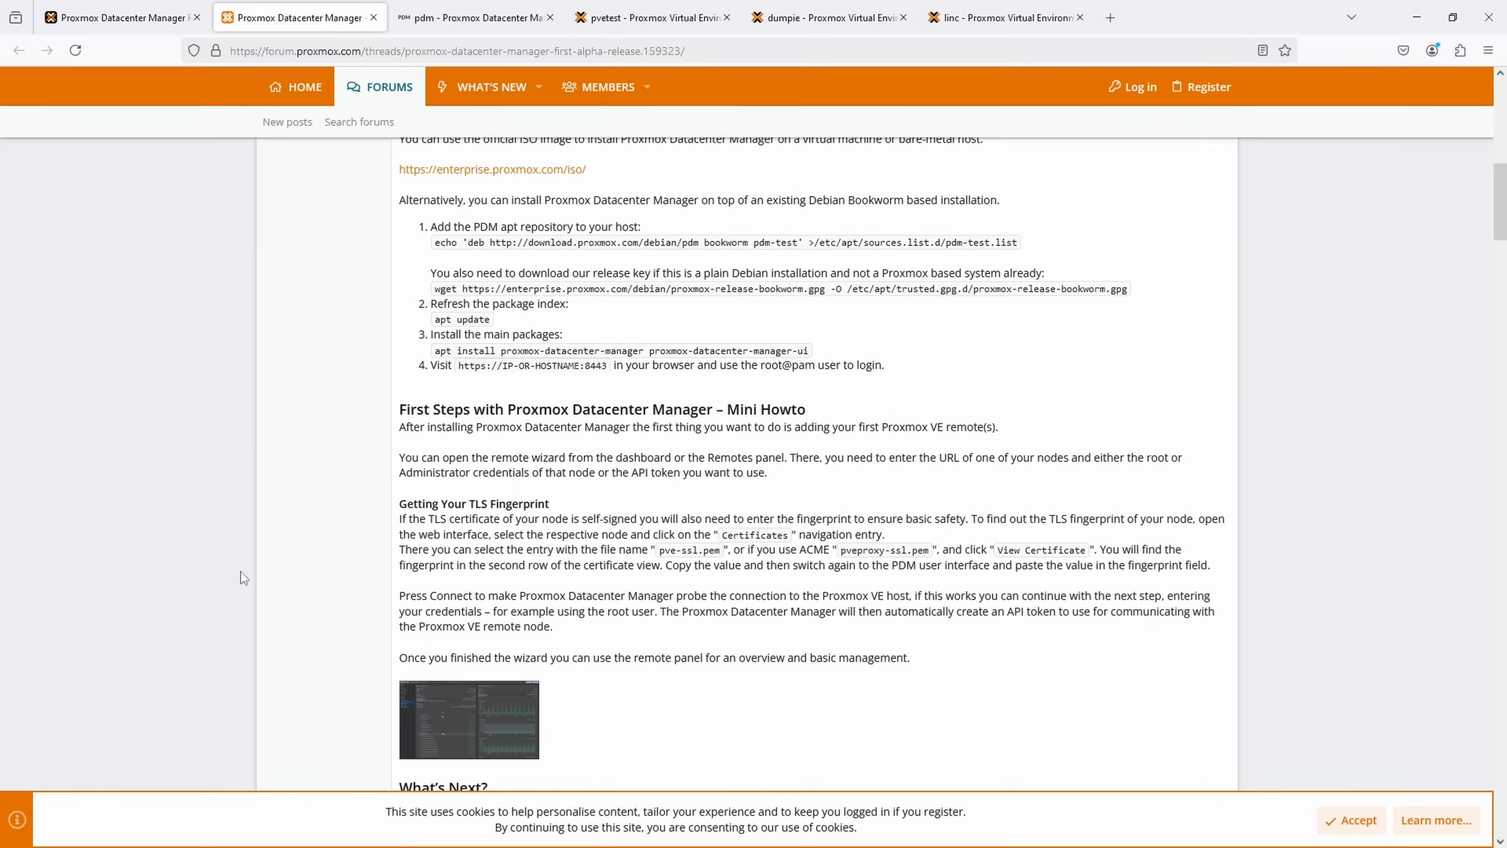
click(635, 17)
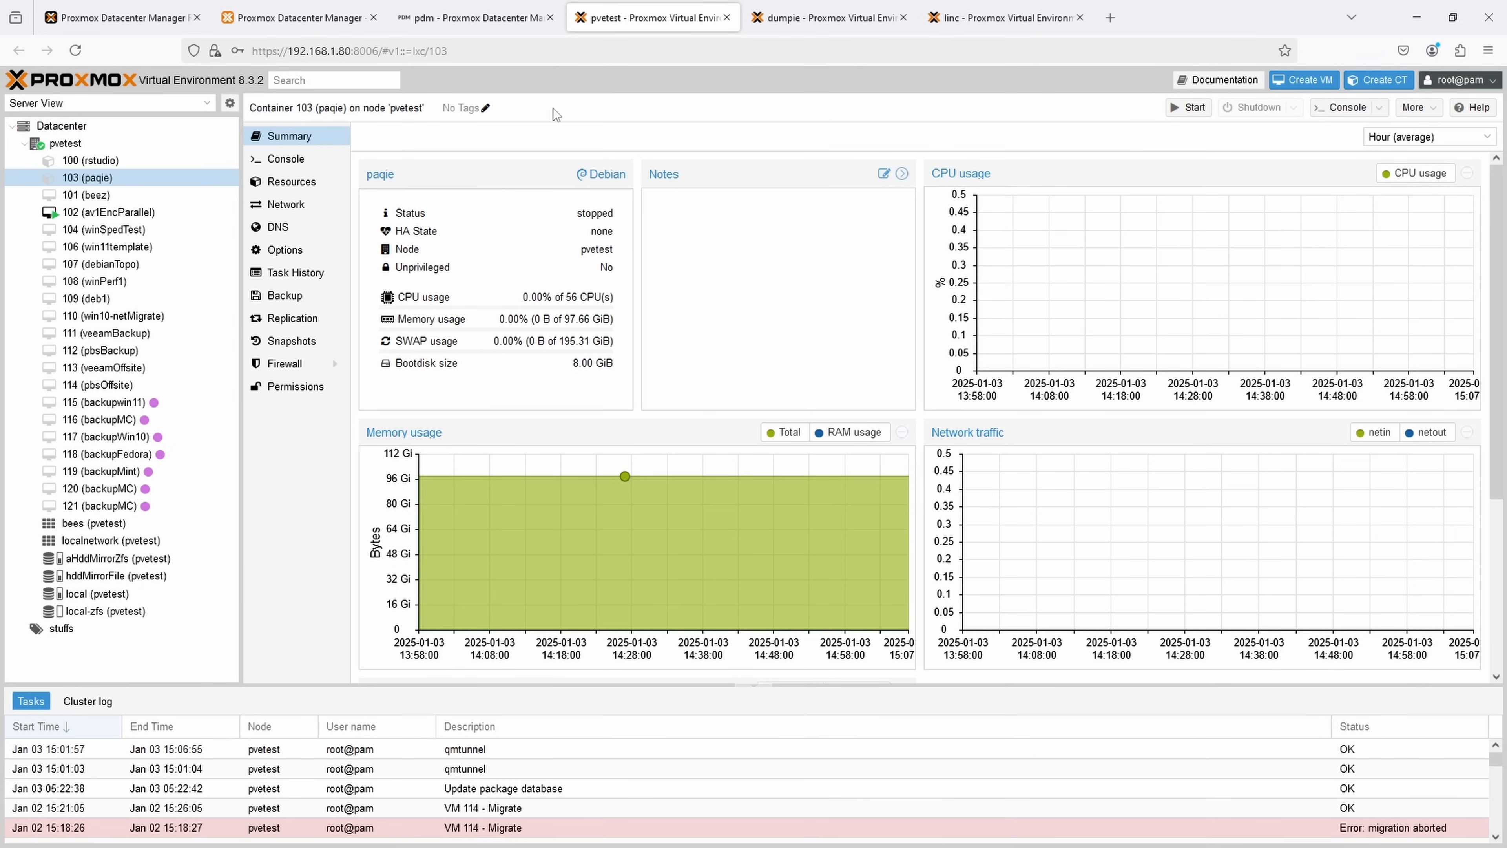
Step: On dumpie, show VM 108 (pbsDCManager)'s summary with graphs set to Hour (maximum)
click(826, 17)
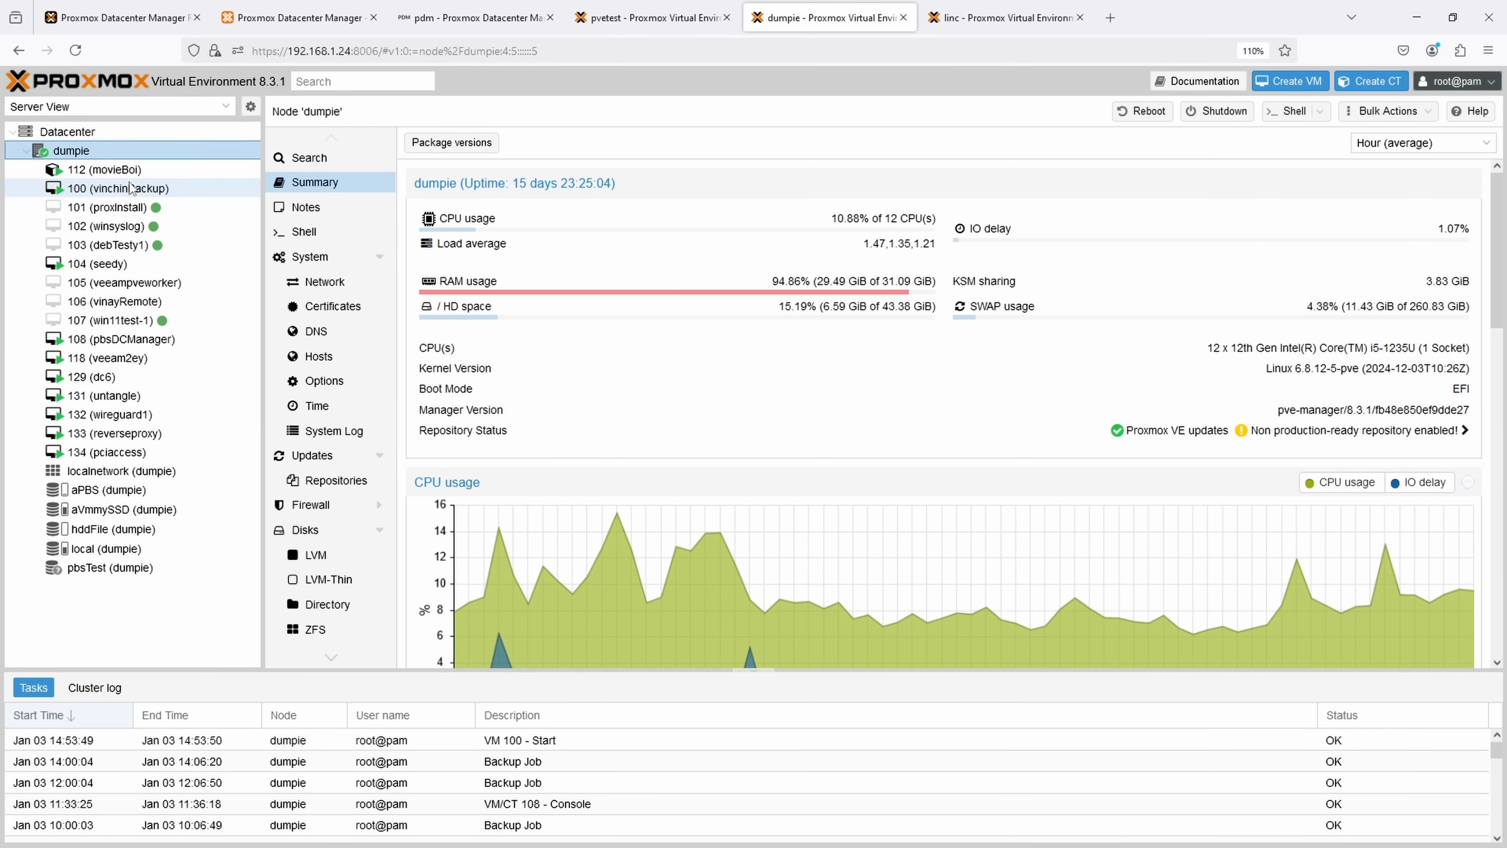
click(122, 338)
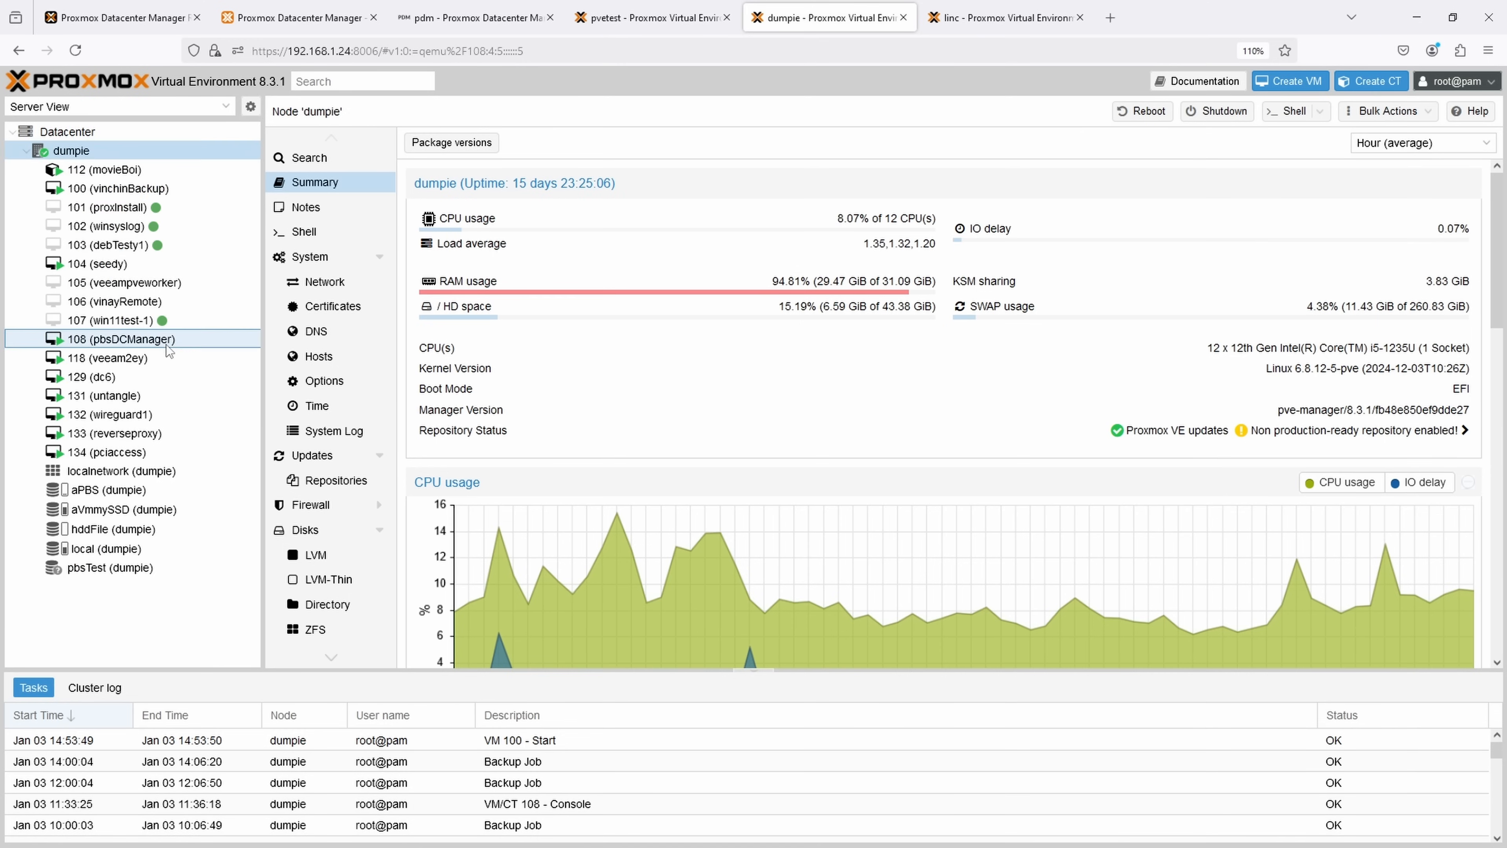
click(122, 338)
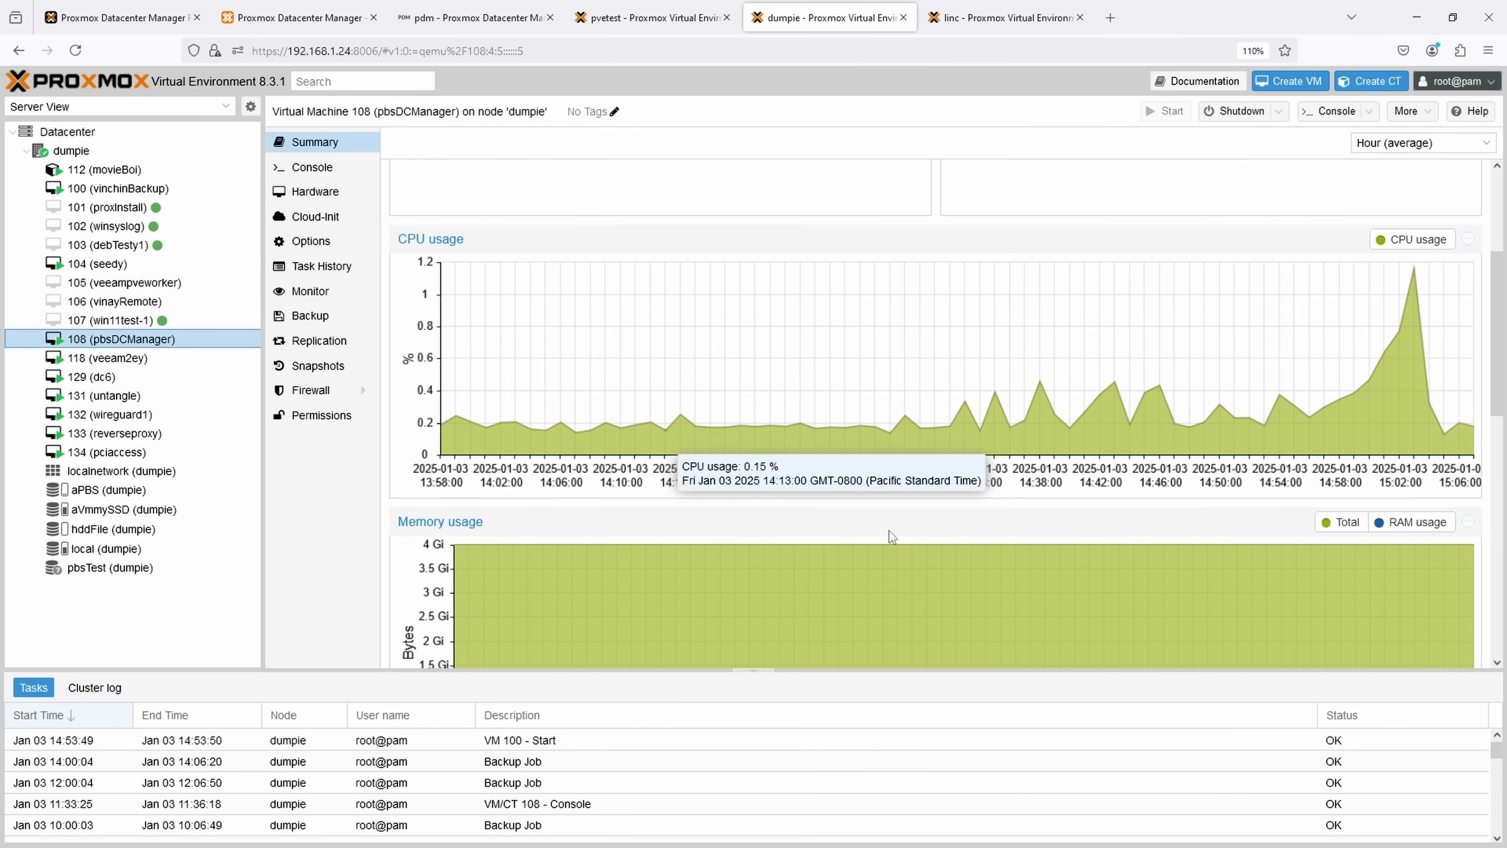
mouse_move(650, 422)
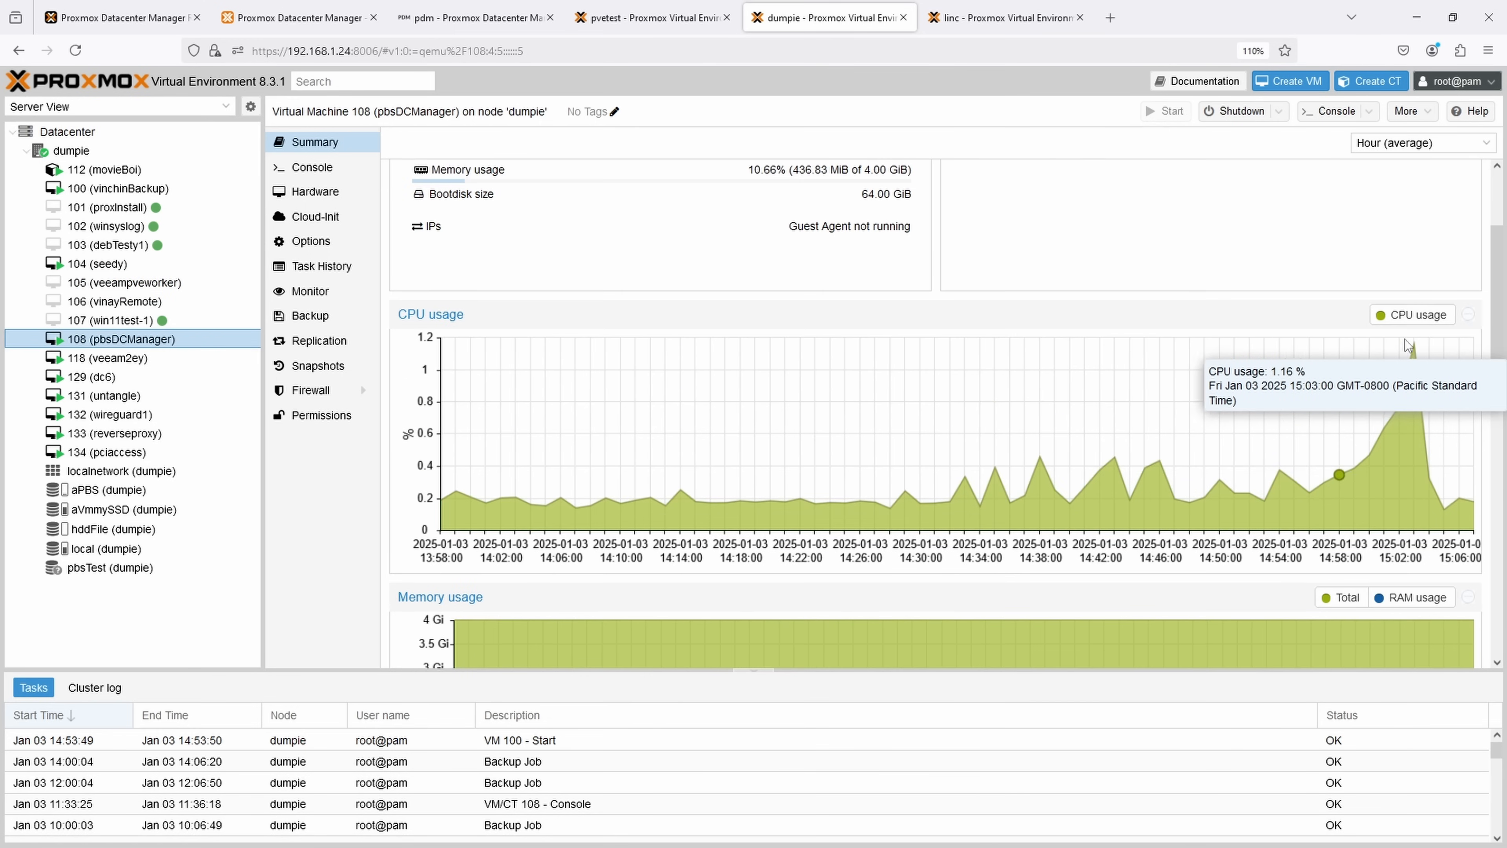
mouse_move(1412, 346)
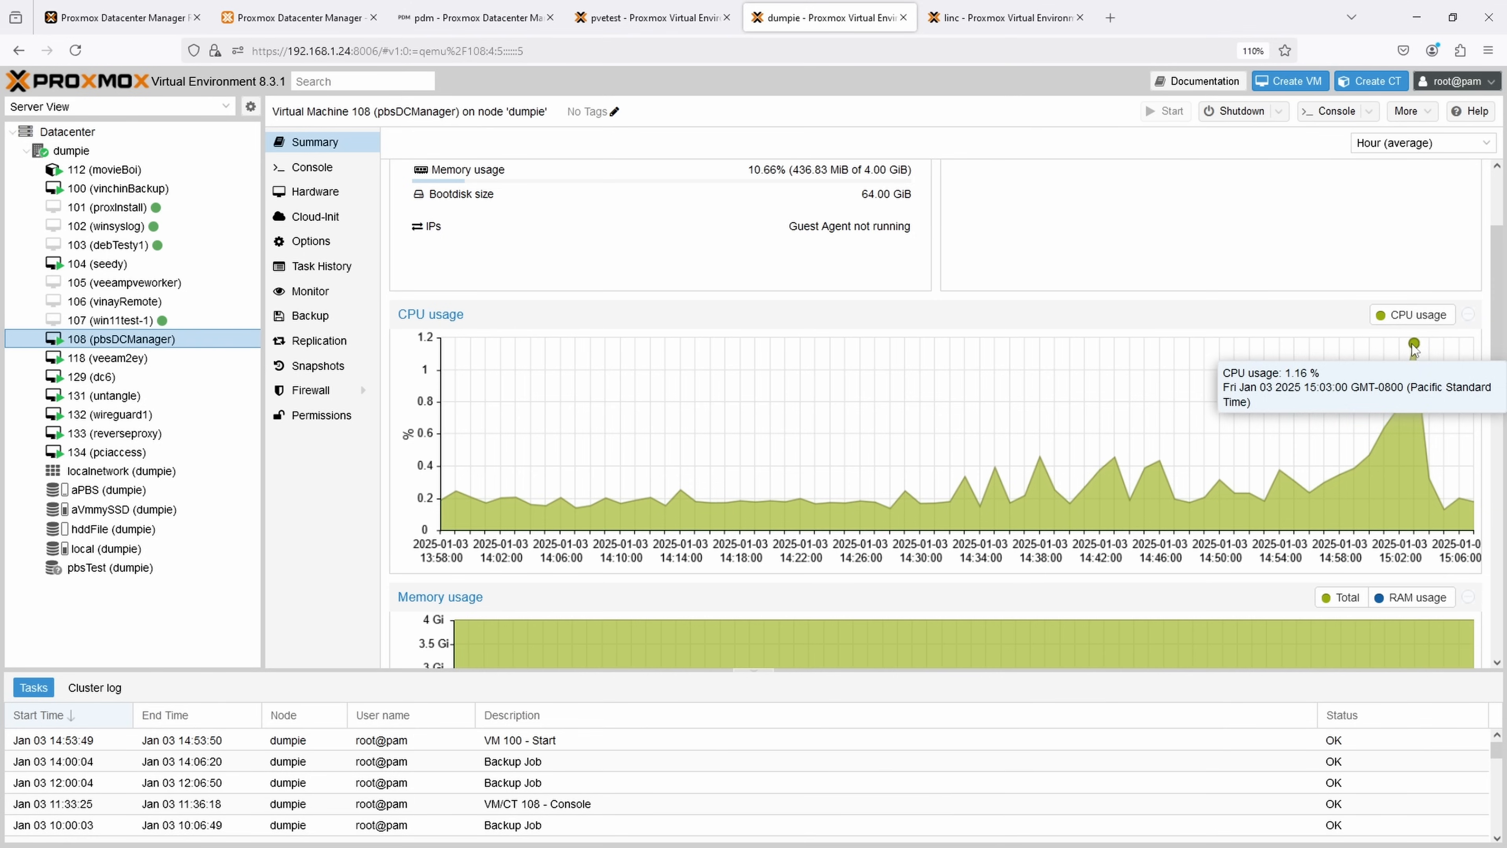
click(1421, 142)
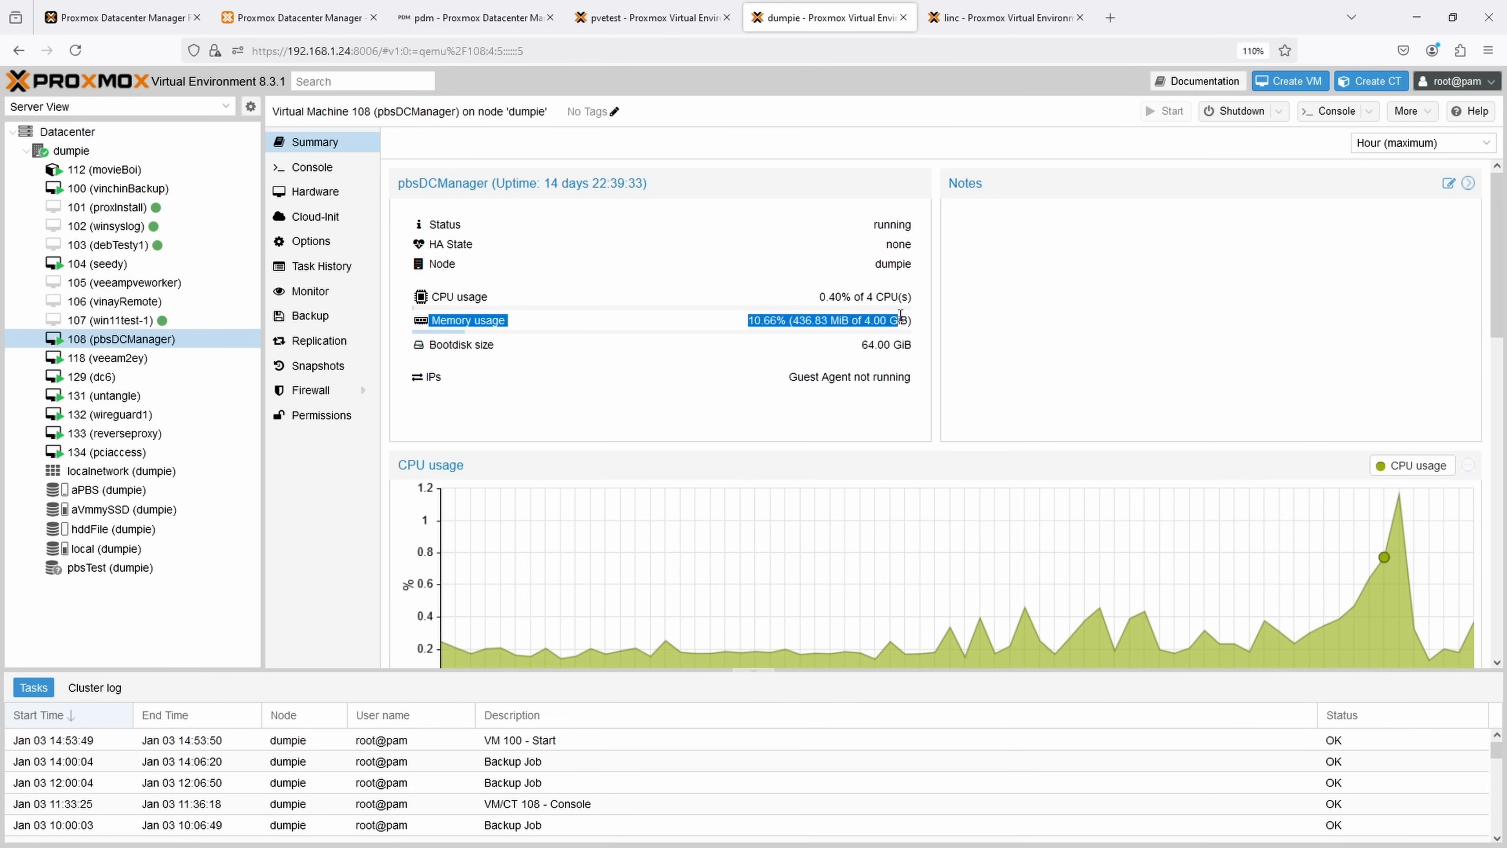
Step: Scroll through VM 108's resource graphs, then bring up the miniCluster datacenter summary on linc
scroll(down, 3)
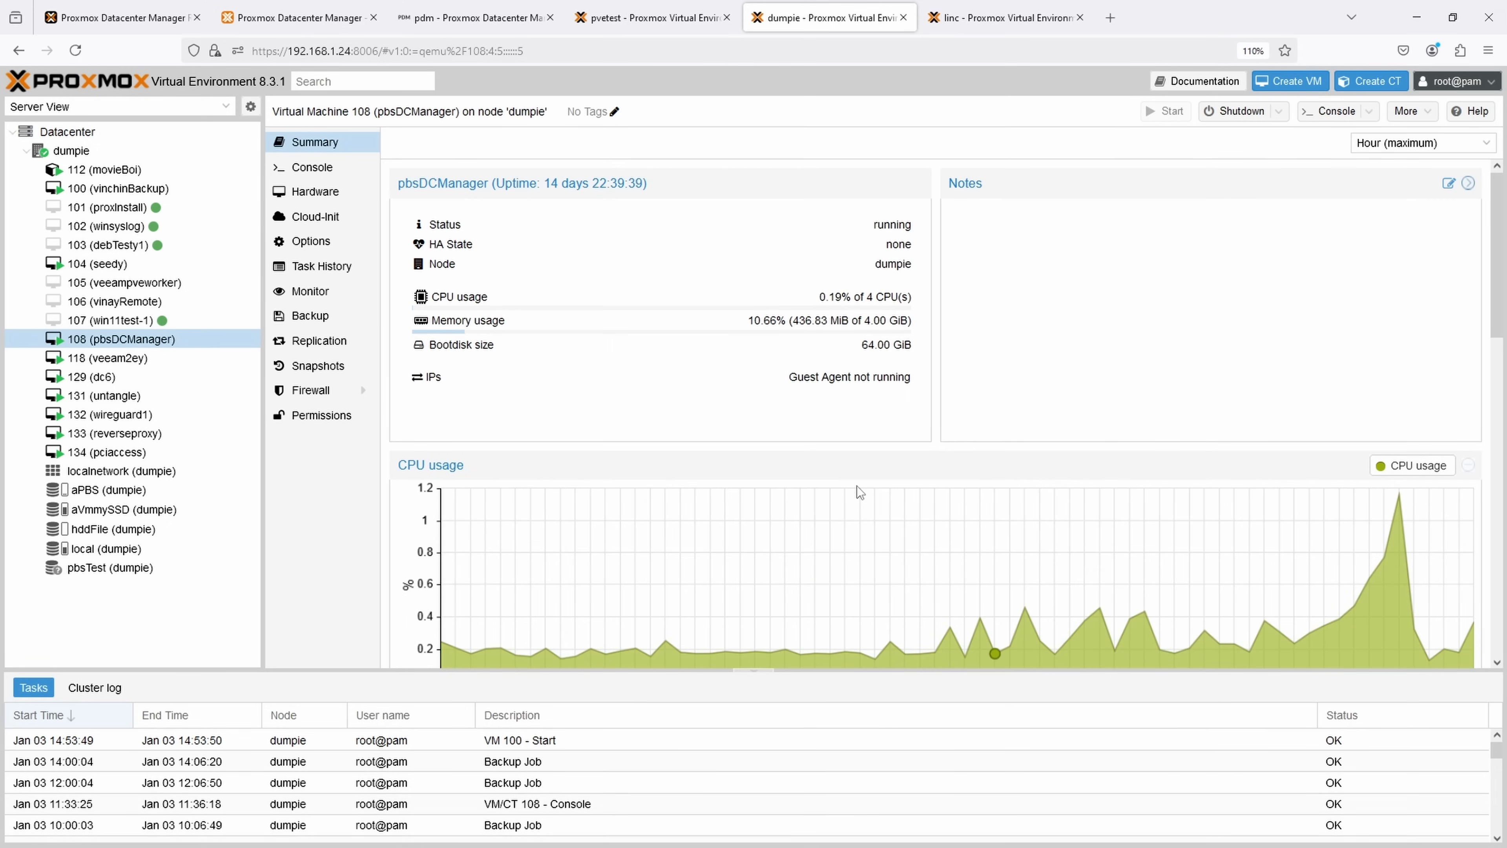
scroll(down, 3)
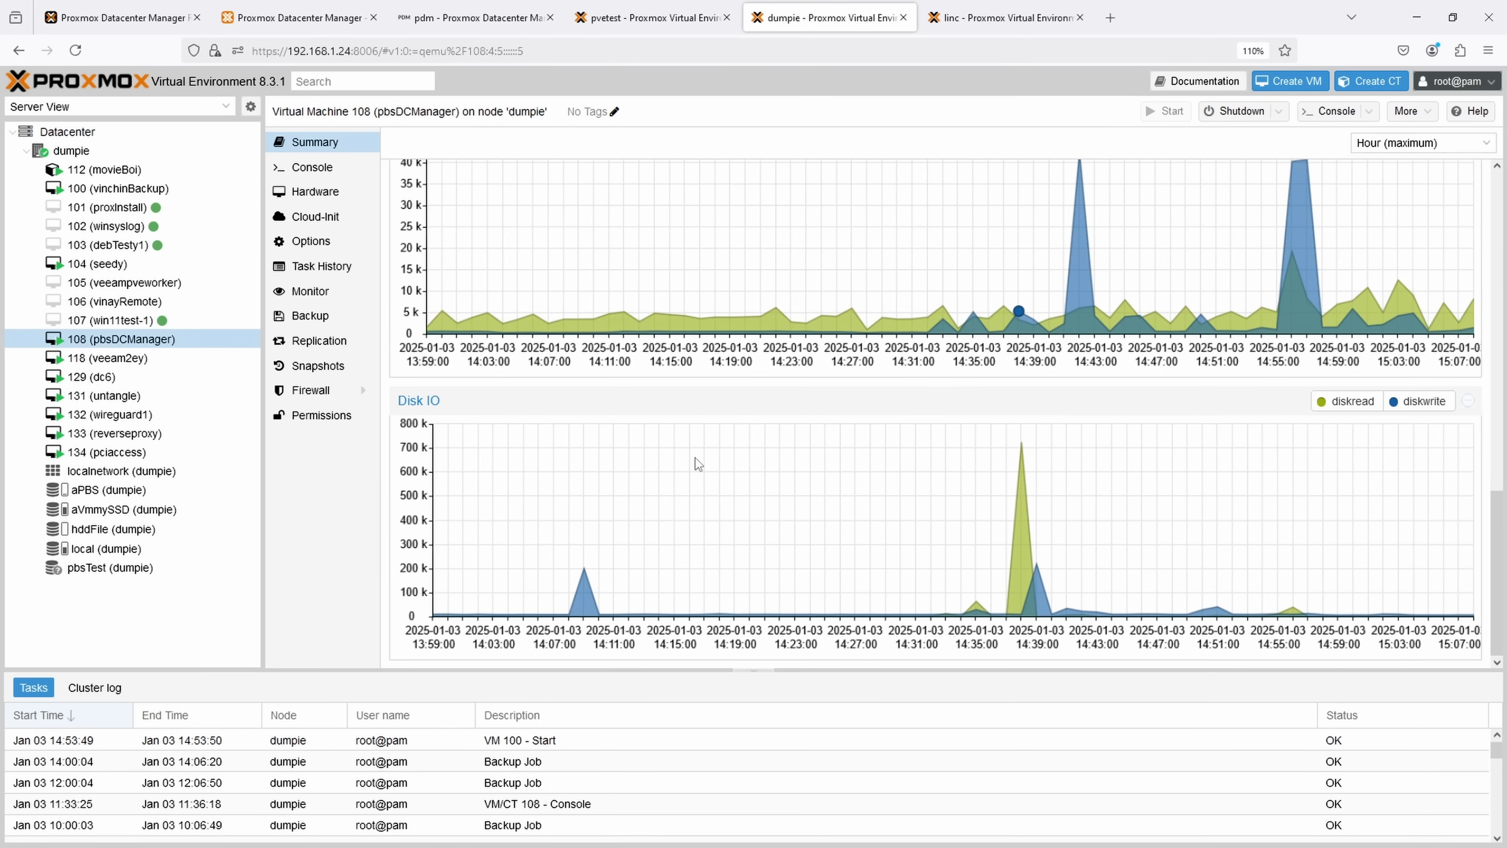
mouse_move(662, 530)
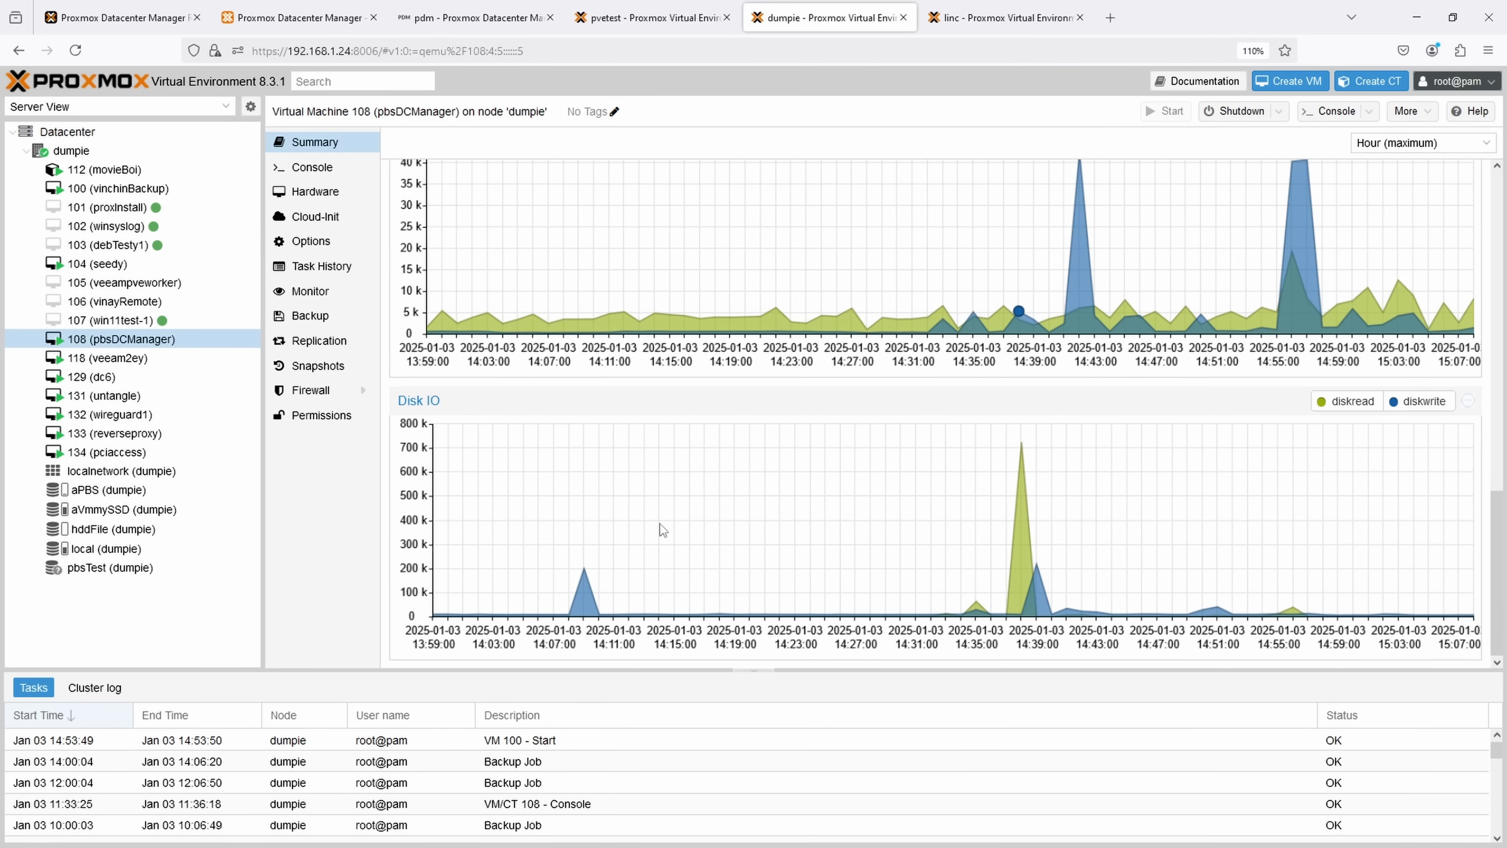
click(1005, 17)
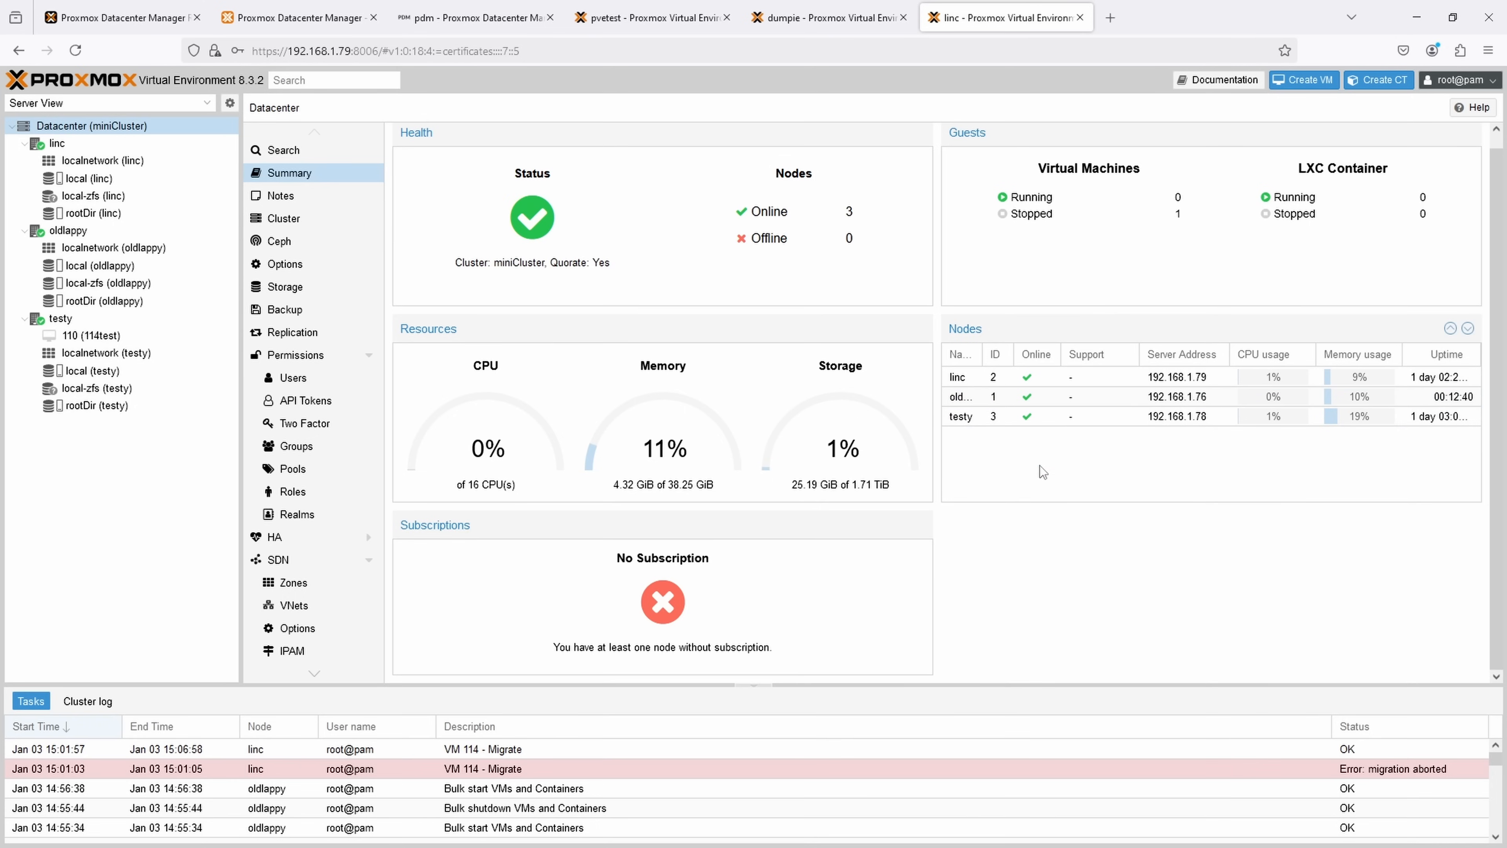
Step: Return to the Datacenter Manager's pveTest overview and scroll its guest list to backup VMs 117–121
click(99, 265)
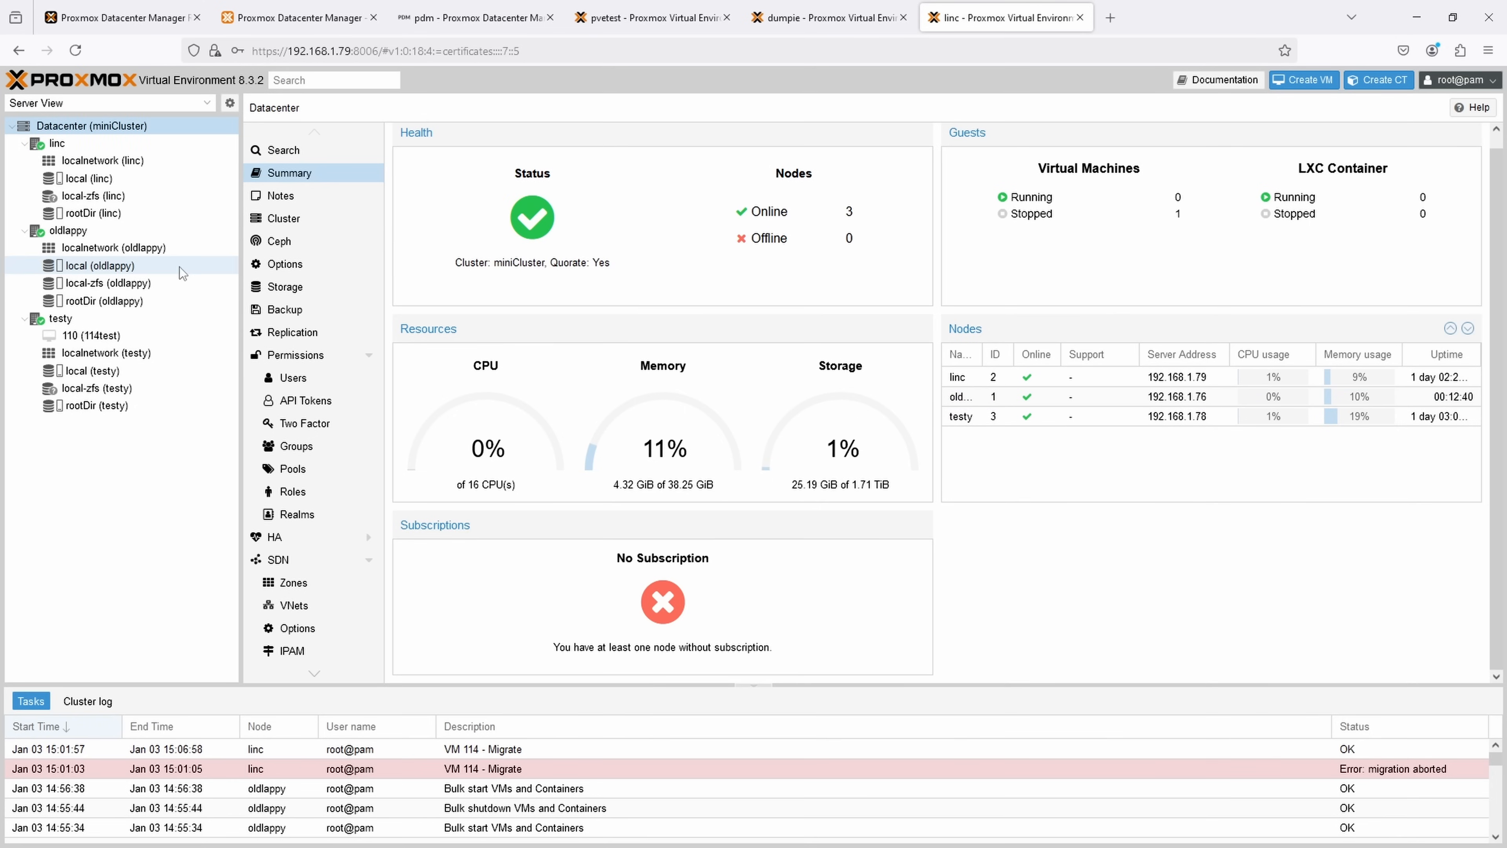
click(471, 17)
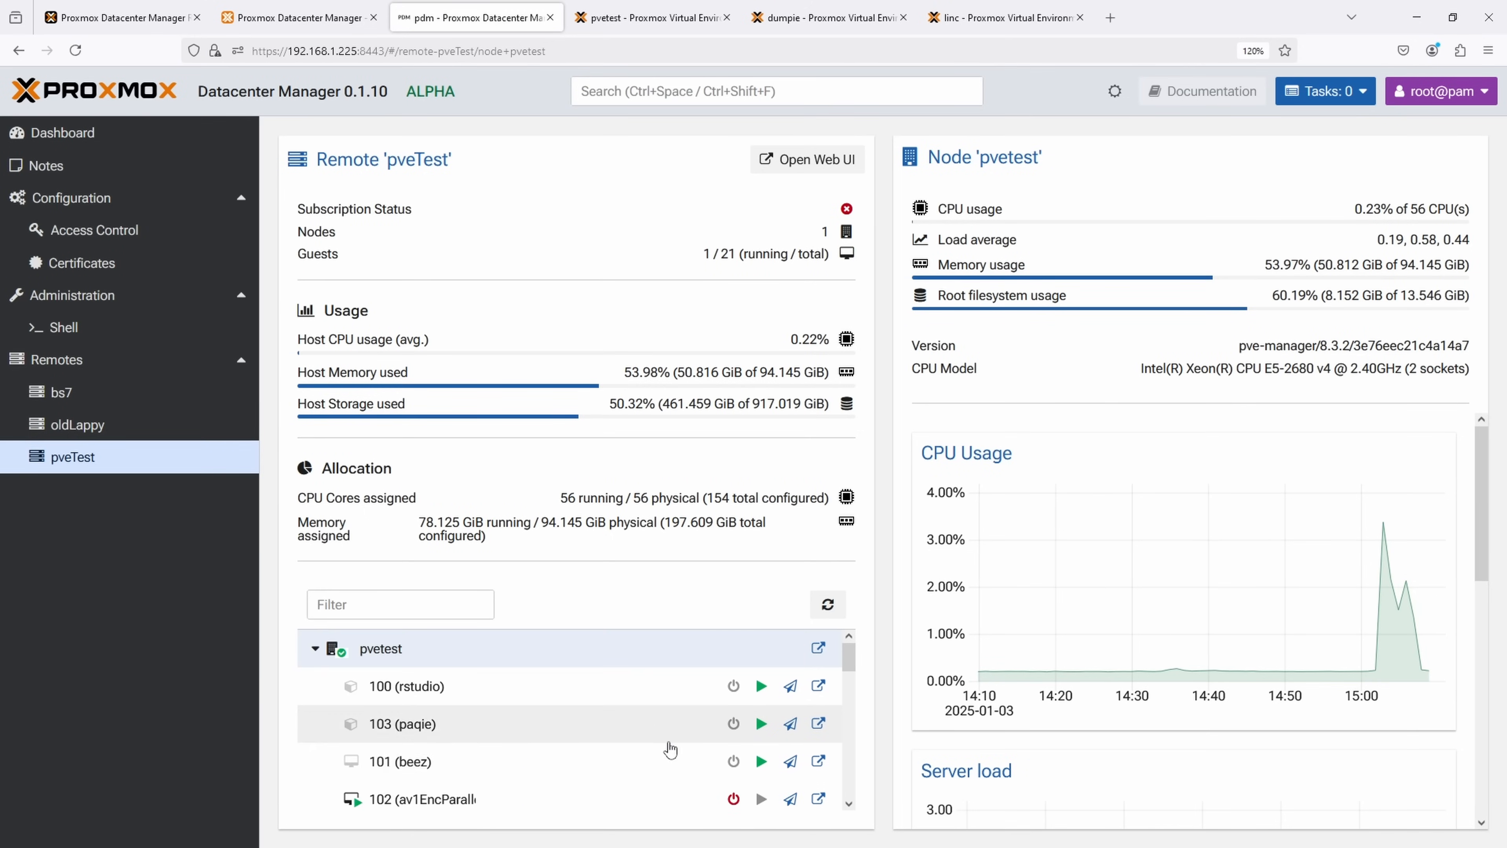
scroll(down, 3)
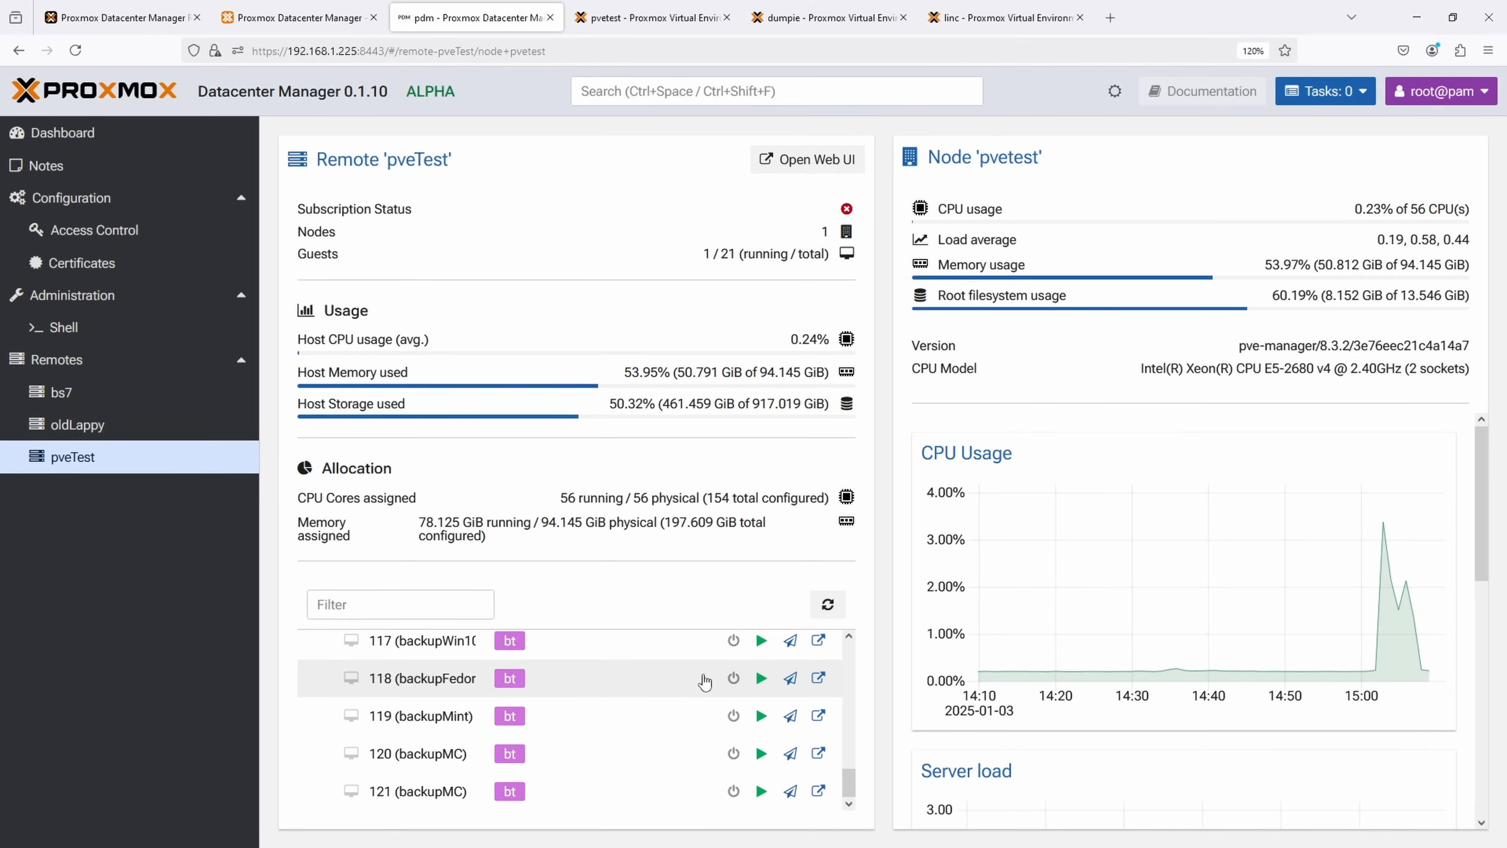